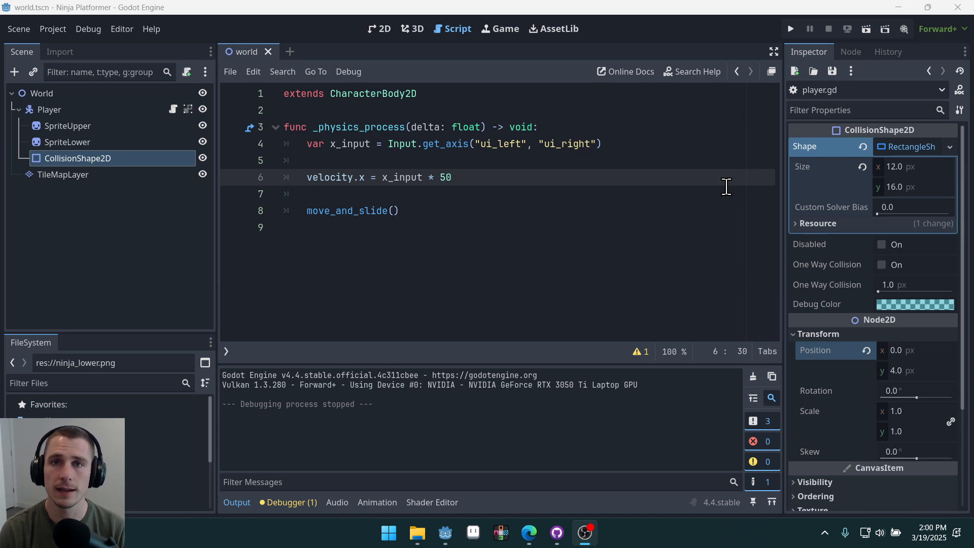
{"action": "mouse_move", "coordinate": [486, 188]}
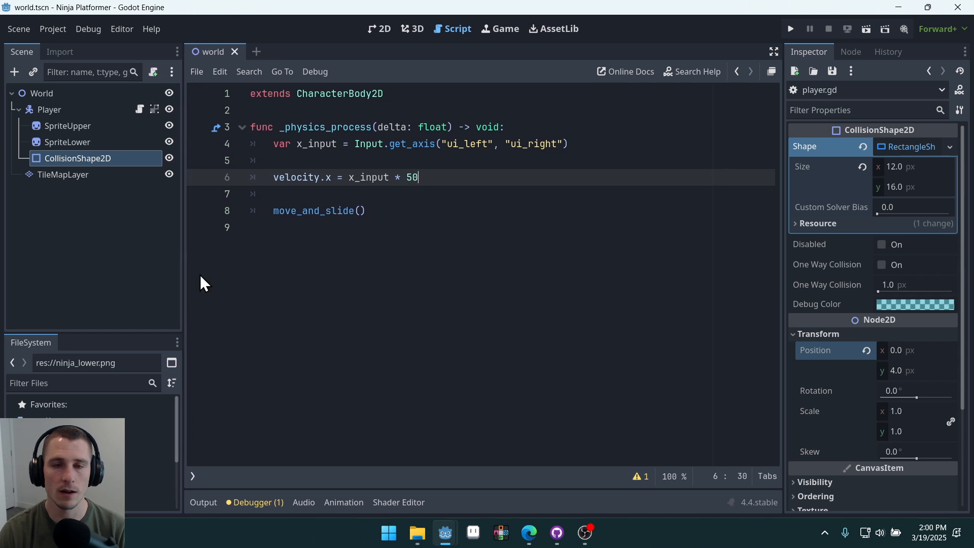
{"action": "mouse_move", "coordinate": [397, 62]}
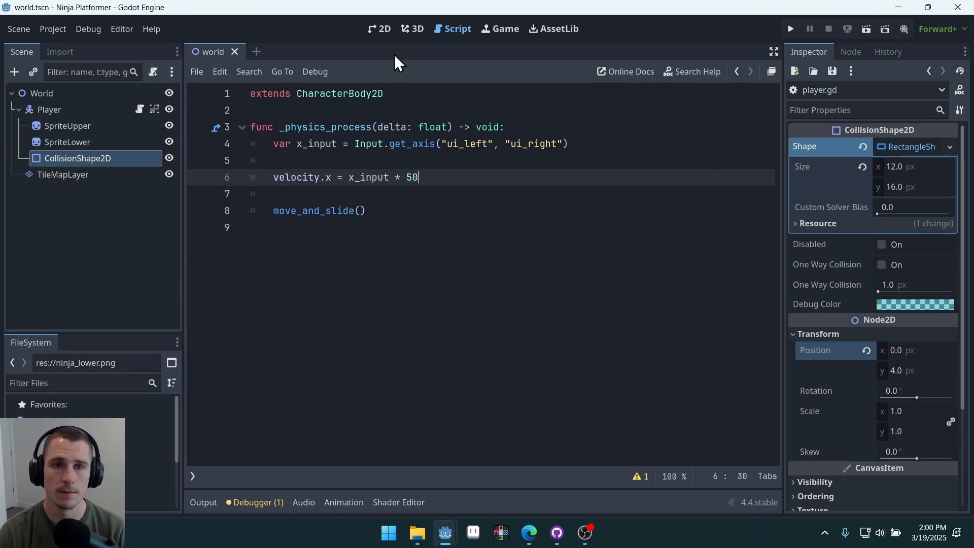
- Select the Player node and show the ninja in the 2D workspace
{"action": "left_click", "coordinate": [49, 110]}
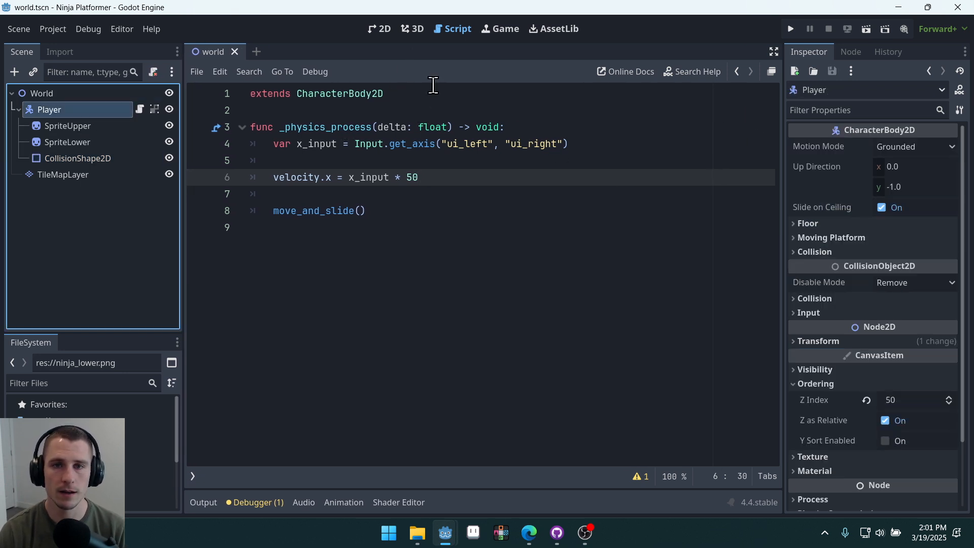
{"action": "left_click", "coordinate": [378, 28]}
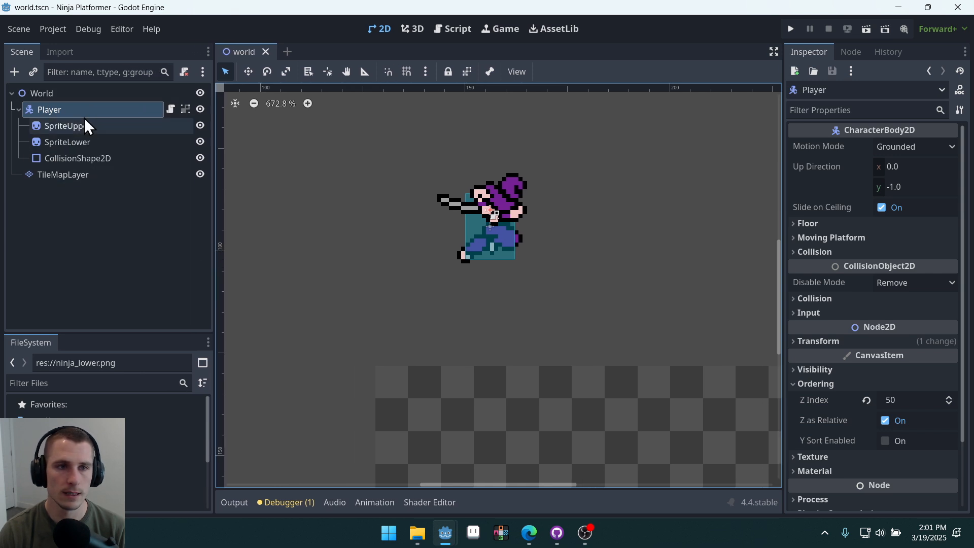
- Review the Player's nodes, then bring up the Player node's context menu for Save Branch as Scene
{"action": "left_click", "coordinate": [42, 93]}
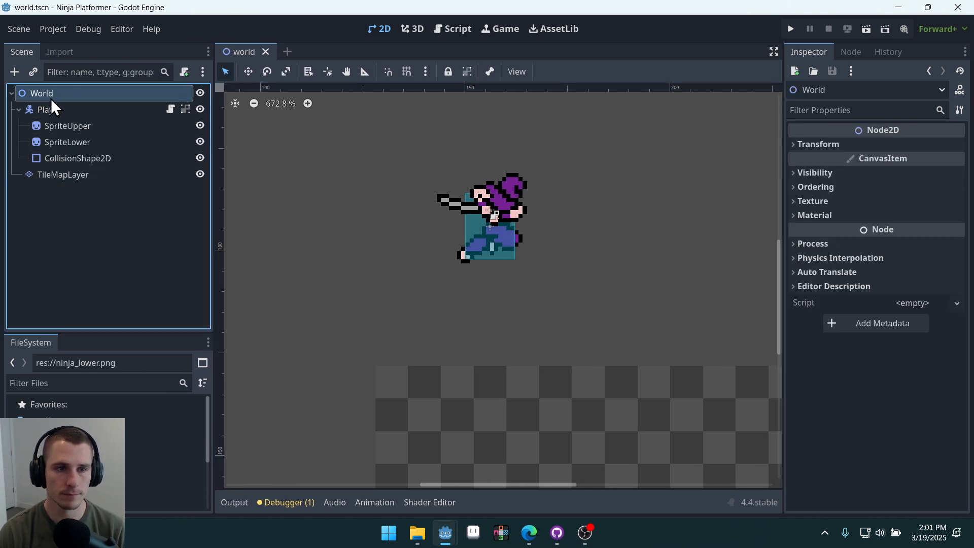
{"action": "left_click", "coordinate": [47, 109]}
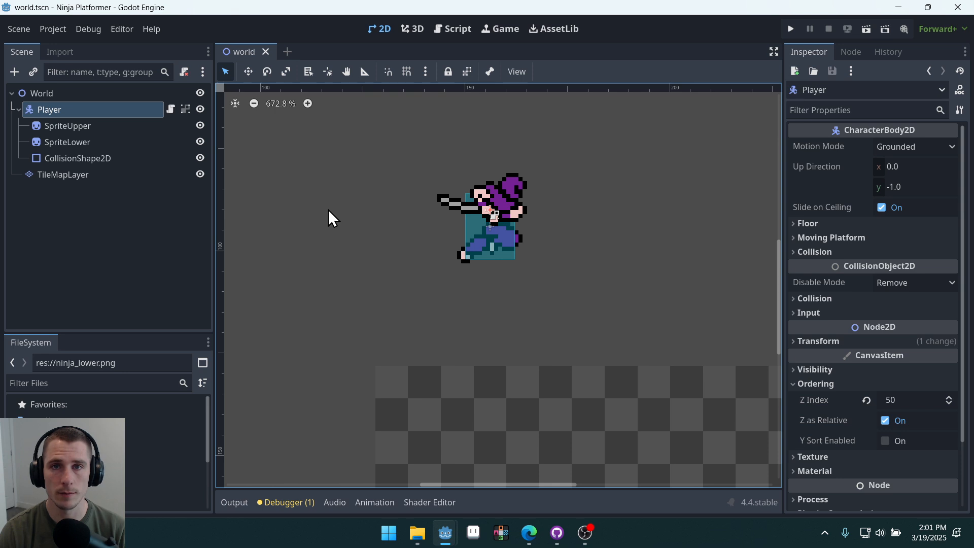
{"action": "mouse_move", "coordinate": [42, 93]}
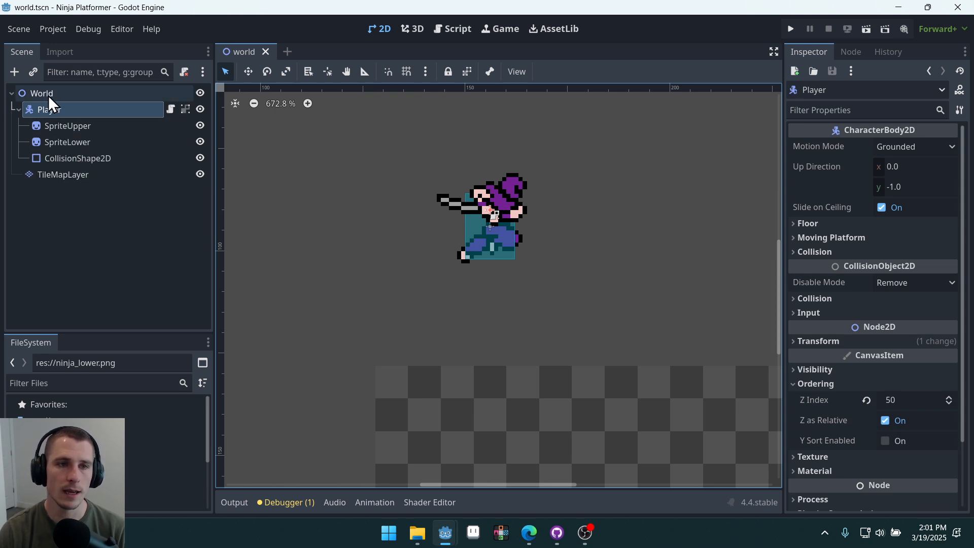
{"action": "mouse_move", "coordinate": [63, 142]}
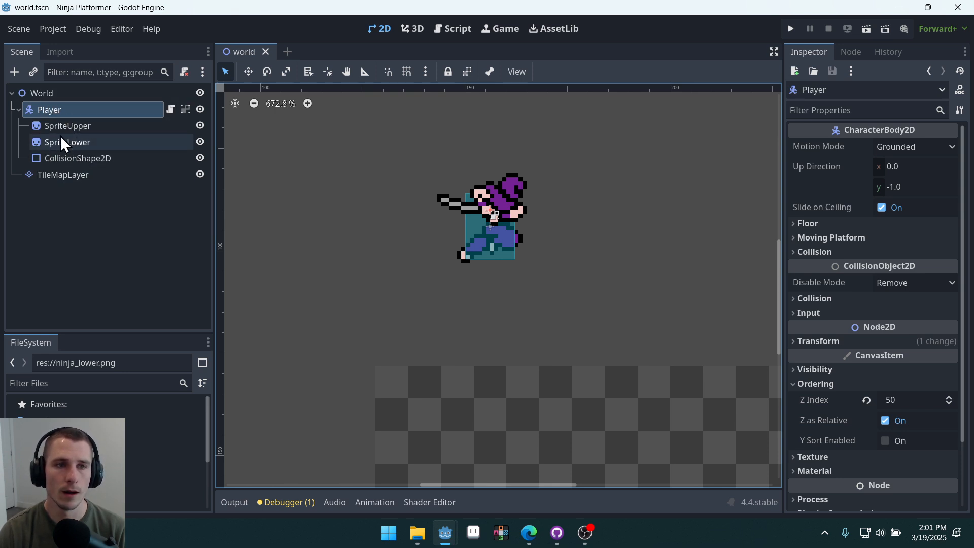
{"action": "mouse_move", "coordinate": [47, 109]}
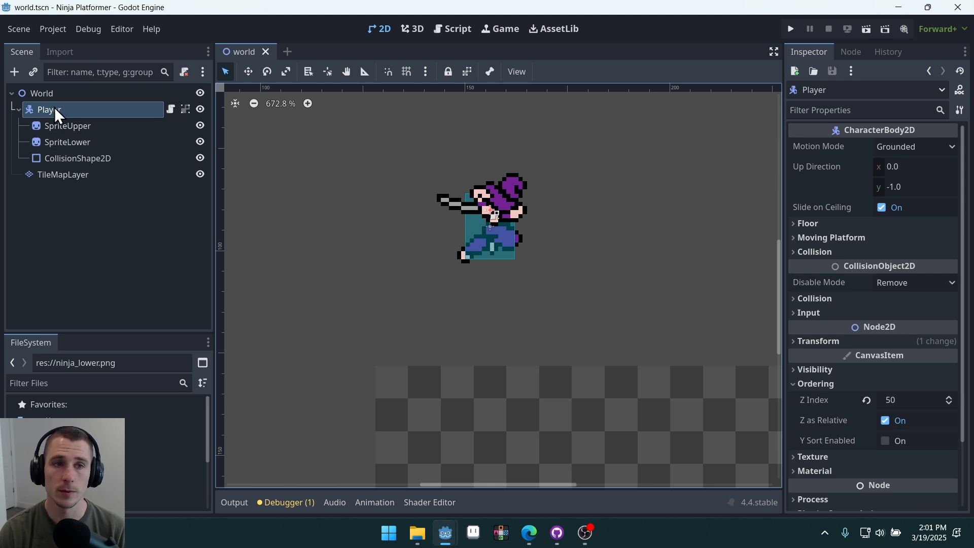
{"action": "mouse_move", "coordinate": [67, 142]}
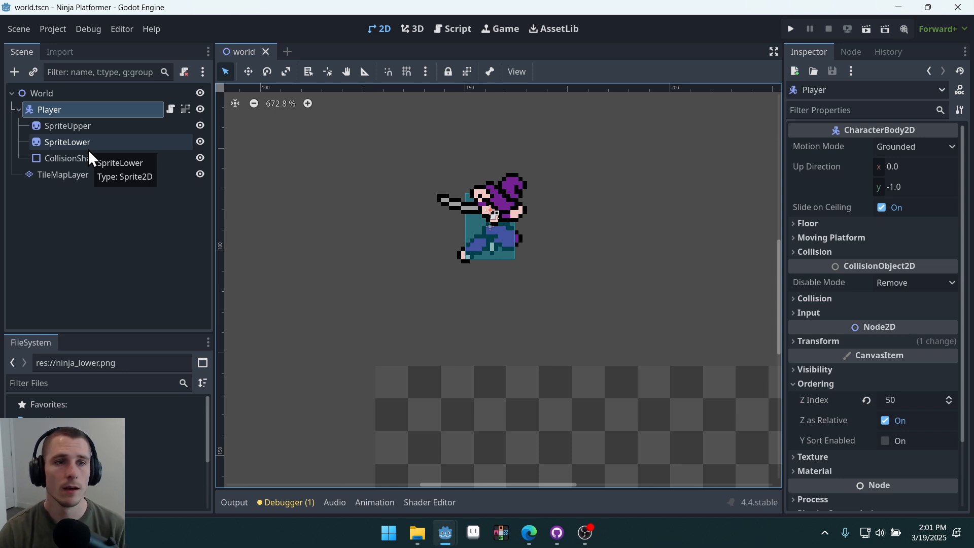
{"action": "mouse_move", "coordinate": [59, 115]}
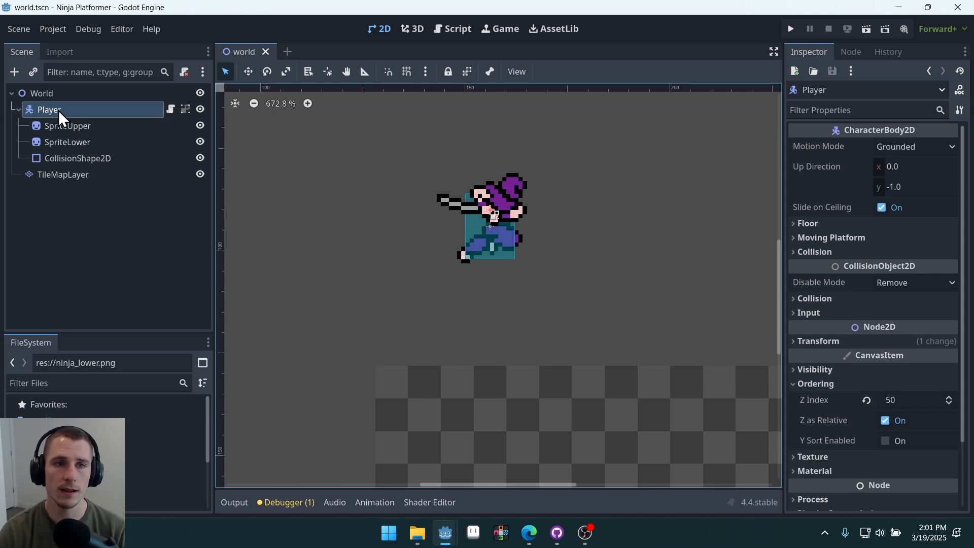
{"action": "mouse_move", "coordinate": [78, 158]}
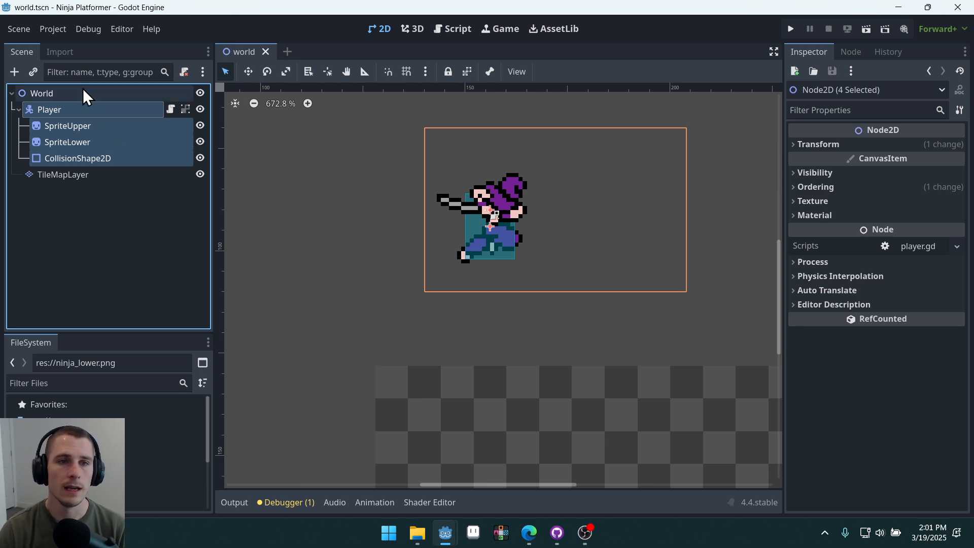
{"action": "left_click", "coordinate": [48, 109]}
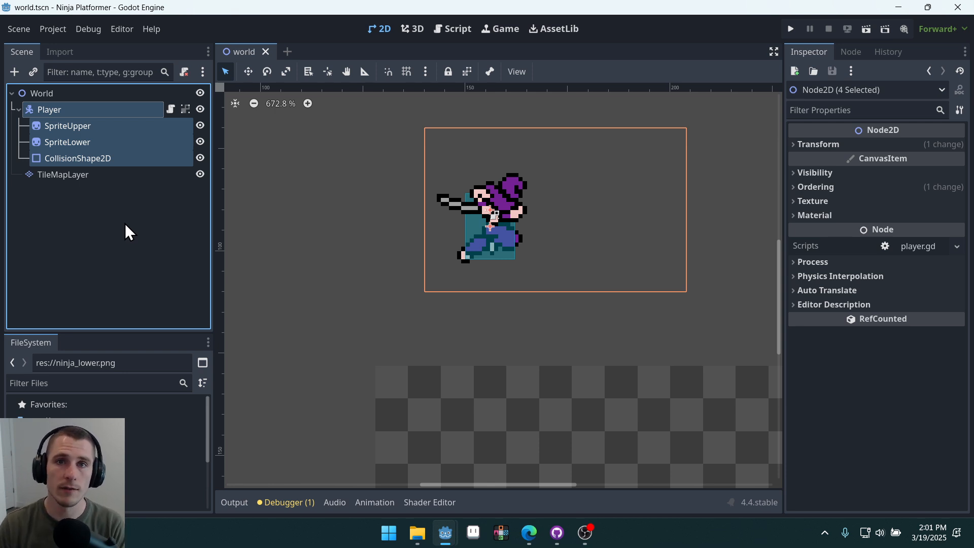
{"action": "left_click", "coordinate": [137, 241]}
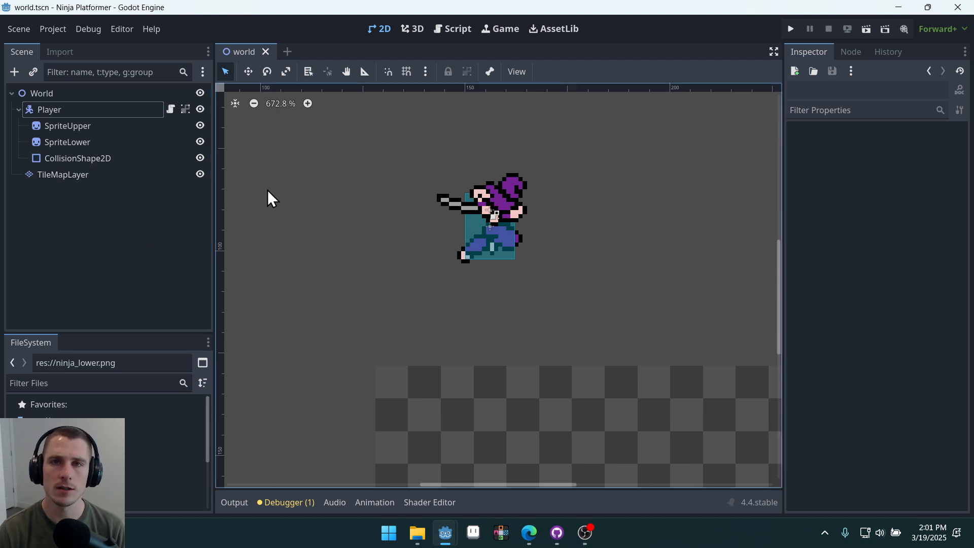
{"action": "mouse_move", "coordinate": [573, 175]}
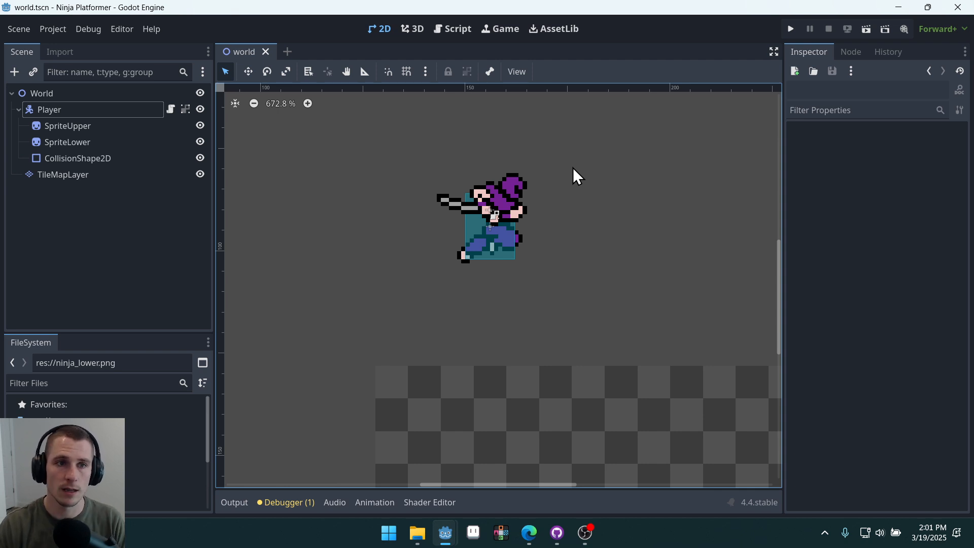
{"action": "right_click", "coordinate": [48, 109]}
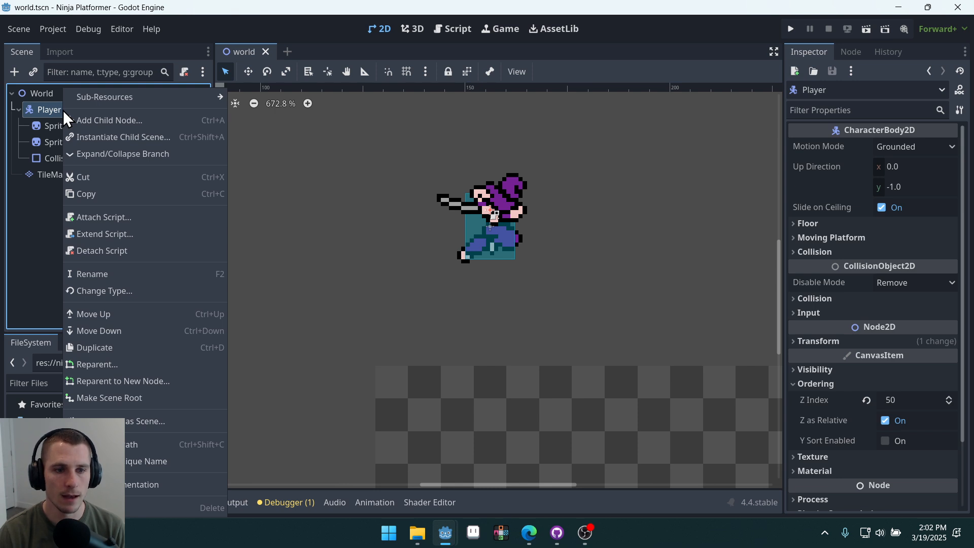
{"action": "mouse_move", "coordinate": [154, 428]}
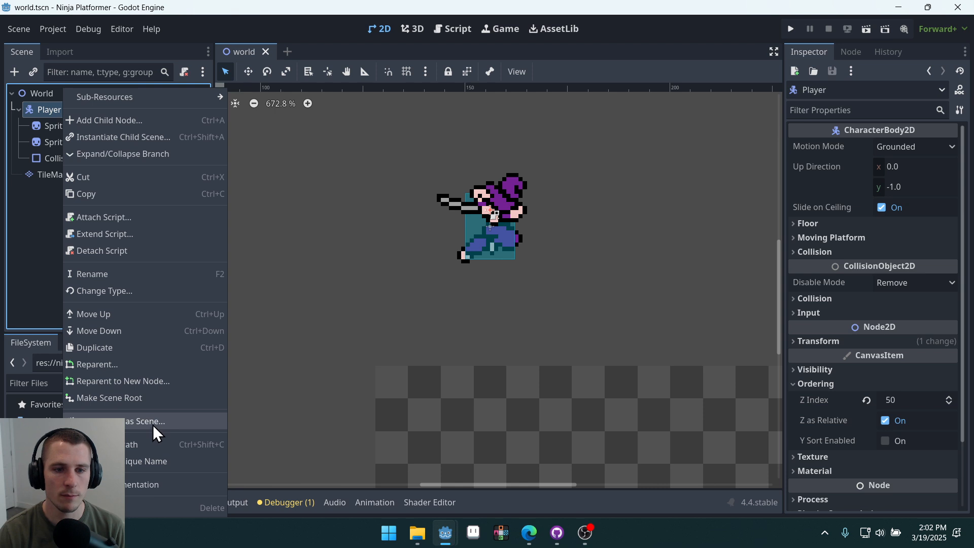
- Save the Player branch as player.tscn in res:// with Reset Position unchecked
{"action": "left_click", "coordinate": [137, 420]}
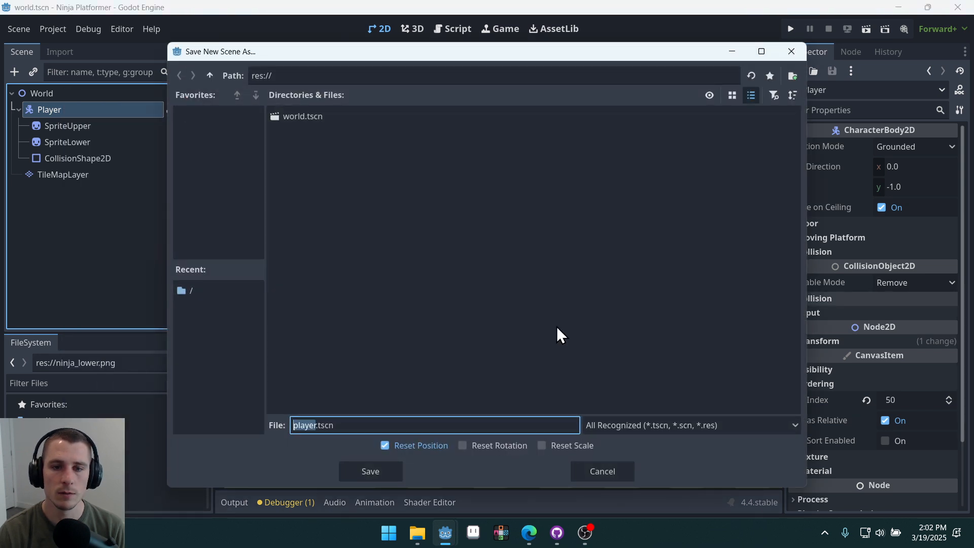
{"action": "mouse_move", "coordinate": [542, 347]}
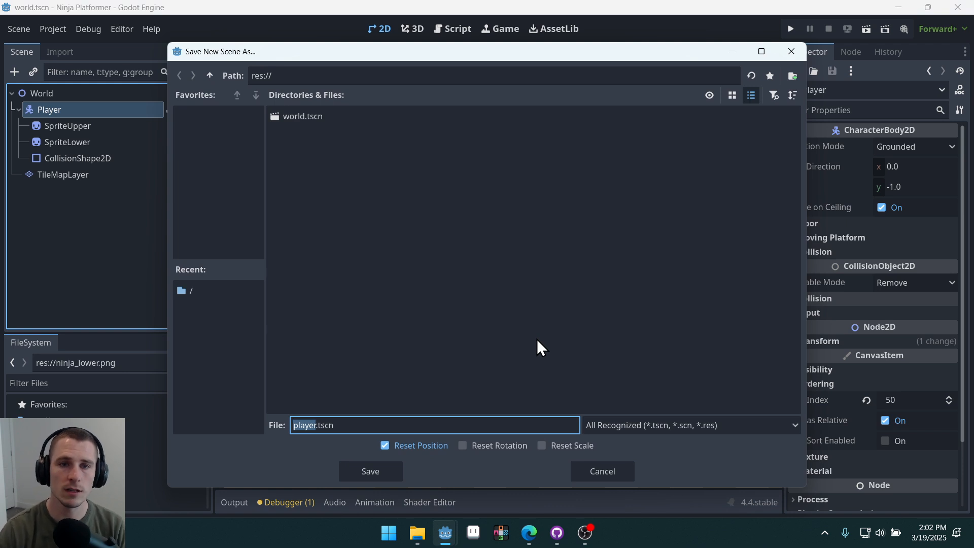
{"action": "mouse_move", "coordinate": [413, 477]}
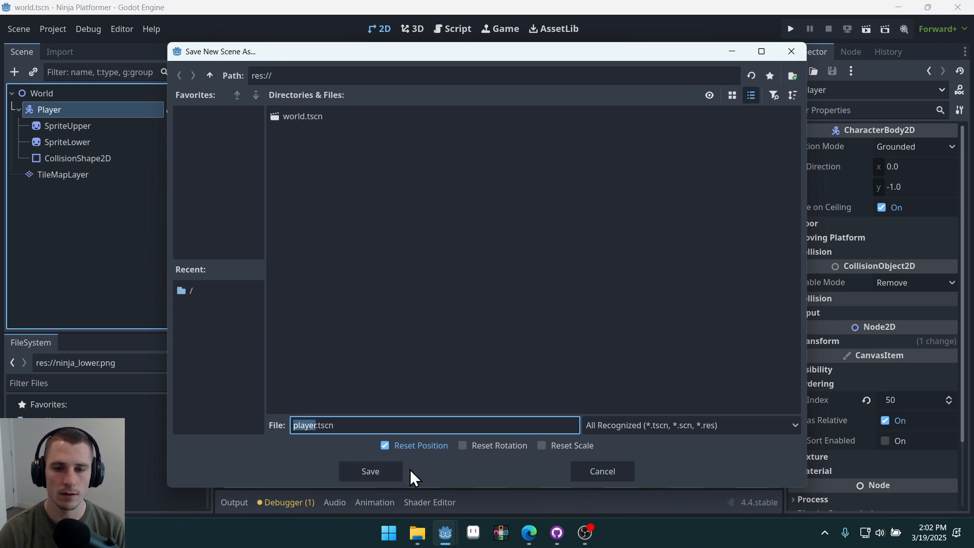
{"action": "mouse_move", "coordinate": [546, 460]}
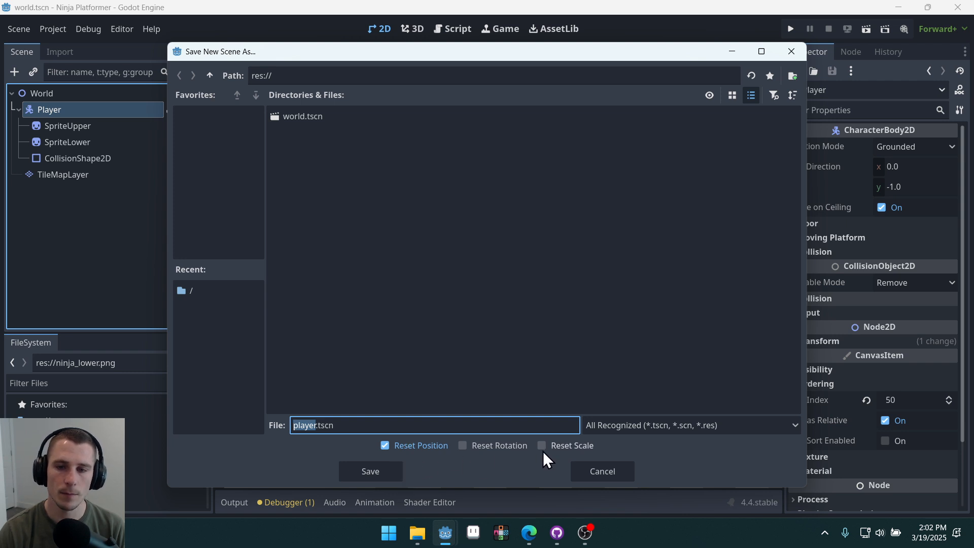
{"action": "mouse_move", "coordinate": [419, 457]}
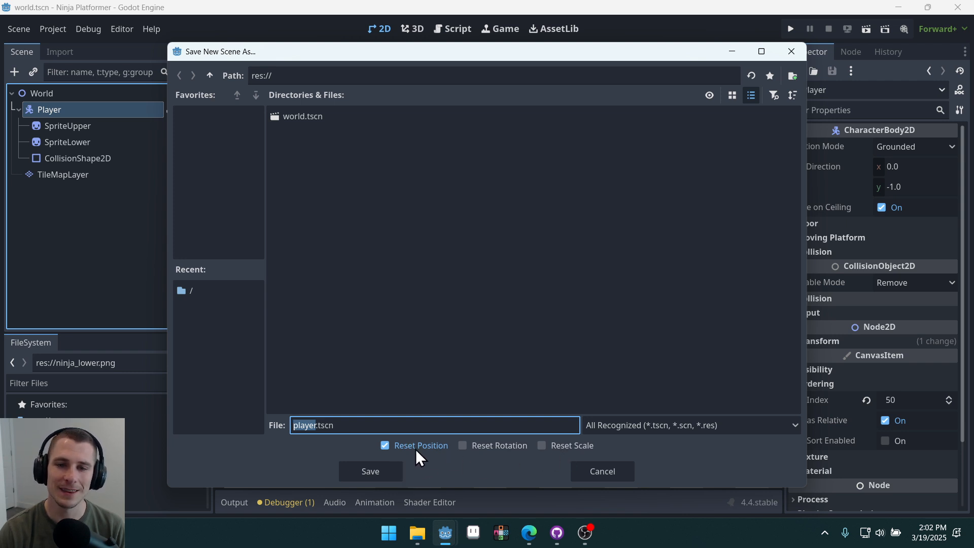
{"action": "mouse_move", "coordinate": [387, 460]}
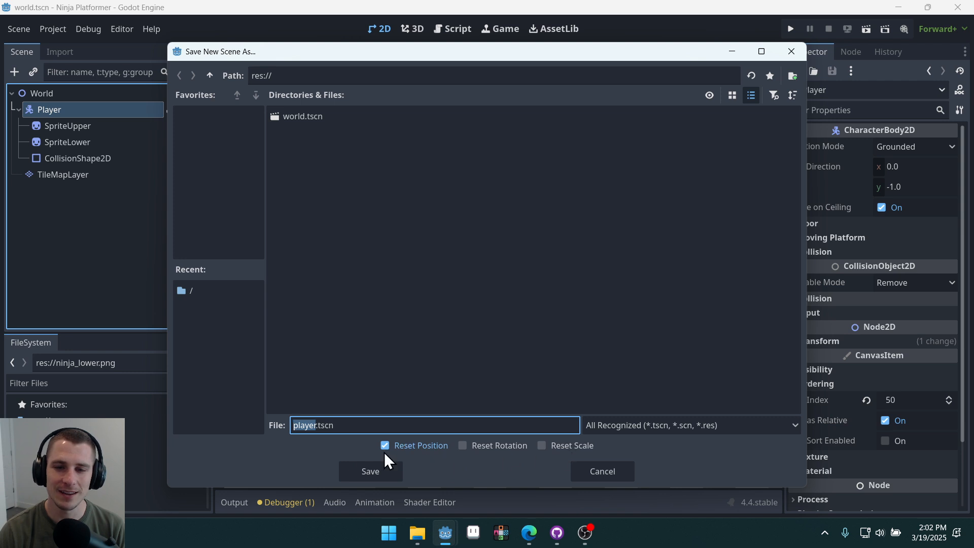
{"action": "mouse_move", "coordinate": [464, 453]}
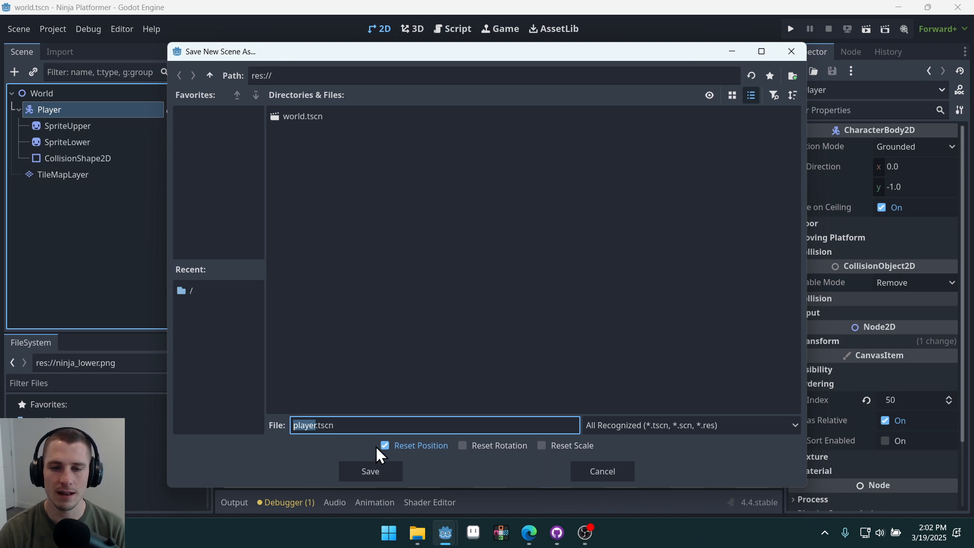
{"action": "mouse_move", "coordinate": [555, 457]}
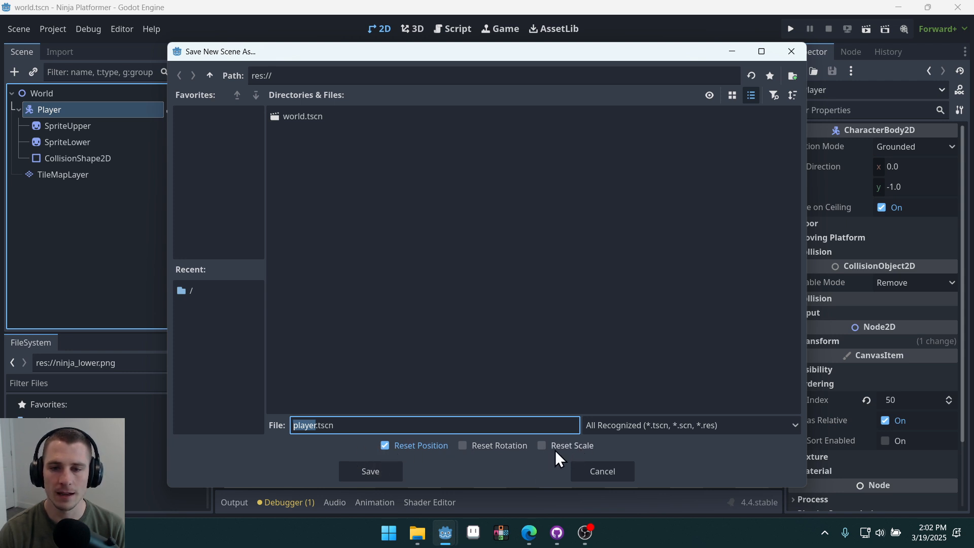
{"action": "mouse_move", "coordinate": [430, 73]}
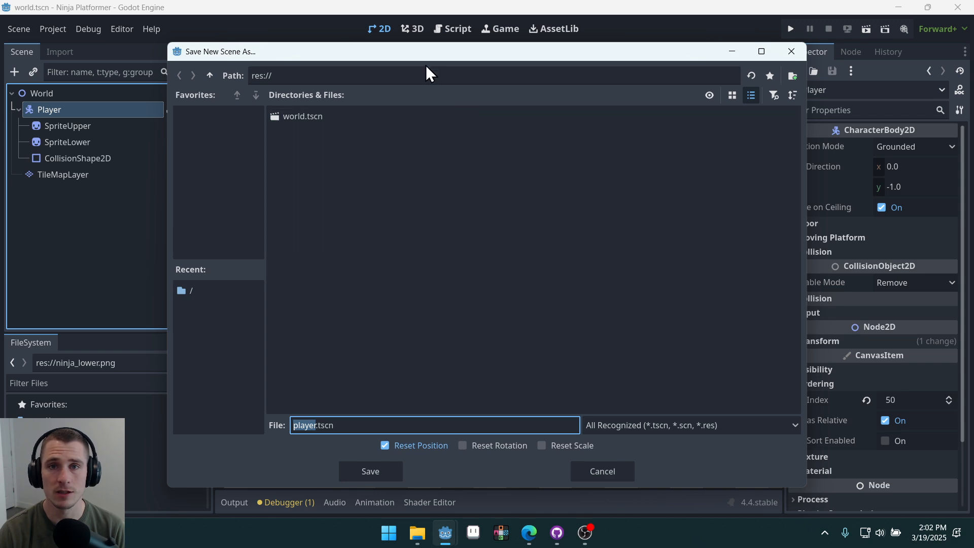
{"action": "left_click", "coordinate": [369, 470]}
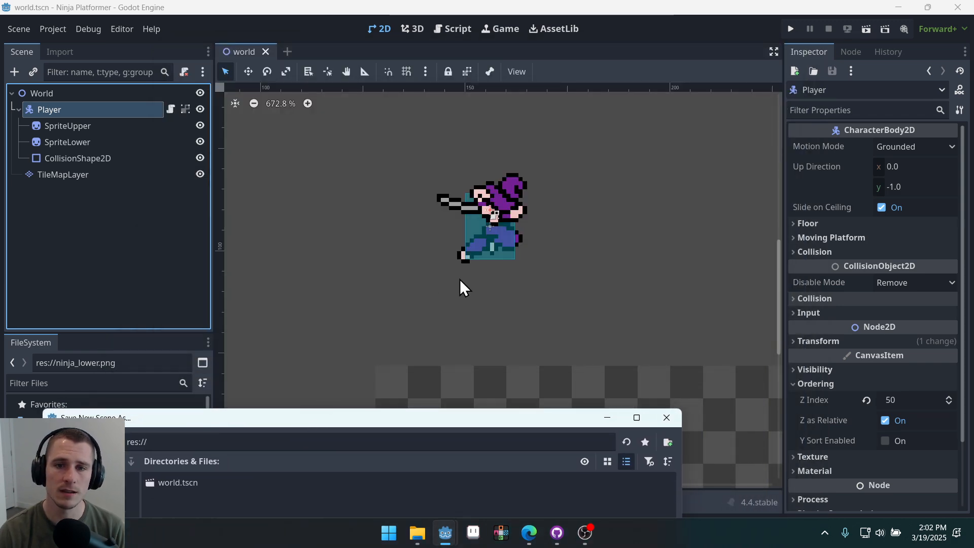
{"action": "mouse_move", "coordinate": [474, 281]}
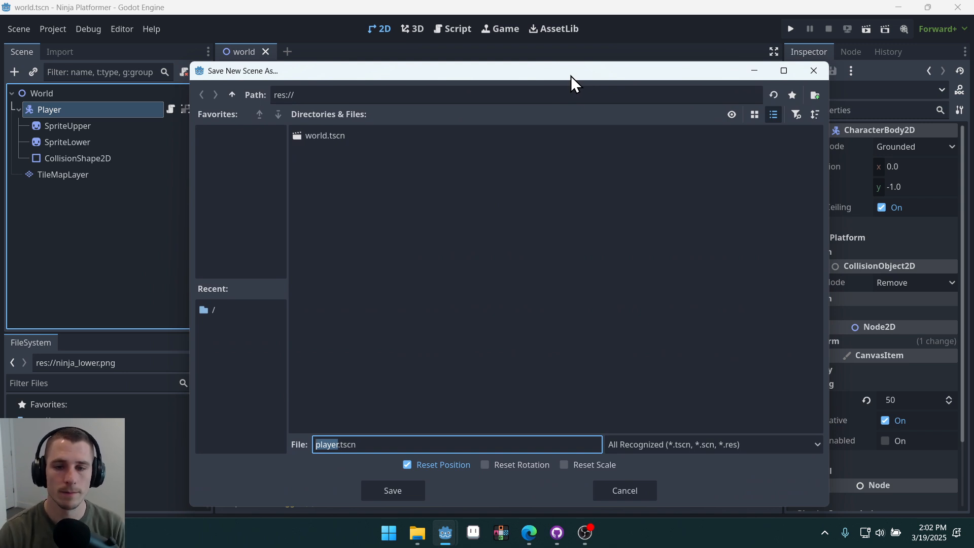
{"action": "mouse_move", "coordinate": [631, 370]}
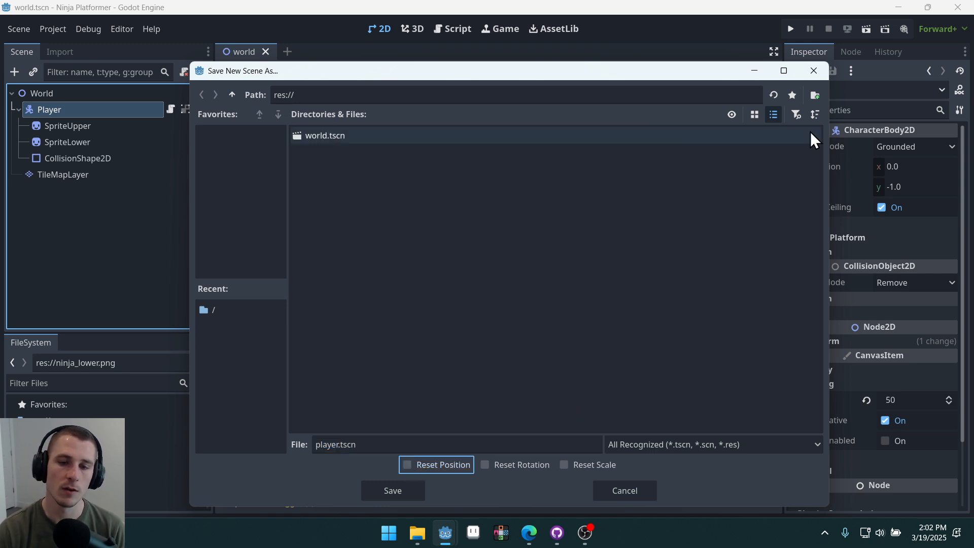
{"action": "left_click", "coordinate": [391, 490]}
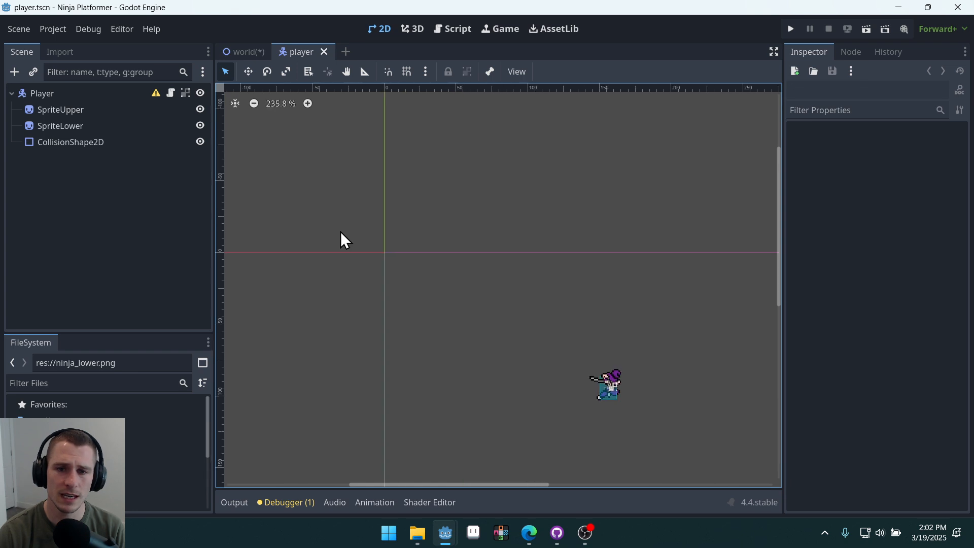
{"action": "left_click_drag", "start_coordinate": [345, 239], "coordinate": [262, 214]}
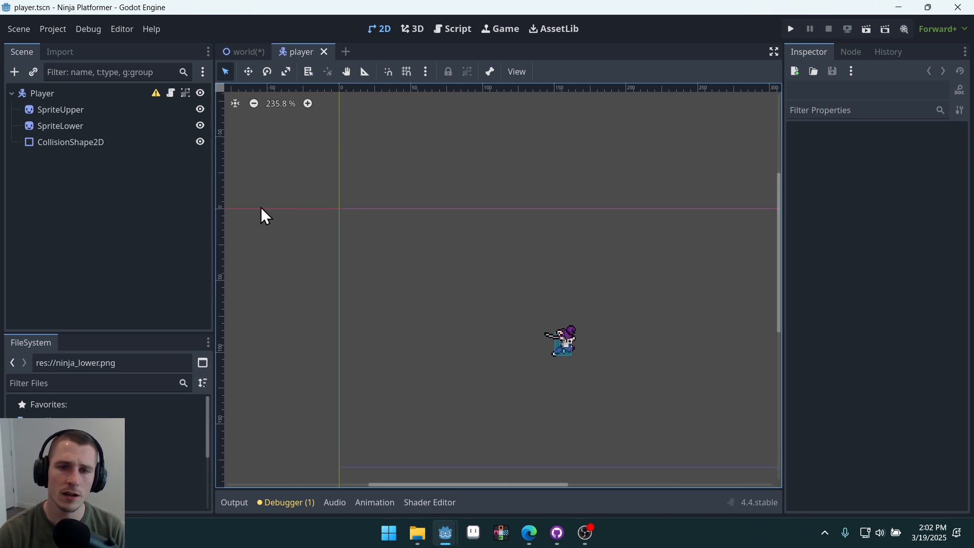
{"action": "mouse_move", "coordinate": [340, 262]}
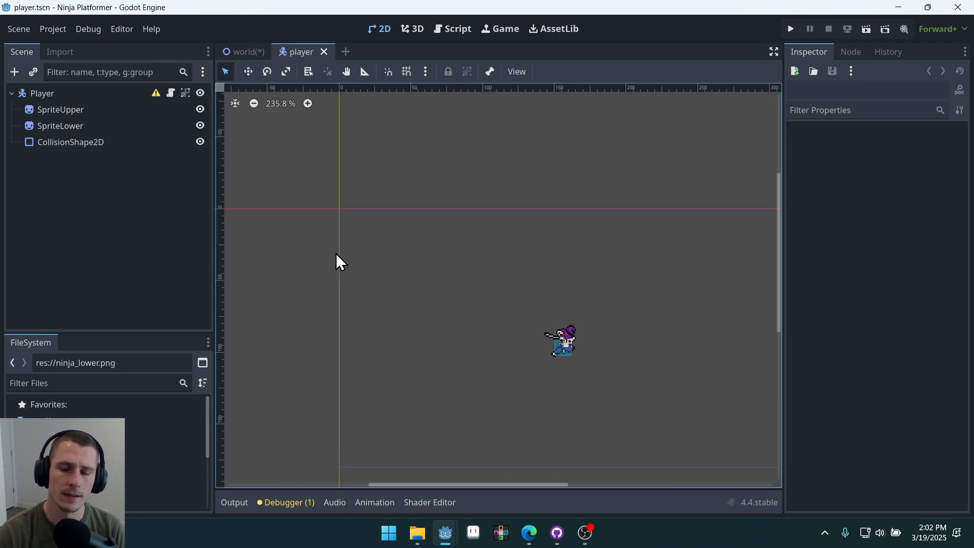
{"action": "mouse_move", "coordinate": [562, 373]}
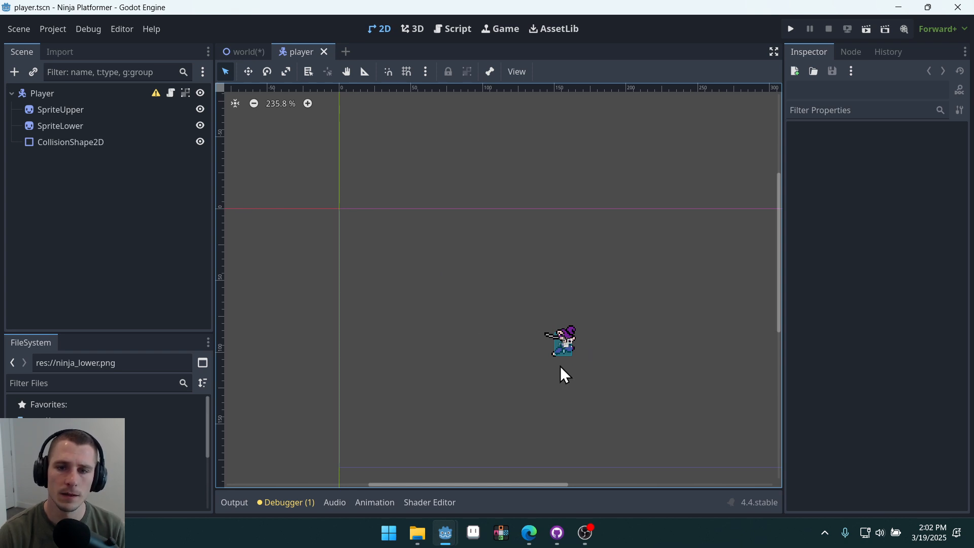
{"action": "left_click", "coordinate": [247, 51]}
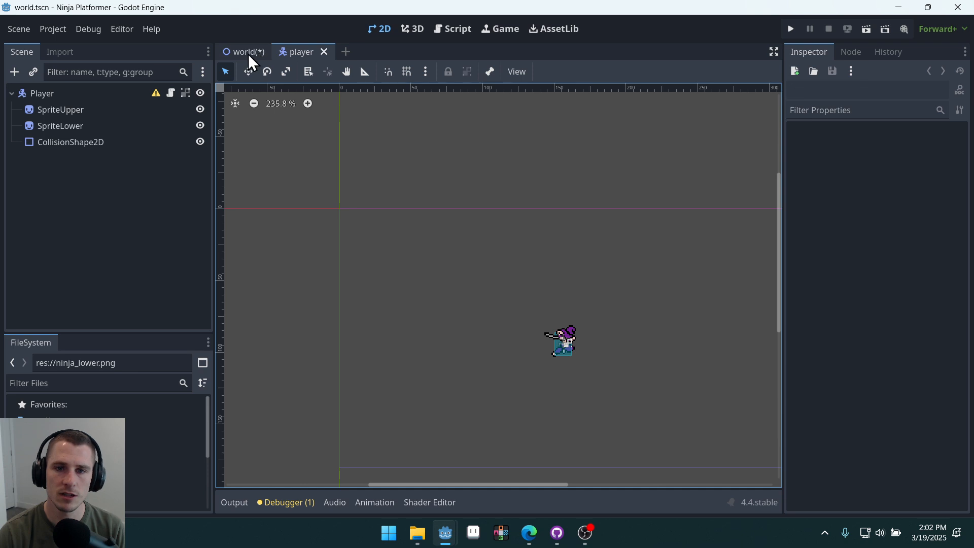
{"action": "left_click", "coordinate": [247, 51]}
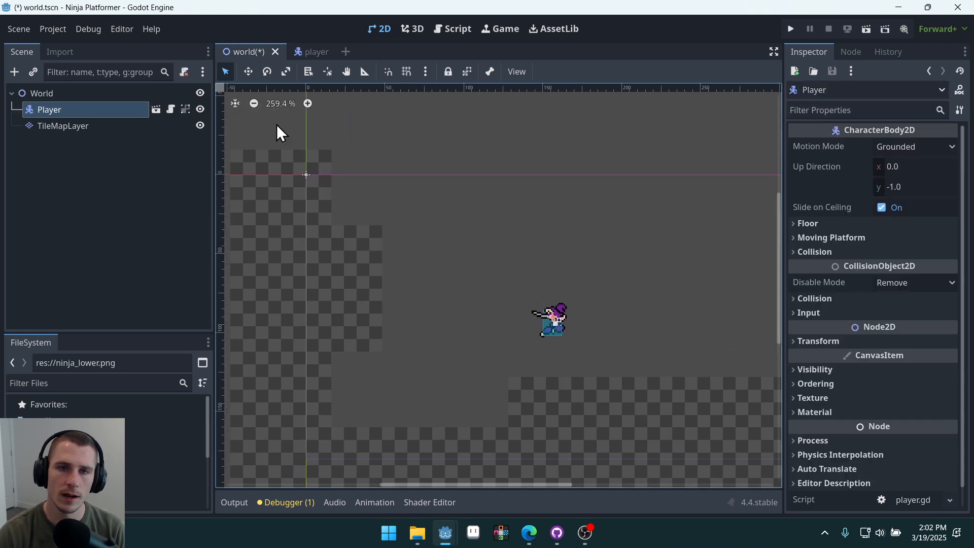
{"action": "left_click", "coordinate": [303, 51]}
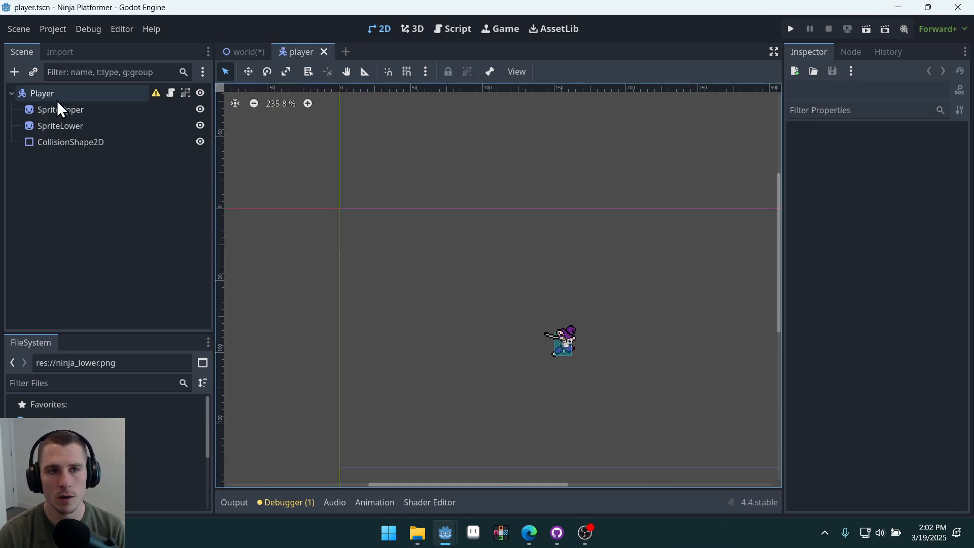
- Reset the Player root's Transform position to 0, 0 in the Inspector
{"action": "left_click", "coordinate": [42, 94]}
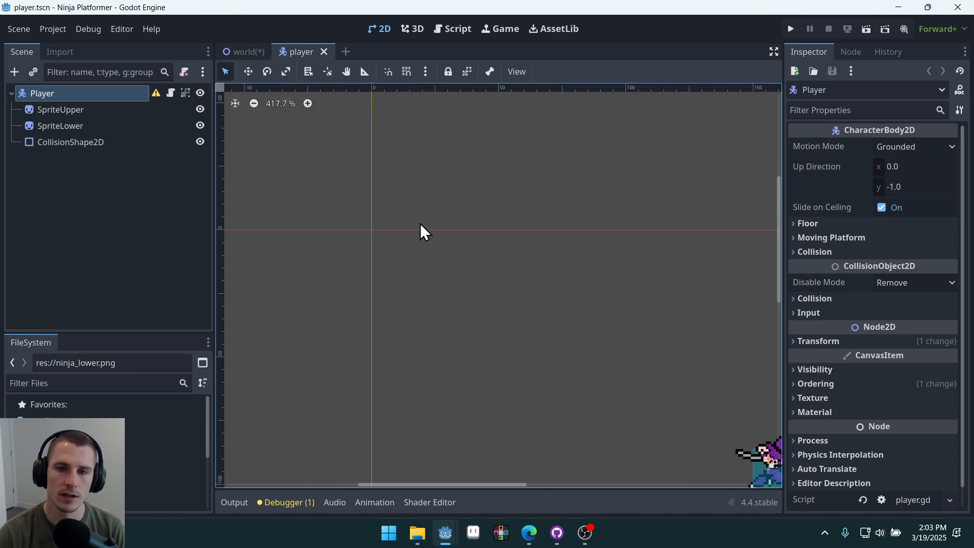
{"action": "mouse_move", "coordinate": [773, 265]}
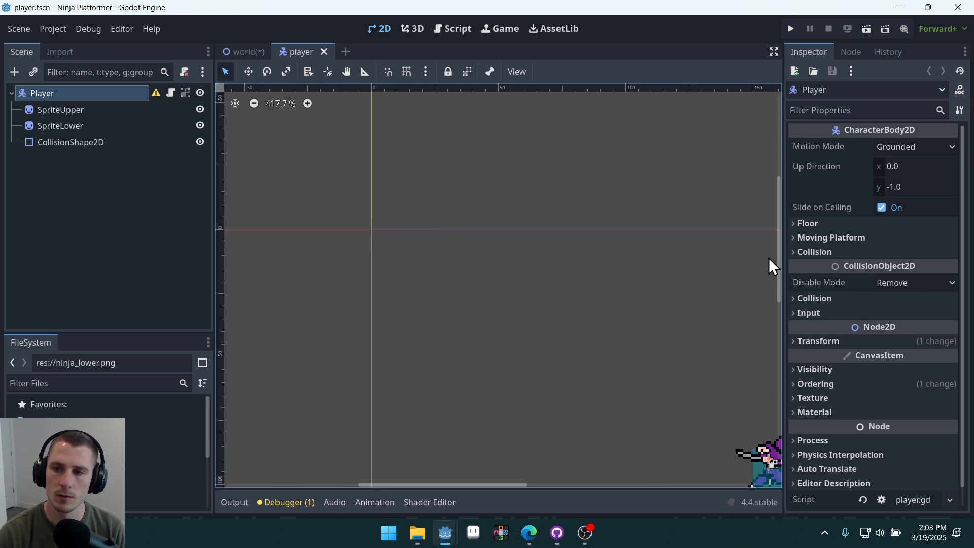
{"action": "scroll", "scroll_direction": "down", "scroll_amount": 3}
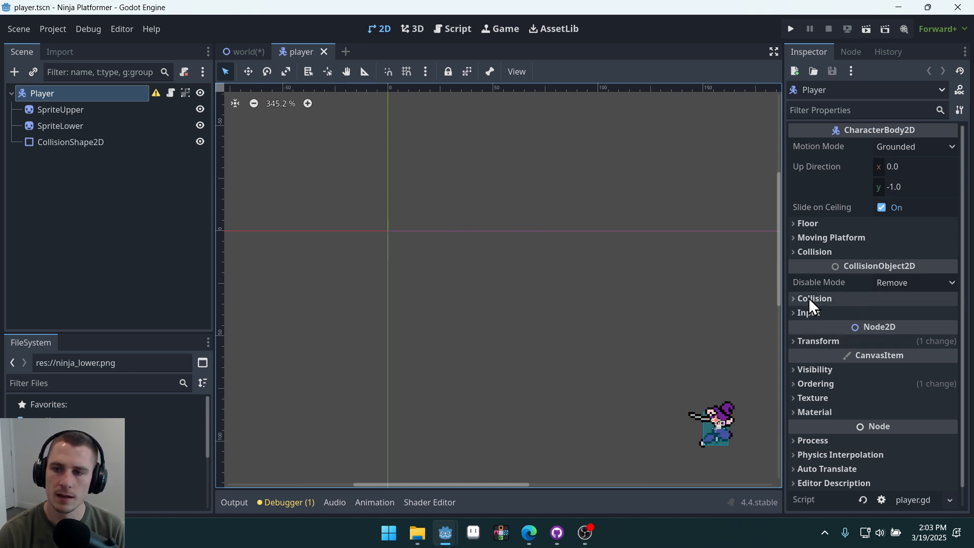
{"action": "left_click", "coordinate": [818, 341]}
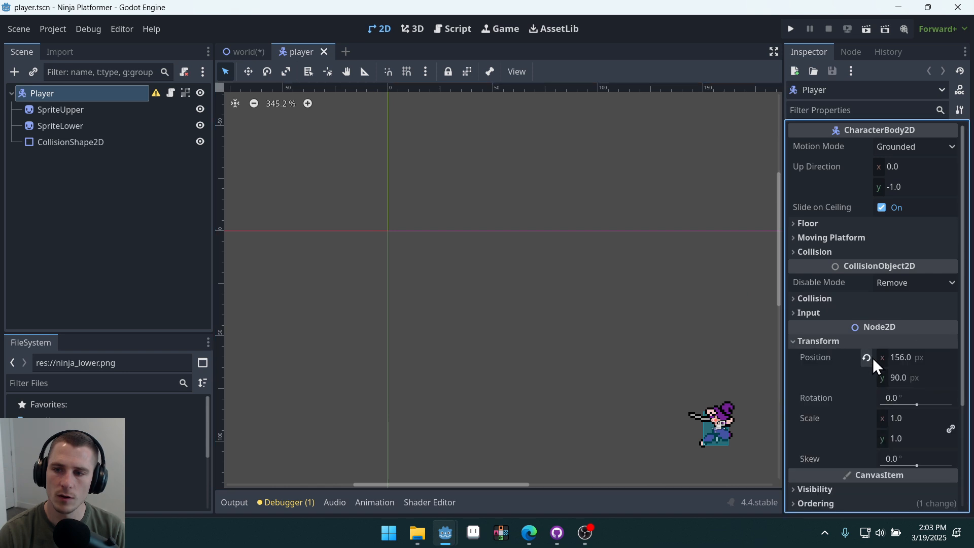
{"action": "left_click", "coordinate": [865, 357]}
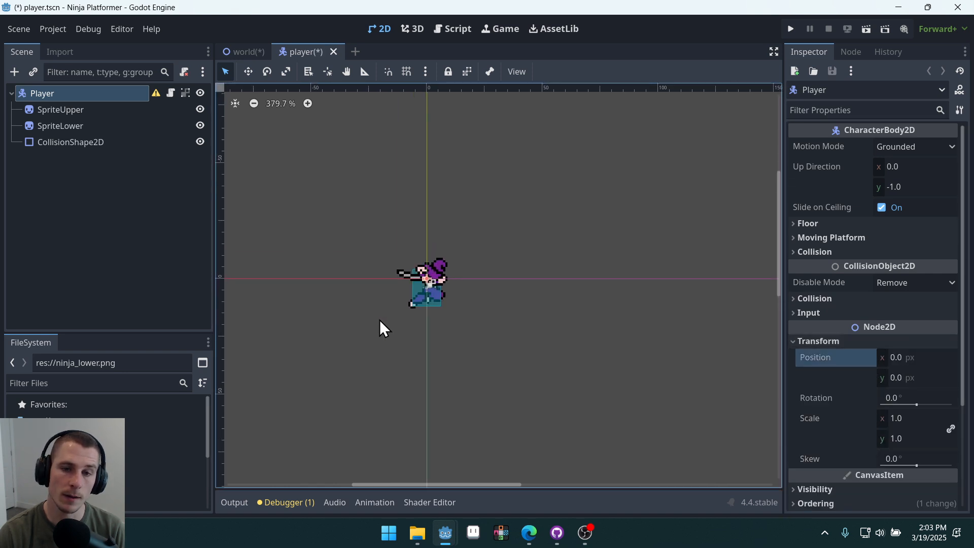
{"action": "scroll", "scroll_direction": "up", "scroll_amount": 3}
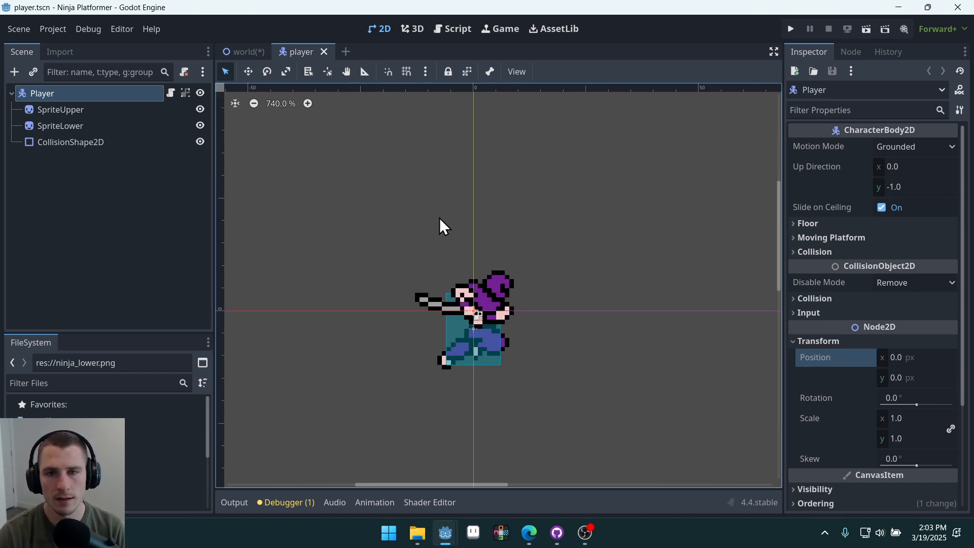
- Lock the world's TileMapLayer and move the Player instance into the open area
{"action": "left_click", "coordinate": [241, 52]}
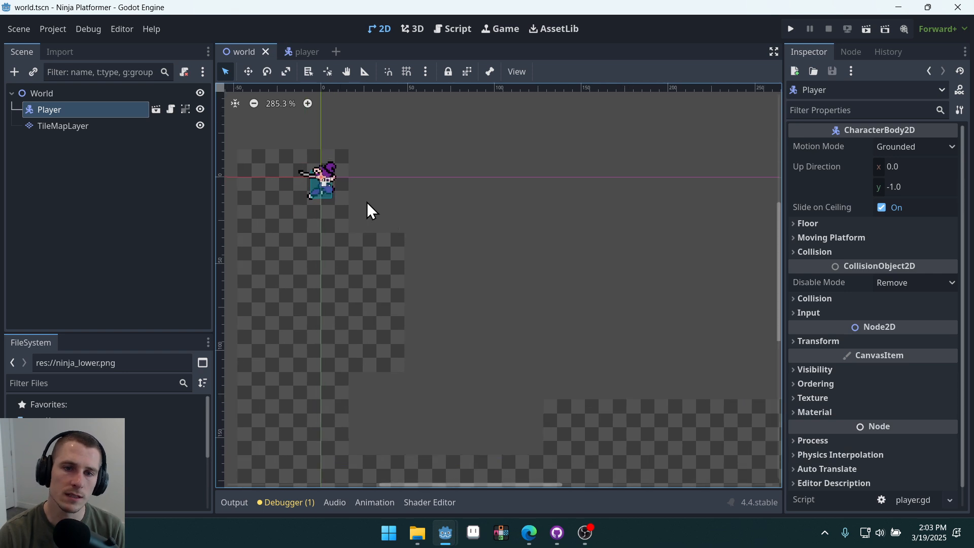
{"action": "scroll", "scroll_direction": "up", "scroll_amount": 3}
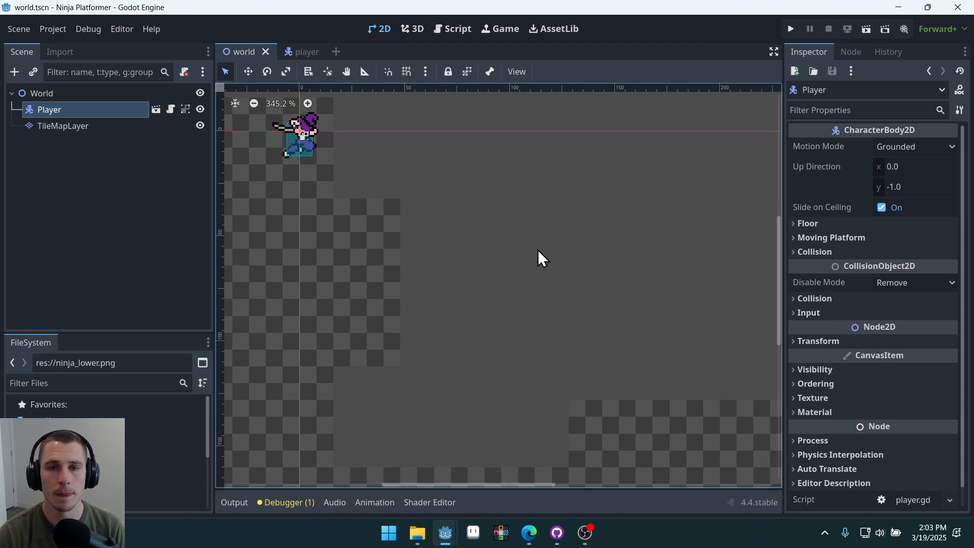
{"action": "left_click", "coordinate": [63, 126]}
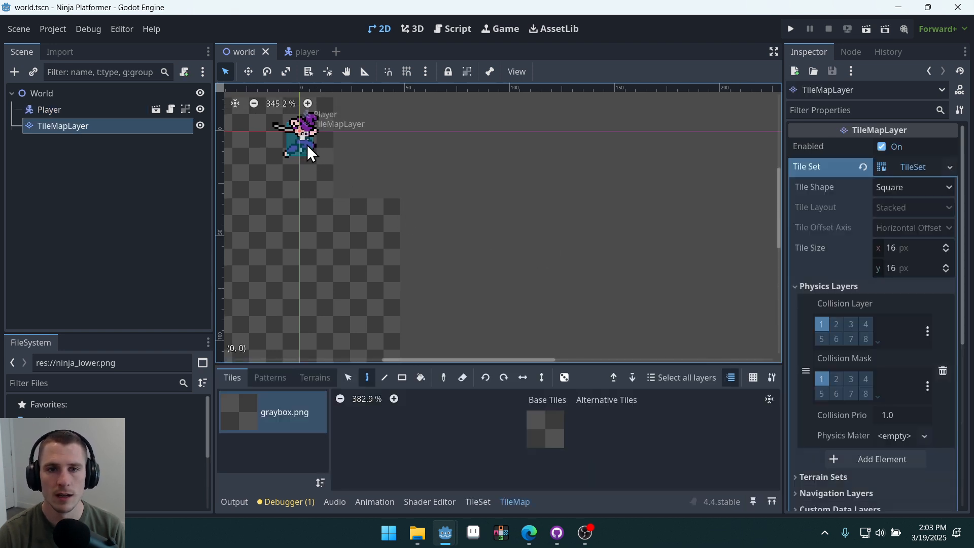
{"action": "mouse_move", "coordinate": [385, 189]}
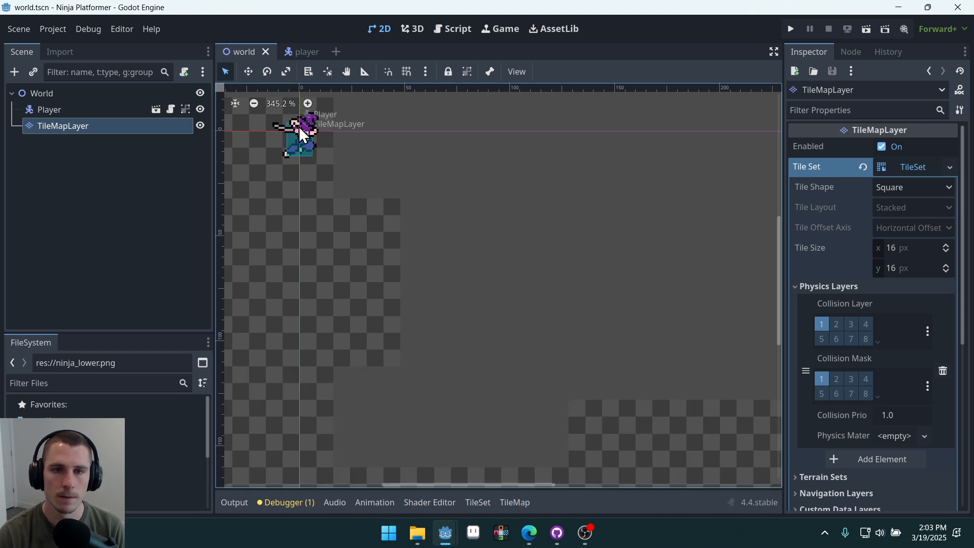
{"action": "mouse_move", "coordinate": [398, 199]}
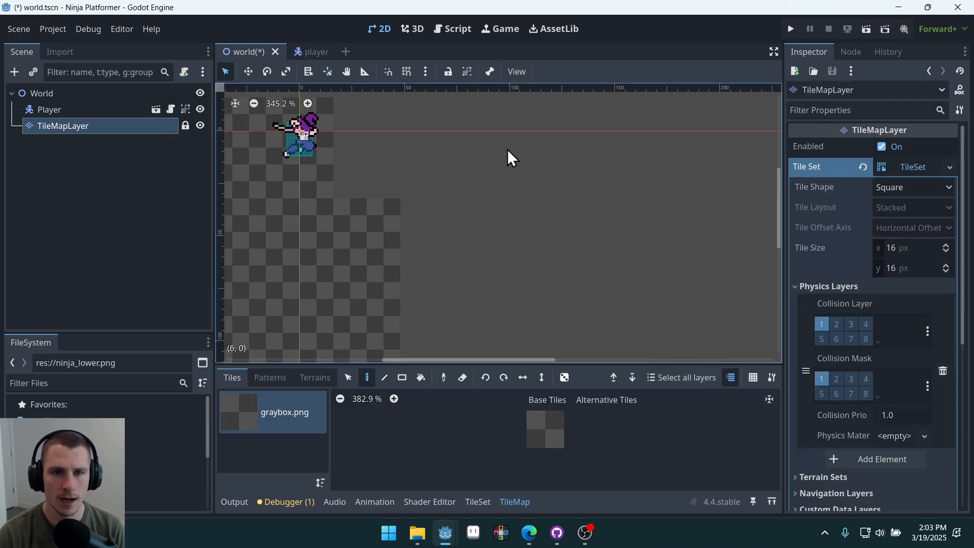
{"action": "mouse_move", "coordinate": [392, 190]}
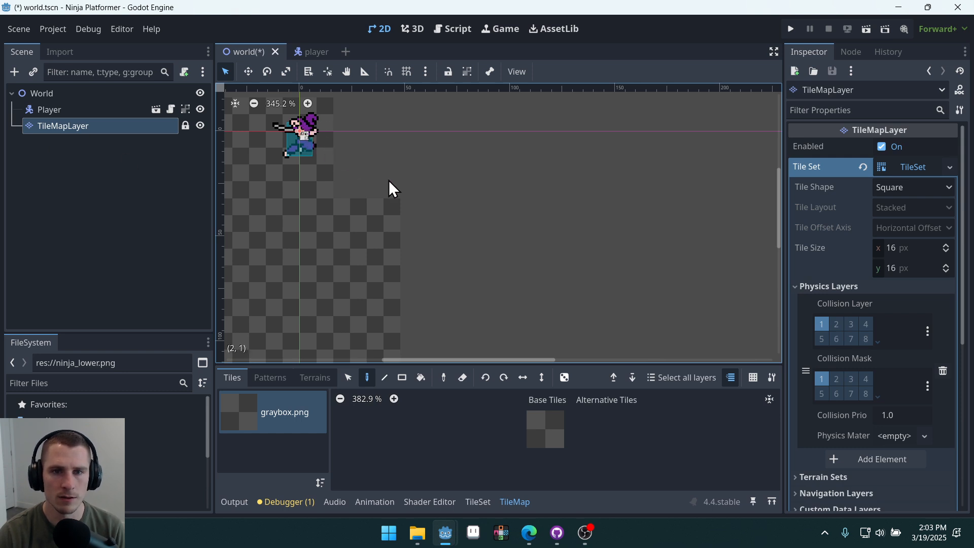
{"action": "mouse_move", "coordinate": [305, 138]}
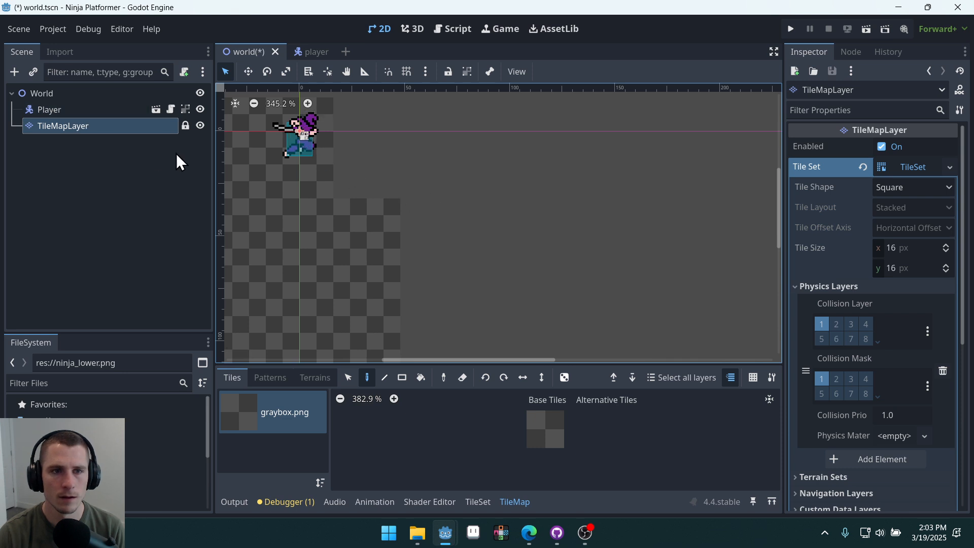
{"action": "left_click", "coordinate": [48, 110]}
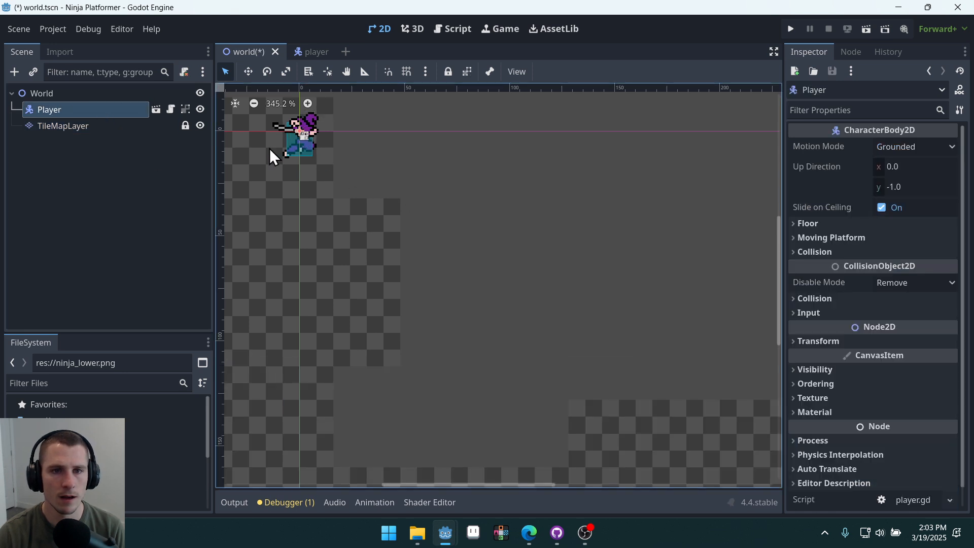
{"action": "left_click", "coordinate": [63, 126]}
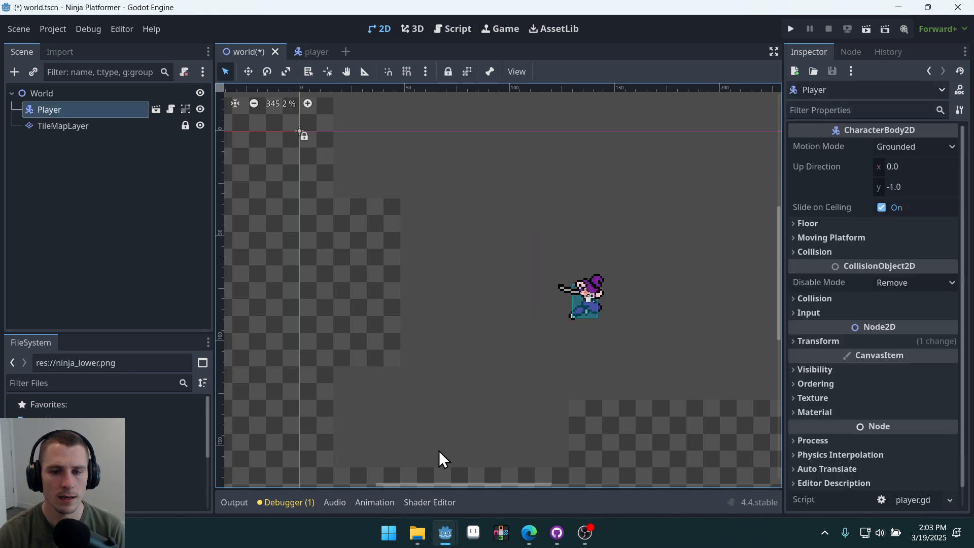
- Save the world scene with Ctrl+S and confirm the Player sits at position 92, 80
{"action": "left_click", "coordinate": [63, 126]}
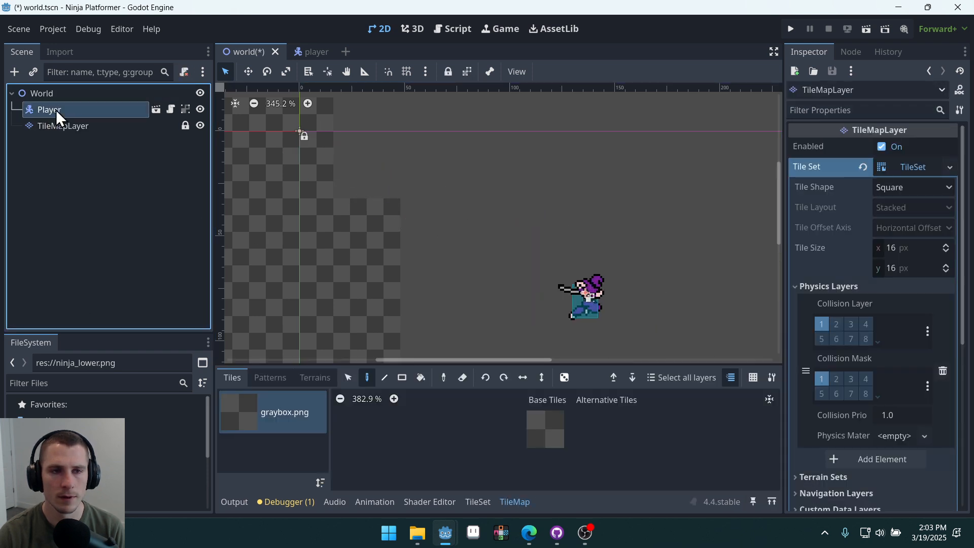
{"action": "left_click", "coordinate": [48, 110]}
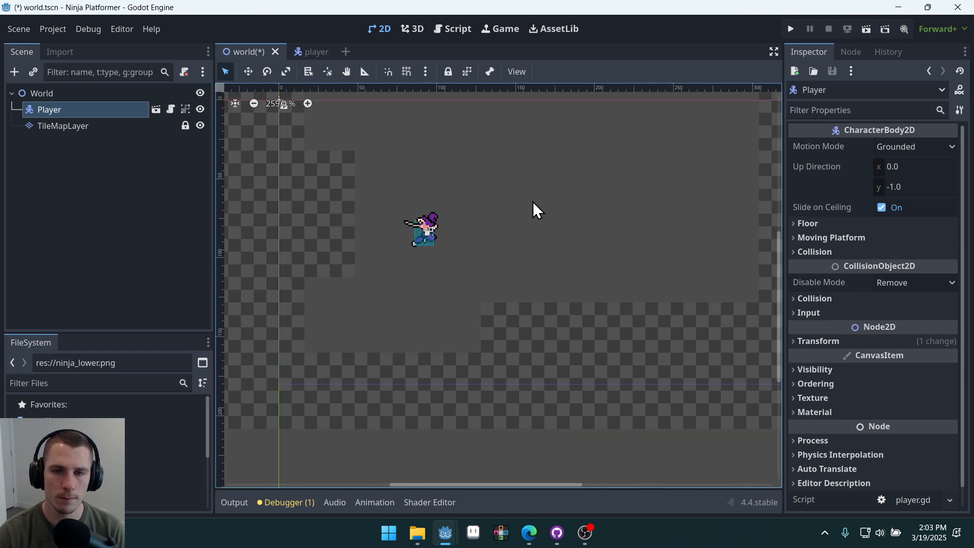
{"action": "key", "text": "ctrl+s"}
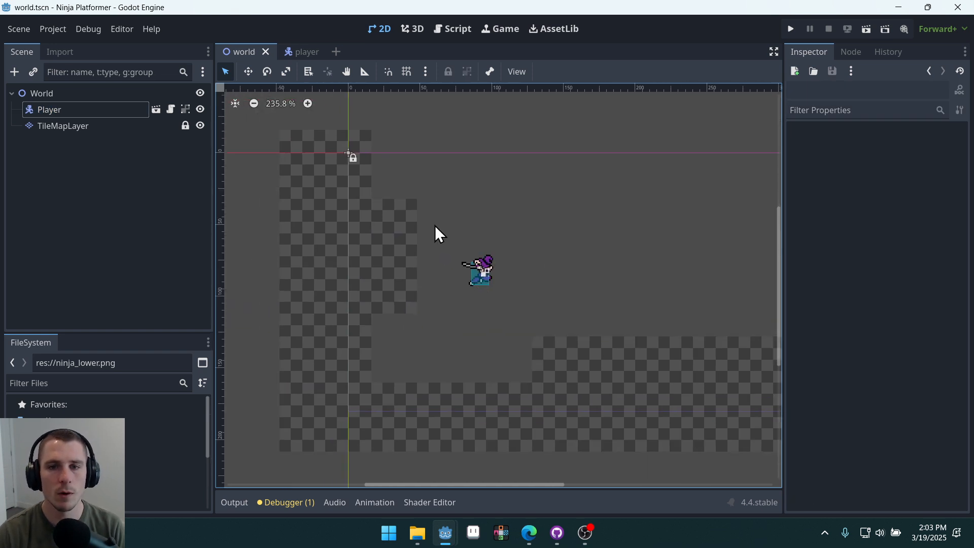
{"action": "left_click", "coordinate": [49, 109]}
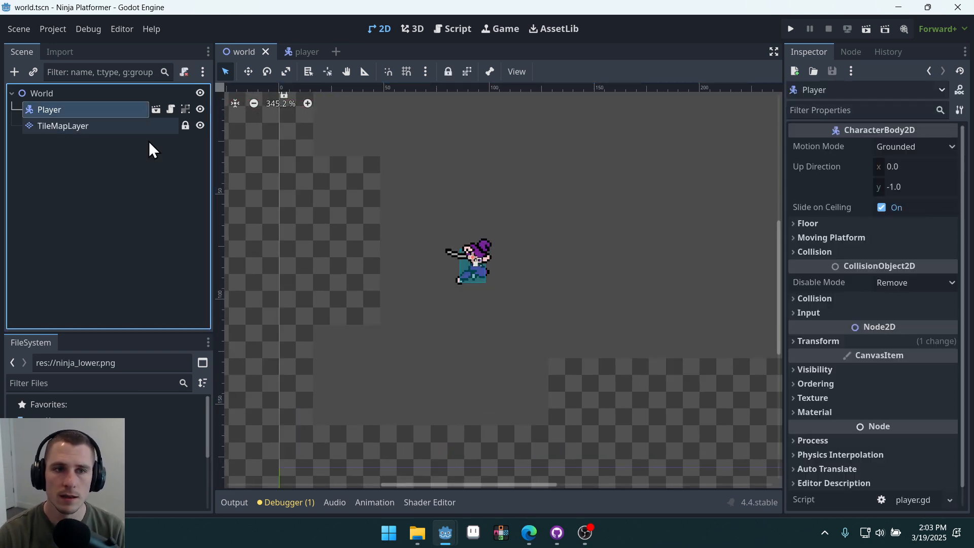
{"action": "left_click", "coordinate": [818, 341]}
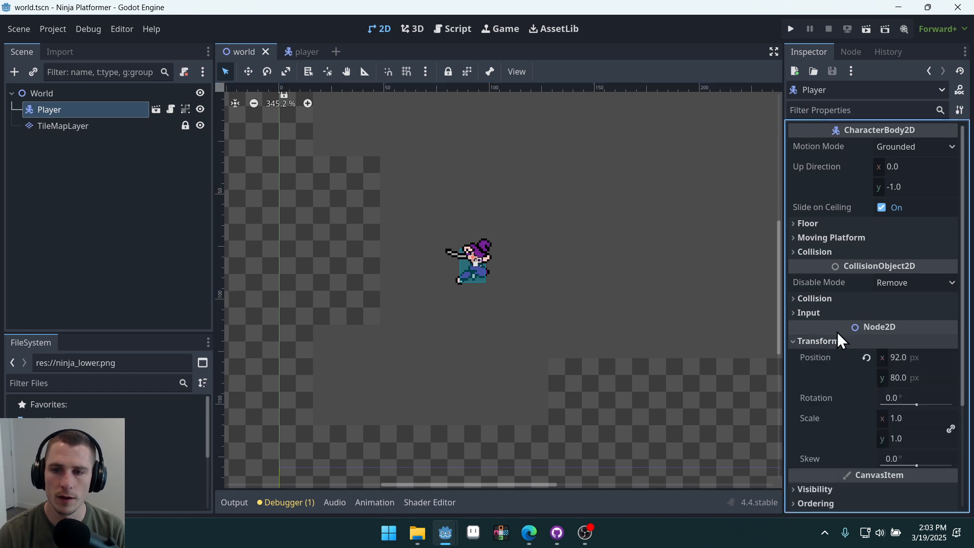
{"action": "mouse_move", "coordinate": [568, 260]}
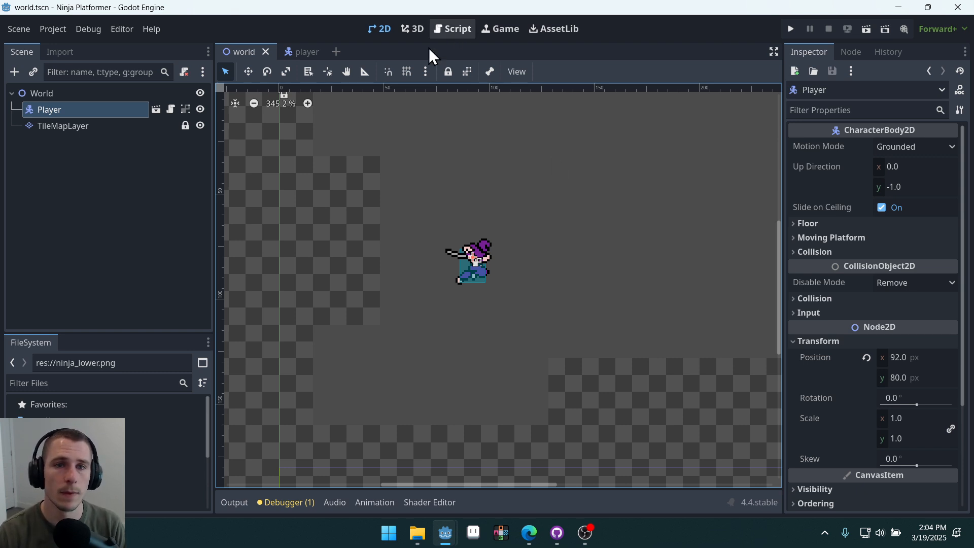
{"action": "left_click", "coordinate": [289, 52]}
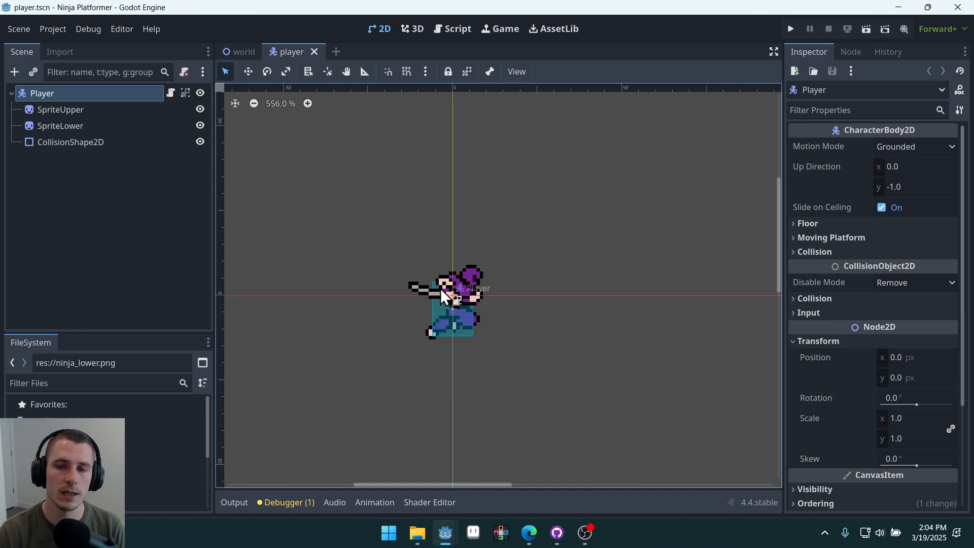
{"action": "scroll", "scroll_direction": "down", "scroll_amount": 3}
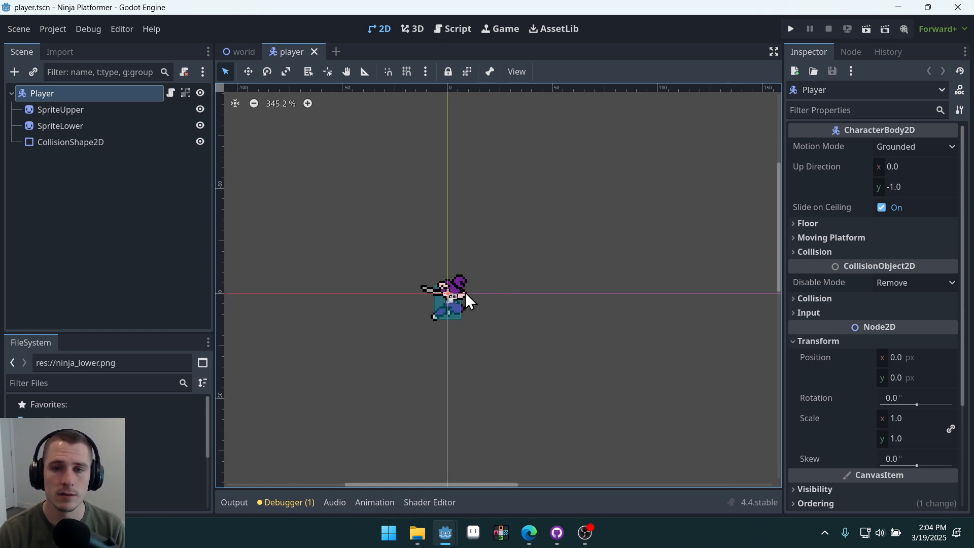
{"action": "scroll", "scroll_direction": "up", "scroll_amount": 3}
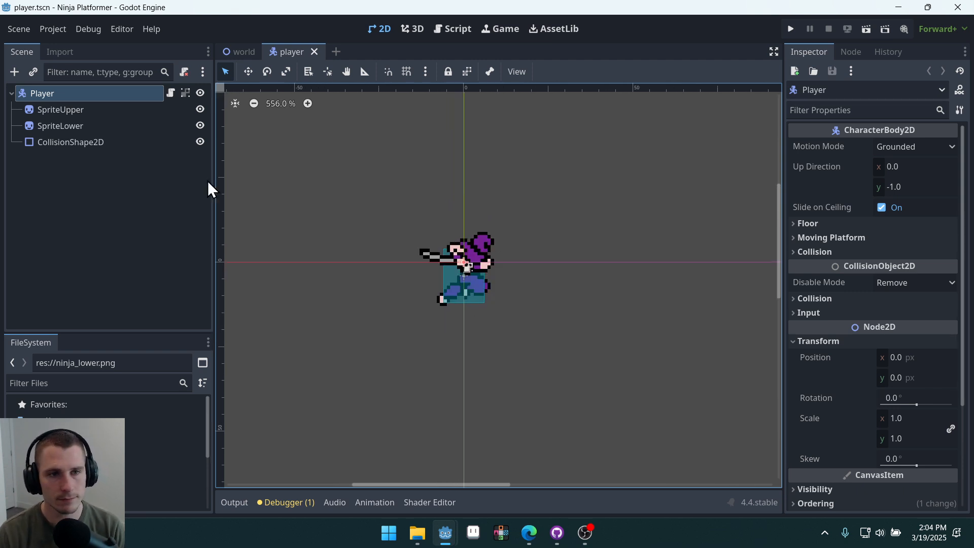
{"action": "mouse_move", "coordinate": [643, 297]}
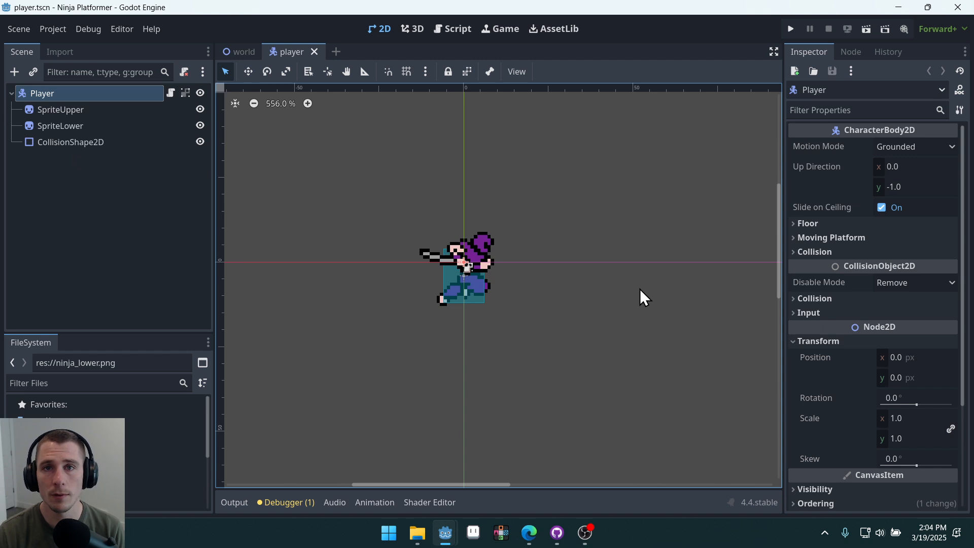
{"action": "mouse_move", "coordinate": [13, 72]}
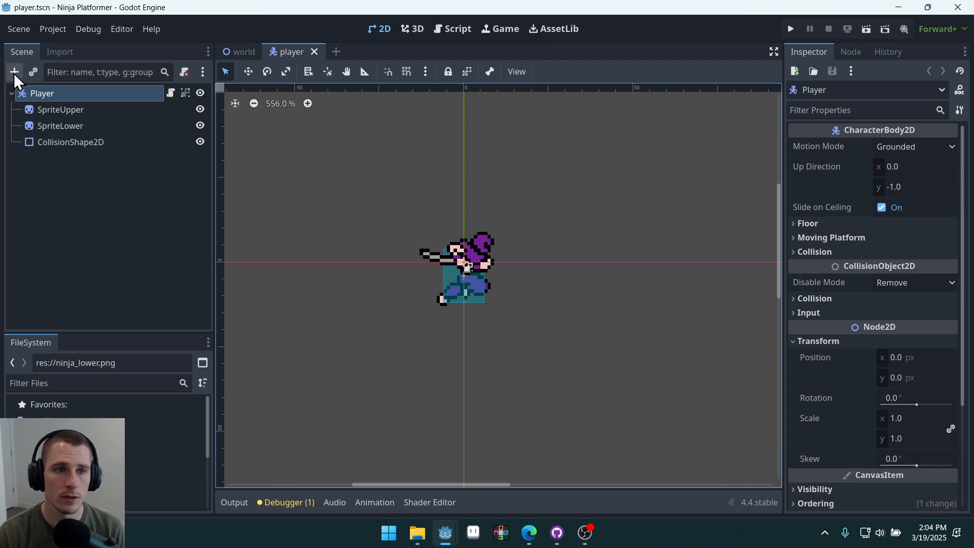
- Add an AnimationPlayer child node under the Player
{"action": "left_click", "coordinate": [14, 72]}
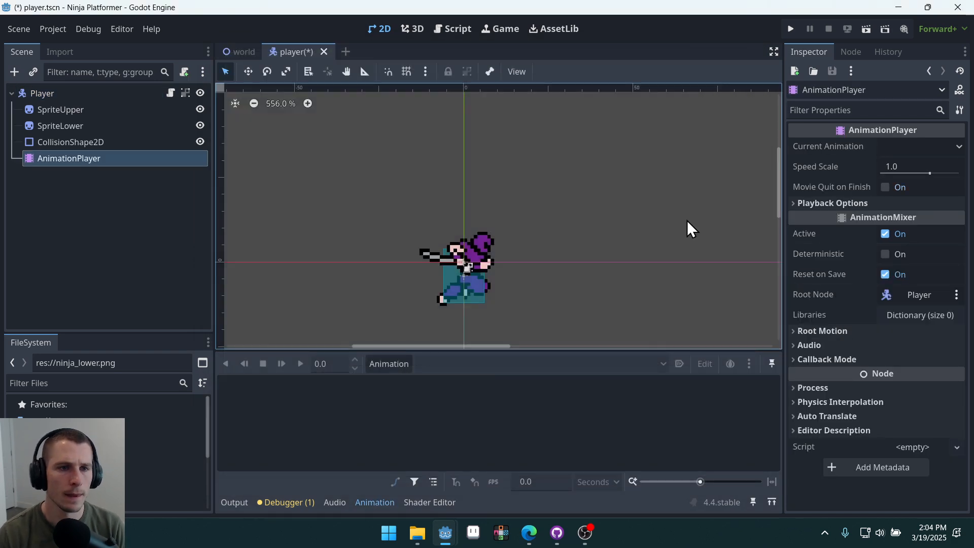
{"action": "mouse_move", "coordinate": [505, 441]}
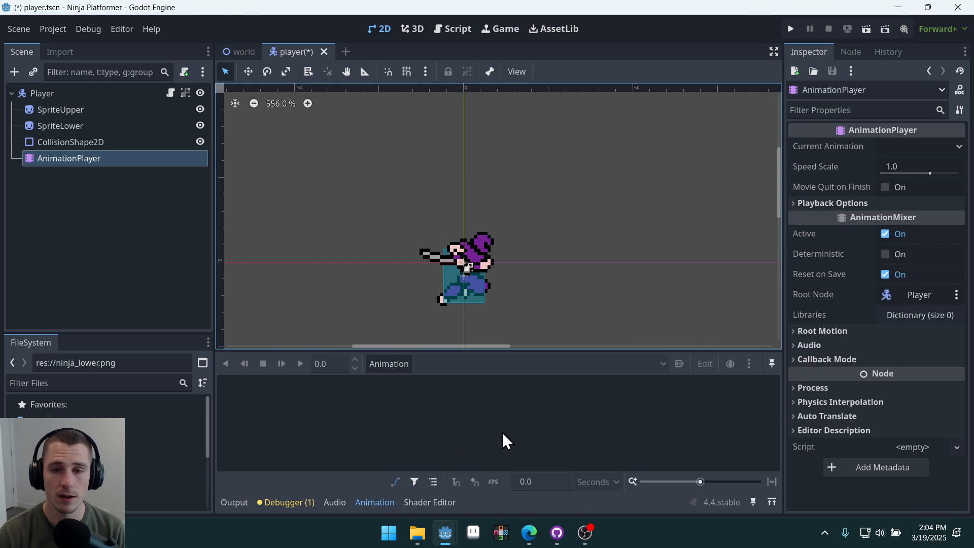
{"action": "mouse_move", "coordinate": [561, 524]}
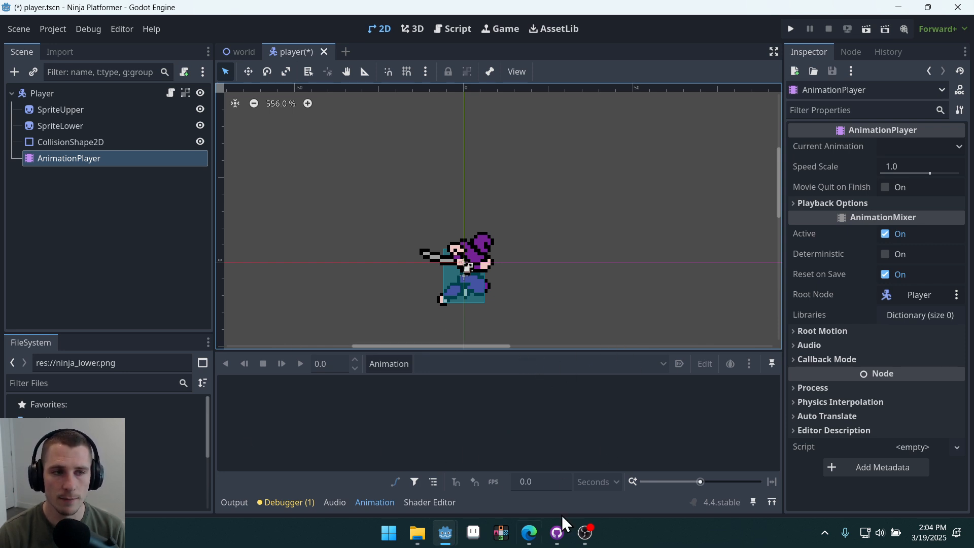
{"action": "mouse_move", "coordinate": [717, 433]}
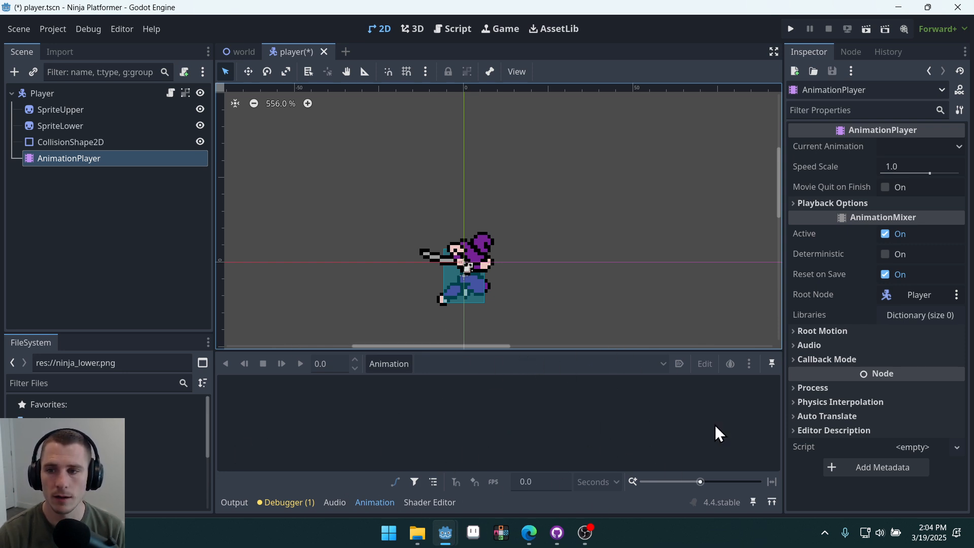
{"action": "scroll", "scroll_direction": "up", "scroll_amount": 3}
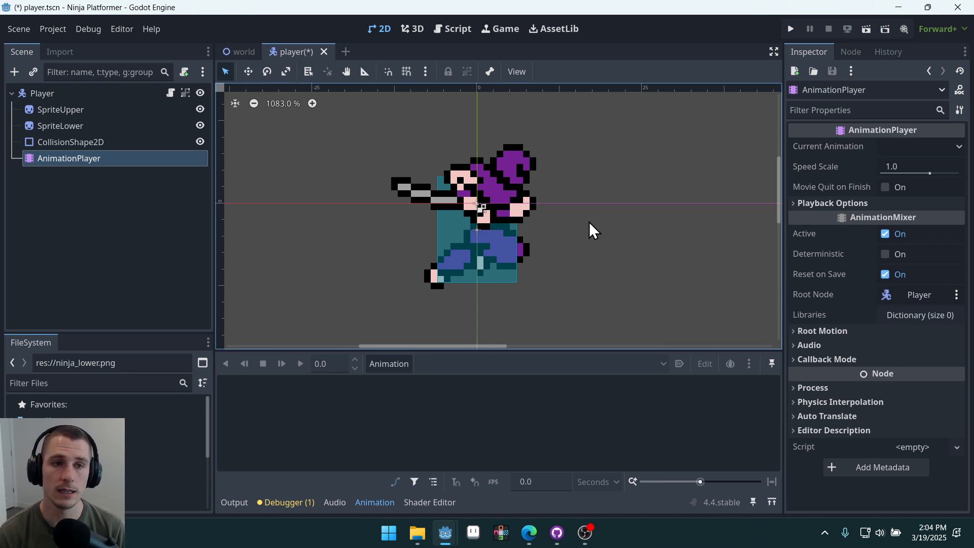
{"action": "mouse_move", "coordinate": [124, 170]}
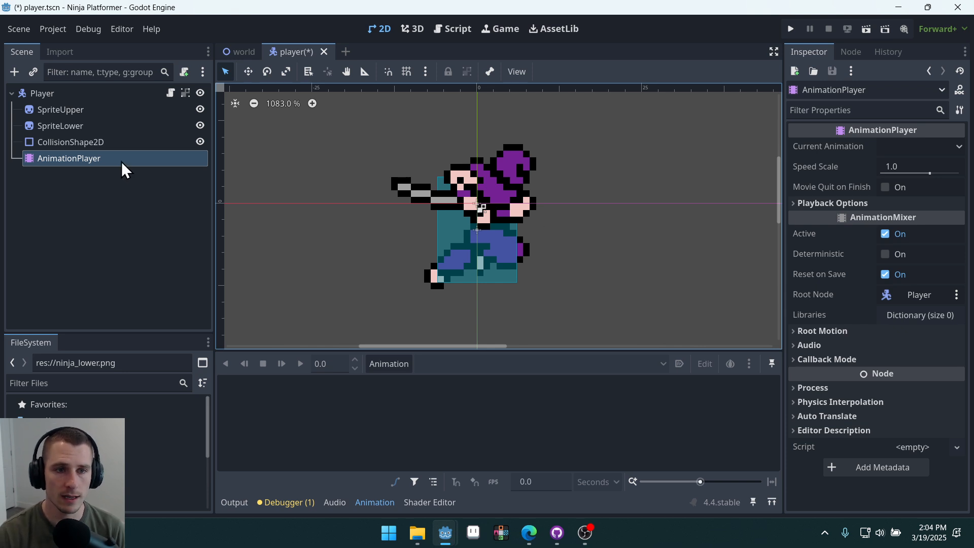
- Name the animation players AnimationPlayerUpper and AnimationPlayerLower after duplicating
{"action": "double_click", "coordinate": [68, 158]}
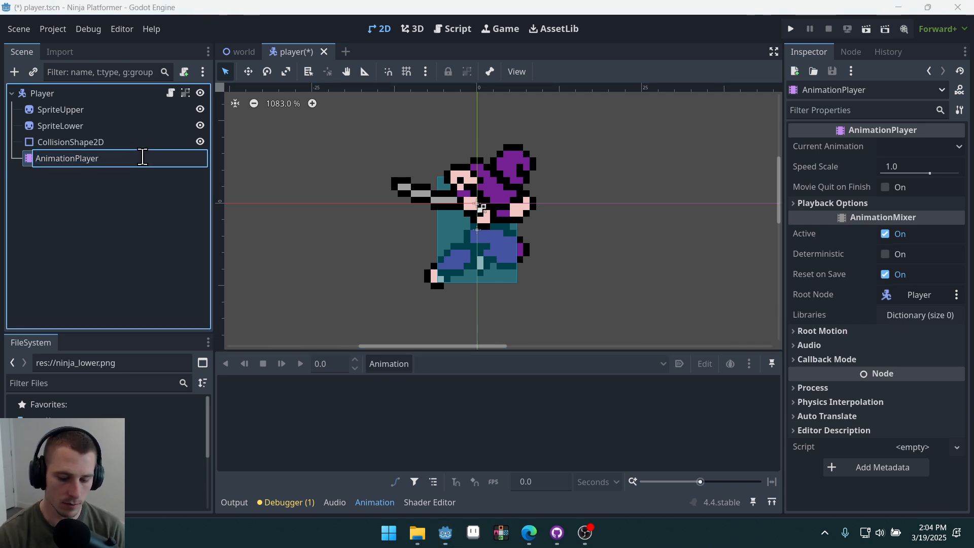
{"action": "type", "text": "Upper"}
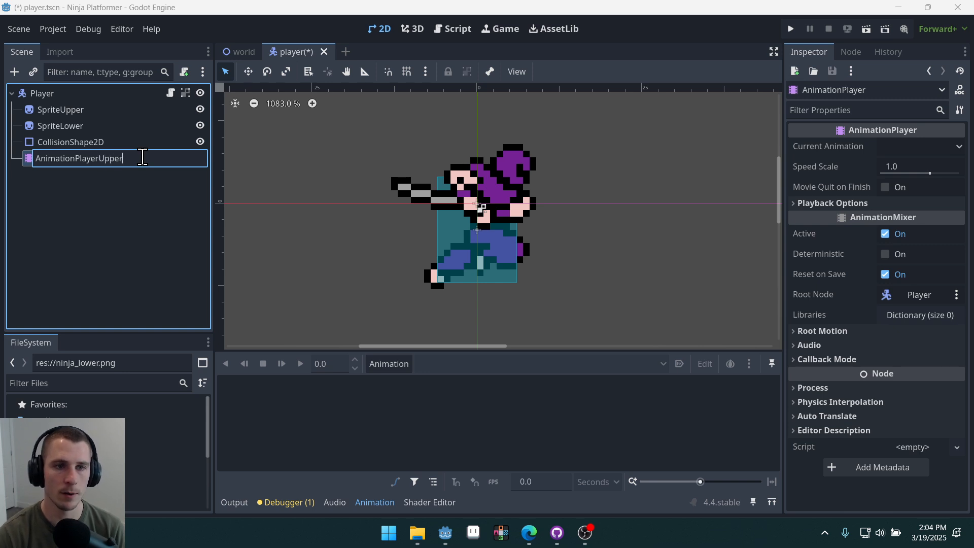
{"action": "key", "text": "Return"}
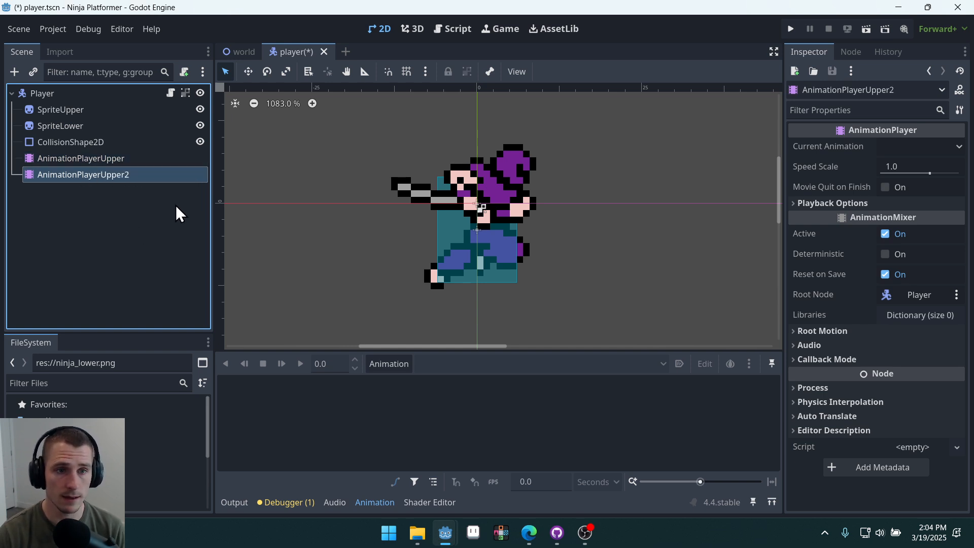
{"action": "double_click", "coordinate": [81, 174]}
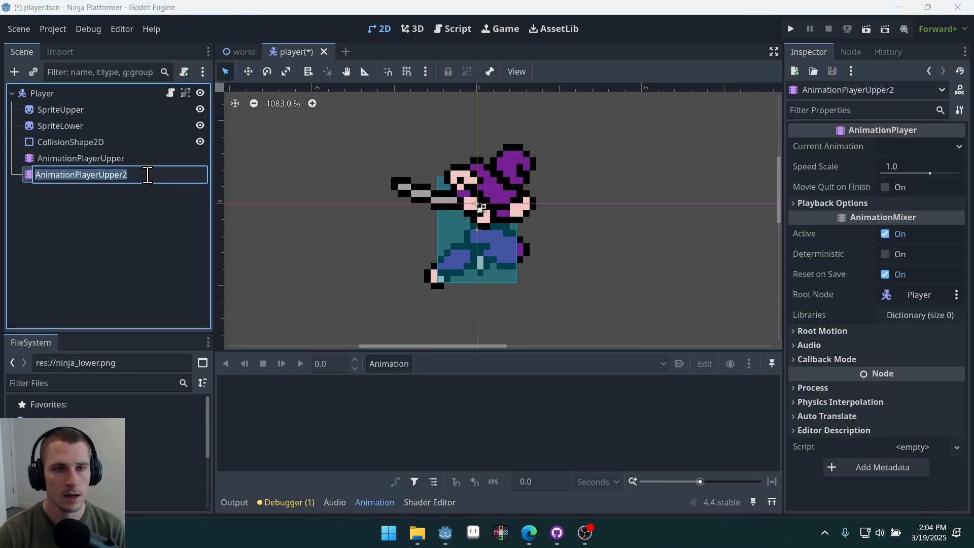
{"action": "type", "text": "AnimationPlayer"}
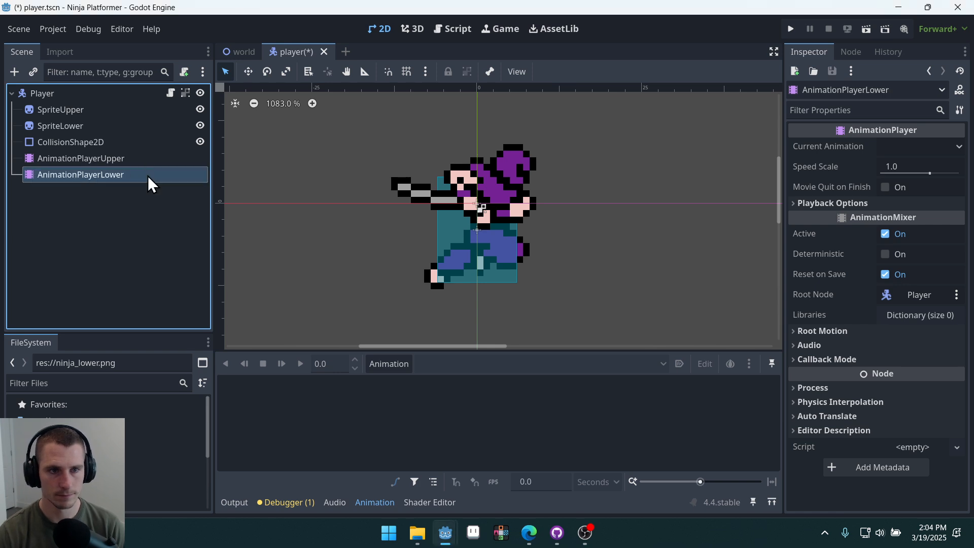
{"action": "mouse_move", "coordinate": [138, 180]}
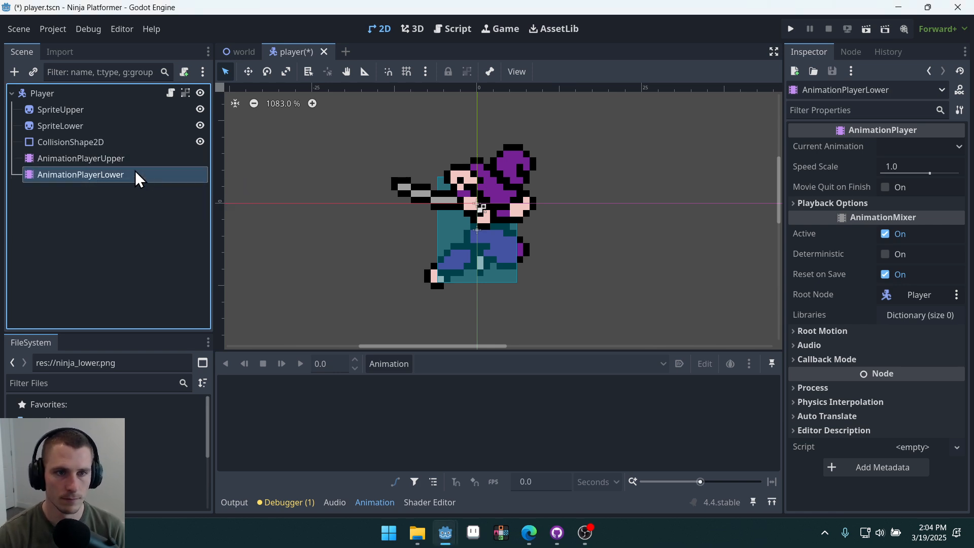
{"action": "right_click", "coordinate": [80, 158]}
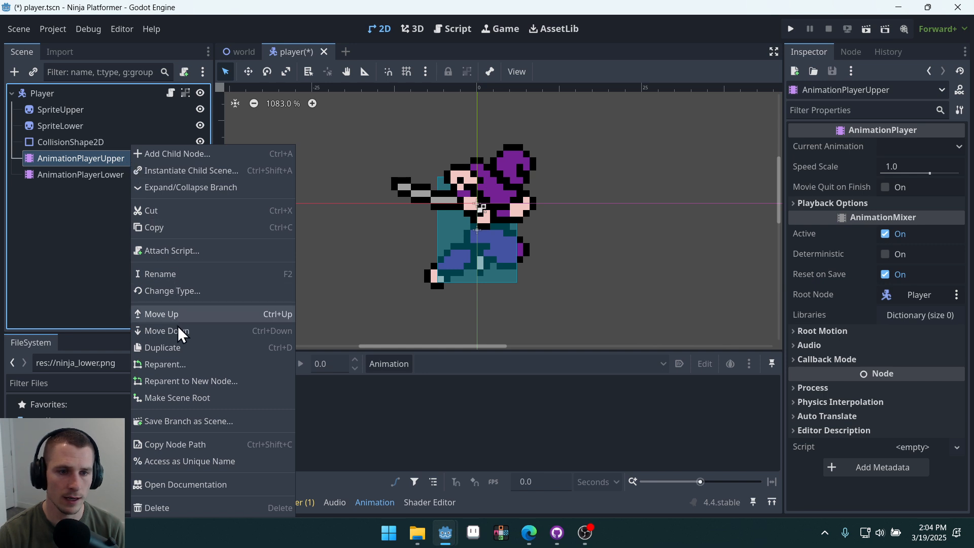
{"action": "mouse_move", "coordinate": [164, 364]}
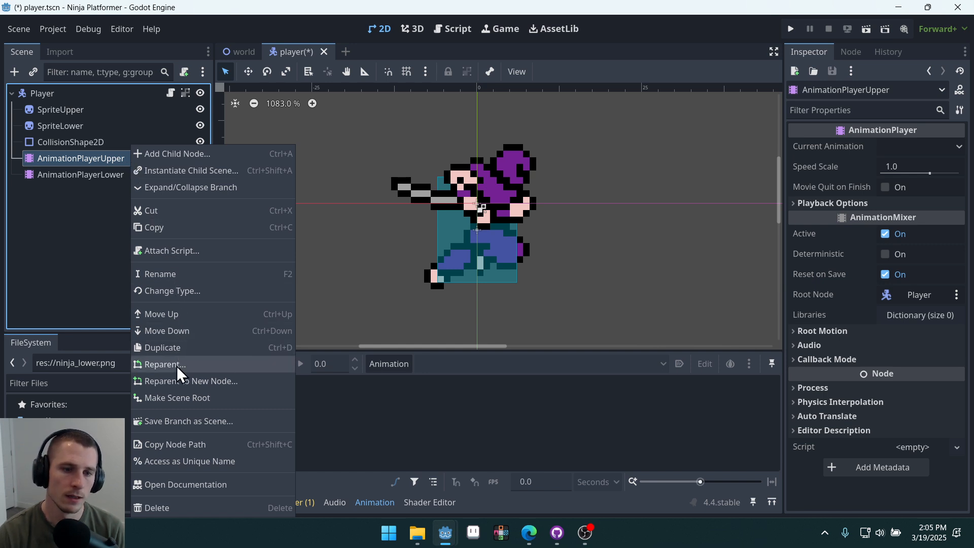
{"action": "mouse_move", "coordinate": [192, 231]}
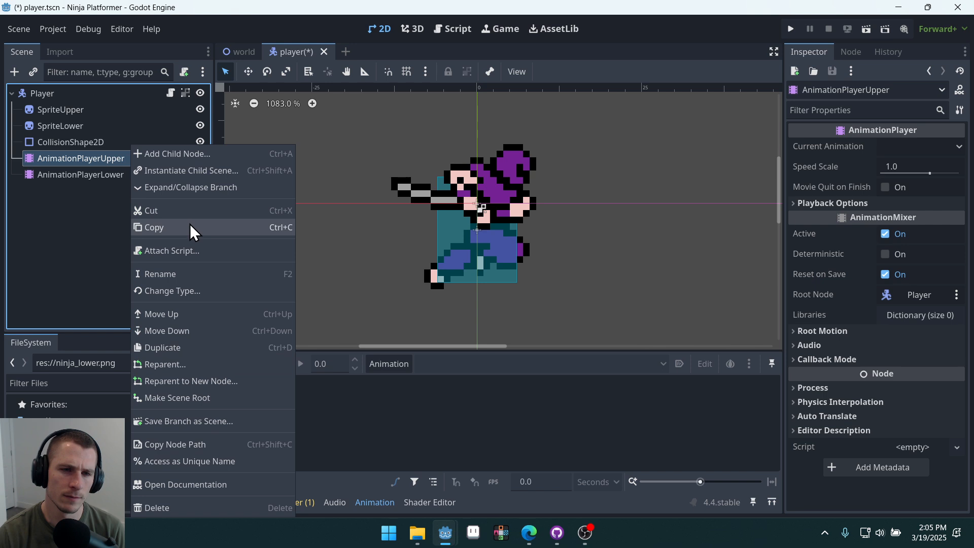
{"action": "mouse_move", "coordinate": [206, 330]}
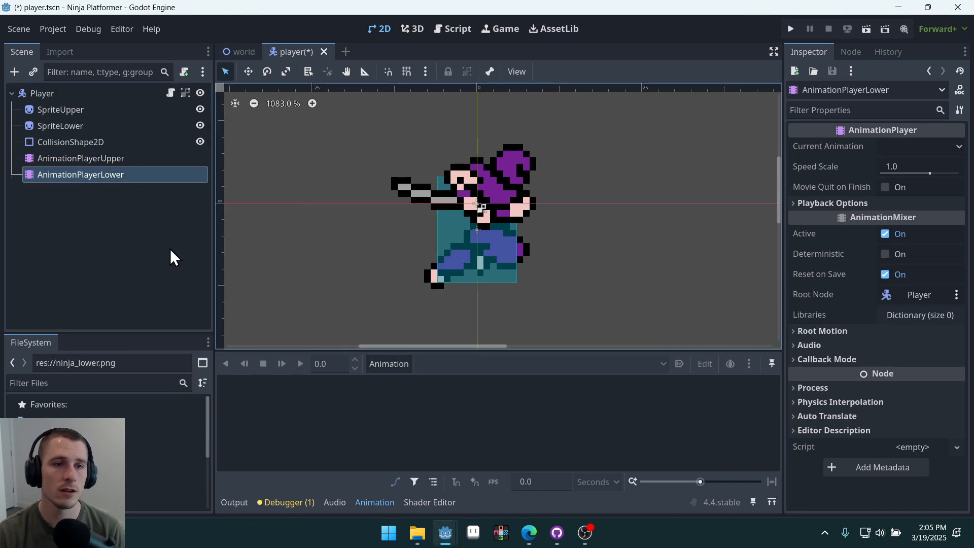
{"action": "mouse_move", "coordinate": [80, 158]}
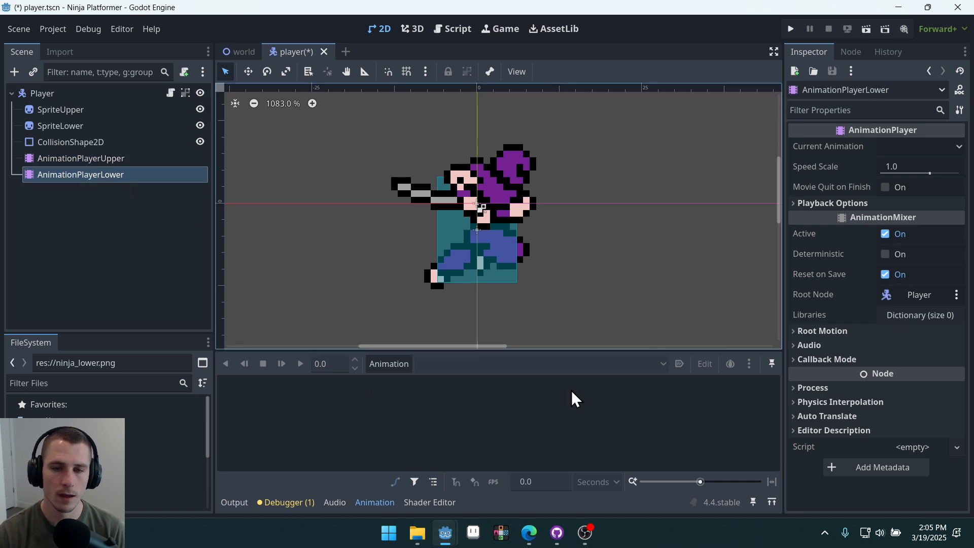
{"action": "mouse_move", "coordinate": [388, 363]}
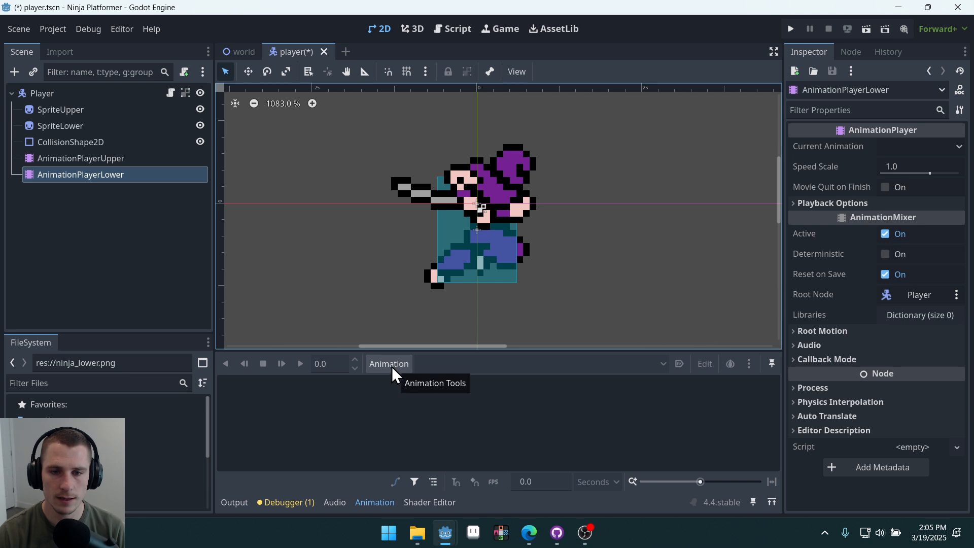
{"action": "mouse_move", "coordinate": [416, 512]}
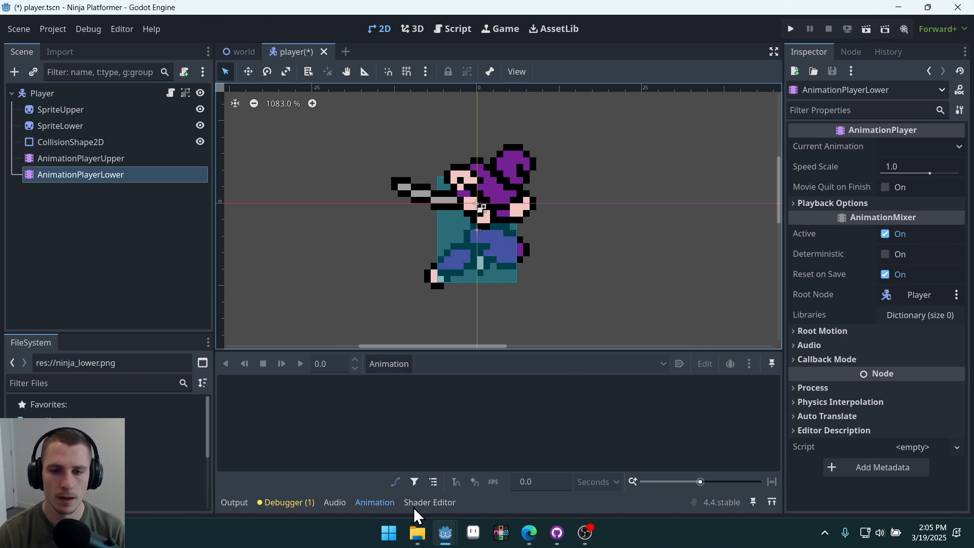
{"action": "mouse_move", "coordinate": [497, 348]}
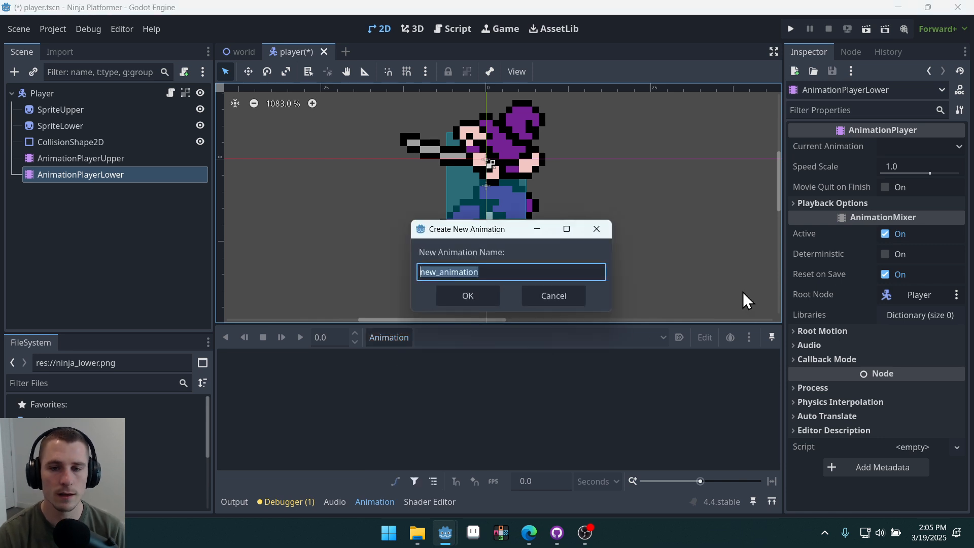
- Create a new empty animation named run on AnimationPlayerLower
{"action": "type", "text": "run"}
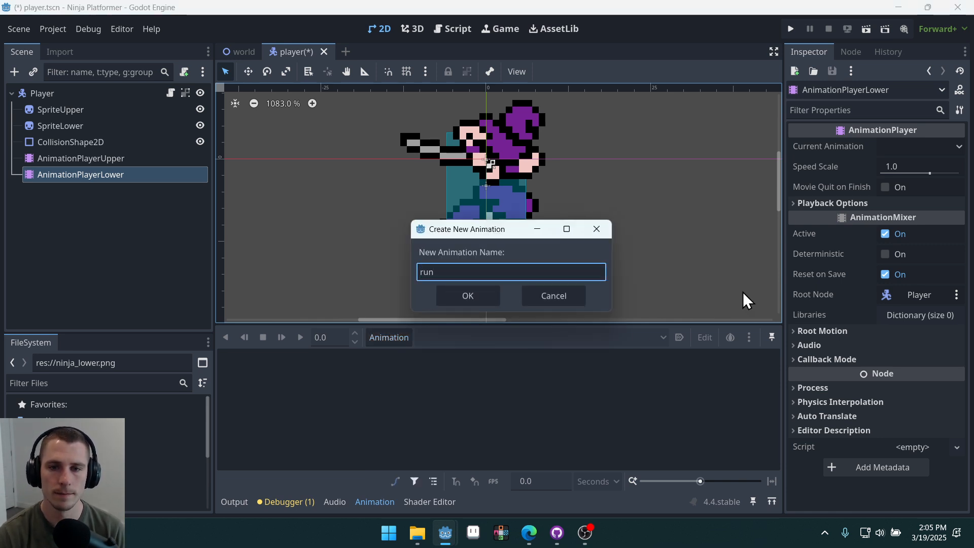
{"action": "left_click", "coordinate": [467, 295]}
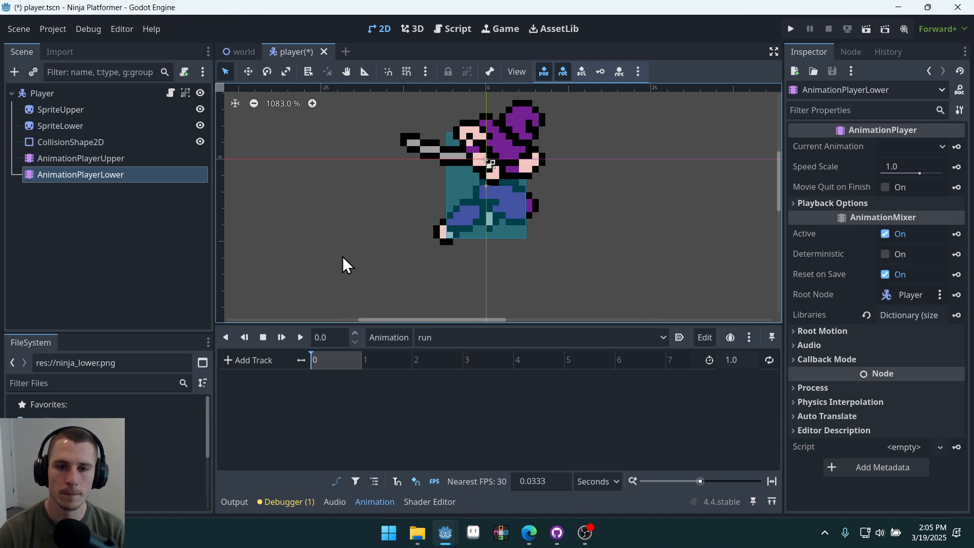
{"action": "mouse_move", "coordinate": [615, 402]}
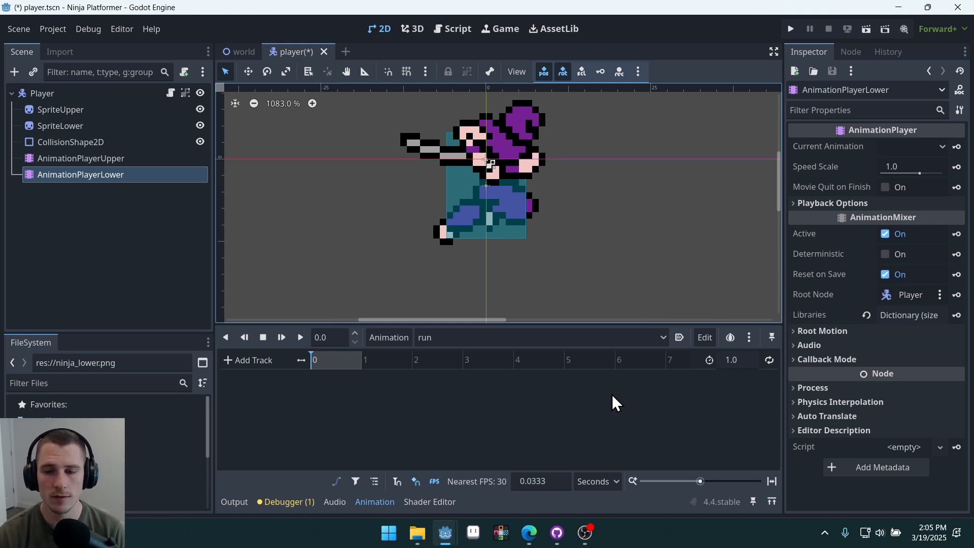
{"action": "mouse_move", "coordinate": [541, 490]}
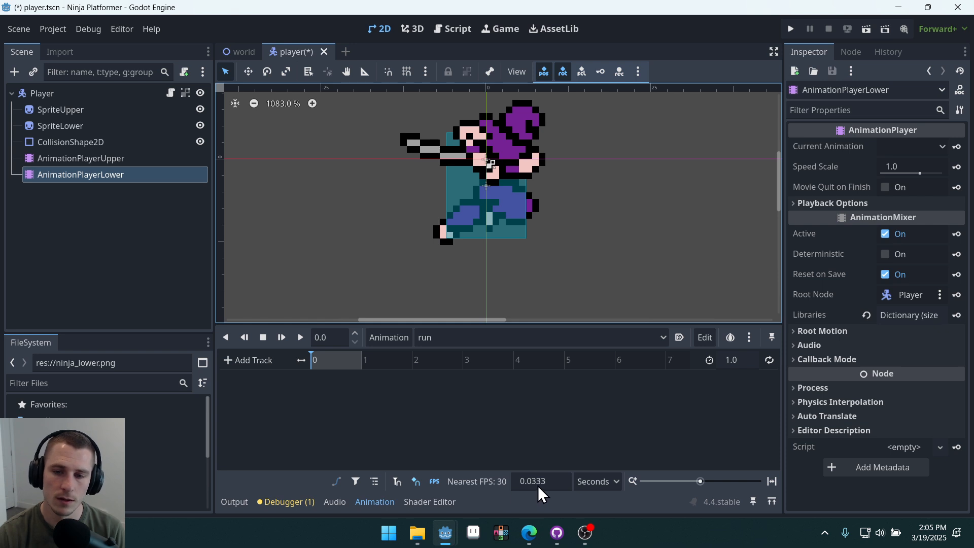
{"action": "mouse_move", "coordinate": [540, 495]}
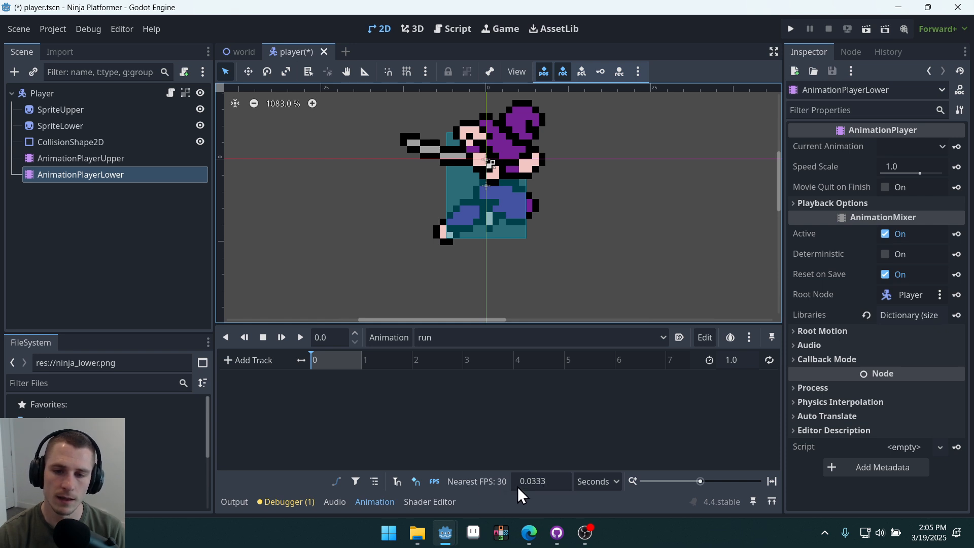
- Set the run animation's snap step to 0.1 seconds (10 FPS)
{"action": "triple_click", "coordinate": [533, 481]}
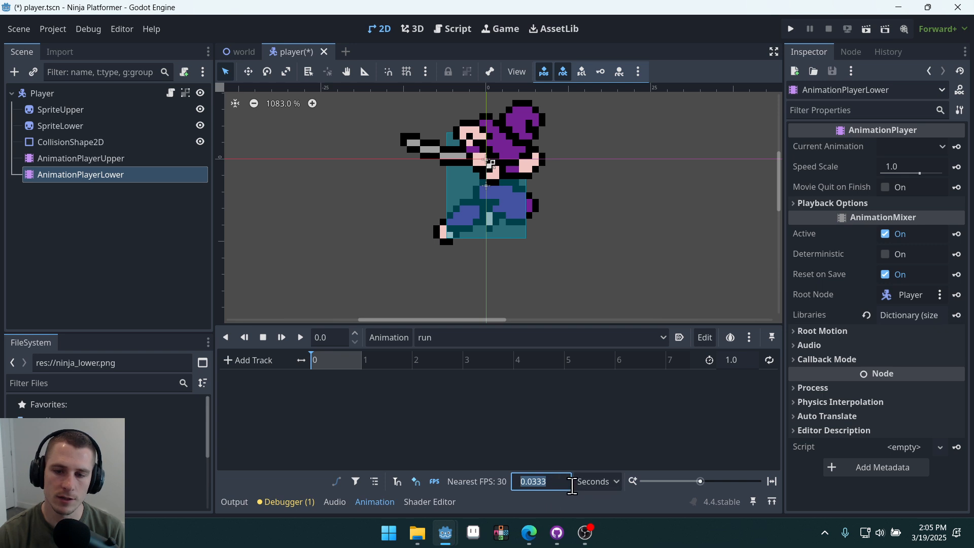
{"action": "mouse_move", "coordinate": [524, 503]}
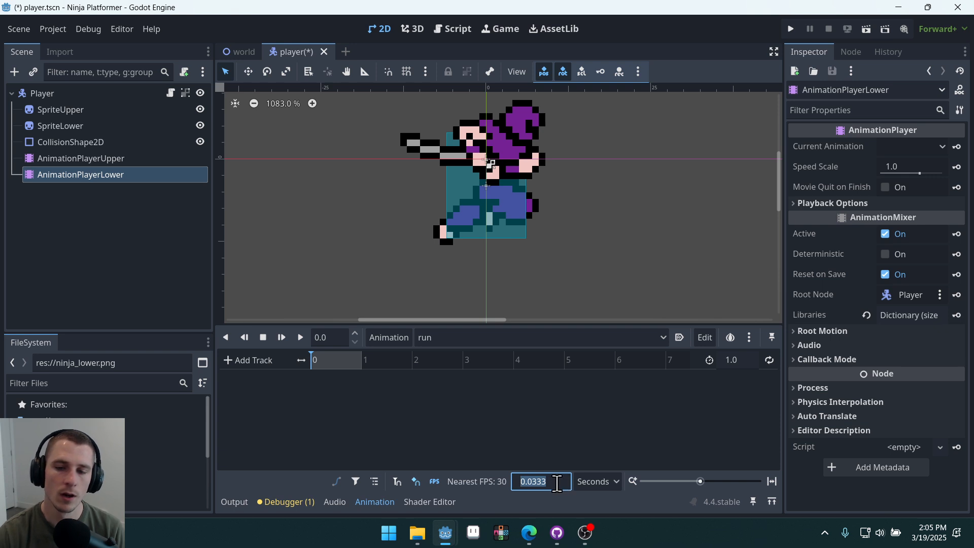
{"action": "mouse_move", "coordinate": [632, 483]}
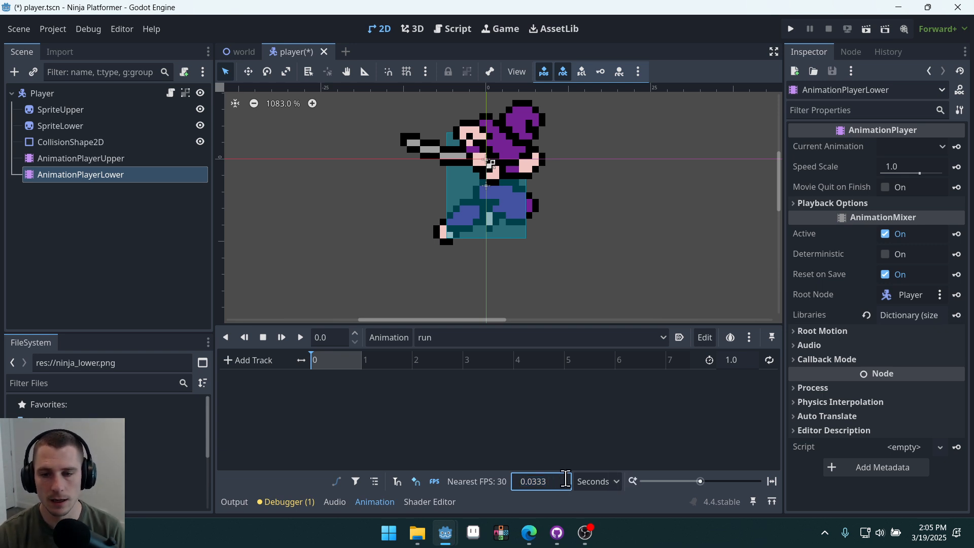
{"action": "triple_click", "coordinate": [535, 480]}
{"action": "type", "text": "0.1"}
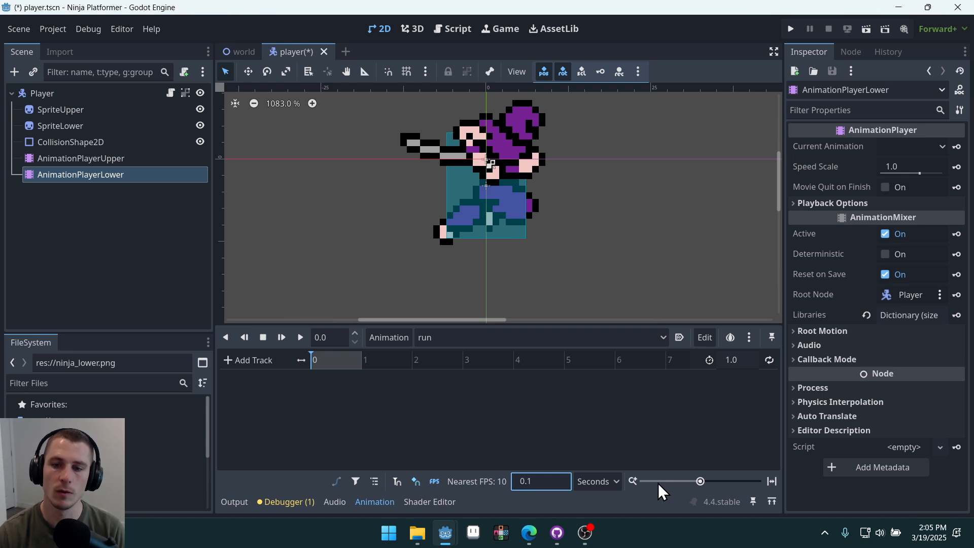
{"action": "mouse_move", "coordinate": [454, 535]}
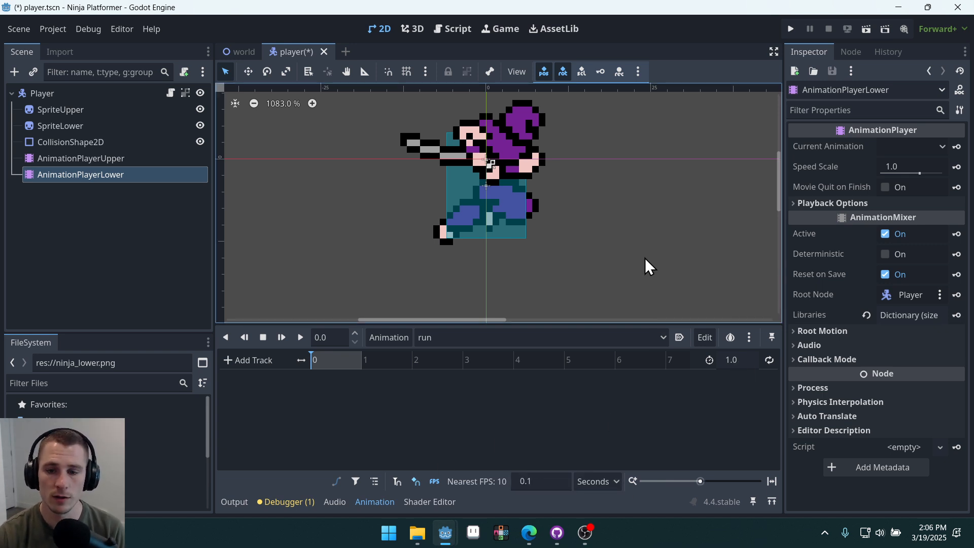
{"action": "mouse_move", "coordinate": [742, 367]}
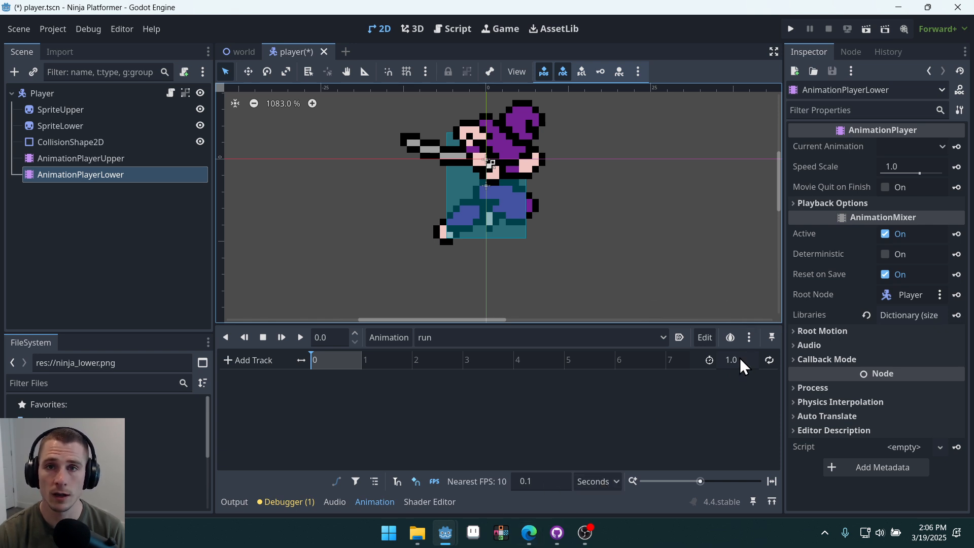
{"action": "mouse_move", "coordinate": [375, 491]}
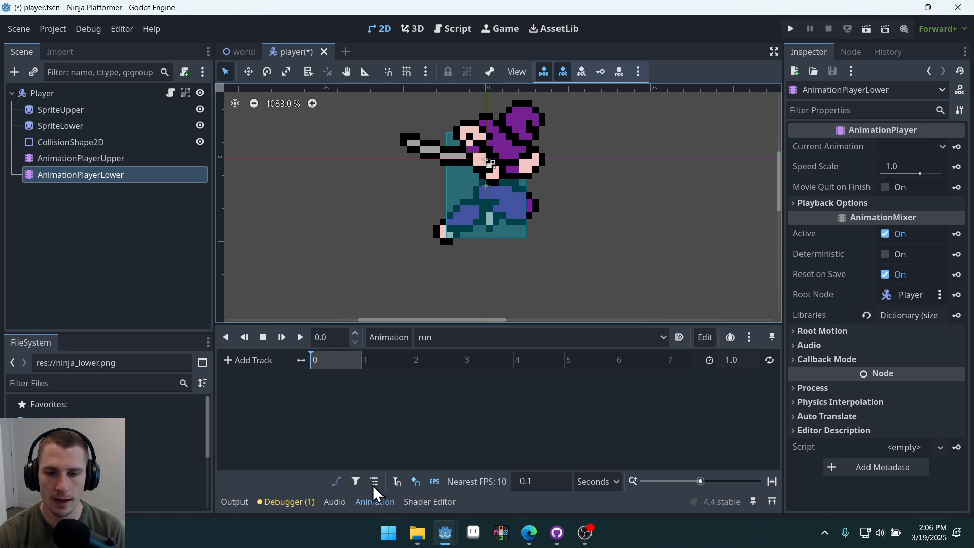
{"action": "mouse_move", "coordinate": [397, 481]}
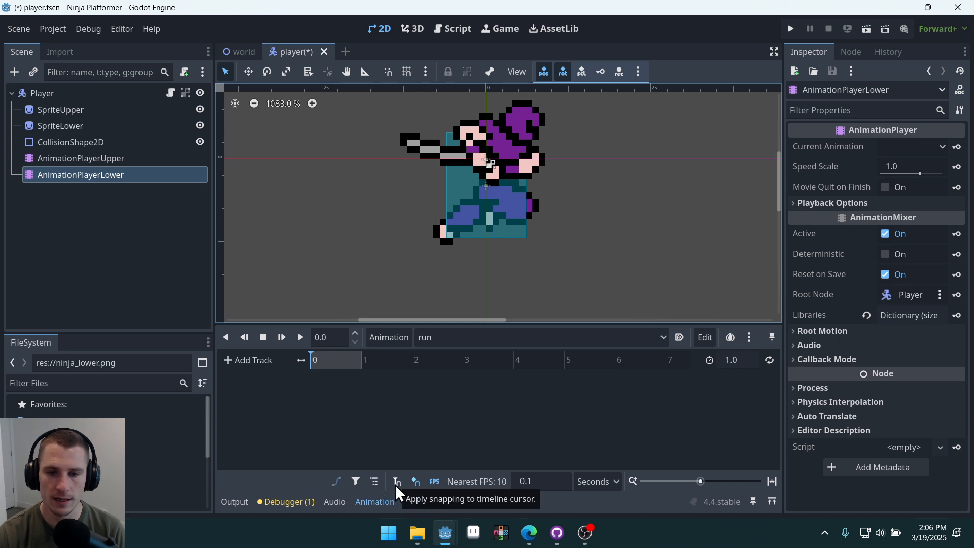
{"action": "mouse_move", "coordinate": [403, 491]}
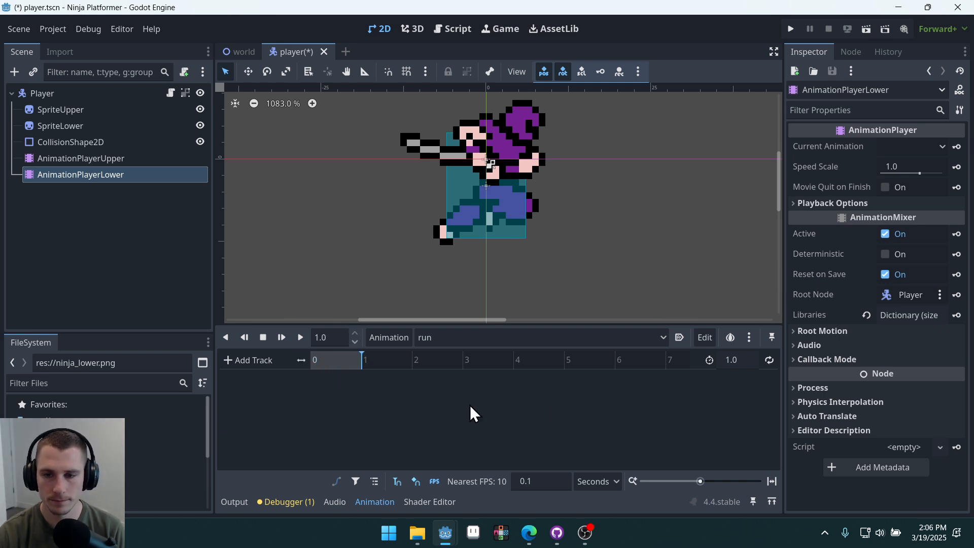
{"action": "mouse_move", "coordinate": [339, 389]}
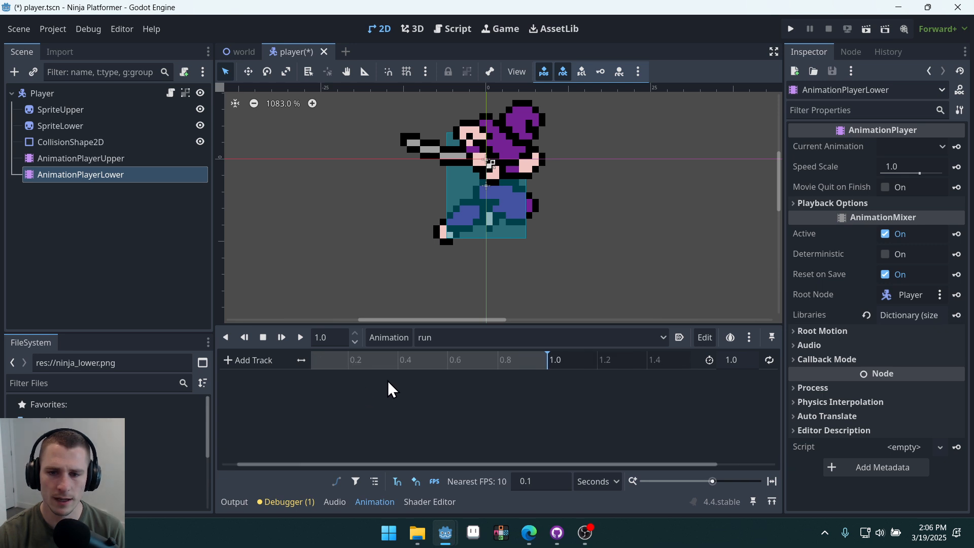
{"action": "mouse_move", "coordinate": [541, 382]}
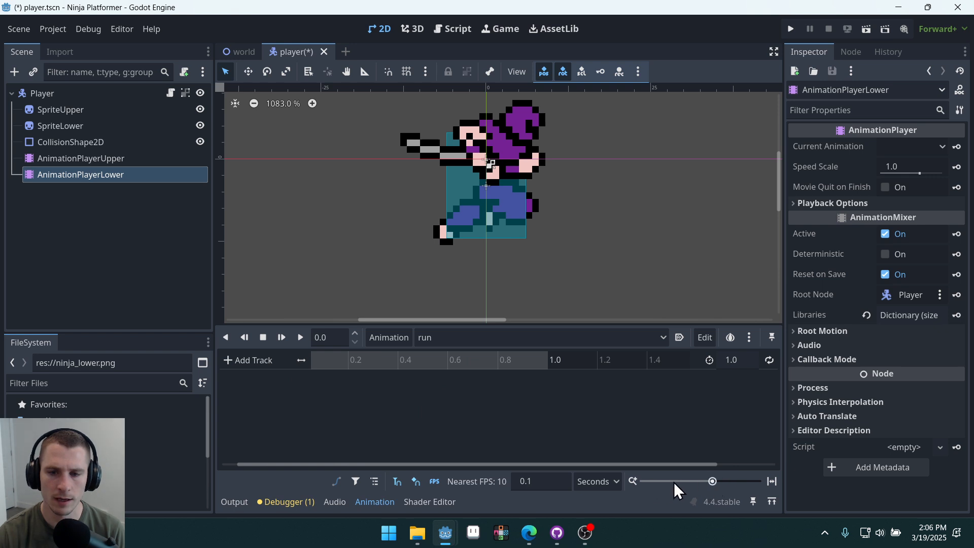
{"action": "mouse_move", "coordinate": [310, 373]}
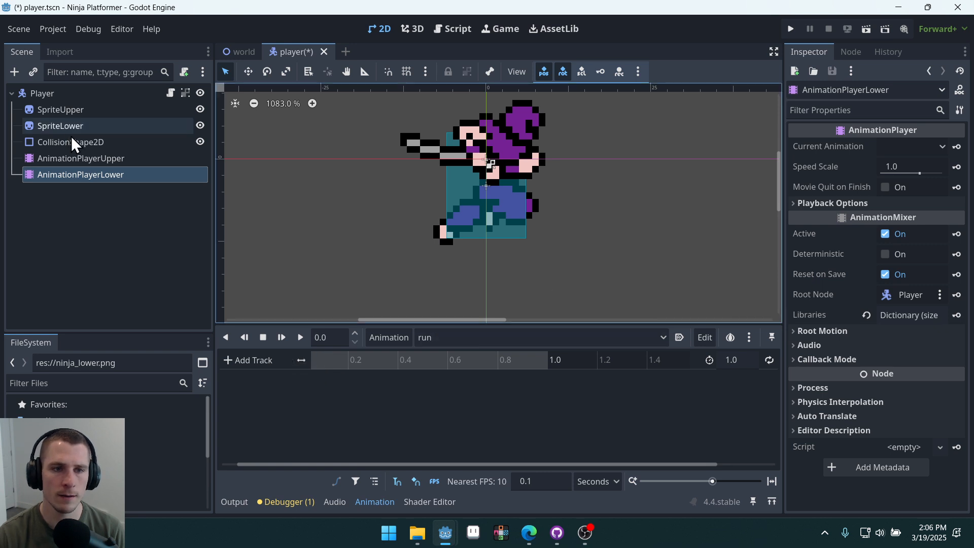
{"action": "mouse_move", "coordinate": [128, 180]}
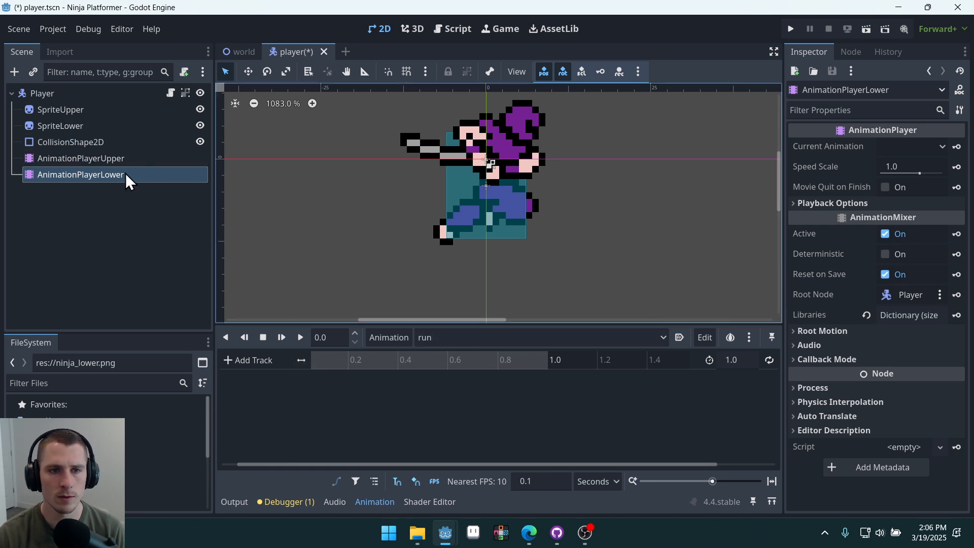
{"action": "mouse_move", "coordinate": [84, 142]}
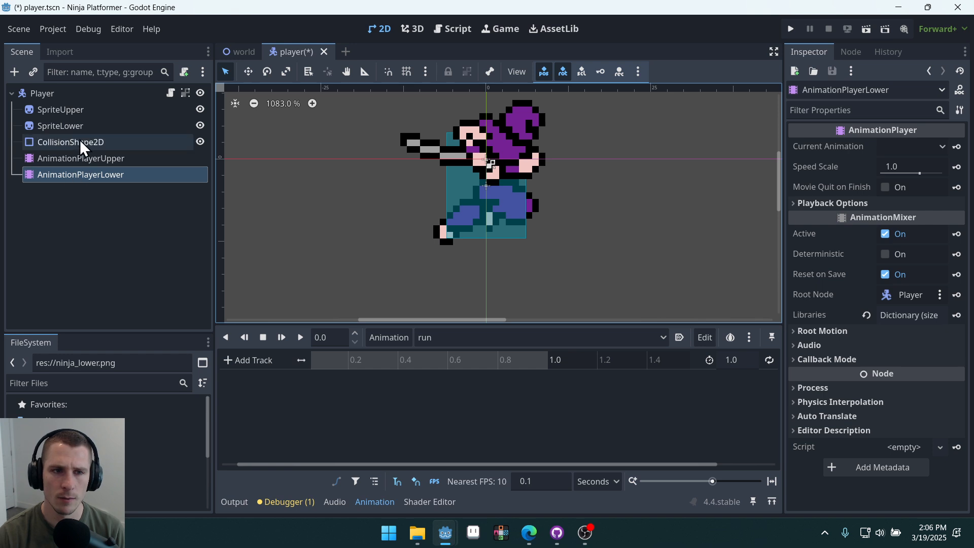
- Preview SpriteLower's leg frames in the Inspector and return the frame to 0
{"action": "left_click", "coordinate": [60, 126]}
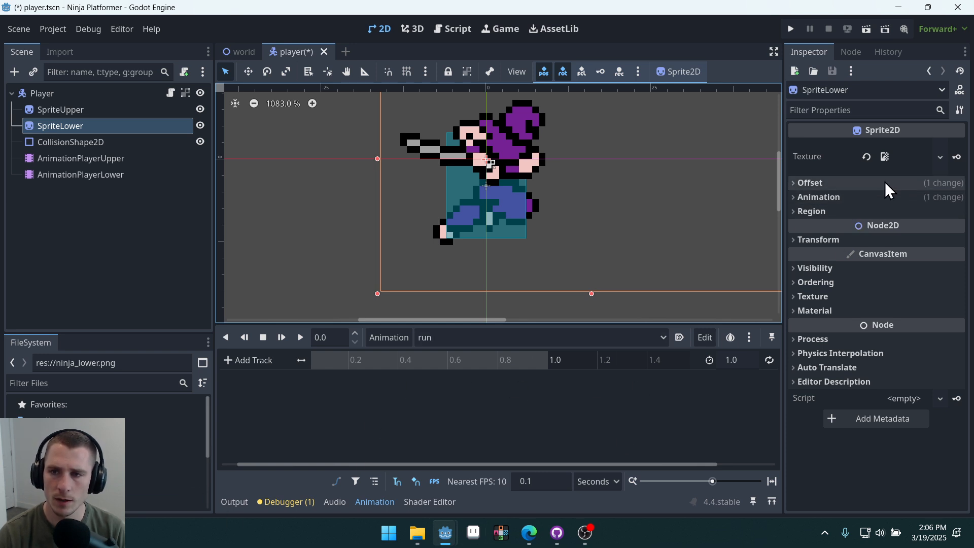
{"action": "left_click", "coordinate": [818, 197]}
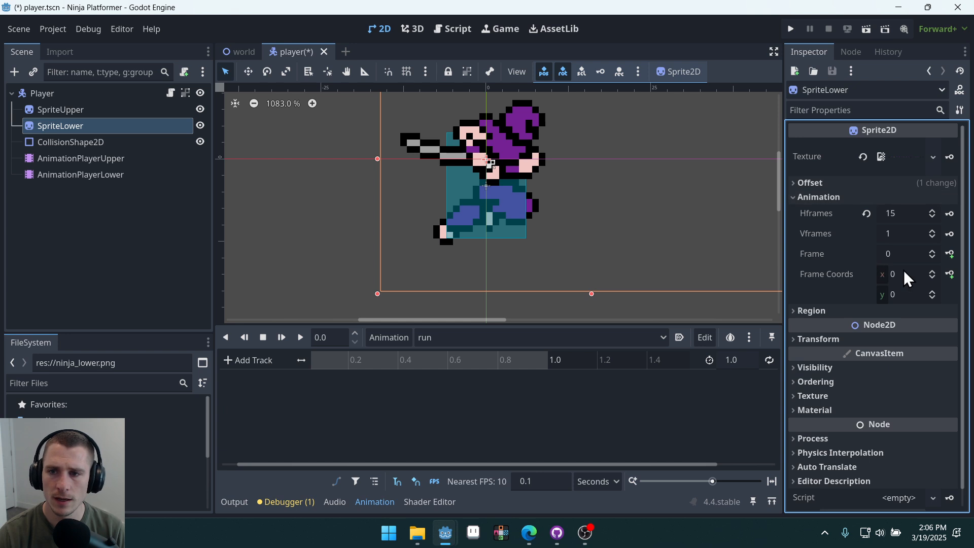
{"action": "mouse_move", "coordinate": [940, 256]}
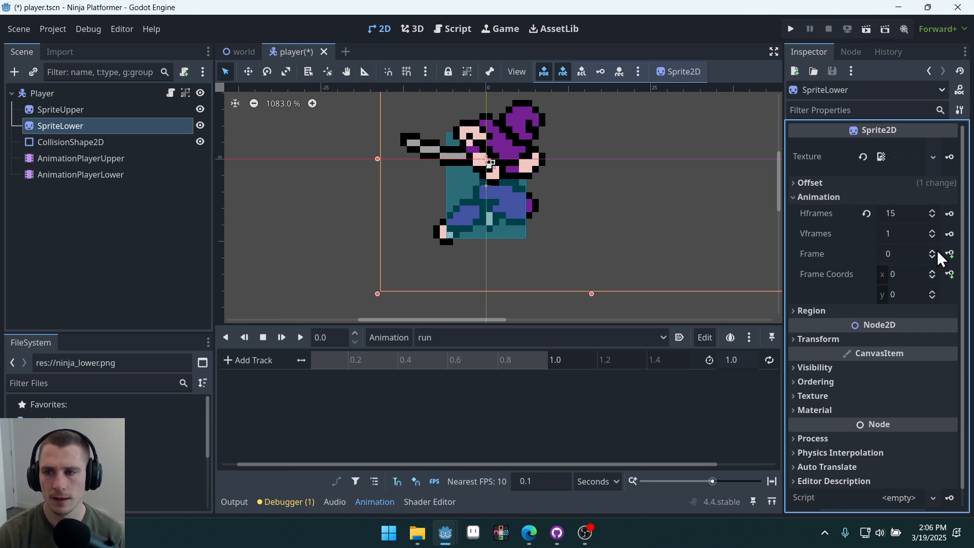
{"action": "left_click", "coordinate": [931, 254]}
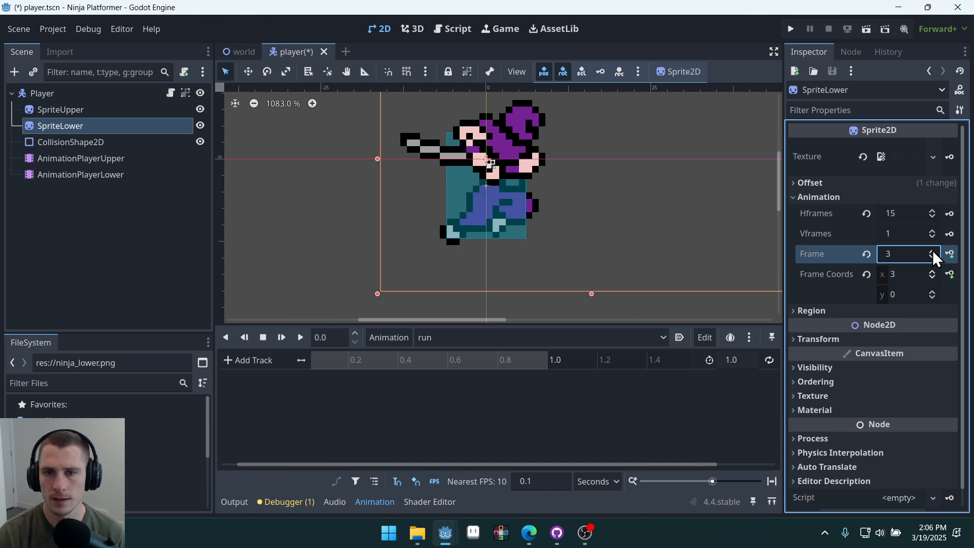
{"action": "left_click", "coordinate": [931, 251]}
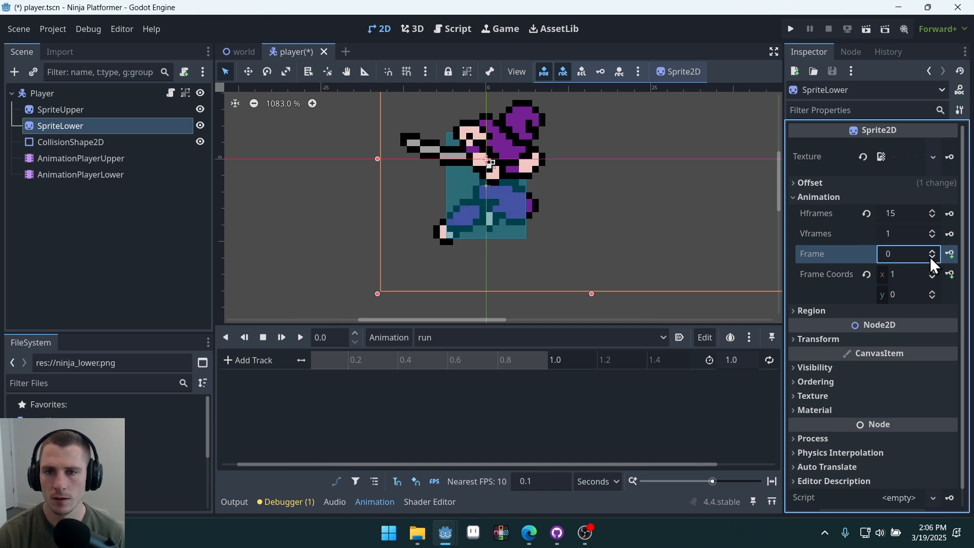
{"action": "left_click", "coordinate": [930, 251]}
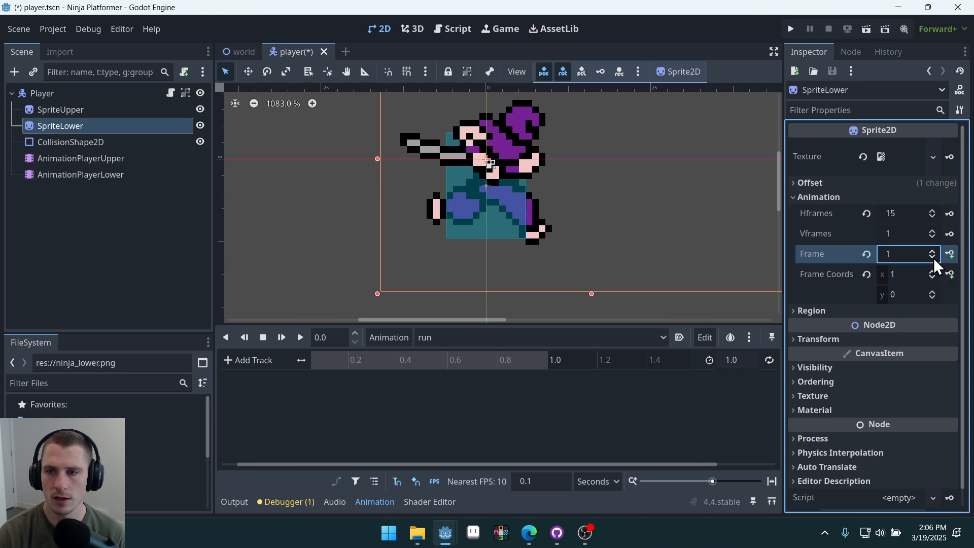
{"action": "left_click", "coordinate": [931, 256]}
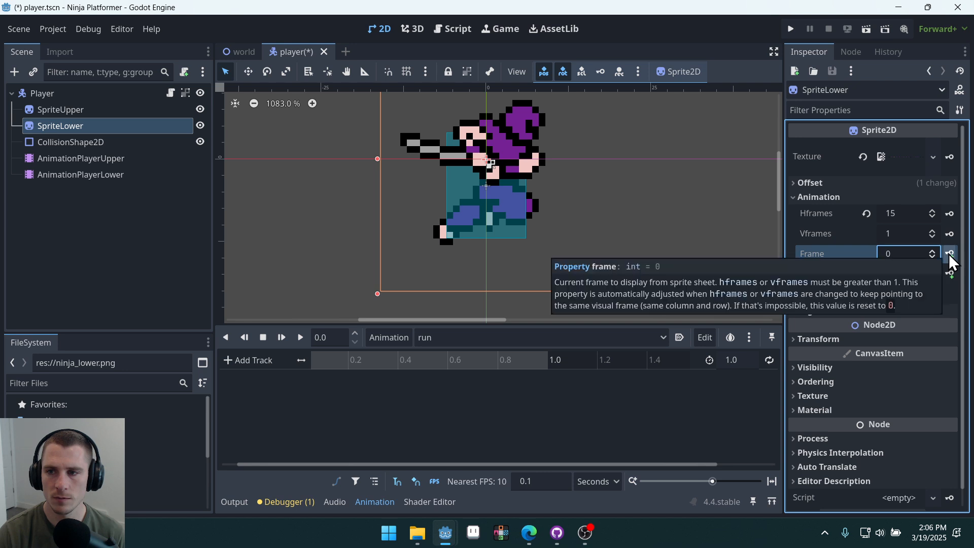
- Key SpriteLower's frame 0 at time 0, creating the frame track in run
{"action": "left_click", "coordinate": [949, 254]}
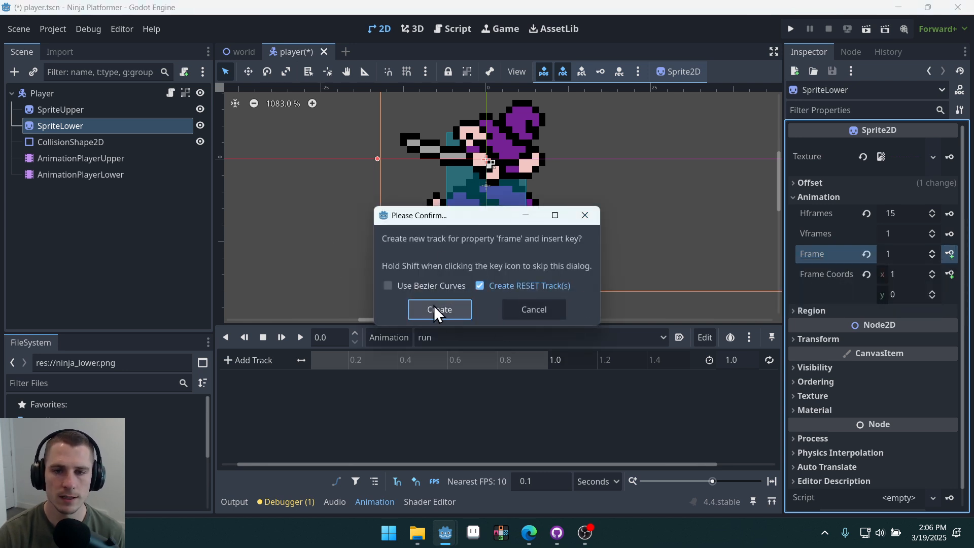
{"action": "left_click", "coordinate": [438, 309]}
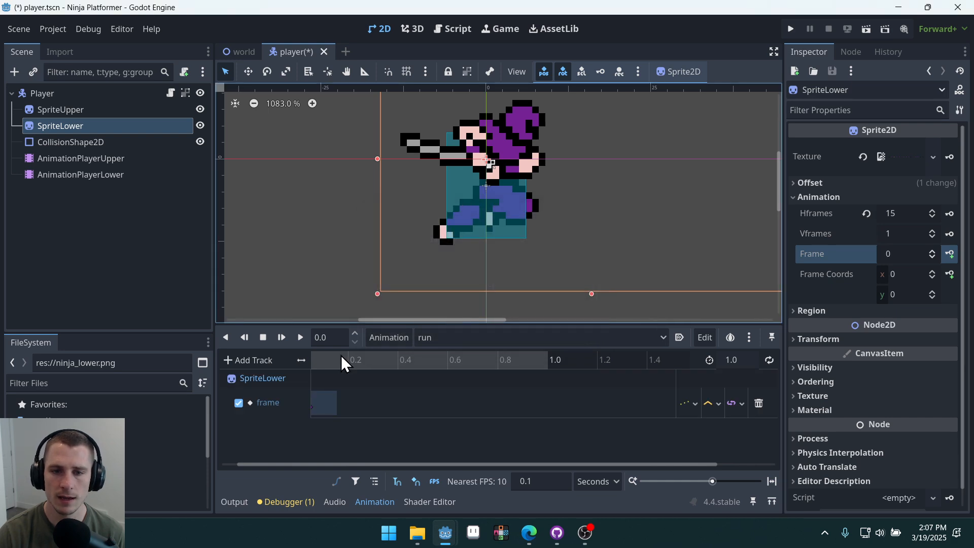
{"action": "left_click", "coordinate": [323, 359]}
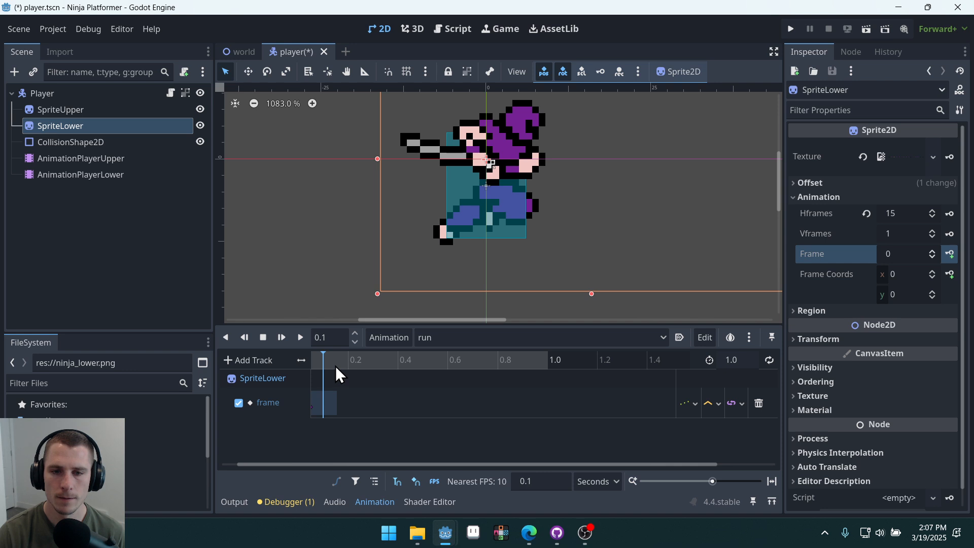
{"action": "left_click", "coordinate": [322, 403]}
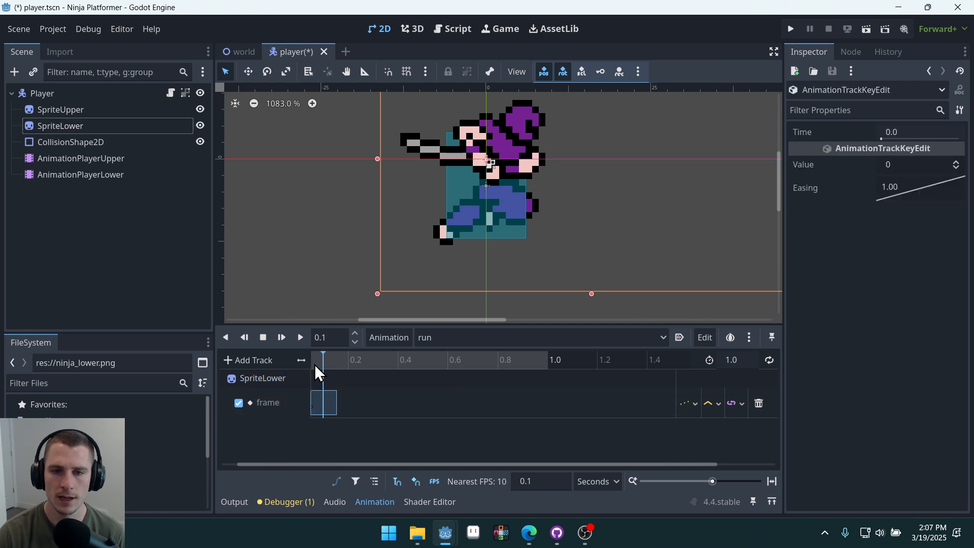
{"action": "left_click", "coordinate": [60, 126]}
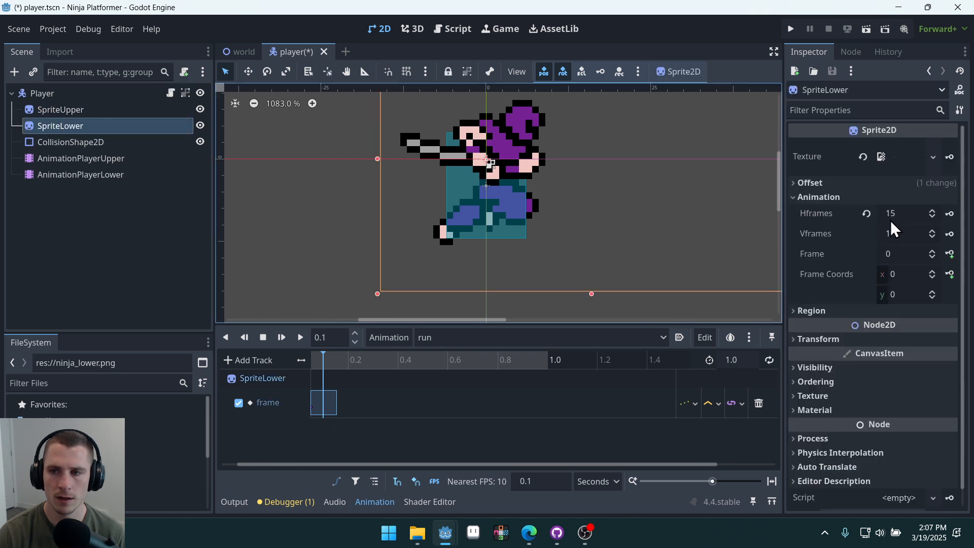
- Key the final running-leg frame on the track and return the playhead to the start
{"action": "left_click", "coordinate": [931, 251]}
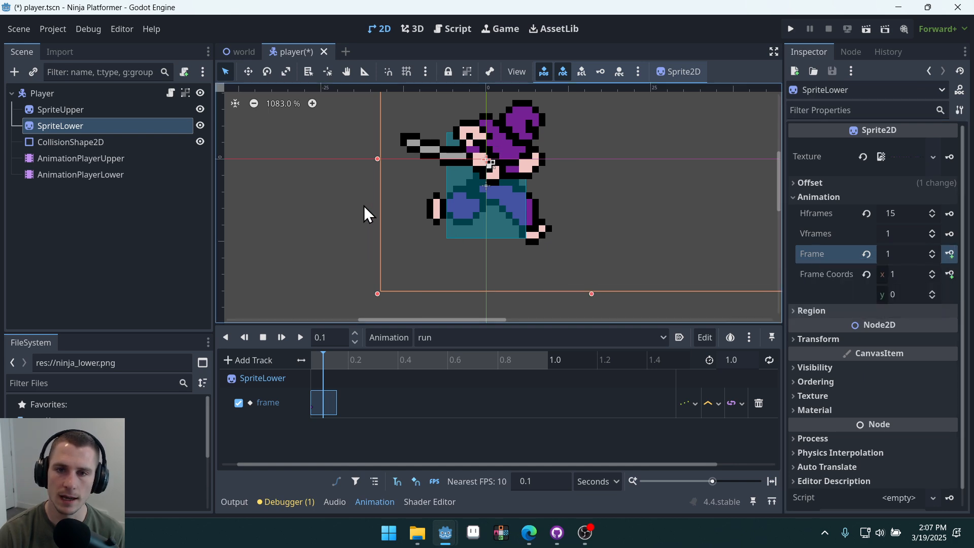
{"action": "mouse_move", "coordinate": [295, 412]}
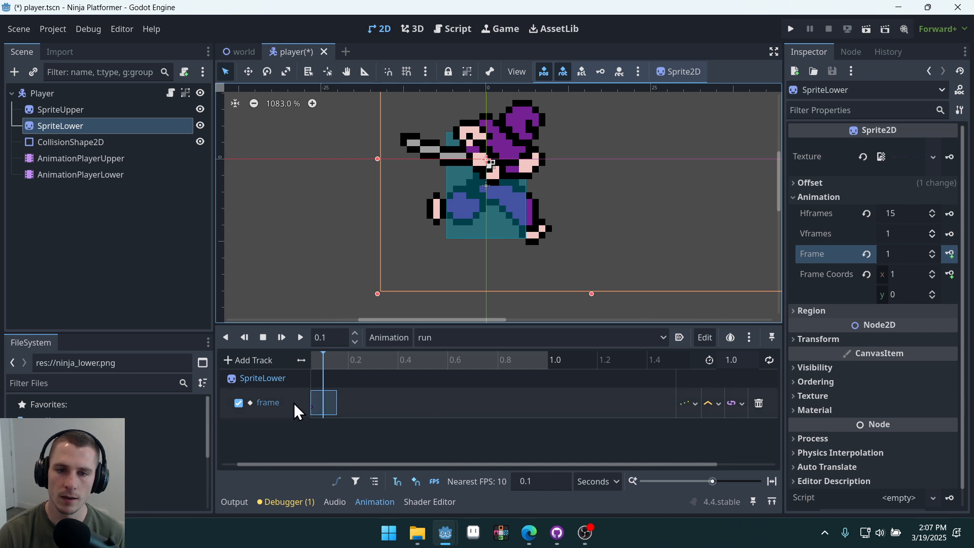
{"action": "mouse_move", "coordinate": [268, 413]}
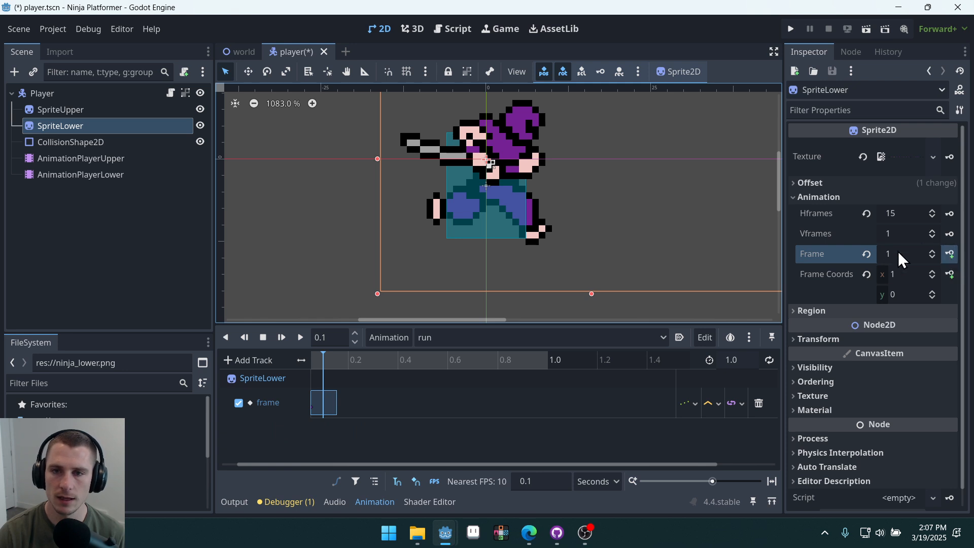
{"action": "mouse_move", "coordinate": [422, 148]}
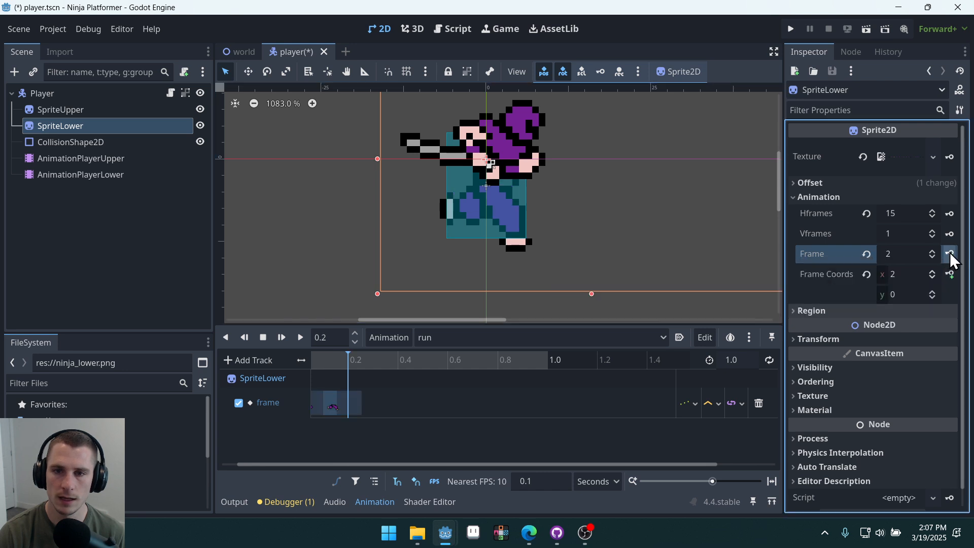
{"action": "left_click", "coordinate": [931, 251]}
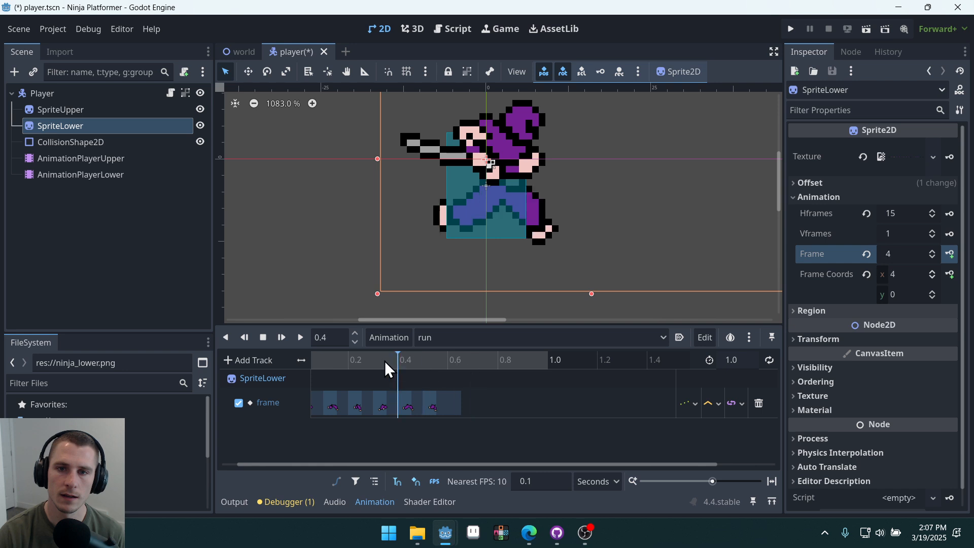
{"action": "left_click", "coordinate": [372, 359]}
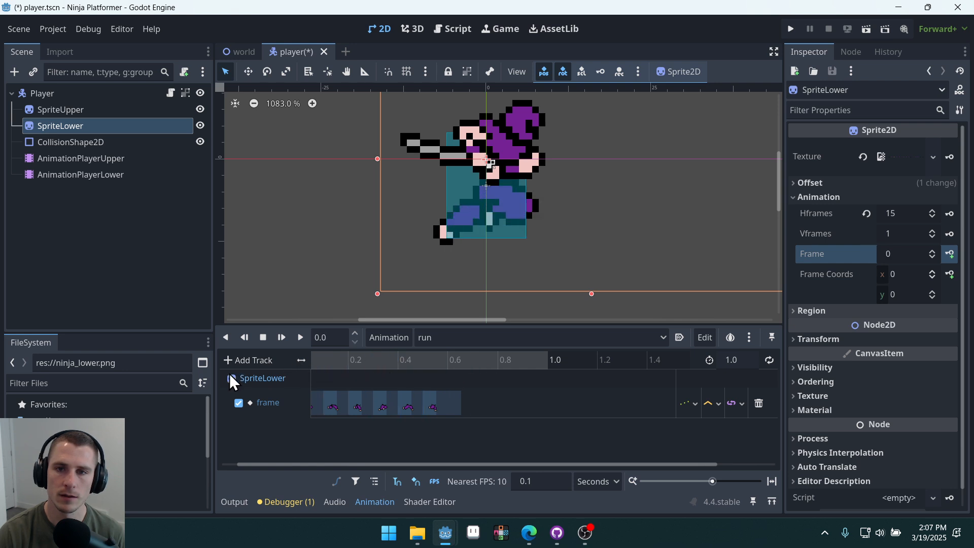
{"action": "left_click", "coordinate": [474, 359]}
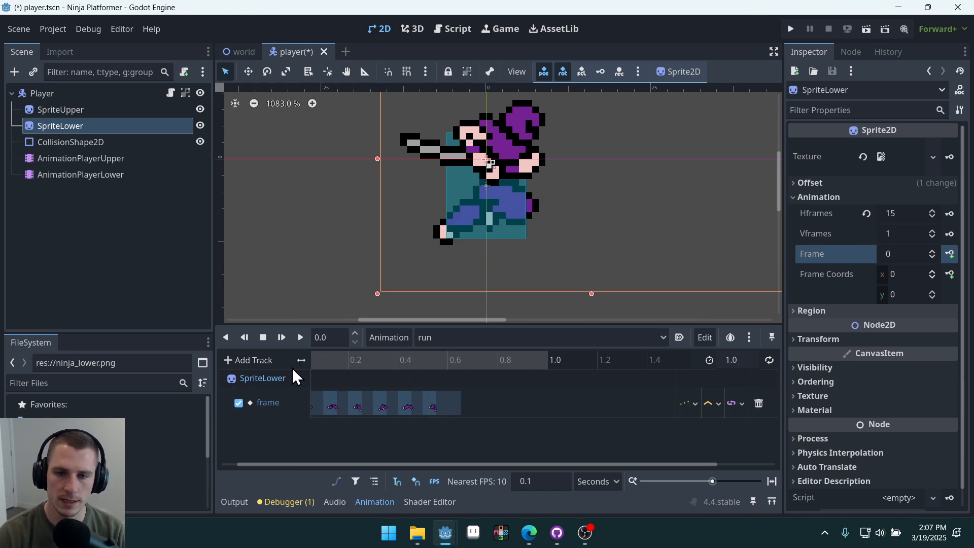
- Give the run animation a 0.6 s length with looping and preview it playing
{"action": "left_click", "coordinate": [446, 359]}
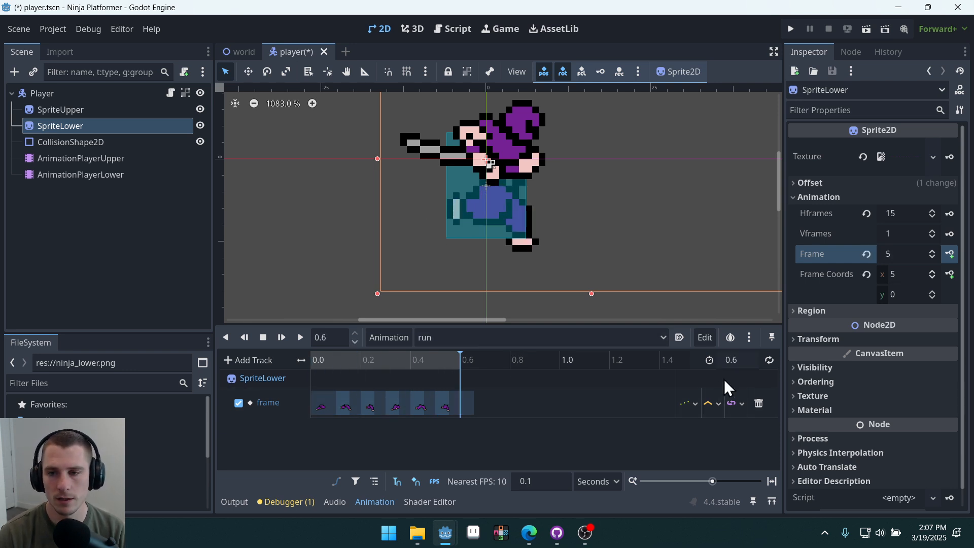
{"action": "left_click", "coordinate": [335, 359]}
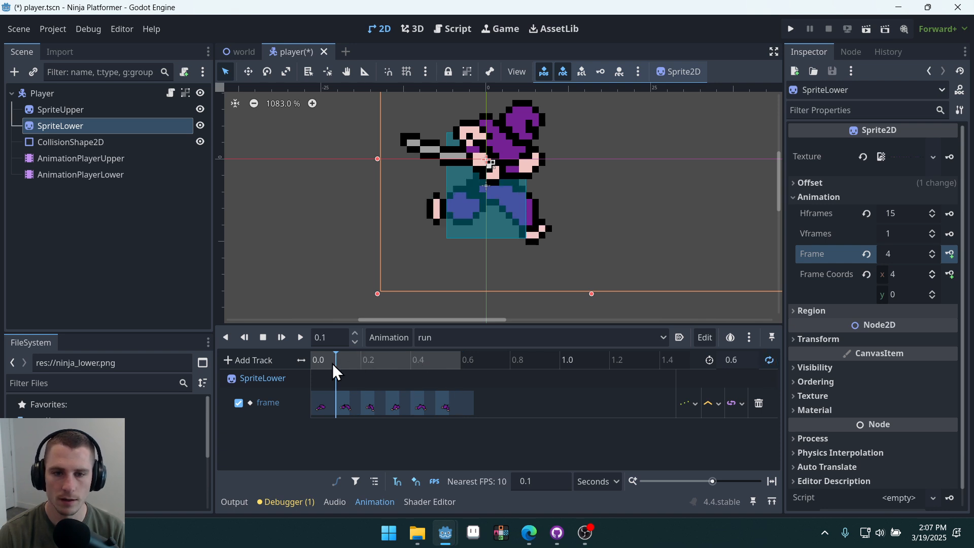
{"action": "left_click", "coordinate": [300, 337]}
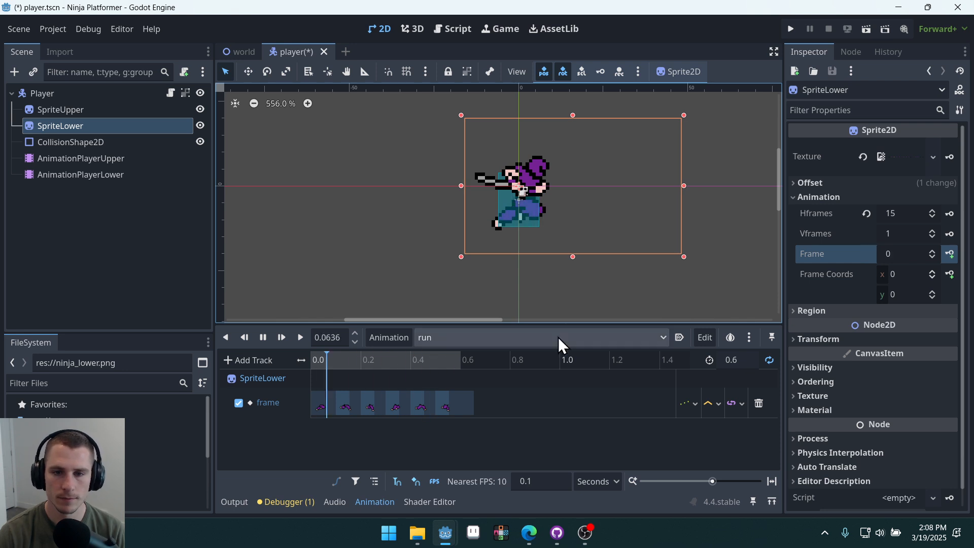
{"action": "left_click", "coordinate": [300, 336]}
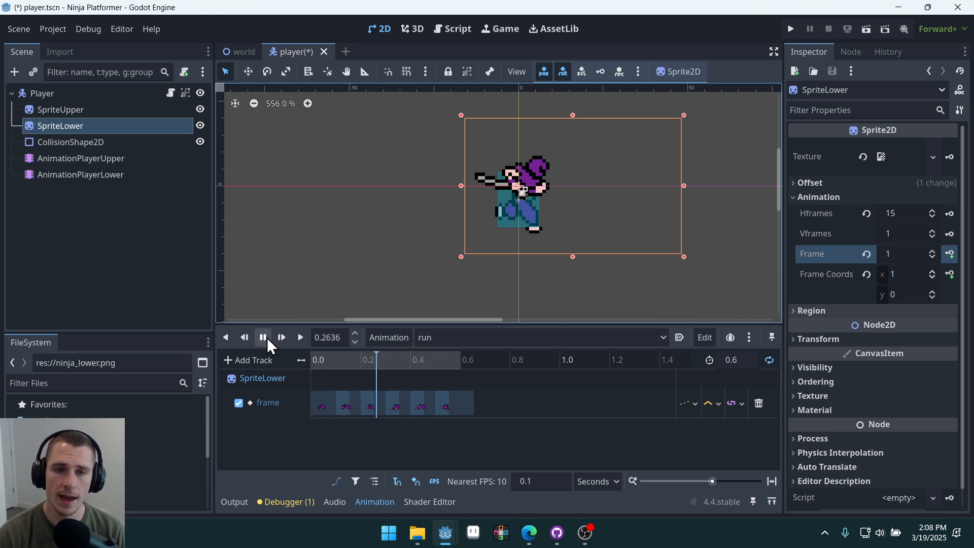
{"action": "left_click", "coordinate": [262, 337]}
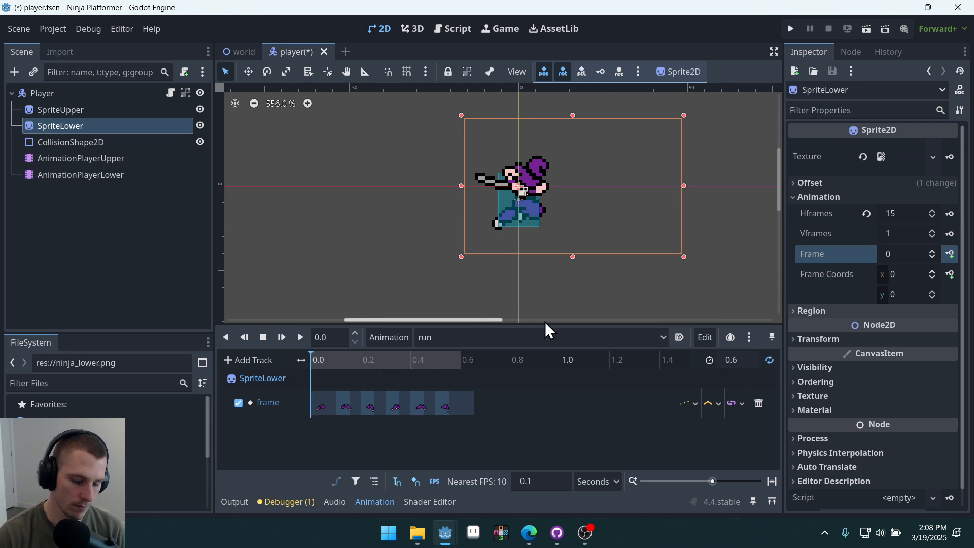
{"action": "key", "text": "ctrl+s"}
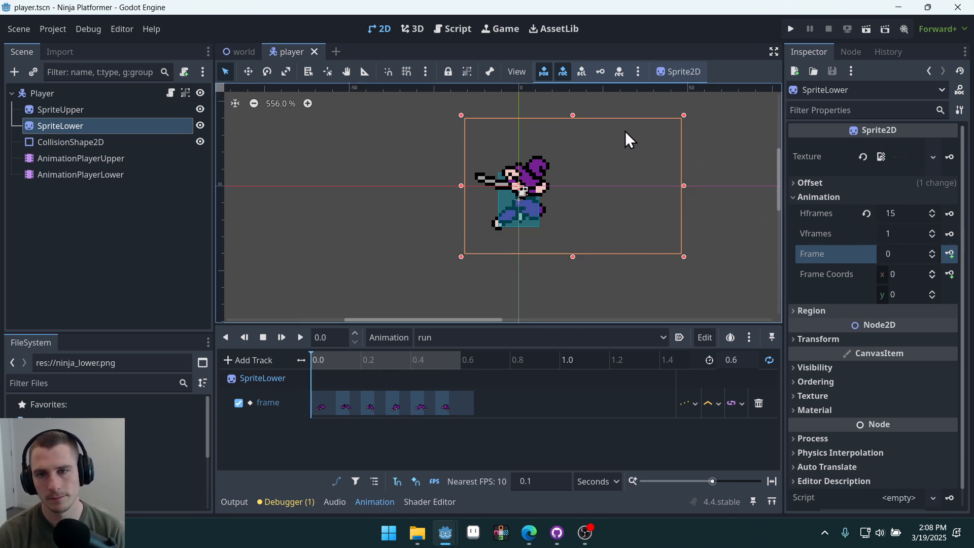
{"action": "mouse_move", "coordinate": [214, 68]}
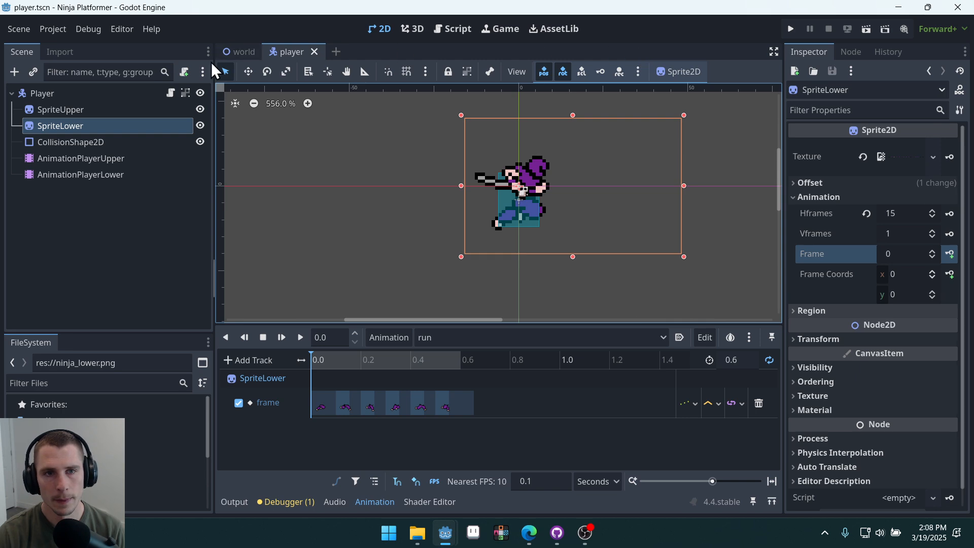
{"action": "left_click", "coordinate": [457, 28]}
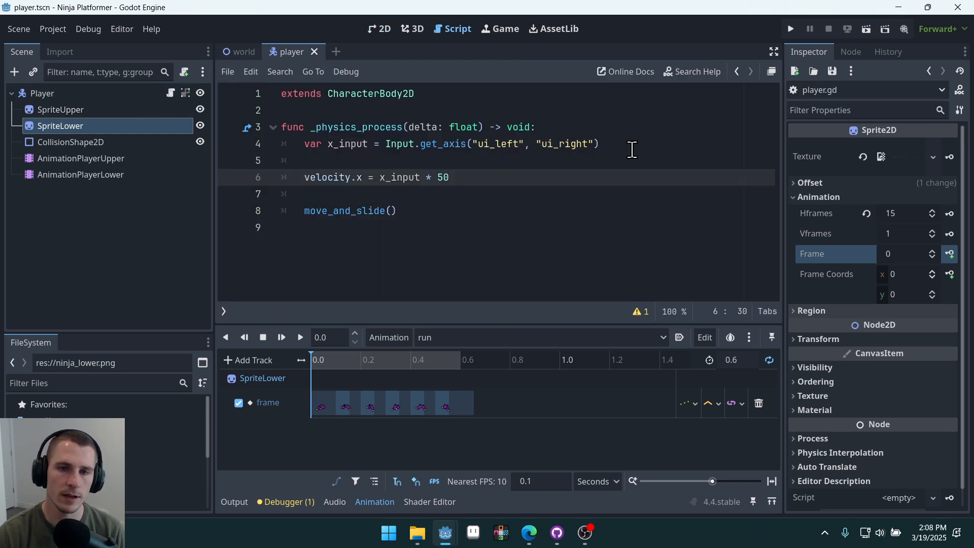
{"action": "mouse_move", "coordinate": [155, 205]}
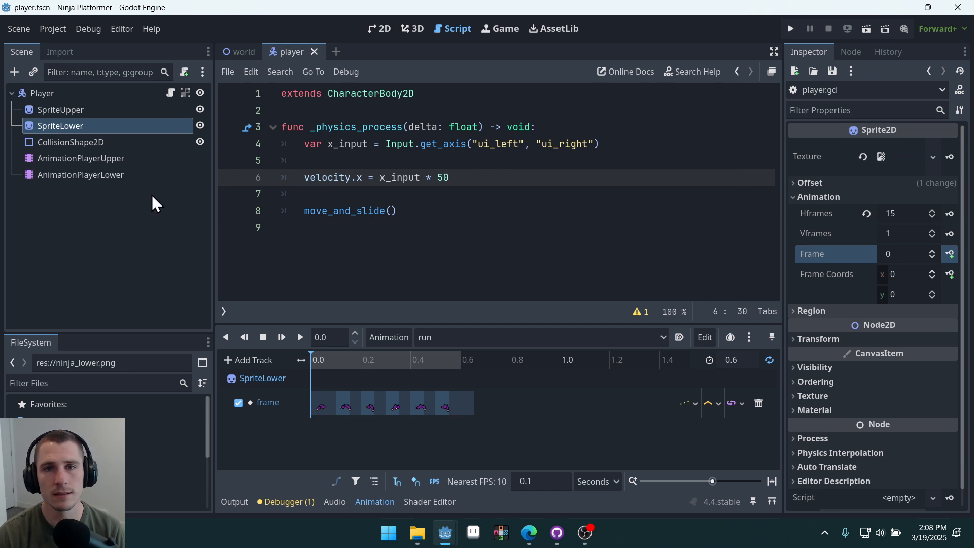
{"action": "left_click", "coordinate": [80, 174]}
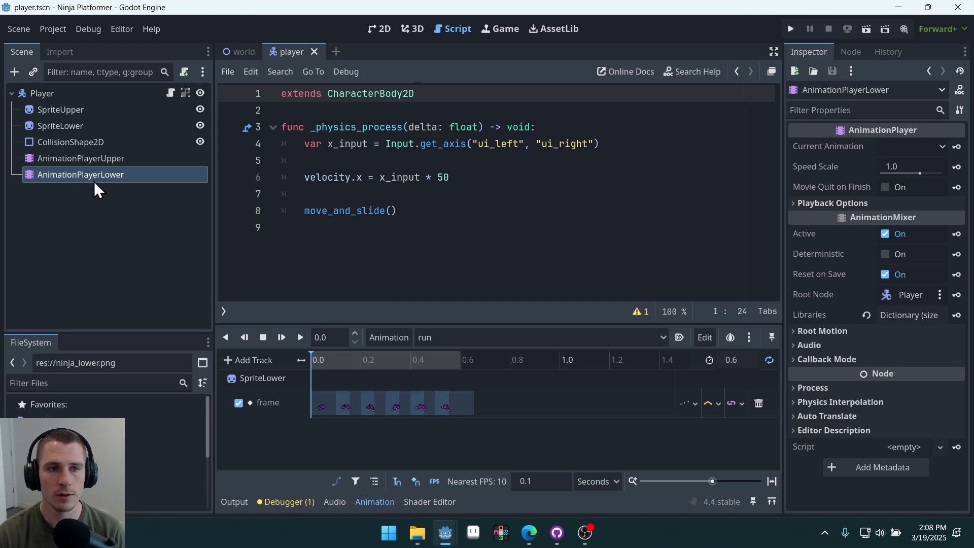
{"action": "mouse_move", "coordinate": [621, 277]}
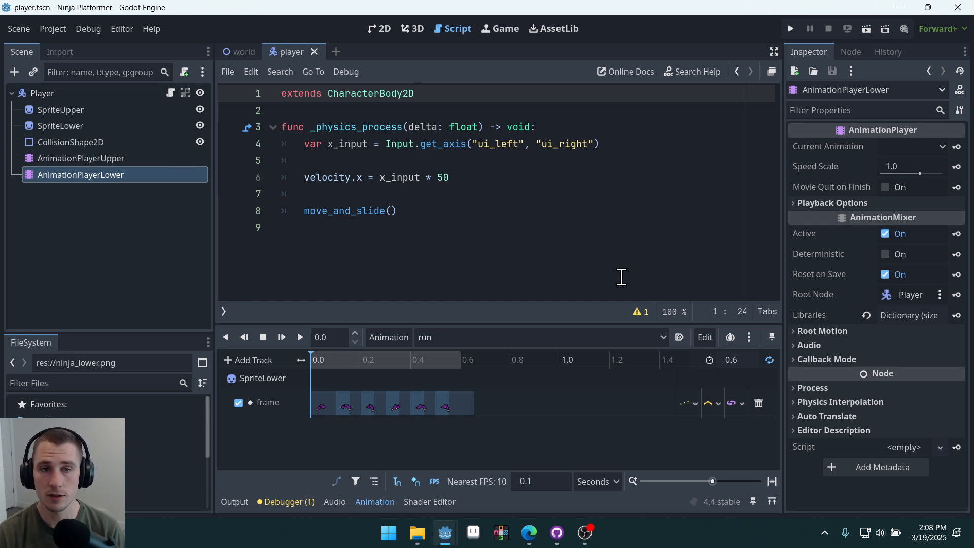
{"action": "mouse_move", "coordinate": [208, 158]}
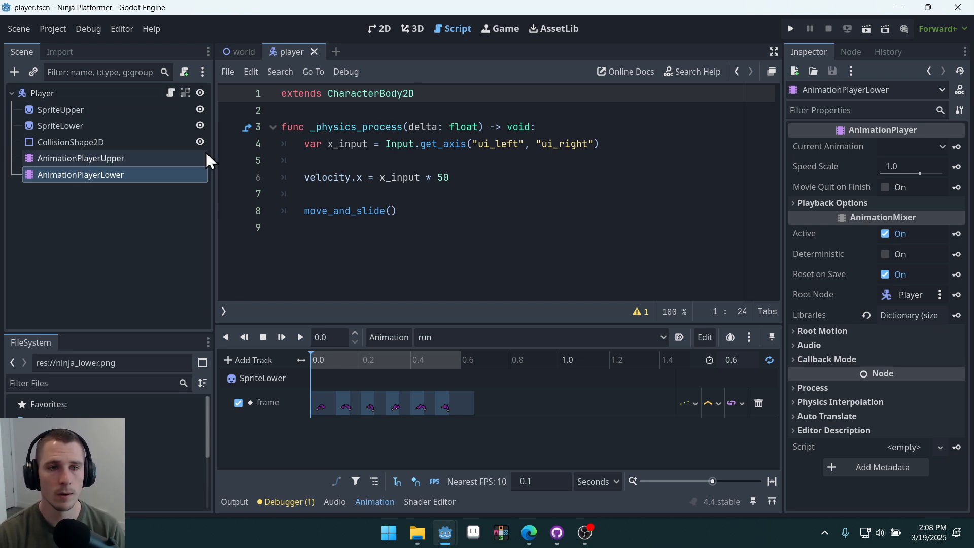
{"action": "mouse_move", "coordinate": [79, 175]}
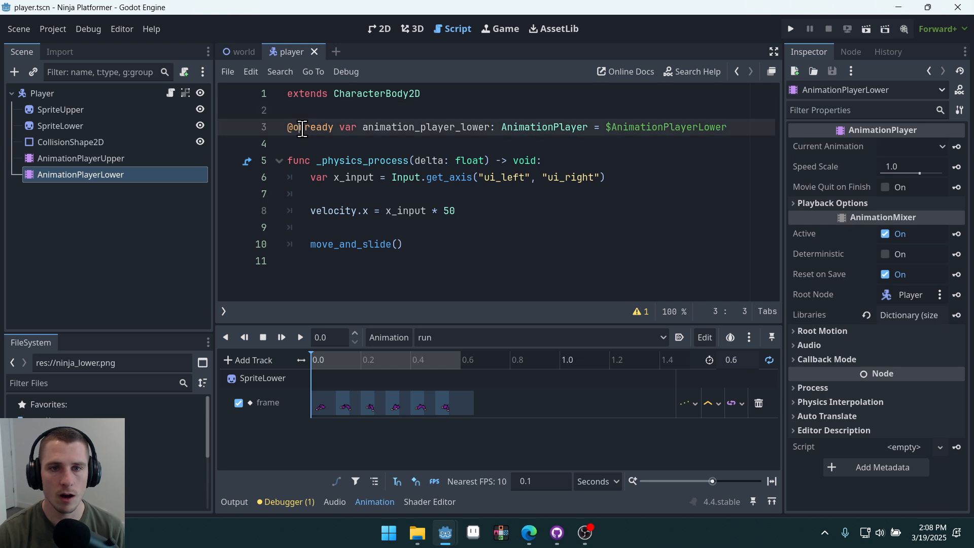
{"action": "double_click", "coordinate": [425, 127]}
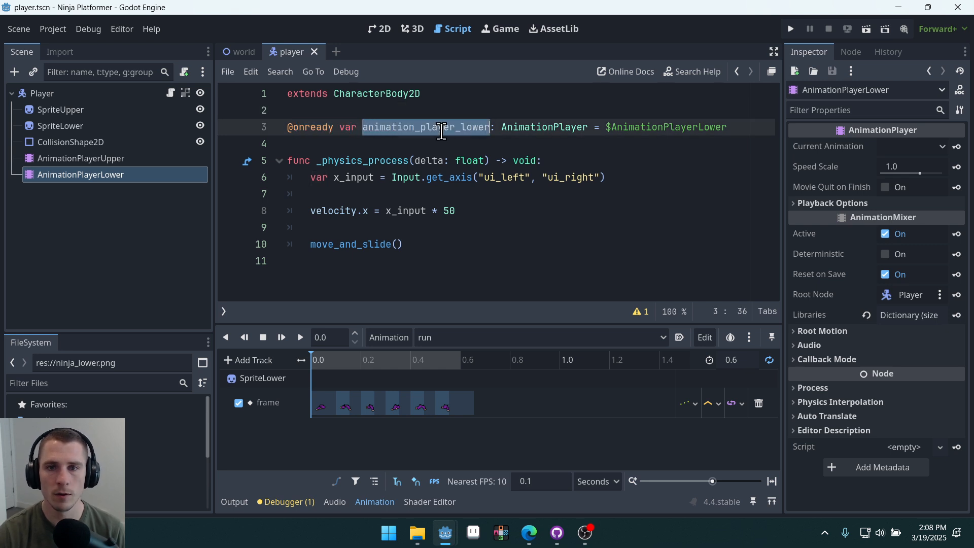
{"action": "left_click", "coordinate": [316, 193]}
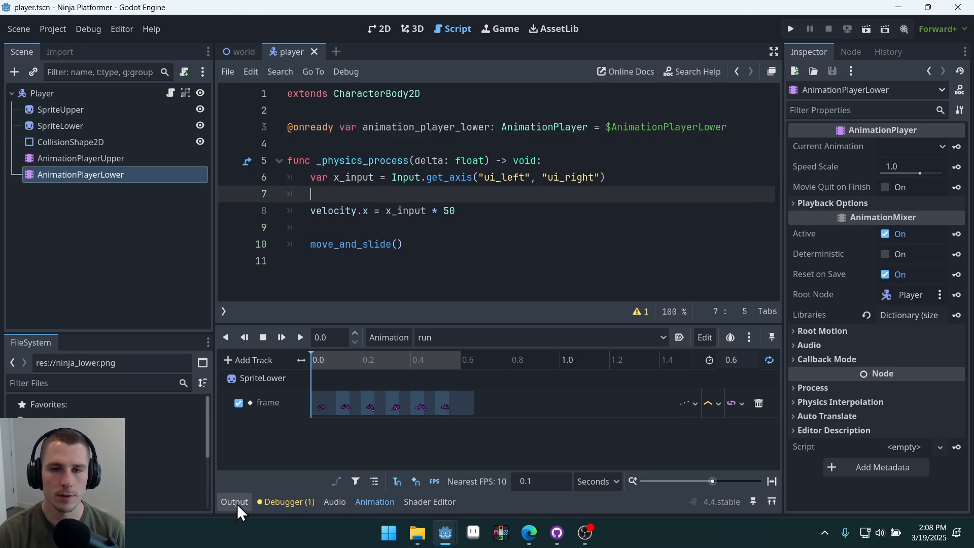
- Review the new animation_player_lower variable declaration in player.gd
{"action": "left_click", "coordinate": [234, 501]}
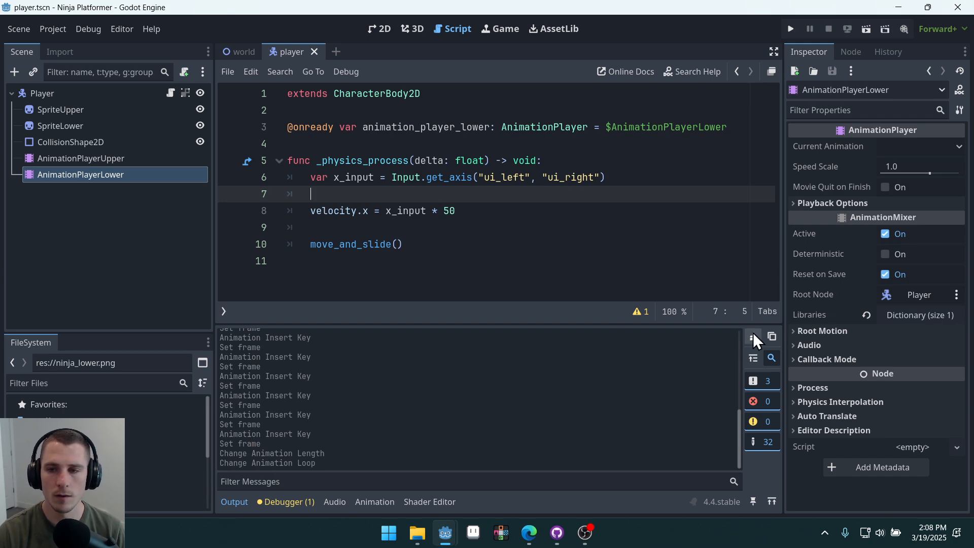
{"action": "left_click", "coordinate": [751, 335]}
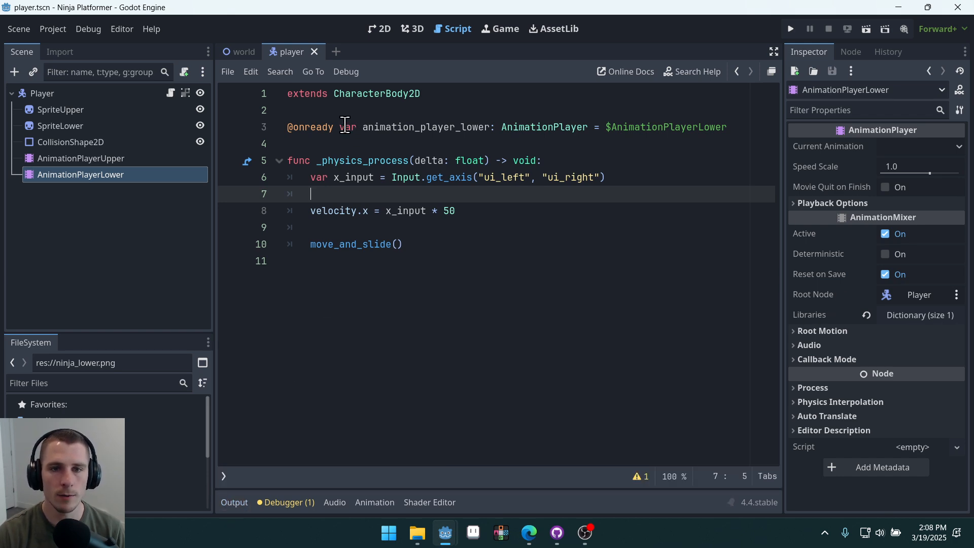
{"action": "left_click", "coordinate": [348, 127]}
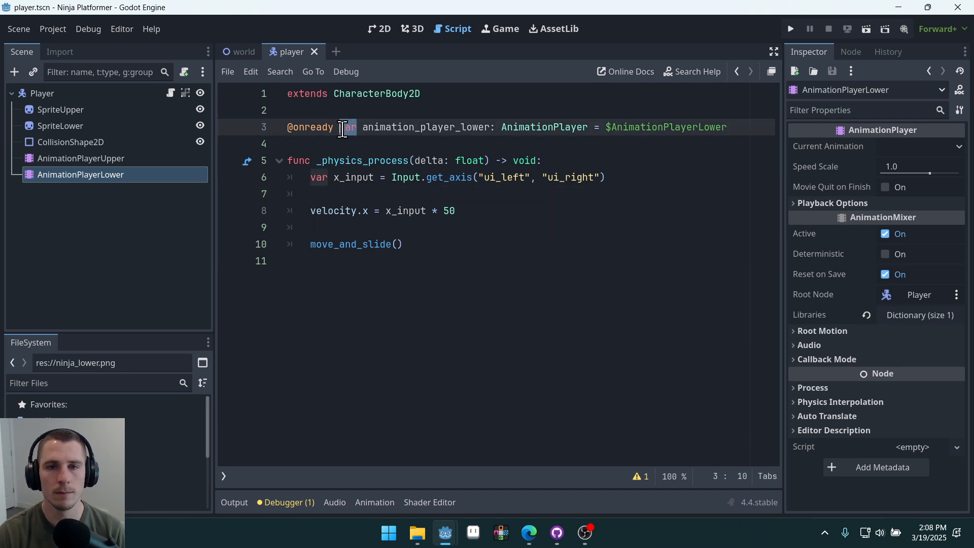
{"action": "double_click", "coordinate": [425, 127]}
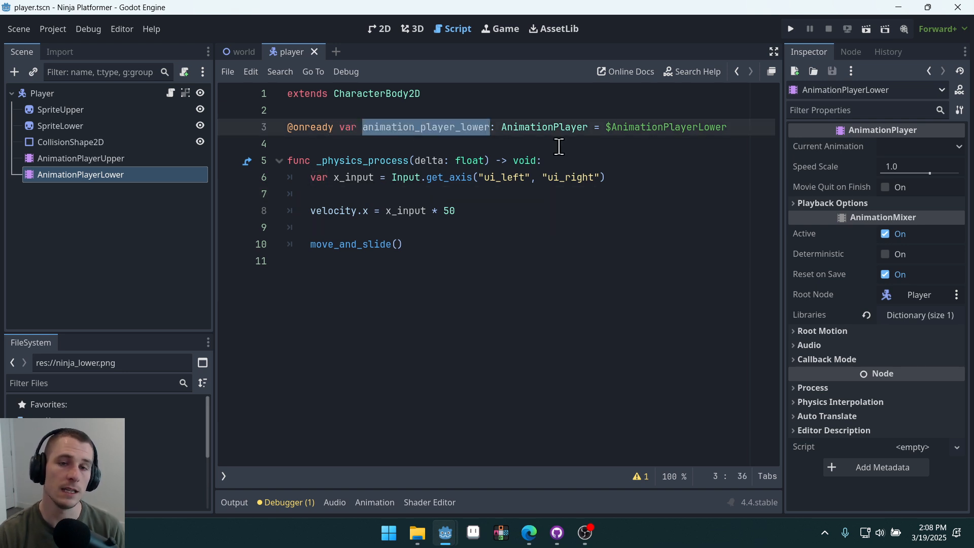
{"action": "mouse_move", "coordinate": [444, 131]}
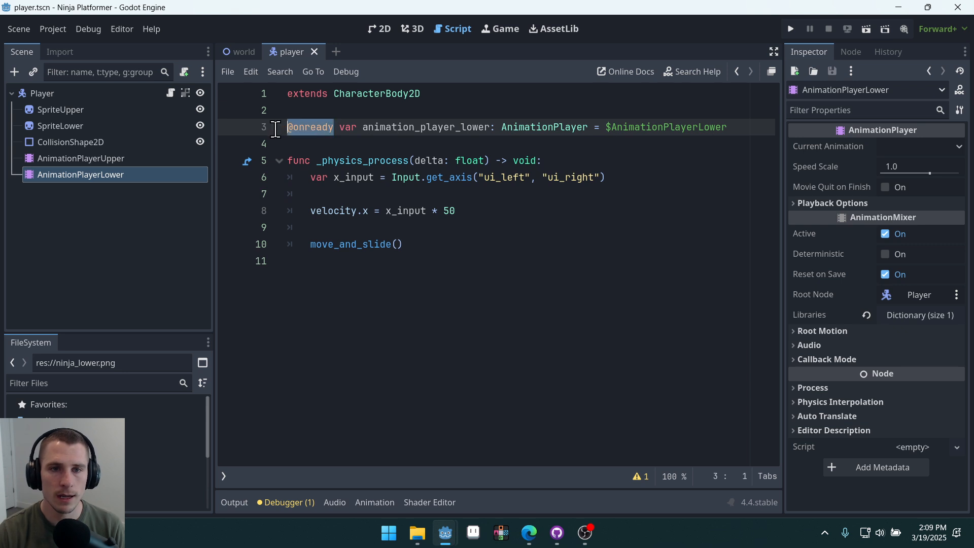
{"action": "mouse_move", "coordinate": [417, 170]}
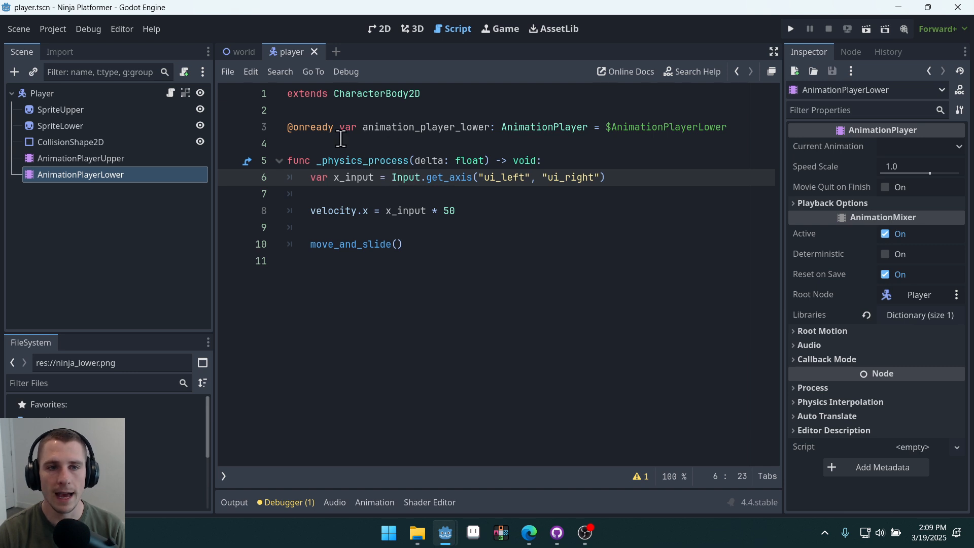
{"action": "left_click", "coordinate": [374, 502]}
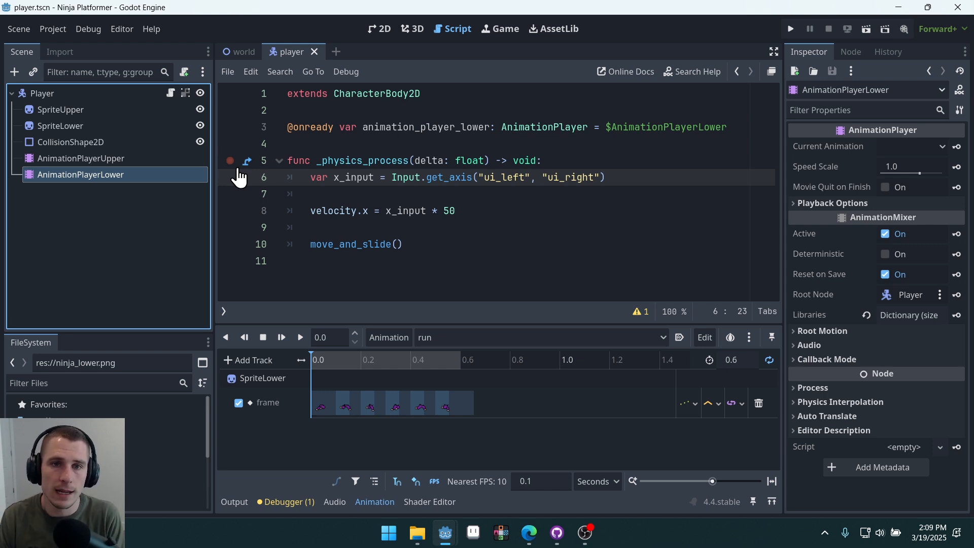
{"action": "left_click", "coordinate": [640, 127]}
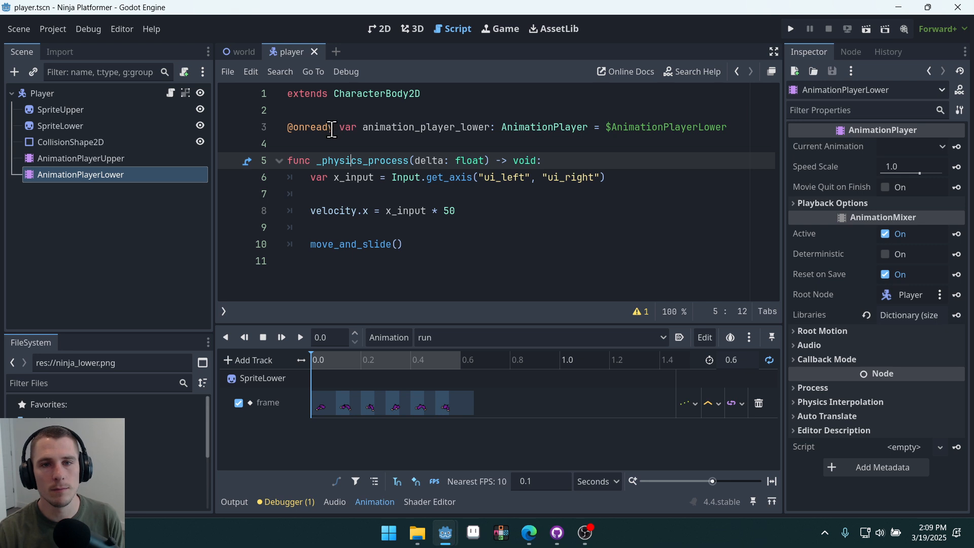
{"action": "left_click", "coordinate": [460, 128]}
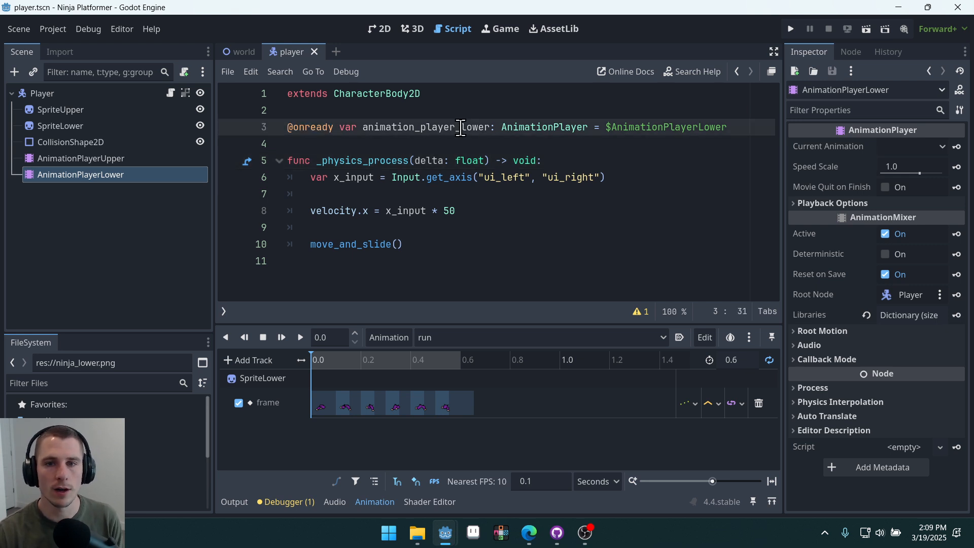
{"action": "double_click", "coordinate": [664, 128]}
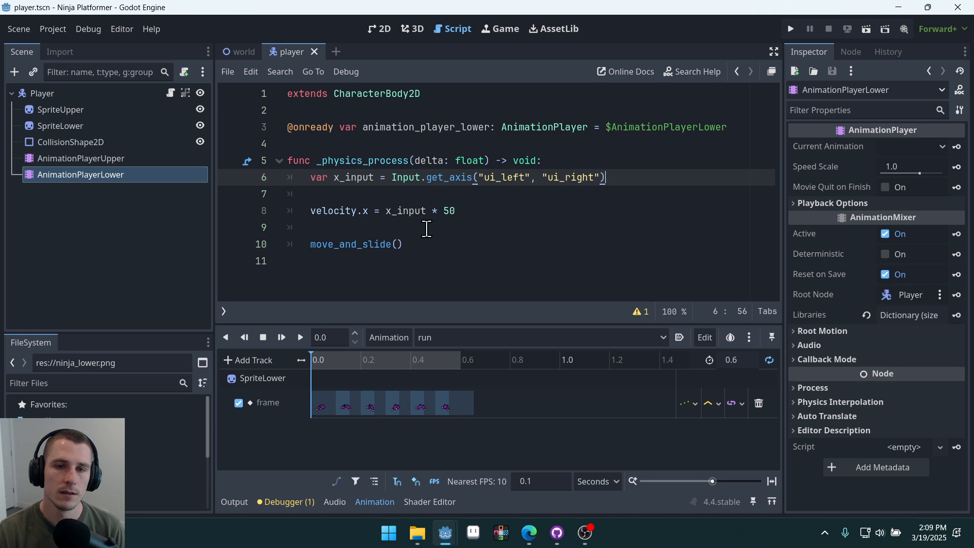
- Write 'if x_input != 0: animation_player_lower.play("run")' before move_and_slide()
{"action": "left_click", "coordinate": [563, 210]}
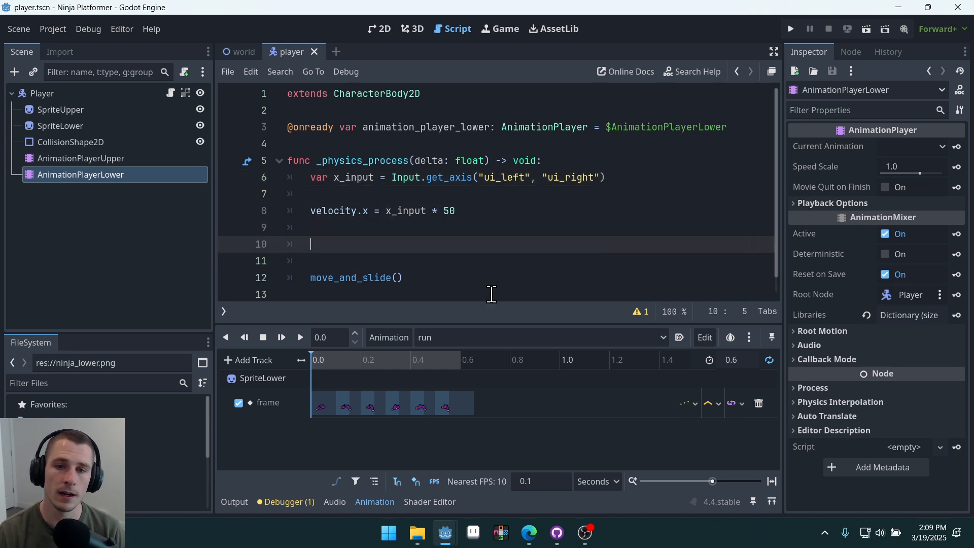
{"action": "mouse_move", "coordinate": [720, 198]}
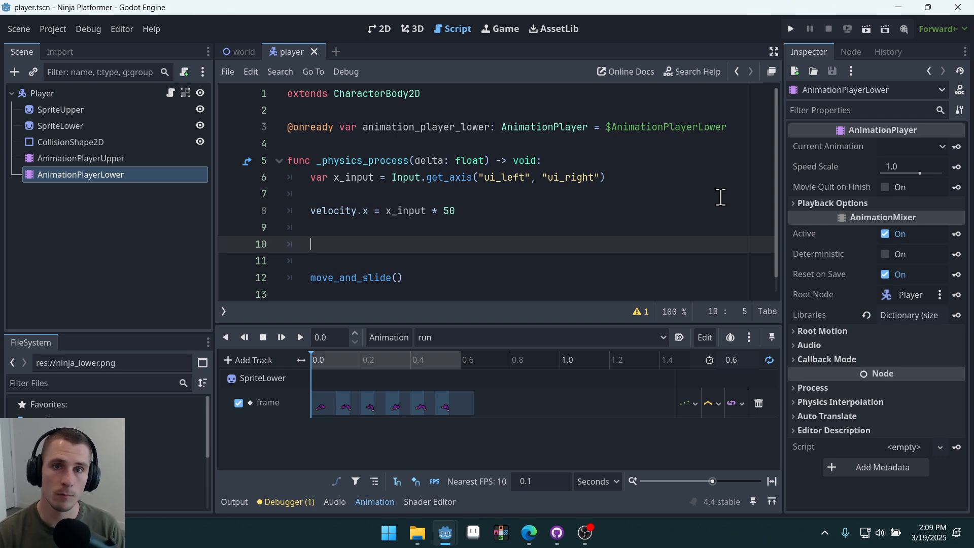
{"action": "mouse_move", "coordinate": [397, 243]}
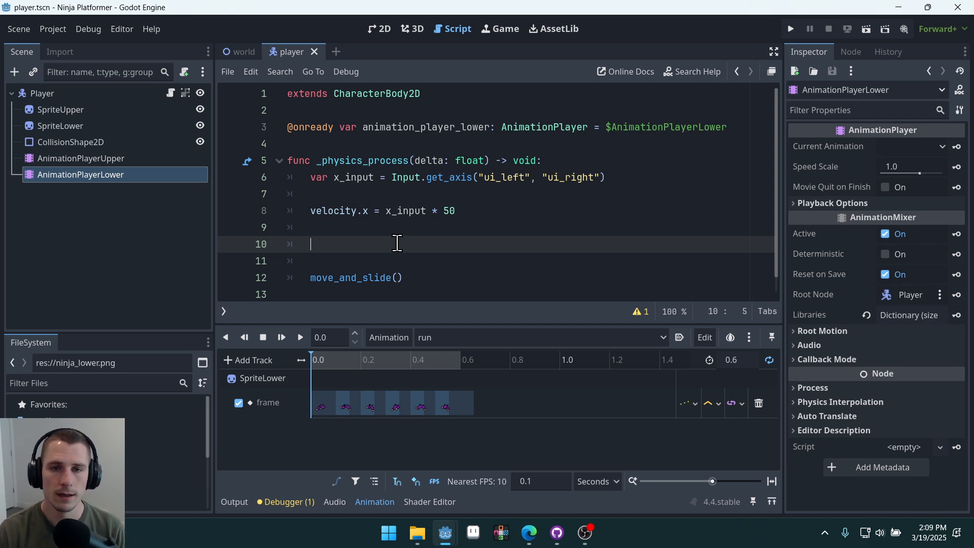
{"action": "mouse_move", "coordinate": [559, 211]}
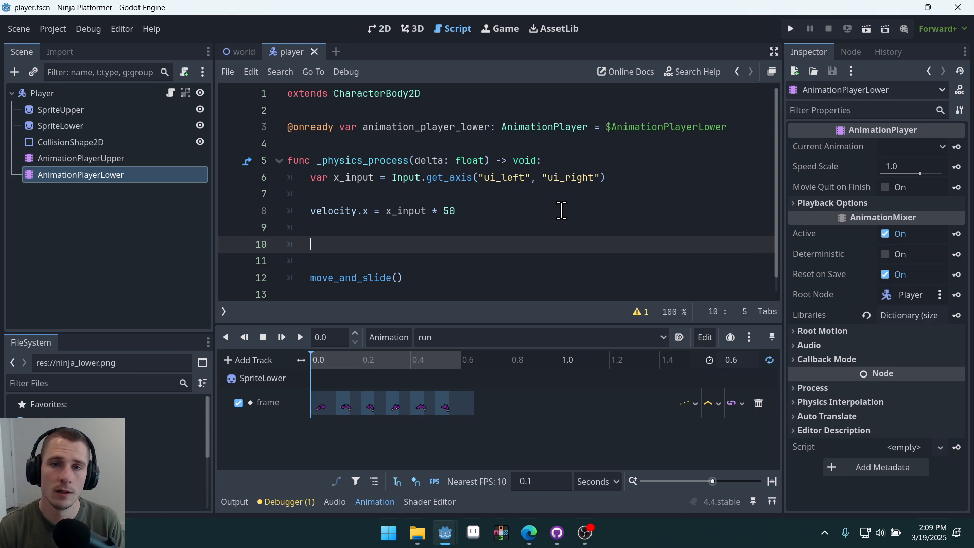
{"action": "mouse_move", "coordinate": [359, 176]}
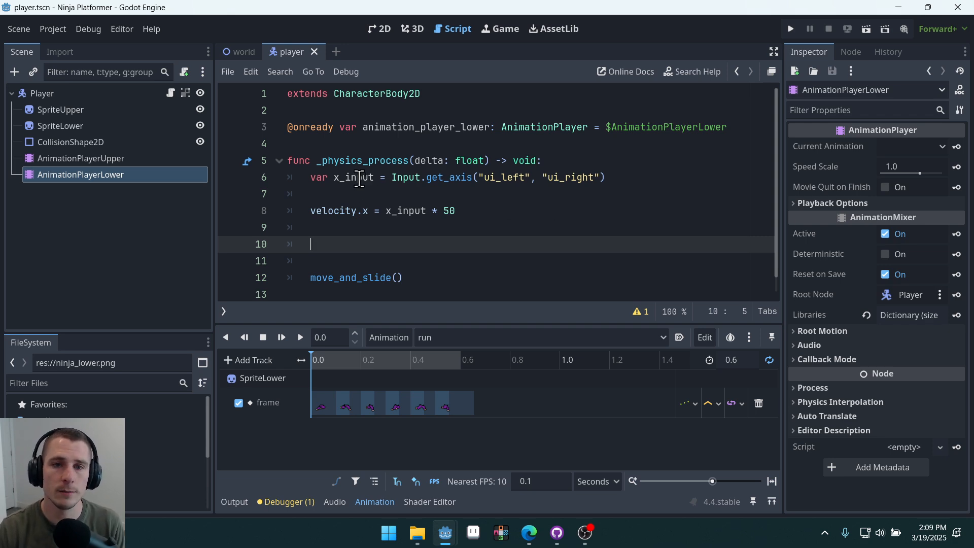
{"action": "double_click", "coordinate": [352, 177]}
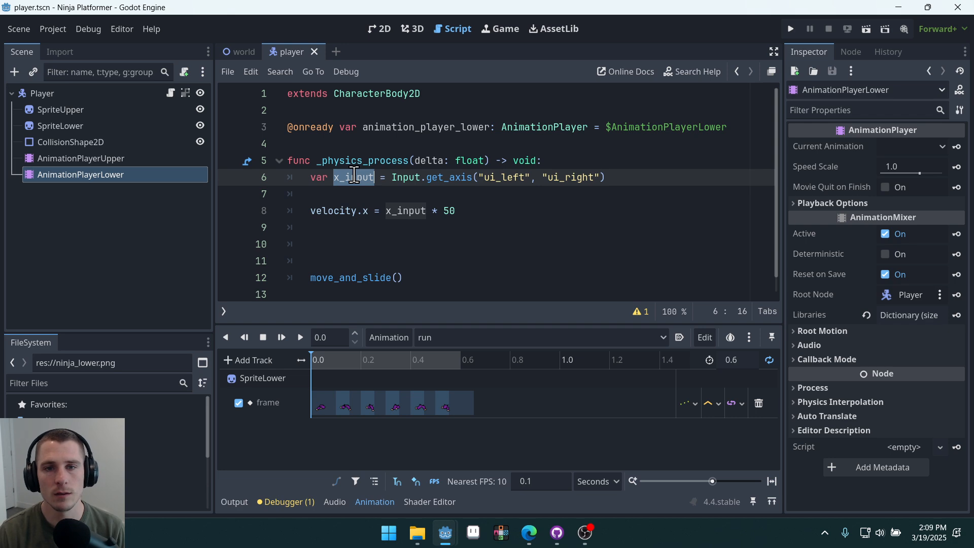
{"action": "left_click", "coordinate": [374, 243]}
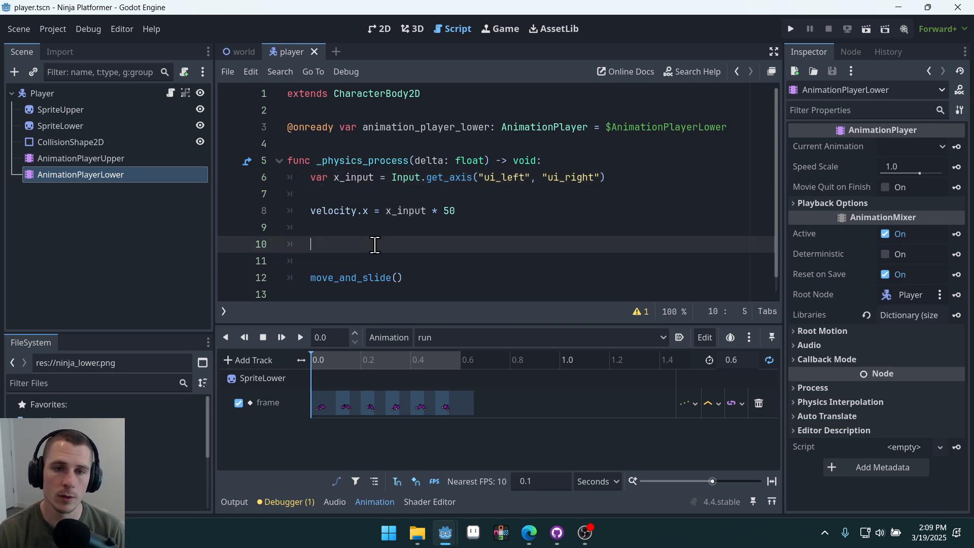
{"action": "type", "text": "if"}
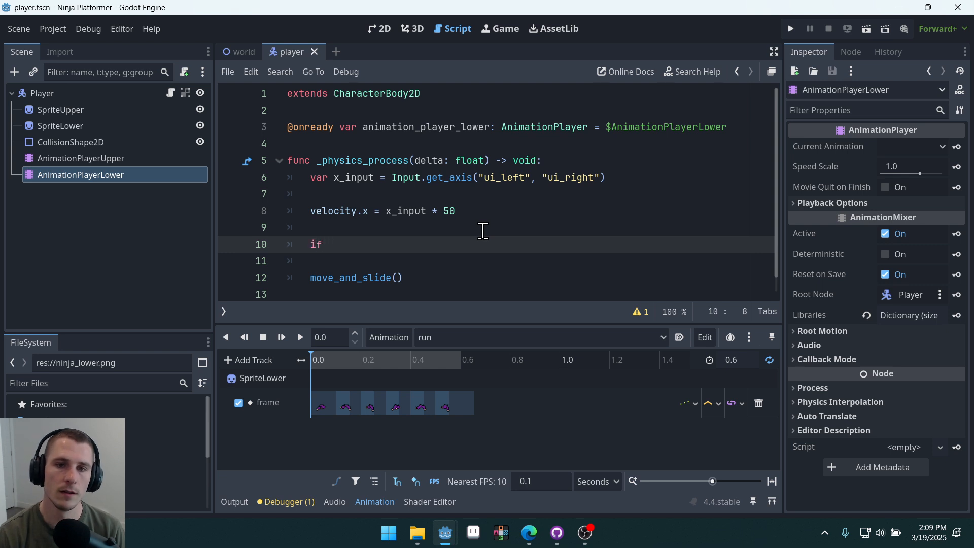
{"action": "type", "text": "x_input"}
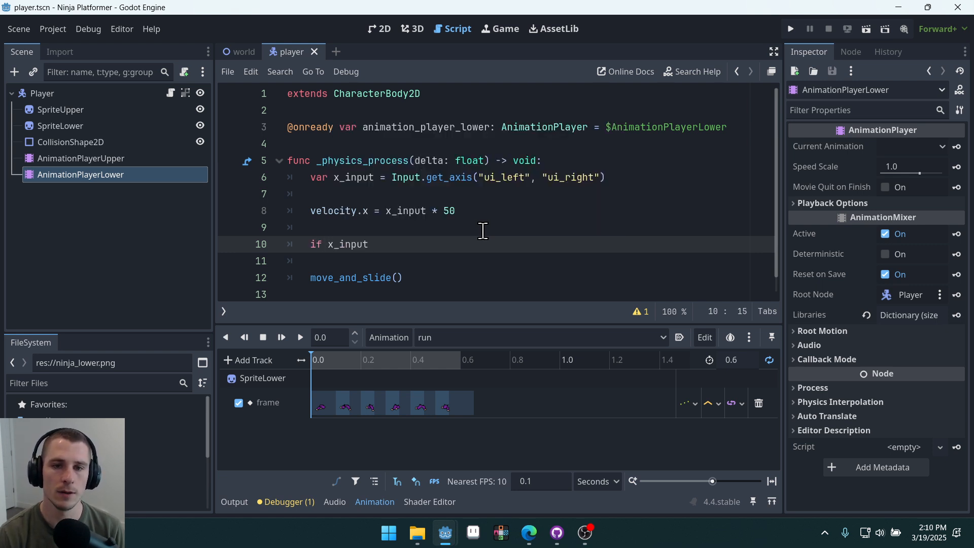
{"action": "type", "text": "!= 0:"}
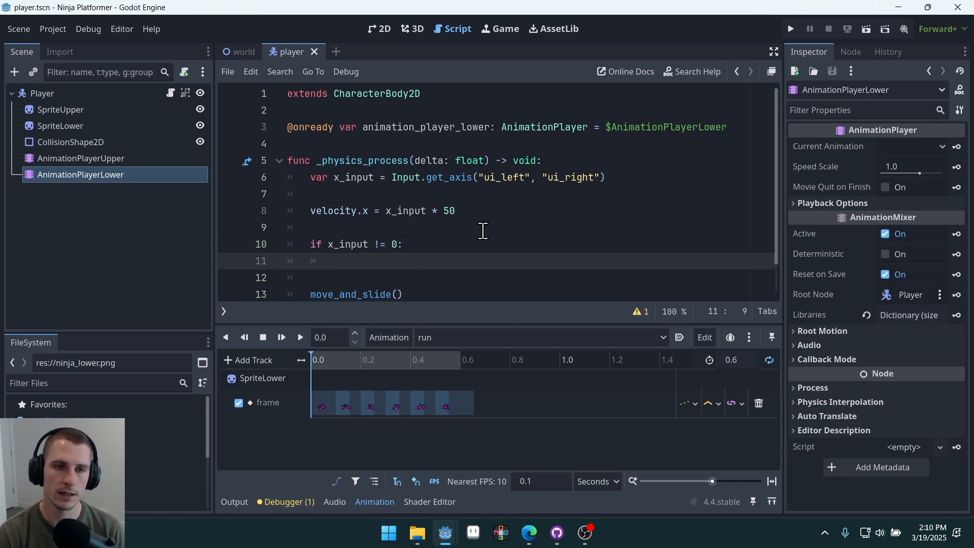
{"action": "type", "text": "animation_player_lower"}
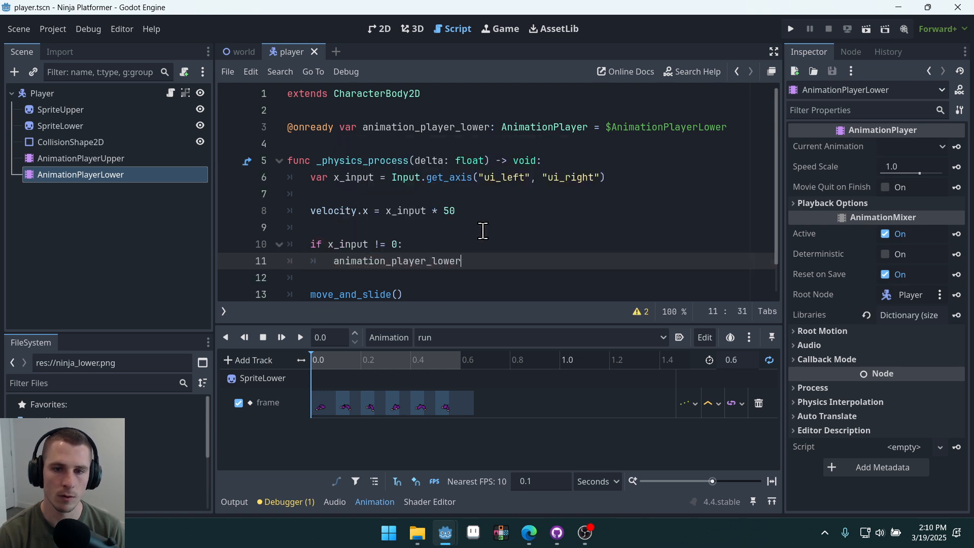
{"action": "type", "text": ".play()"}
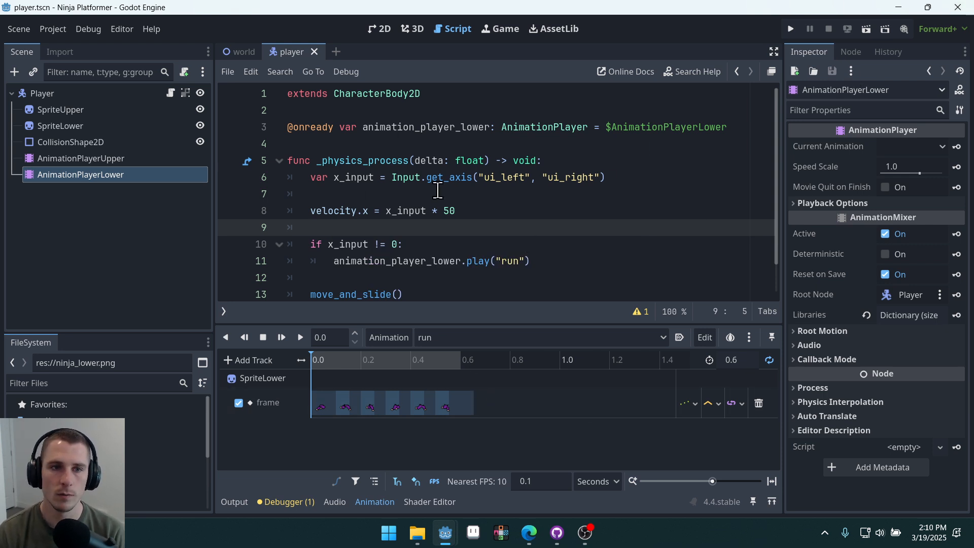
{"action": "left_click", "coordinate": [532, 226]}
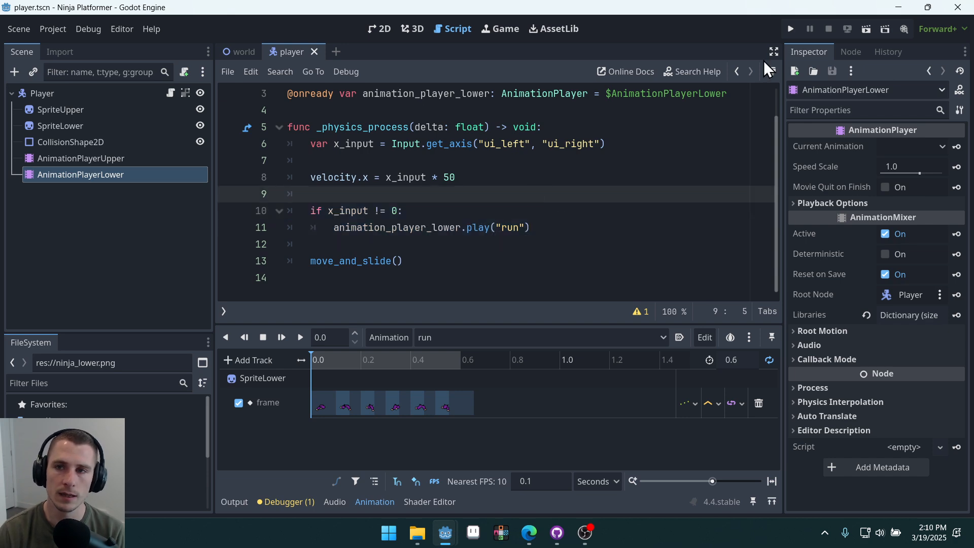
{"action": "left_click", "coordinate": [790, 28]}
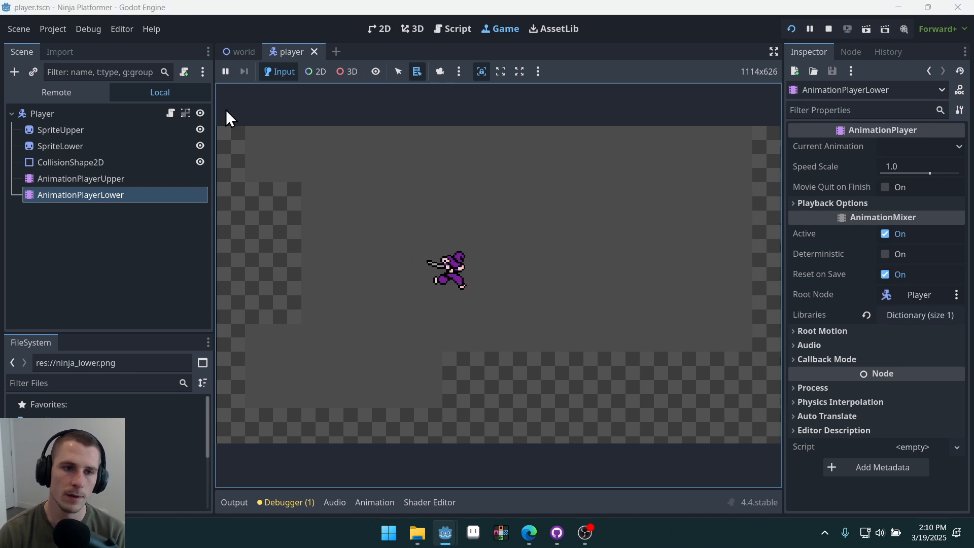
{"action": "left_click", "coordinate": [456, 28]}
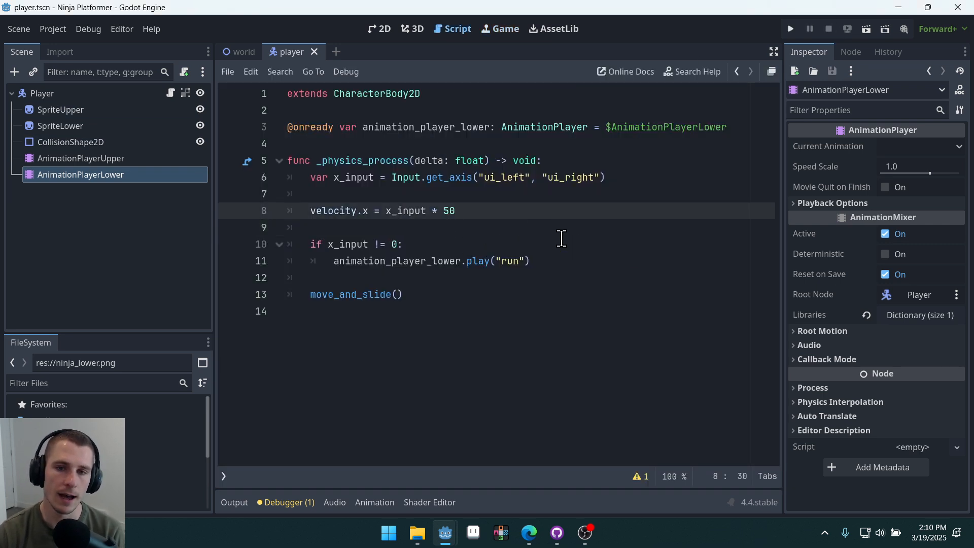
{"action": "mouse_move", "coordinate": [491, 88]}
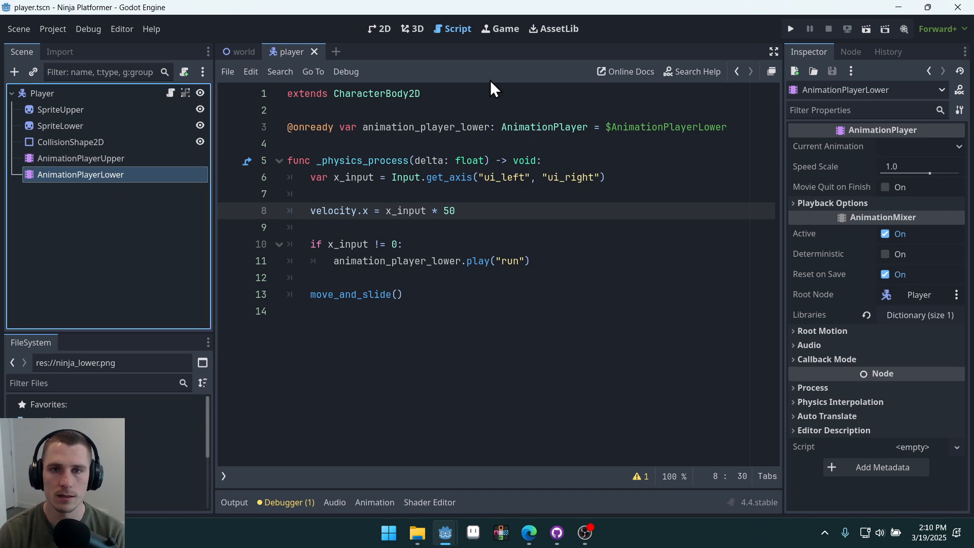
- Create a new 'stand' animation on AnimationPlayerLower
{"action": "left_click", "coordinate": [380, 28]}
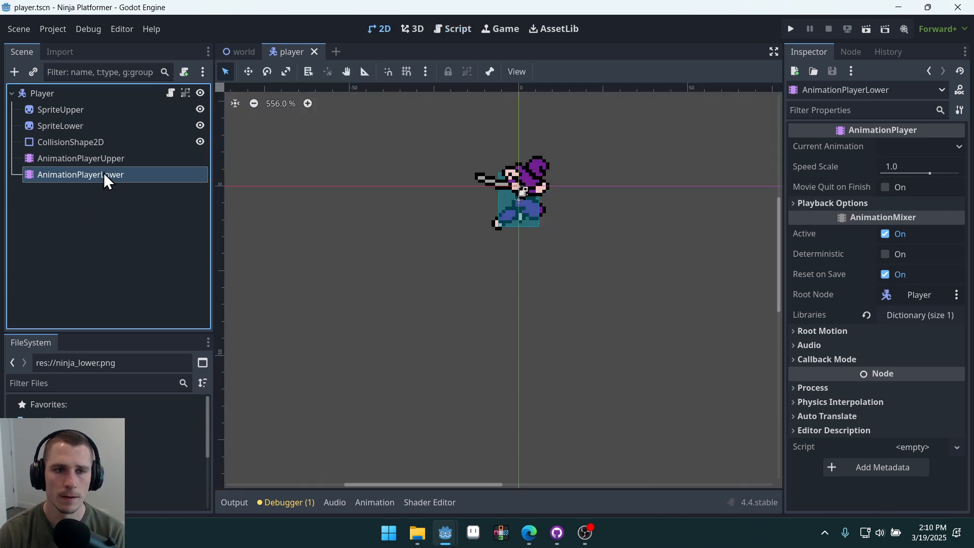
{"action": "left_click", "coordinate": [374, 502]}
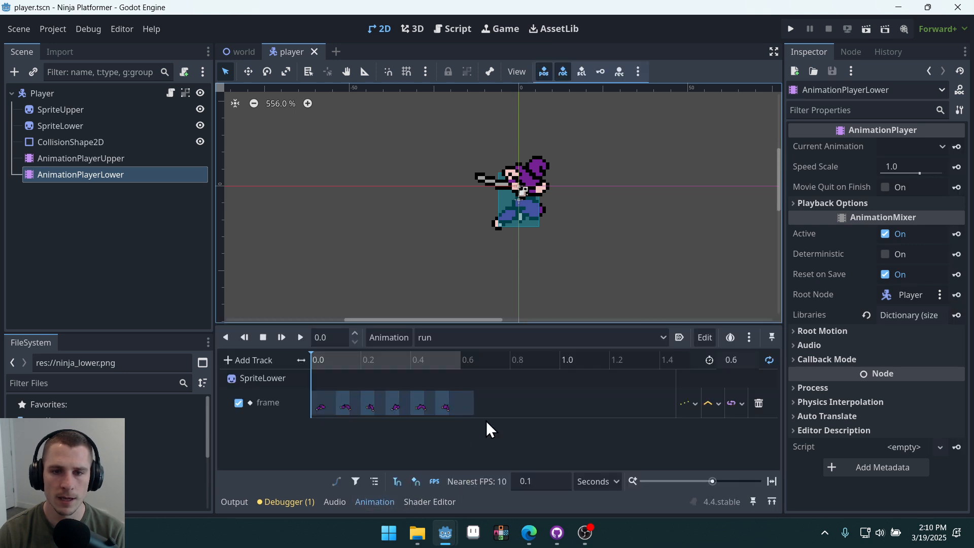
{"action": "mouse_move", "coordinate": [385, 375]}
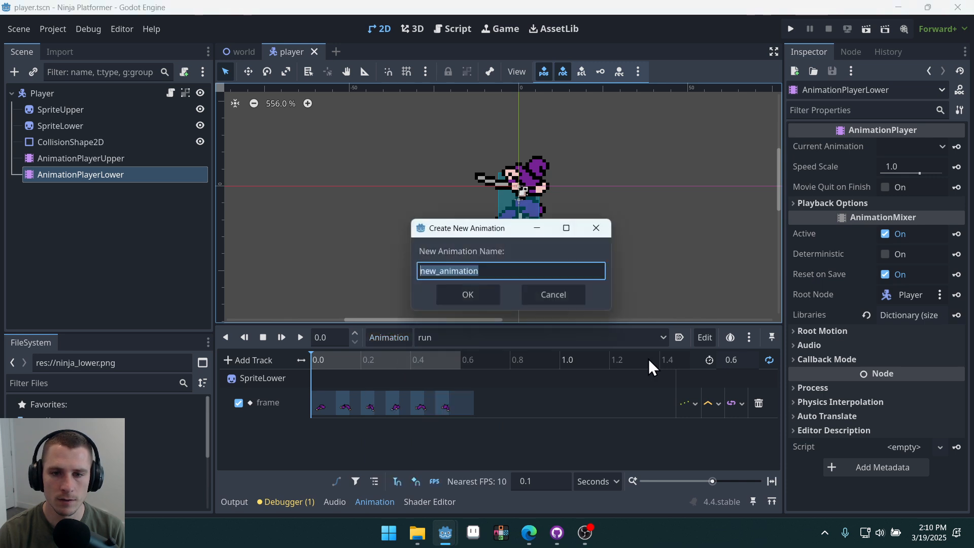
{"action": "type", "text": "sta"}
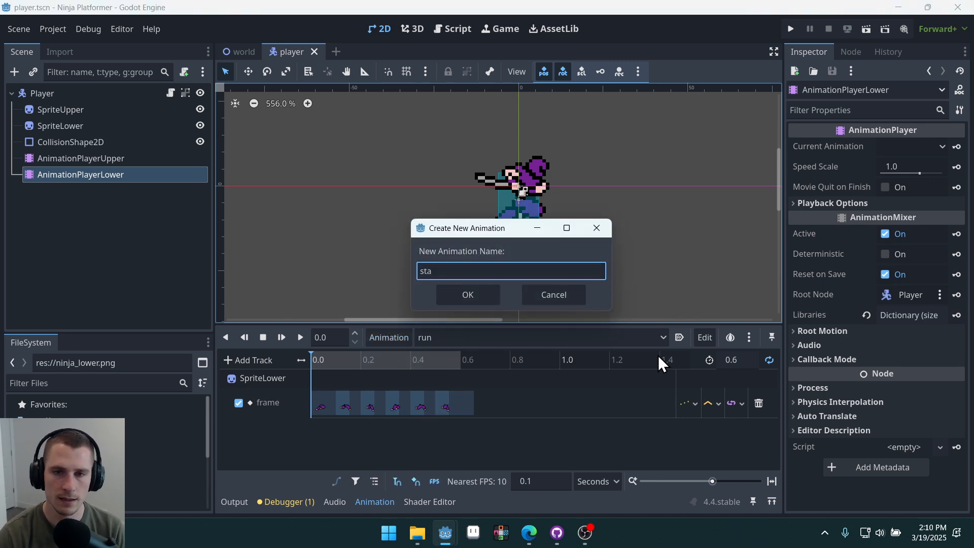
{"action": "left_click", "coordinate": [466, 294]}
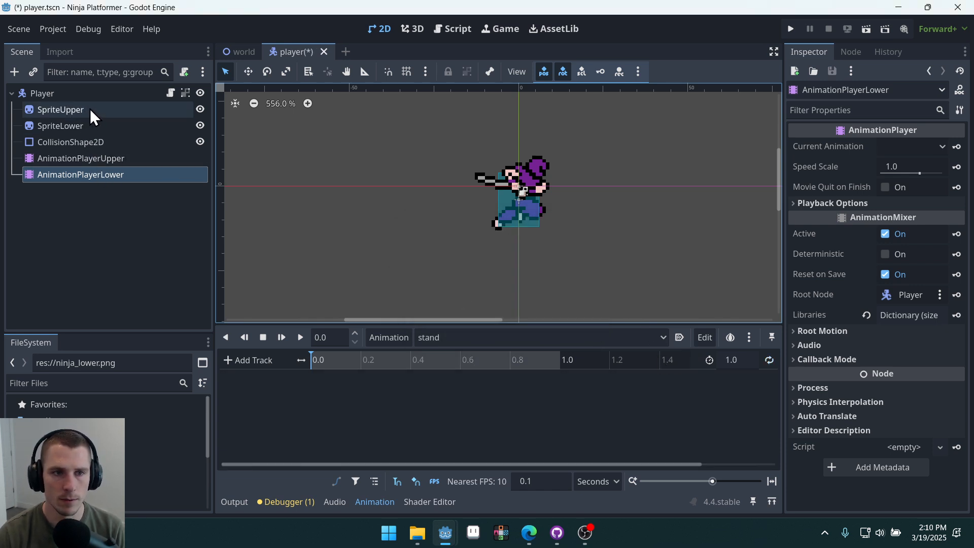
{"action": "mouse_move", "coordinate": [81, 142]}
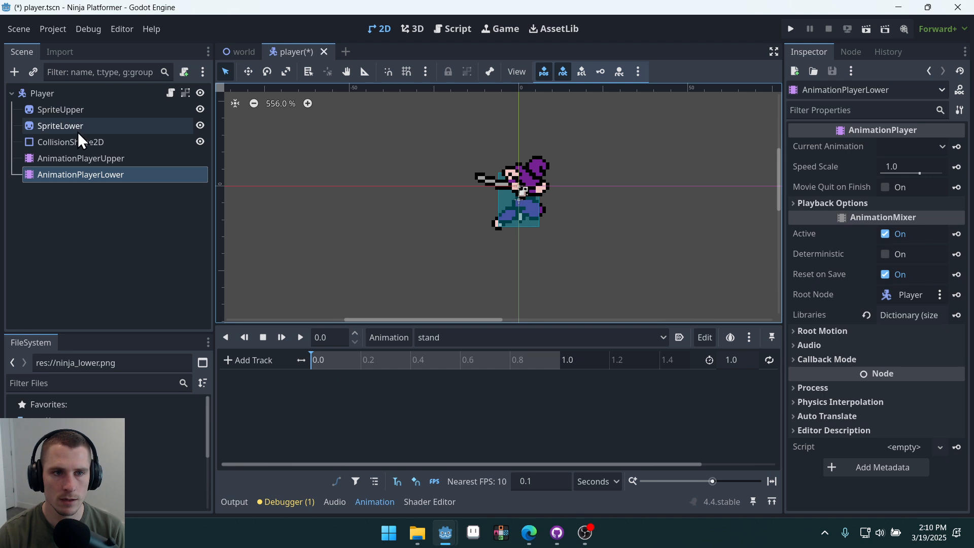
- Key SpriteLower's frame 6 into the stand animation
{"action": "left_click", "coordinate": [60, 125]}
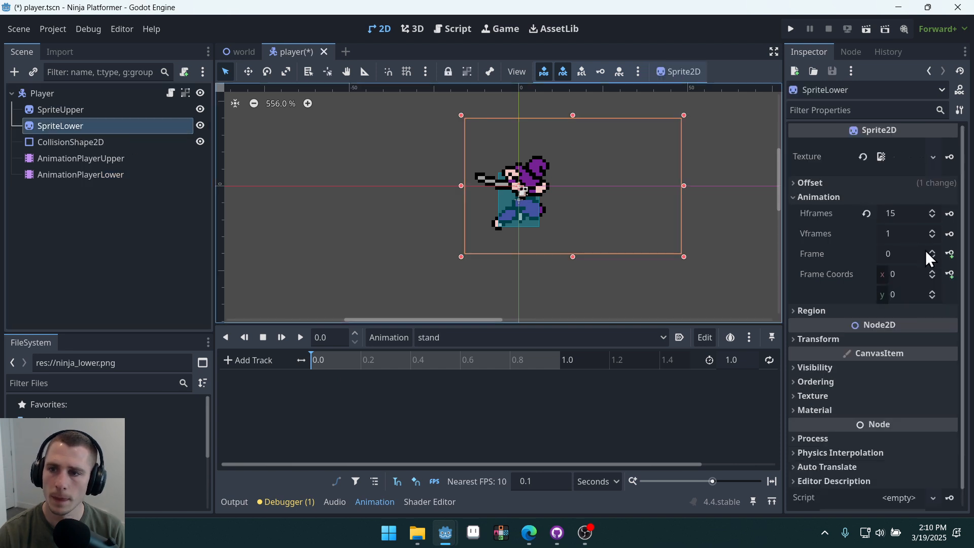
{"action": "left_click", "coordinate": [931, 251]}
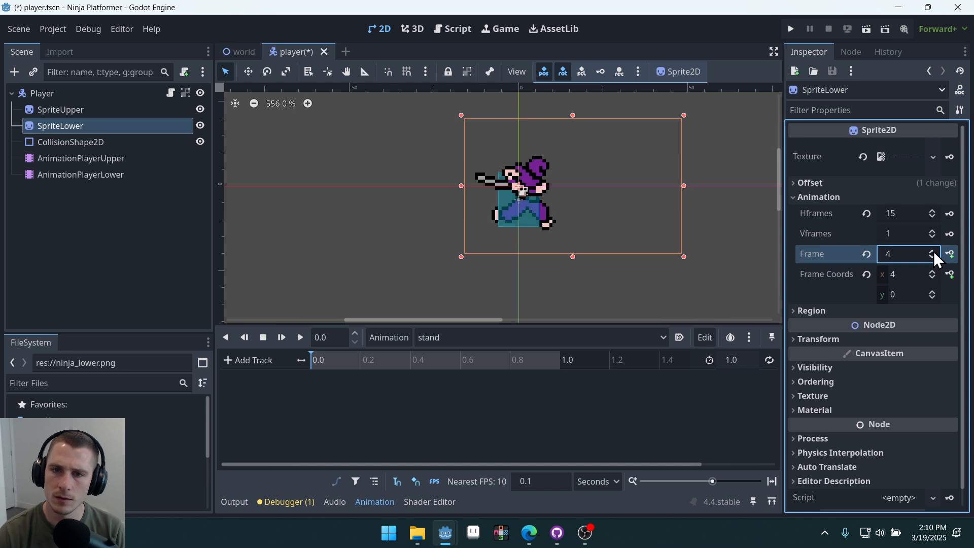
{"action": "left_click", "coordinate": [931, 251]}
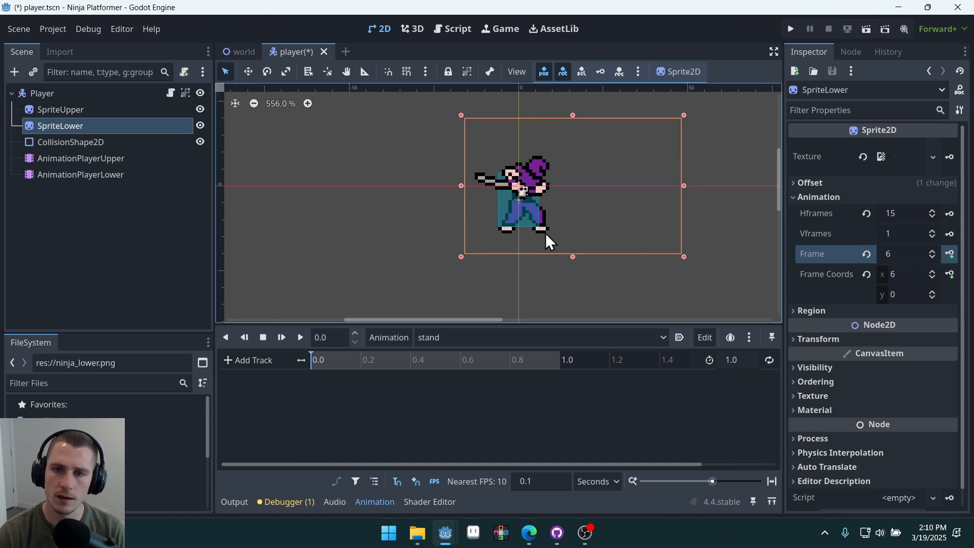
{"action": "mouse_move", "coordinate": [950, 253]}
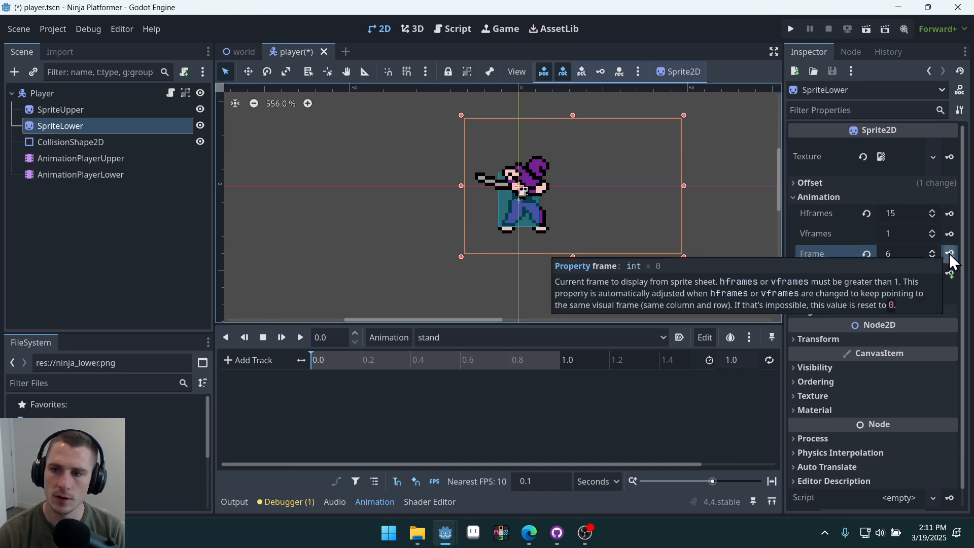
{"action": "left_click", "coordinate": [949, 254]}
{"action": "type", "text": "0.1"}
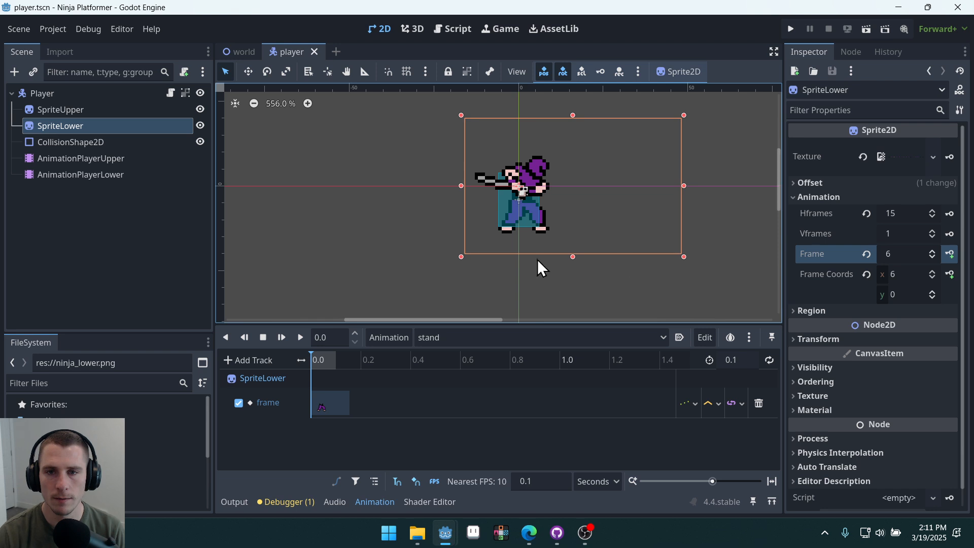
{"action": "mouse_move", "coordinate": [180, 120]}
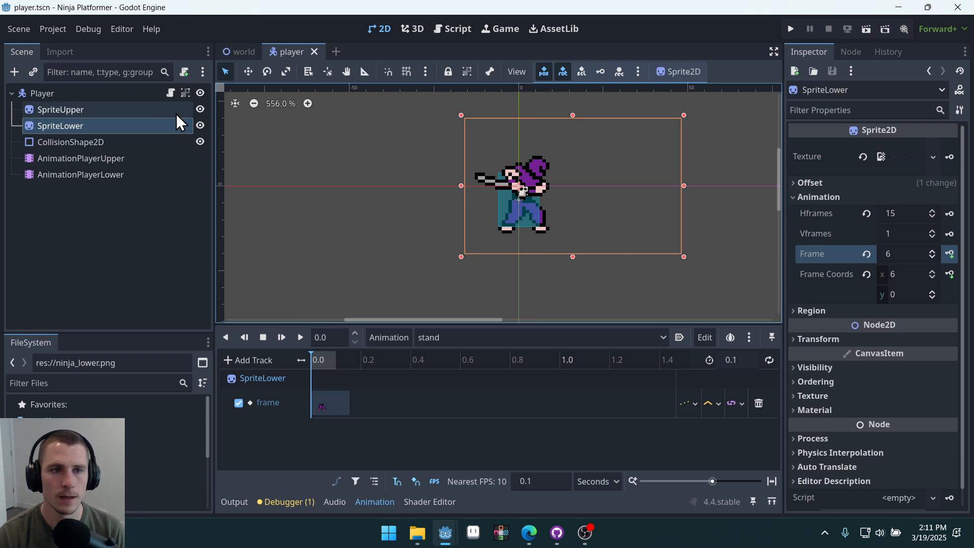
- Add an else branch playing animation_player_lower 'stand', so stand plays when idle and run otherwise, then run the scene
{"action": "left_click", "coordinate": [458, 28]}
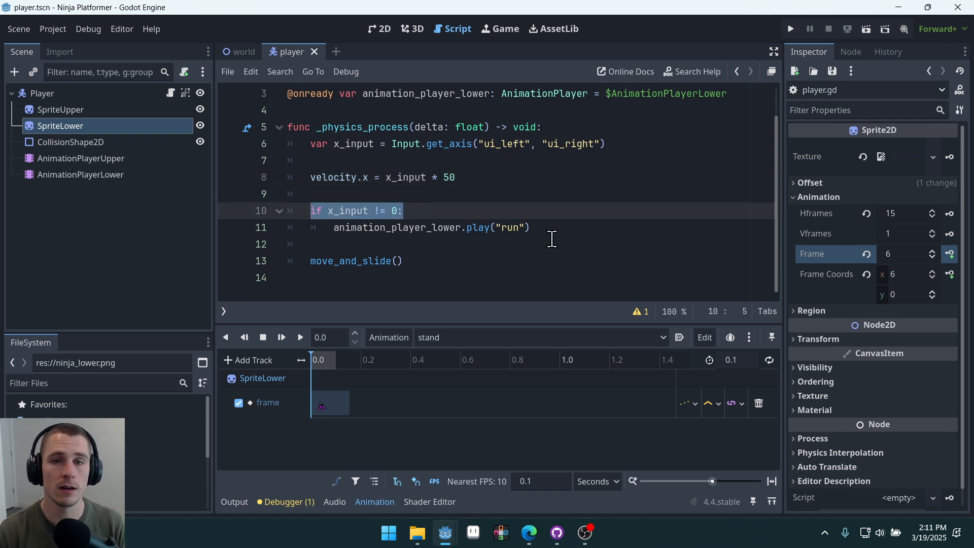
{"action": "left_click", "coordinate": [532, 227]}
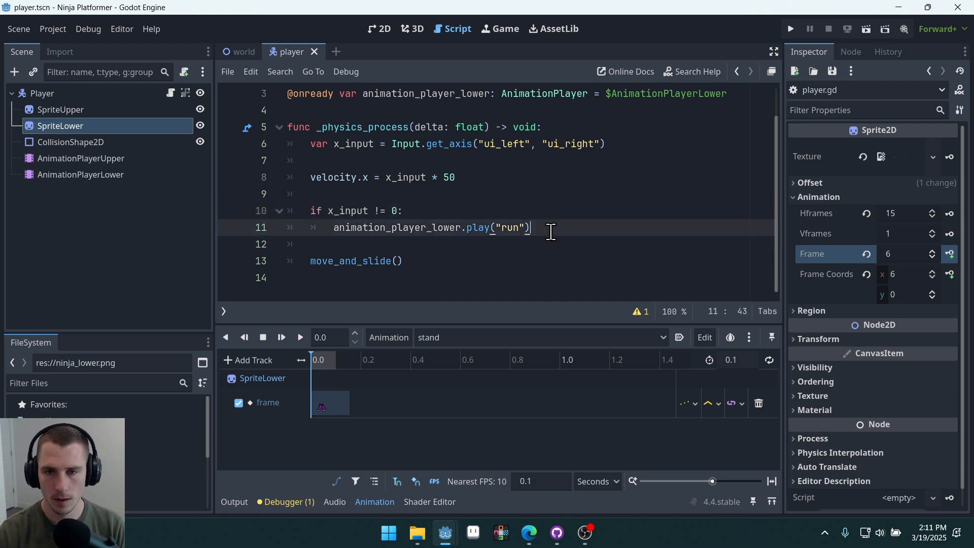
{"action": "type", "text": "else:"}
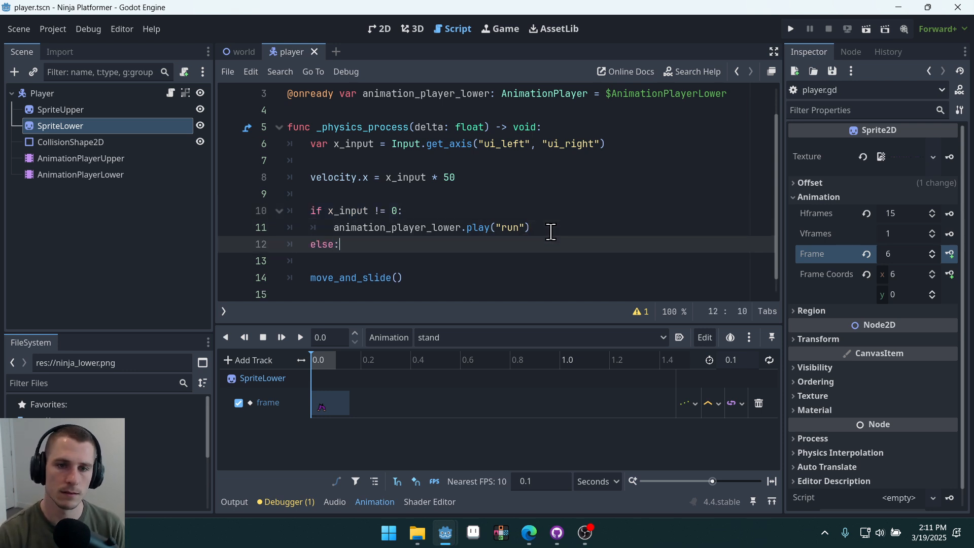
{"action": "type", "text": "animation_player_lower.play(\"stand"}
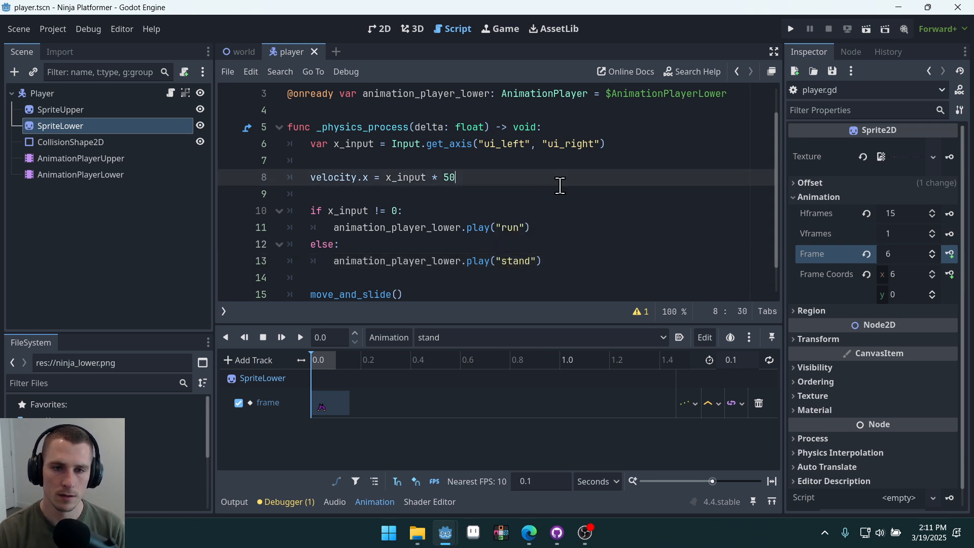
{"action": "mouse_move", "coordinate": [621, 244]}
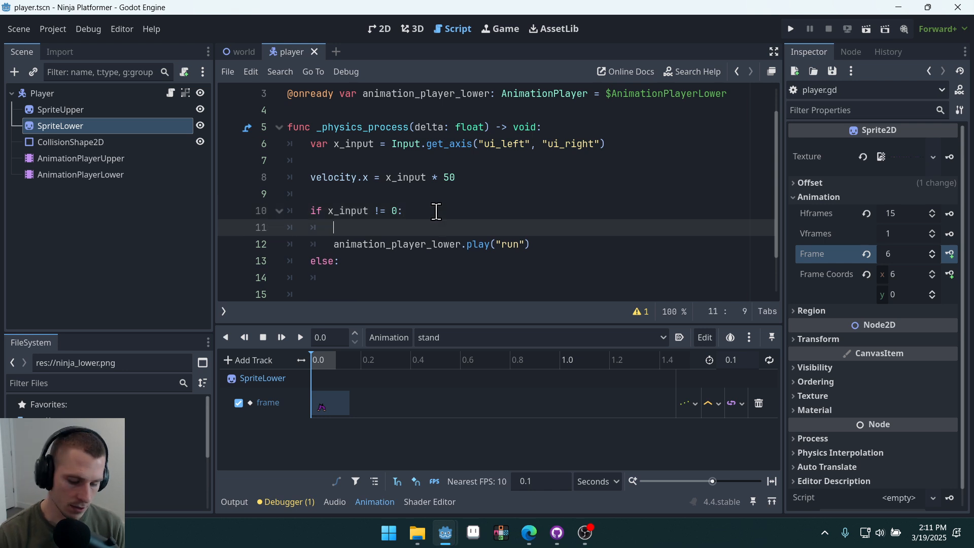
{"action": "type", "text": "animation_player_lower.play(\"stand\")"}
{"action": "type", "text": "else"}
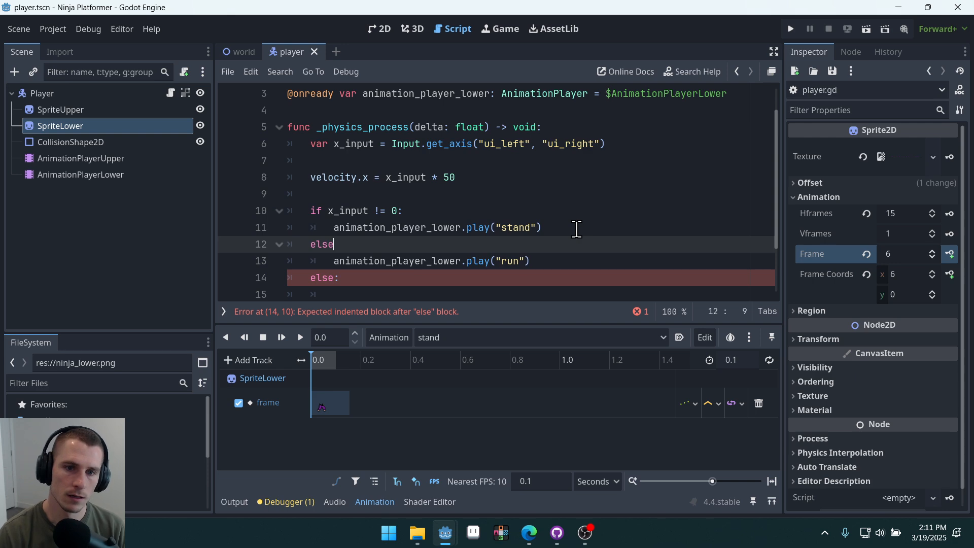
{"action": "key", "text": "Backspace"}
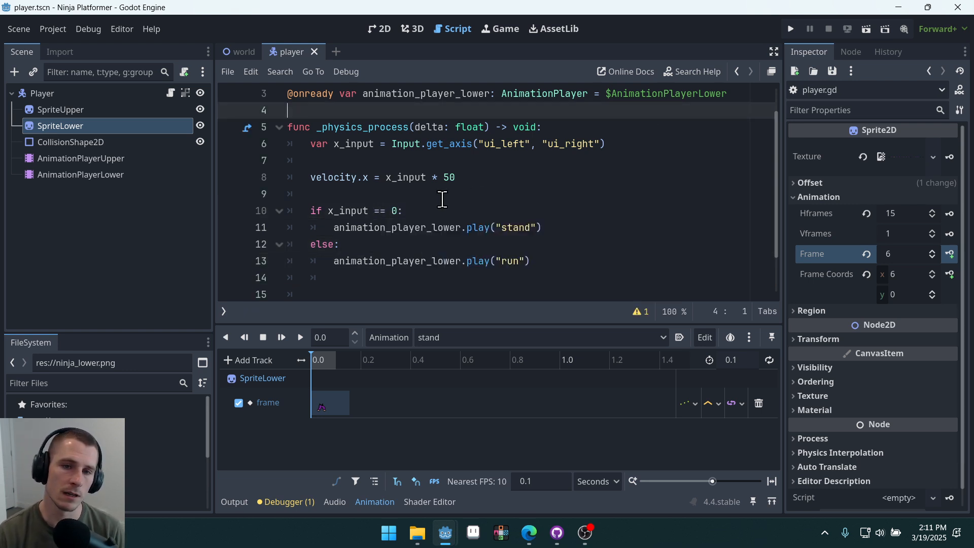
{"action": "left_click", "coordinate": [535, 192]}
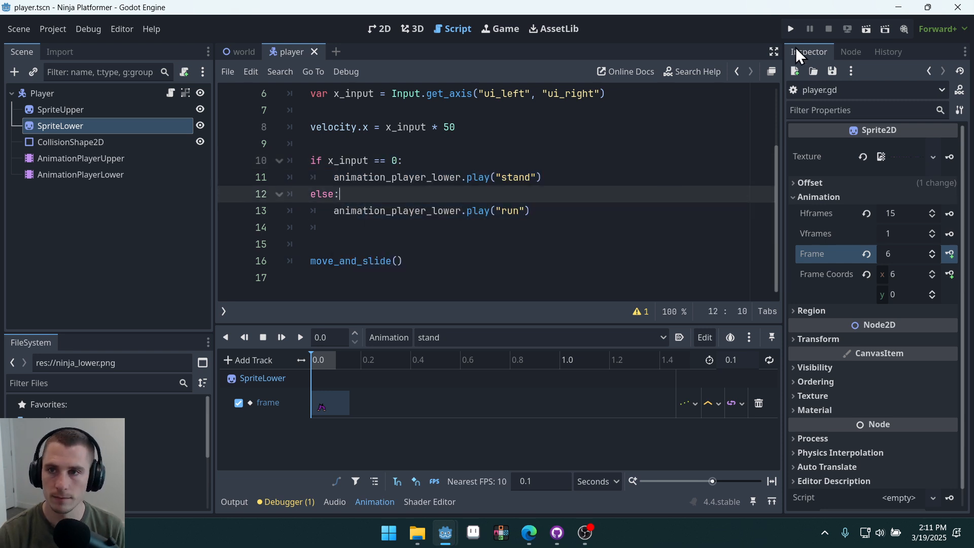
{"action": "left_click", "coordinate": [789, 29]}
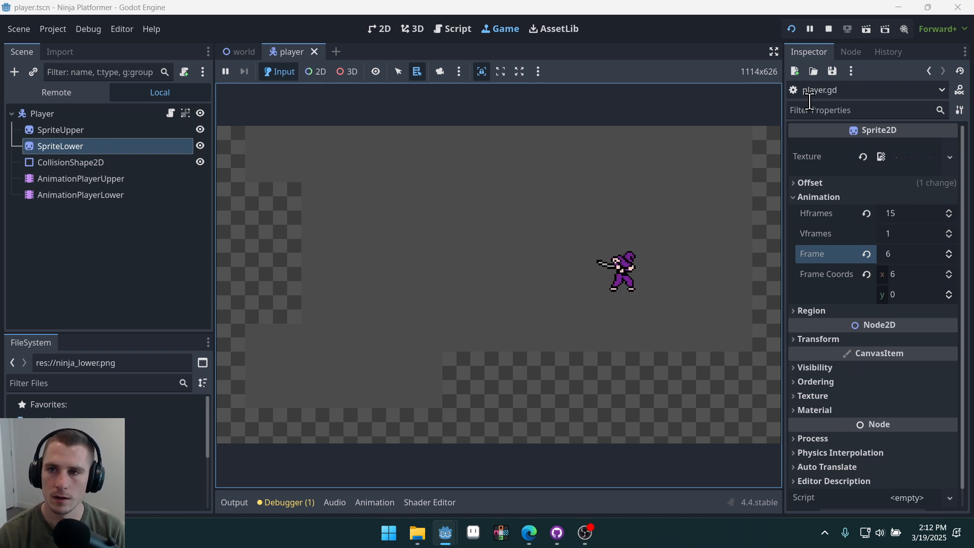
- Return to player.gd to raise the horizontal speed multiplier from 50 to 80
{"action": "left_click", "coordinate": [457, 29]}
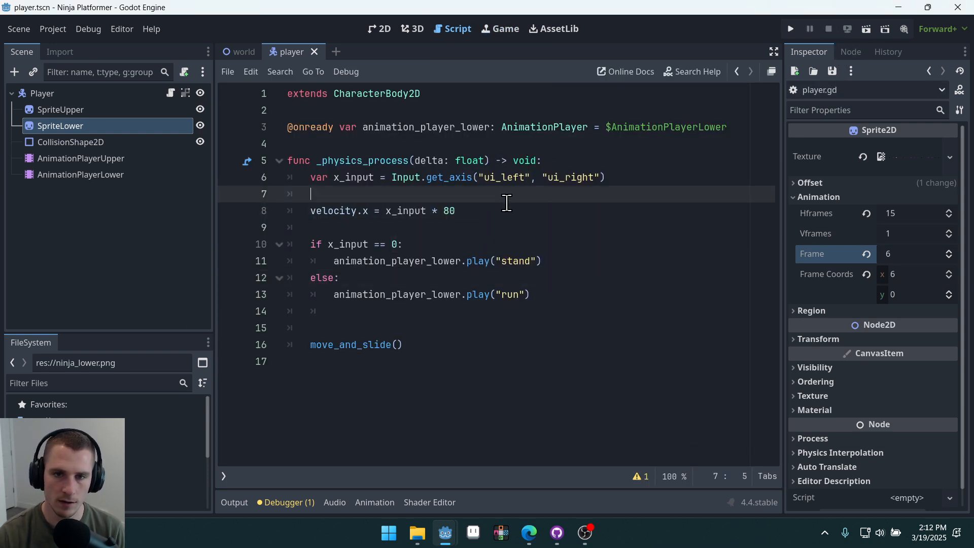
{"action": "mouse_move", "coordinate": [222, 275]}
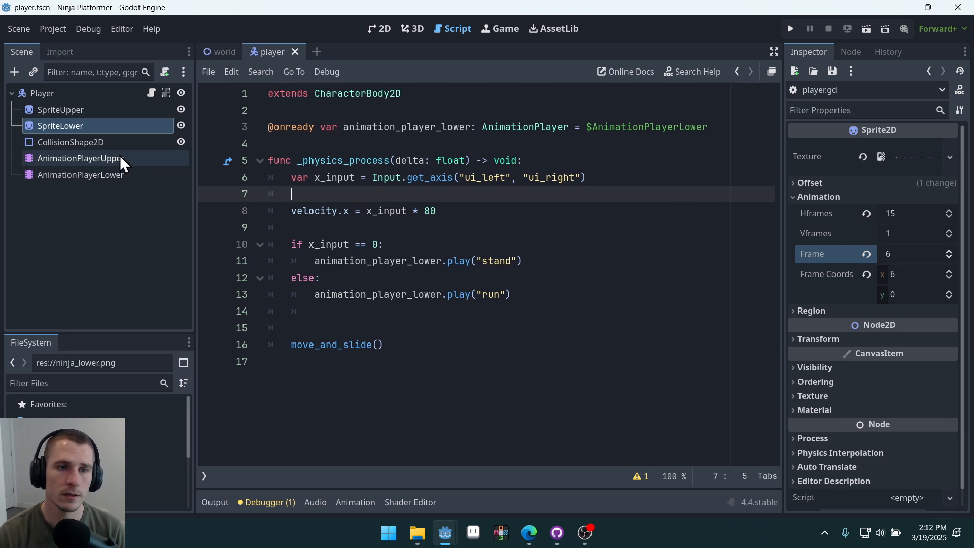
{"action": "left_click", "coordinate": [81, 158]}
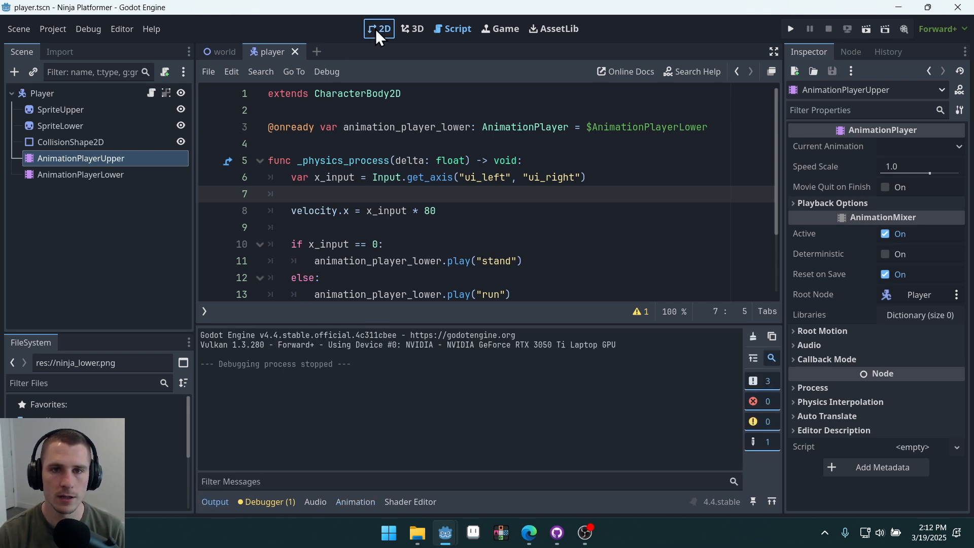
{"action": "left_click", "coordinate": [378, 28]}
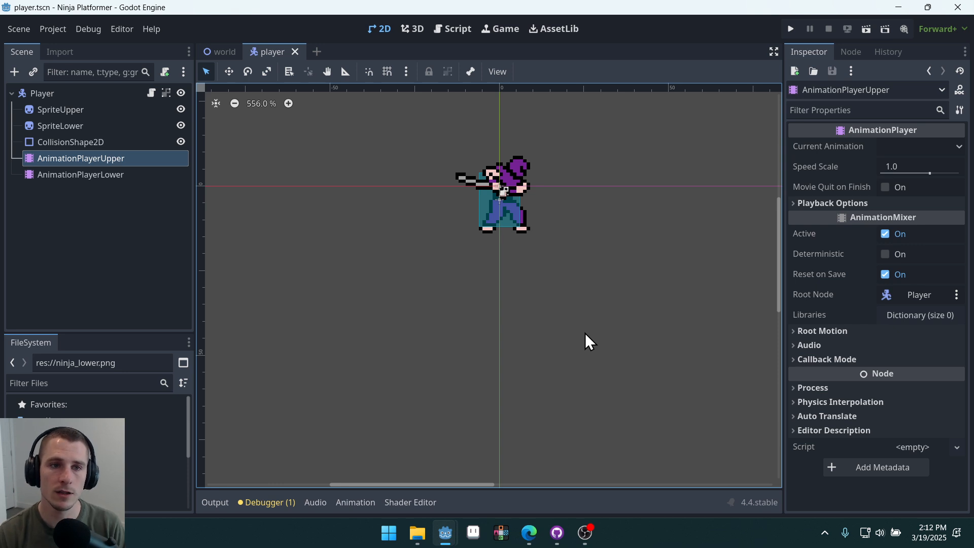
{"action": "mouse_move", "coordinate": [604, 241]}
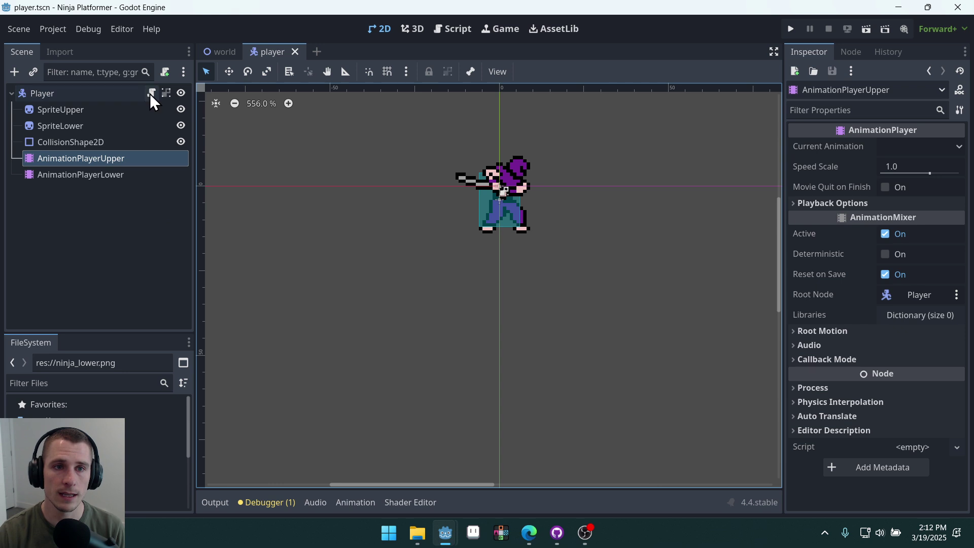
{"action": "left_click", "coordinate": [457, 28]}
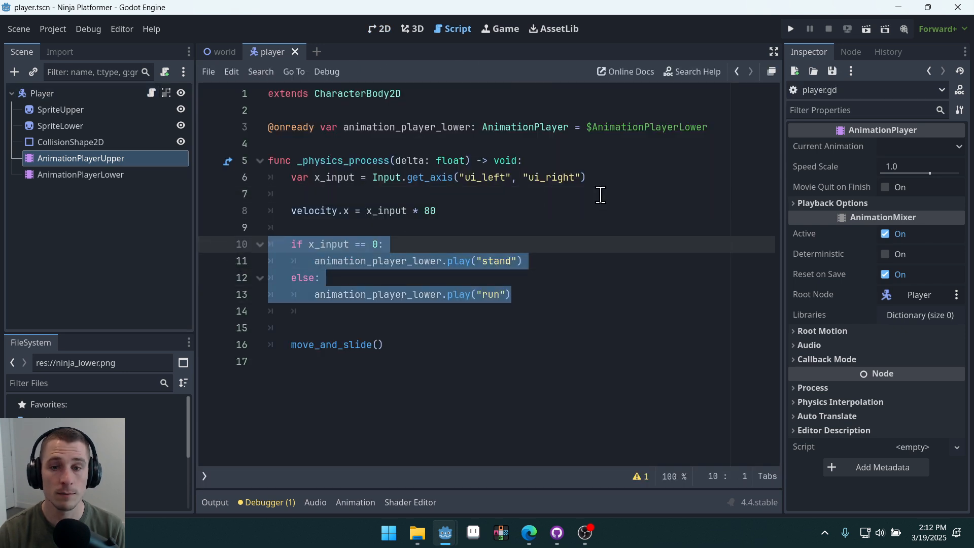
{"action": "left_click", "coordinate": [616, 143]}
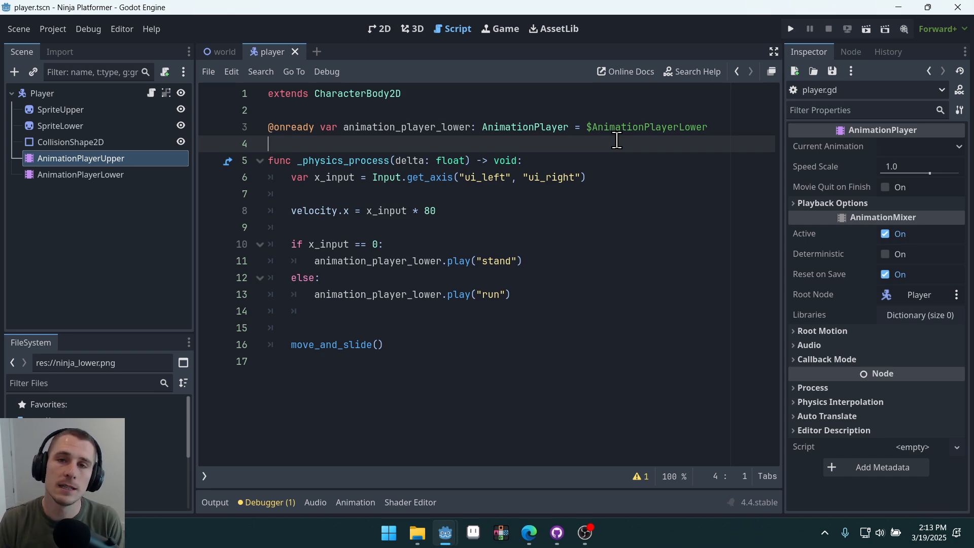
{"action": "mouse_move", "coordinate": [590, 158]}
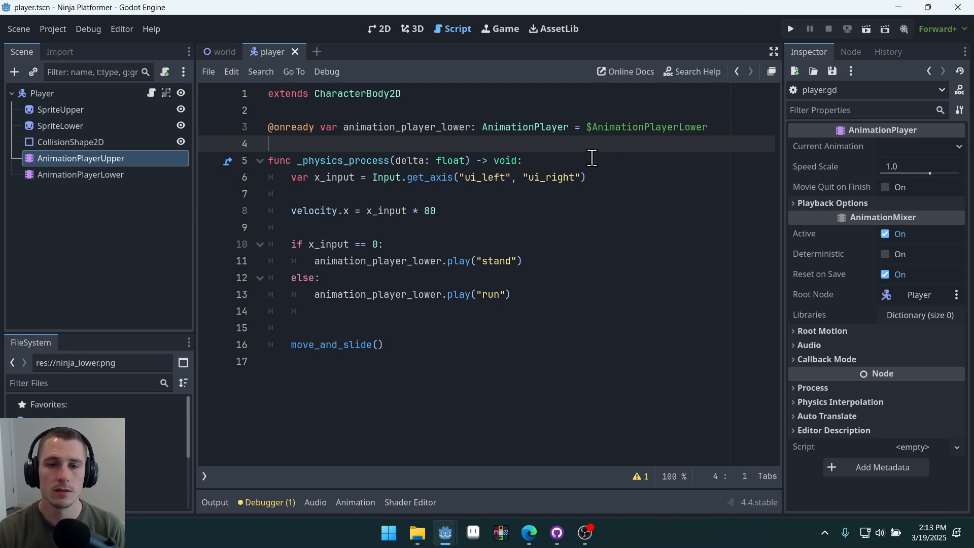
{"action": "left_click", "coordinate": [377, 311]}
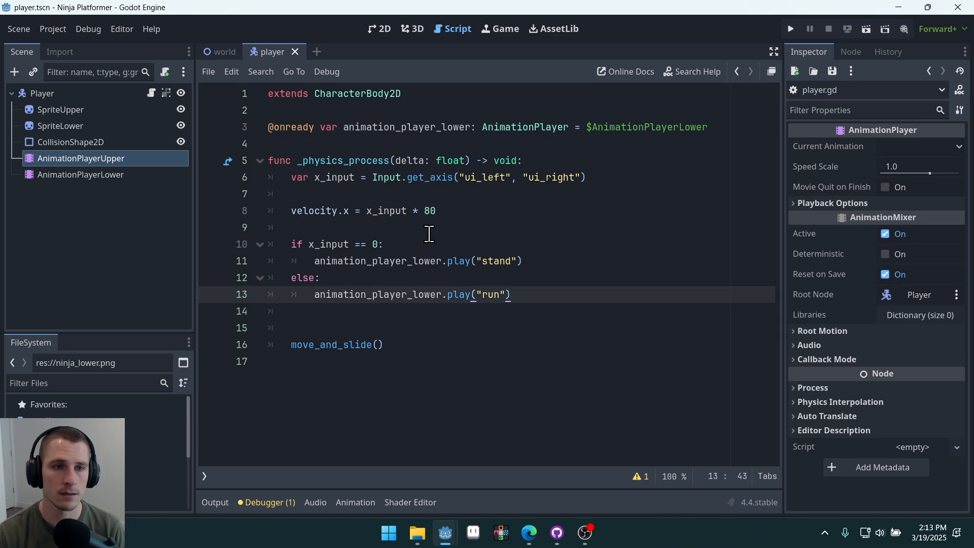
{"action": "mouse_move", "coordinate": [127, 200]}
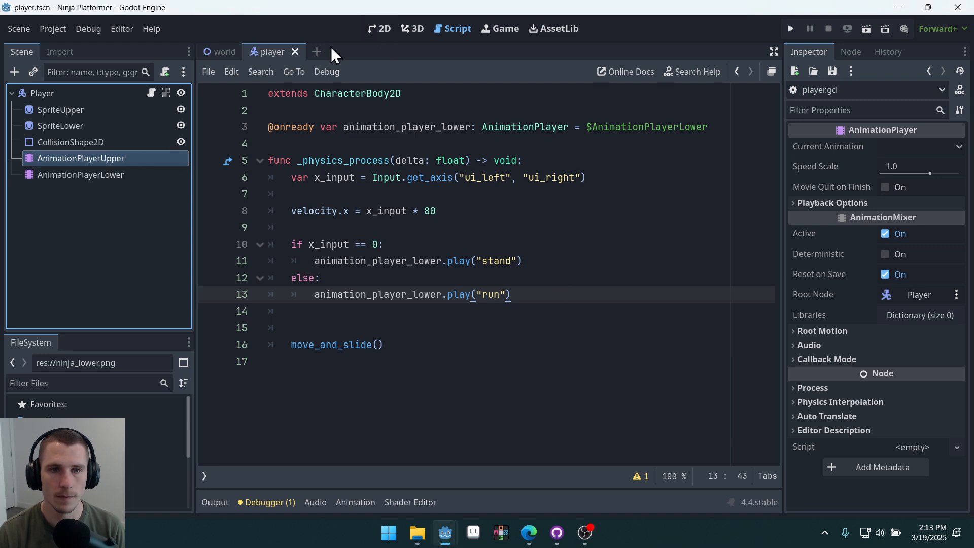
- Create a new empty 'run' animation on AnimationPlayerUpper
{"action": "left_click", "coordinate": [379, 28]}
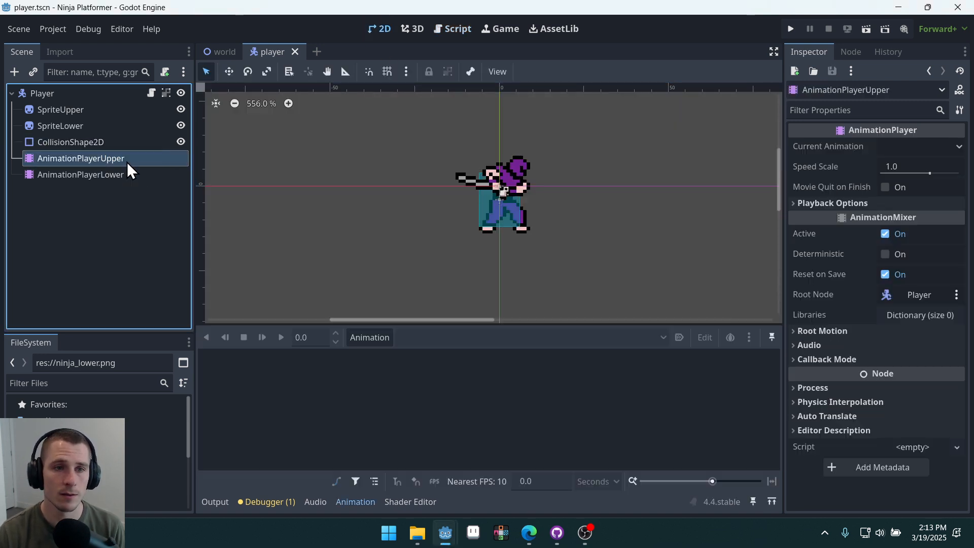
{"action": "mouse_move", "coordinate": [408, 438]}
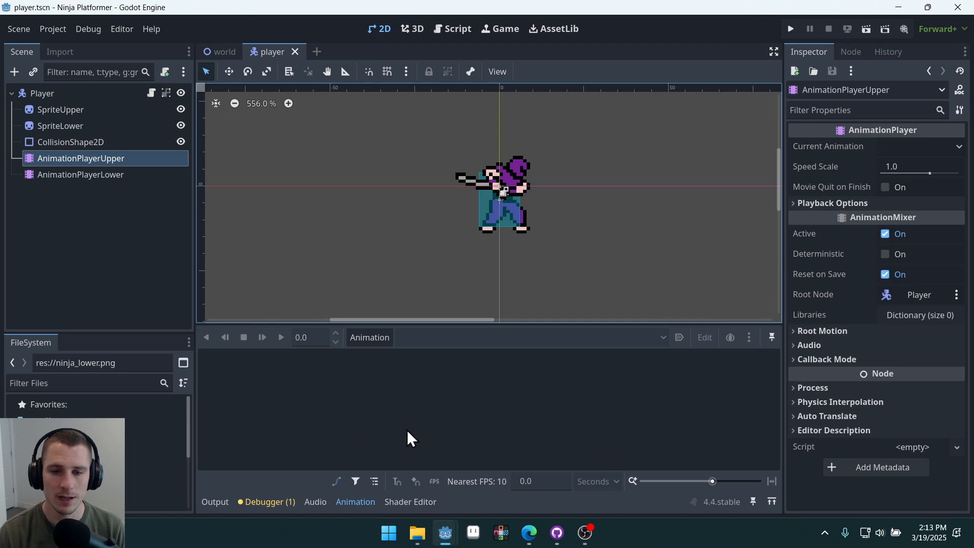
{"action": "mouse_move", "coordinate": [81, 174]}
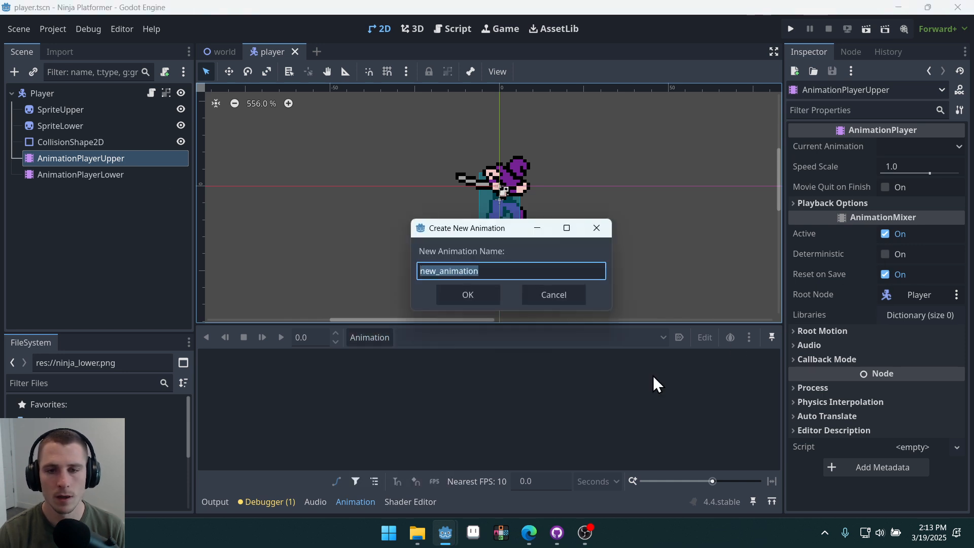
{"action": "left_click", "coordinate": [467, 294]}
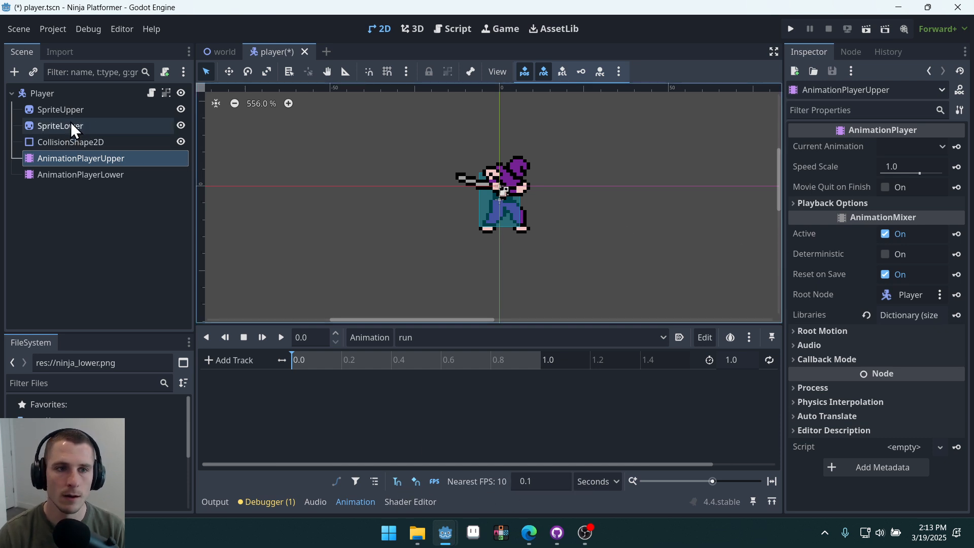
- Create a SpriteUpper frame track and key six run frames at 0.1 s steps, then scrub back to the start
{"action": "left_click", "coordinate": [60, 110]}
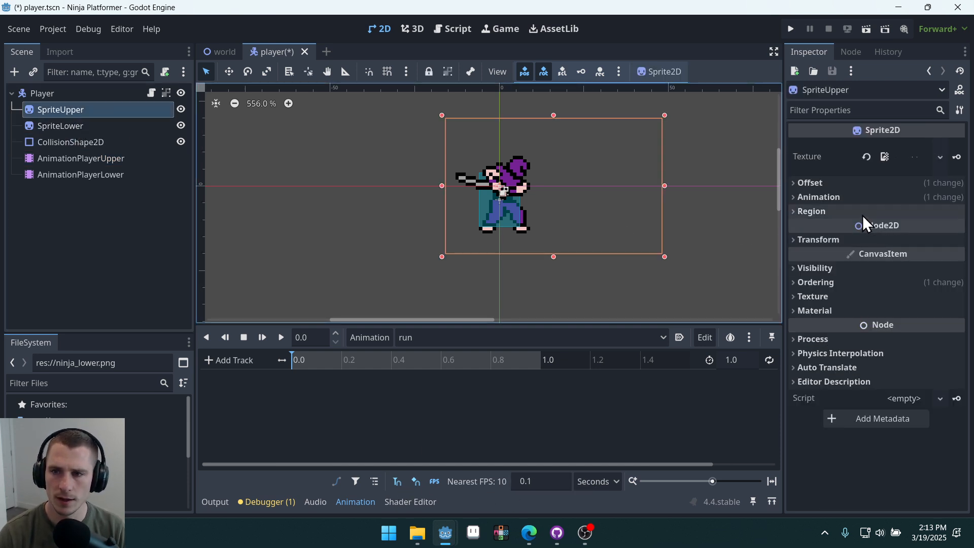
{"action": "left_click", "coordinate": [819, 196]}
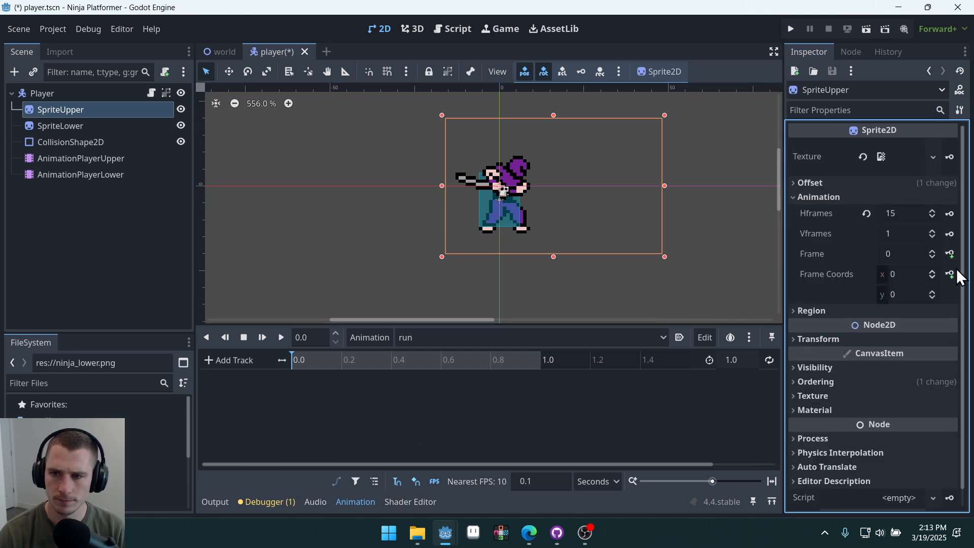
{"action": "left_click", "coordinate": [949, 254]}
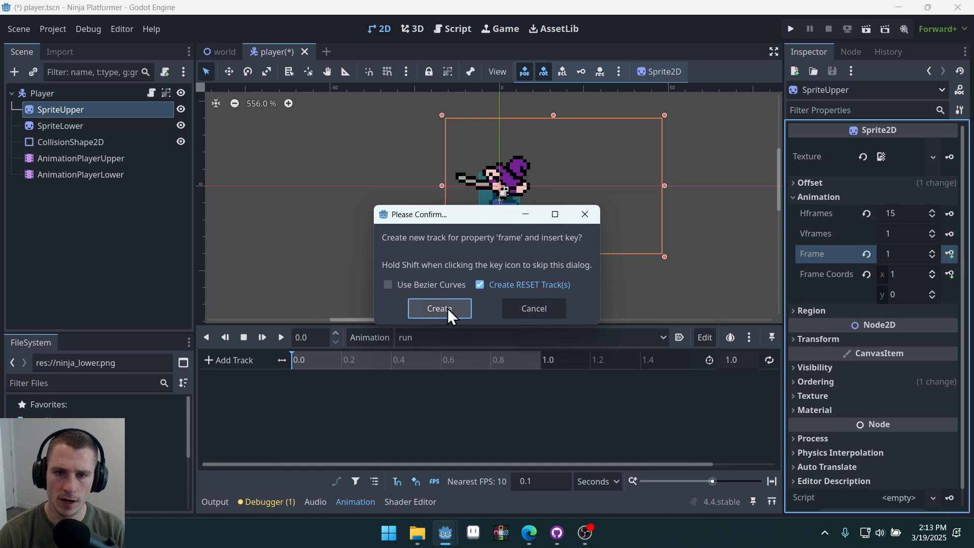
{"action": "left_click", "coordinate": [438, 309]}
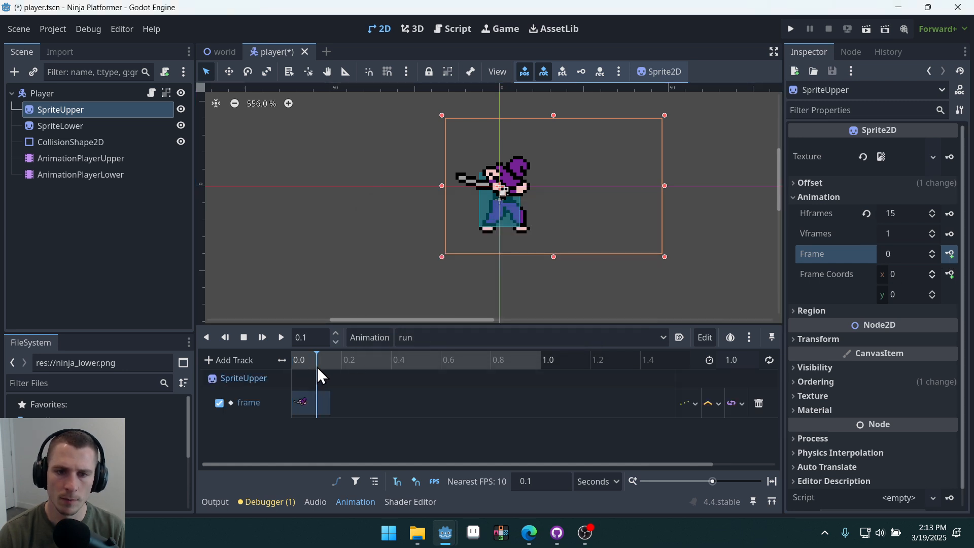
{"action": "left_click", "coordinate": [931, 250]}
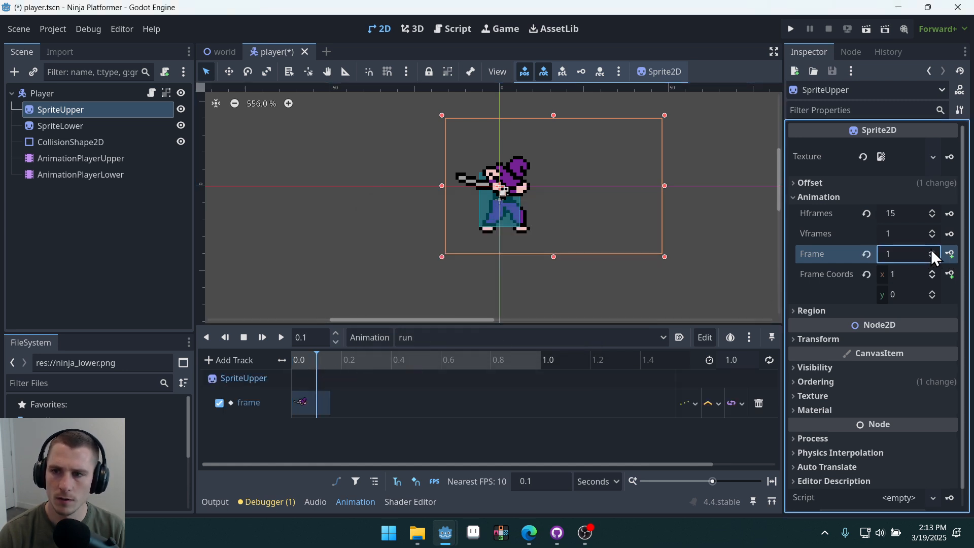
{"action": "mouse_move", "coordinate": [951, 260]}
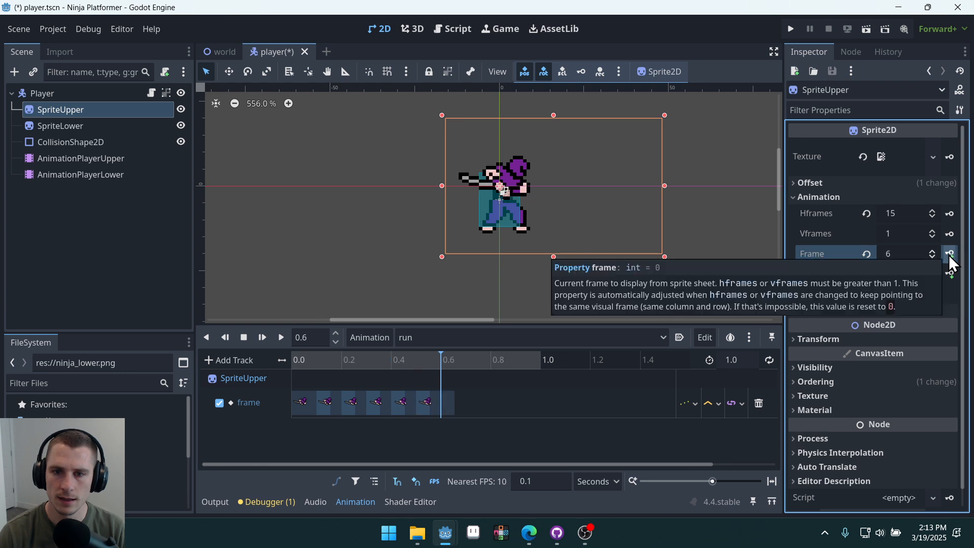
{"action": "mouse_move", "coordinate": [740, 320]}
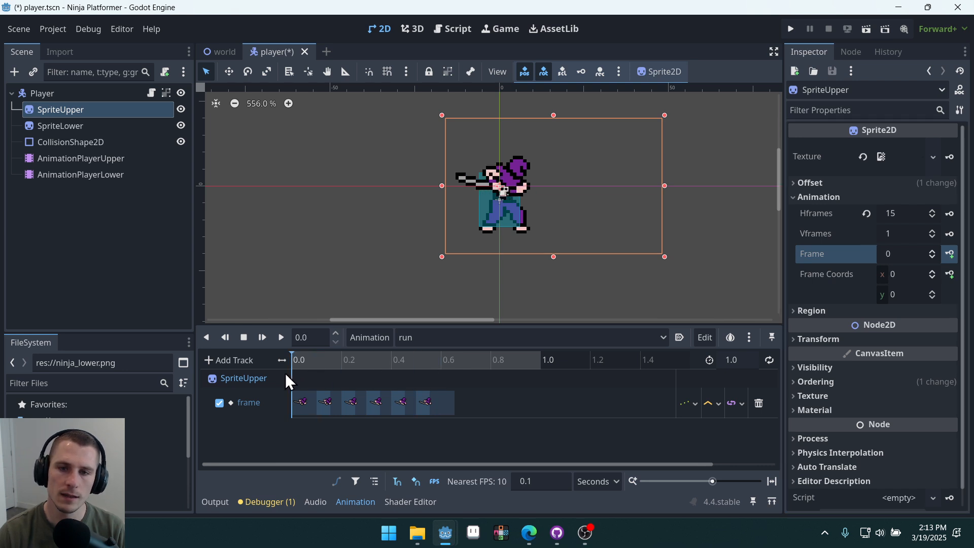
{"action": "left_click", "coordinate": [342, 359]}
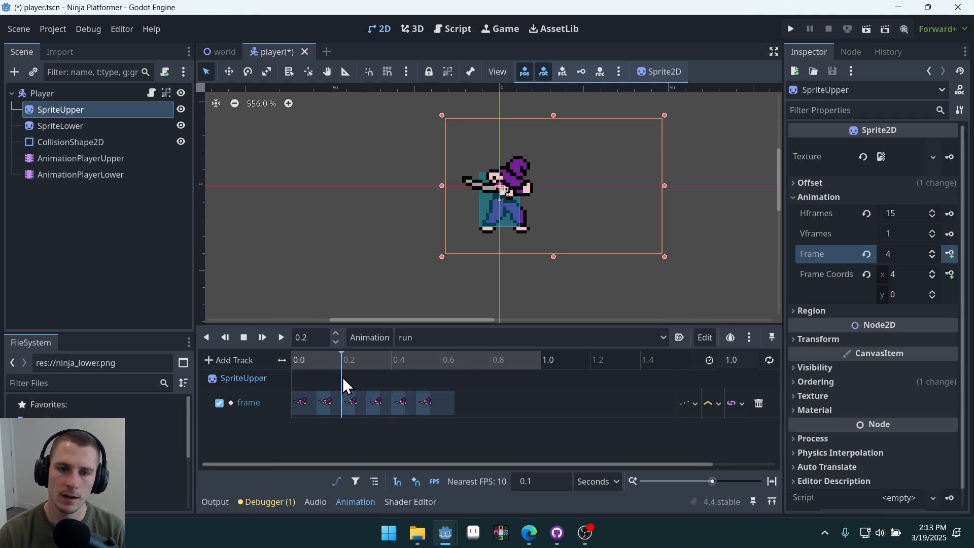
{"action": "left_click", "coordinate": [465, 359]}
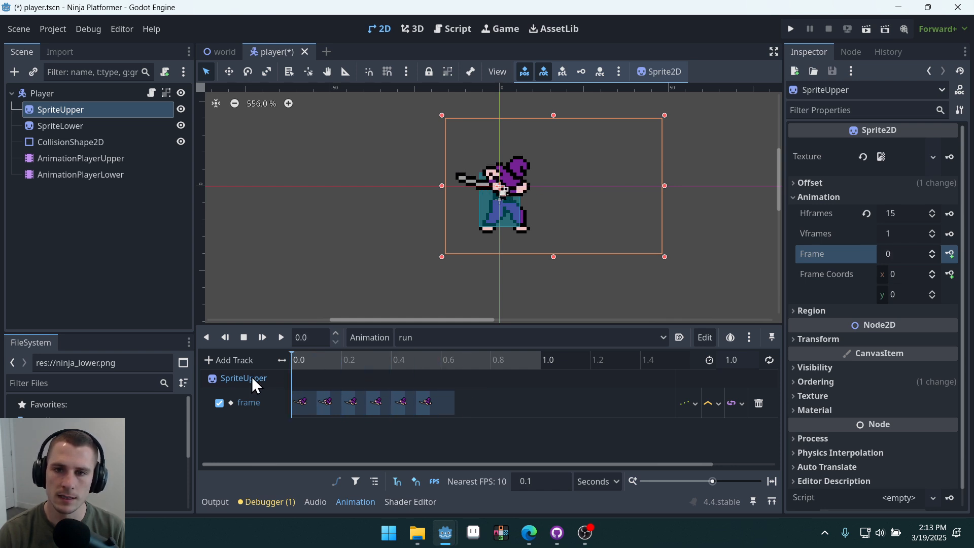
{"action": "mouse_move", "coordinate": [264, 382]}
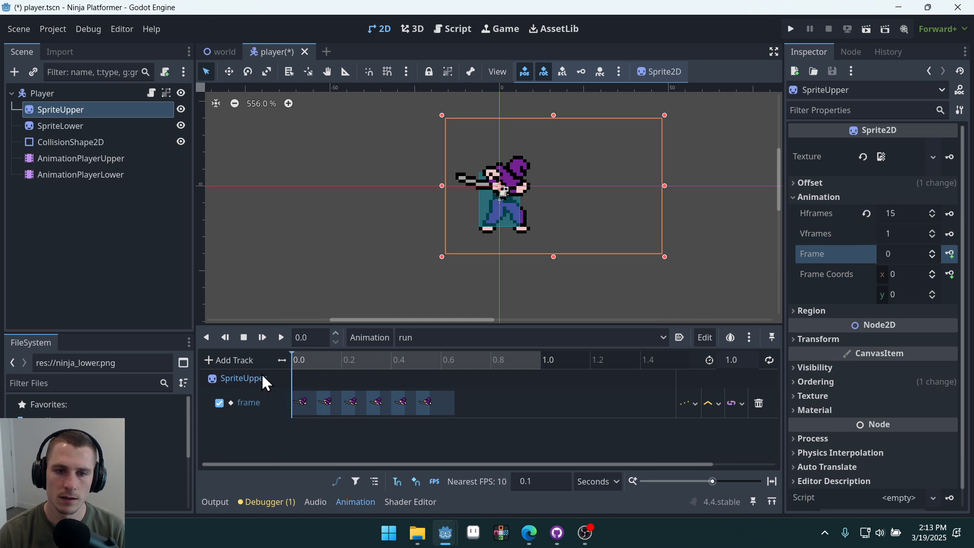
{"action": "left_click", "coordinate": [736, 359]}
{"action": "type", "text": "0.6"}
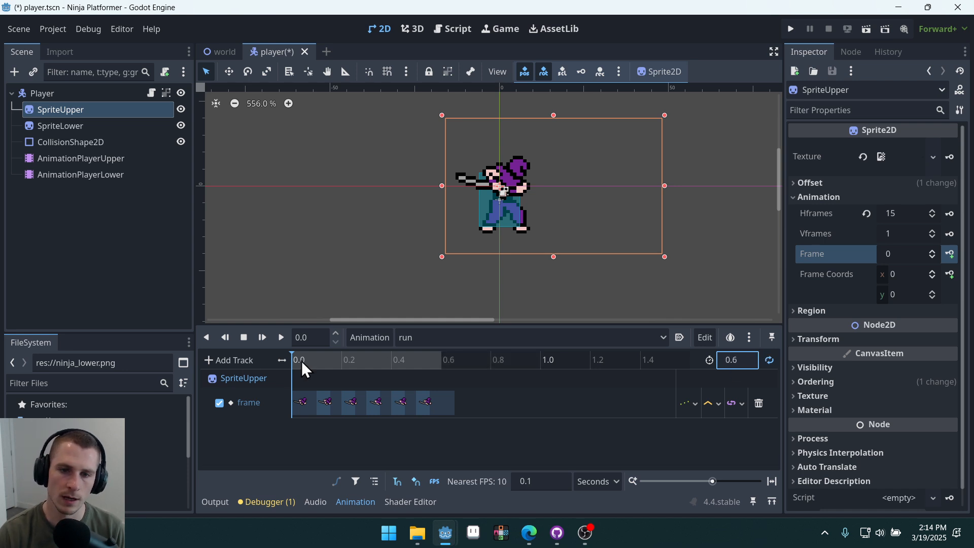
{"action": "left_click", "coordinate": [304, 402]}
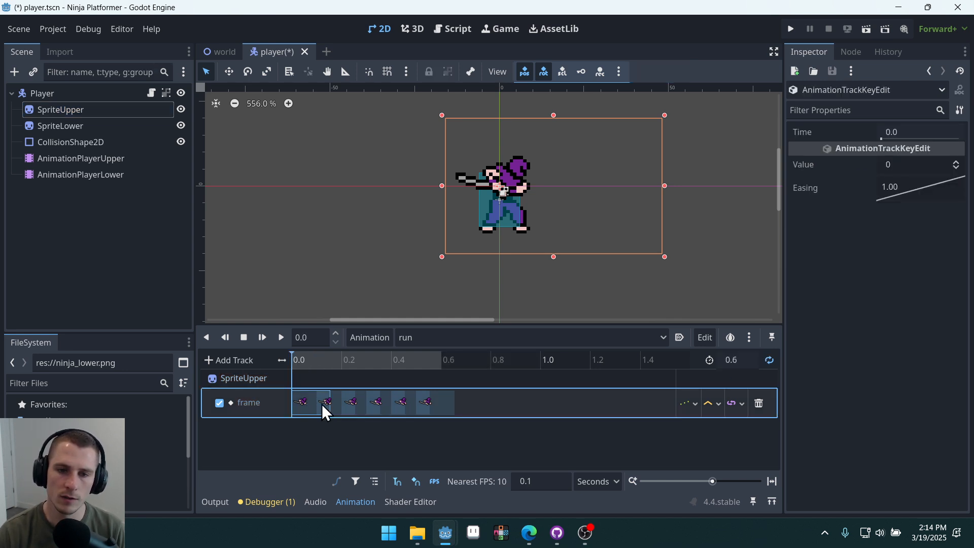
{"action": "left_click", "coordinate": [325, 401]}
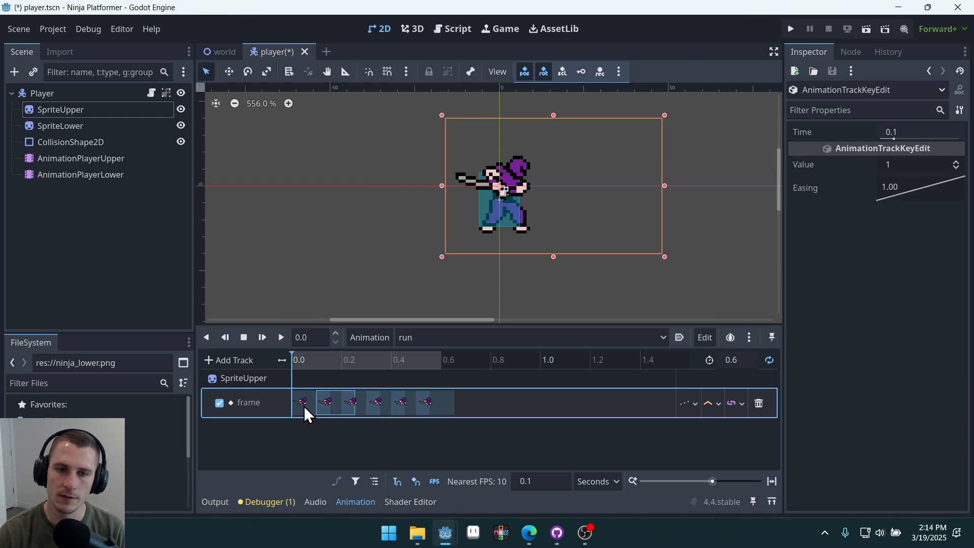
{"action": "left_click", "coordinate": [327, 403]}
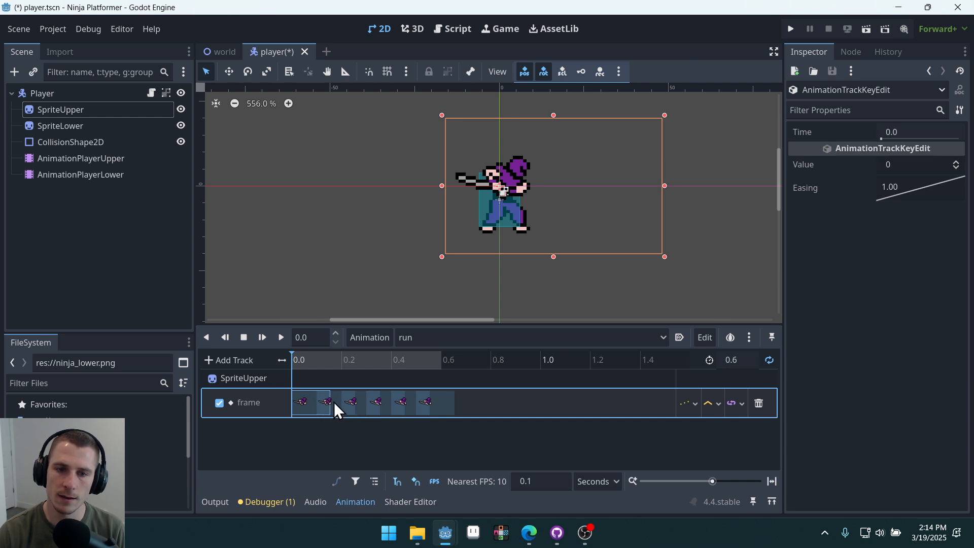
{"action": "left_click", "coordinate": [327, 402]}
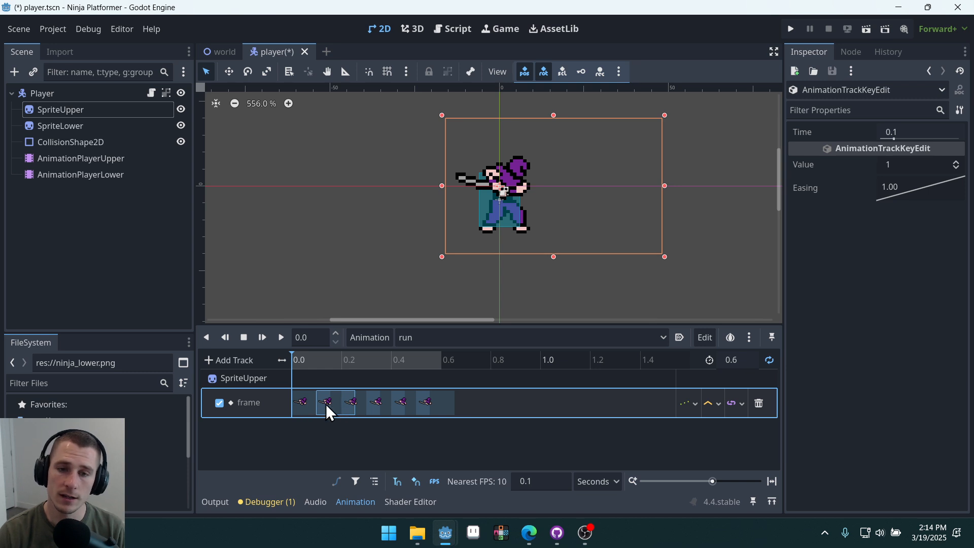
{"action": "mouse_move", "coordinate": [397, 412]}
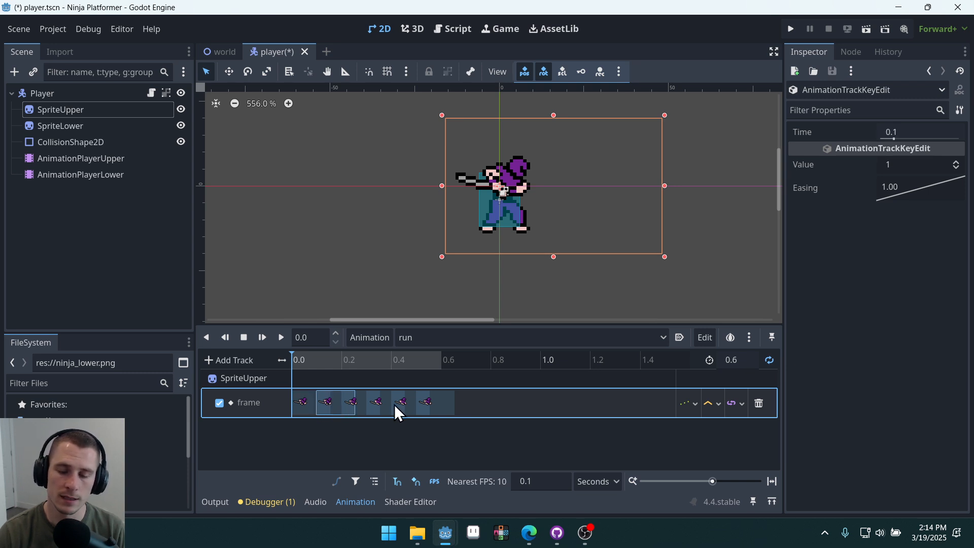
{"action": "left_click", "coordinate": [303, 401]}
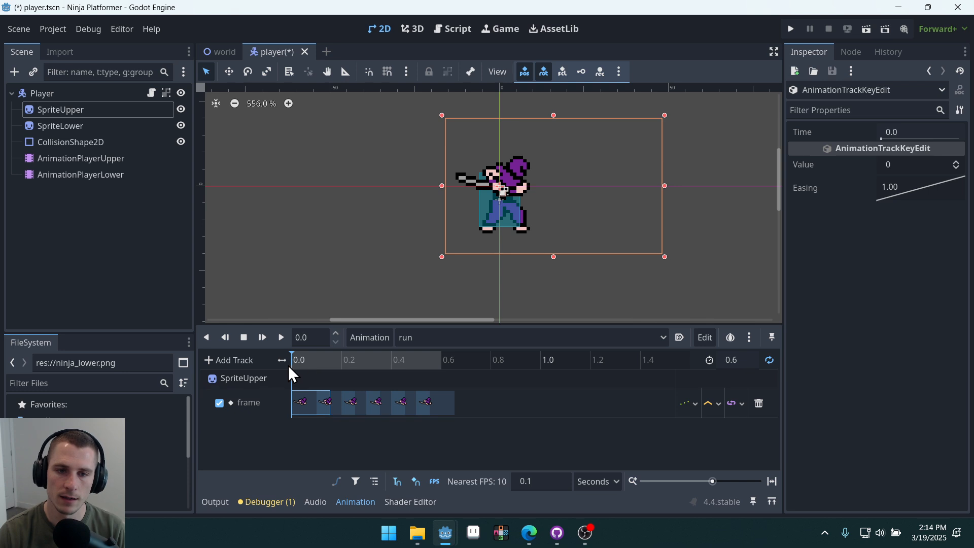
{"action": "left_click", "coordinate": [342, 359]}
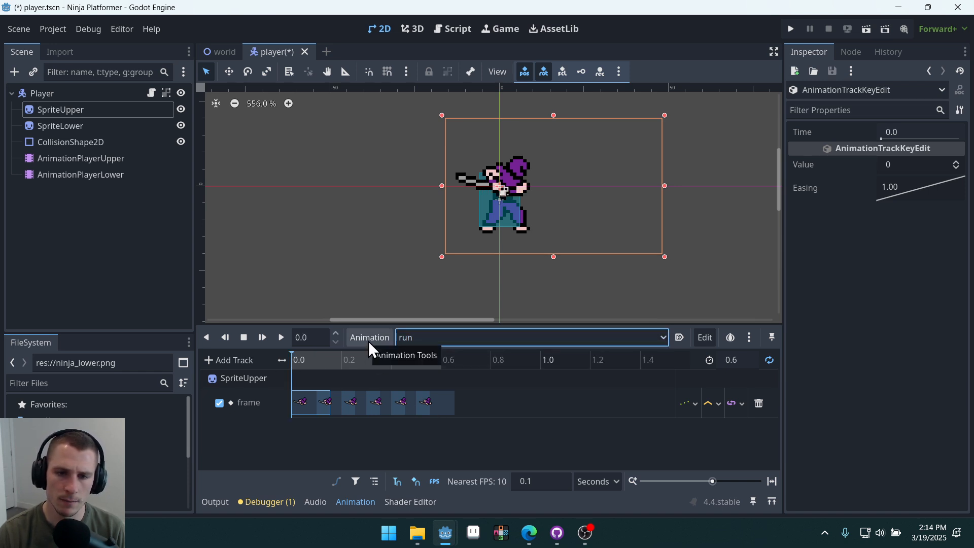
- Create an upper 'stand' animation and key SpriteUpper's standing frame into a new track
{"action": "type", "text": "st"}
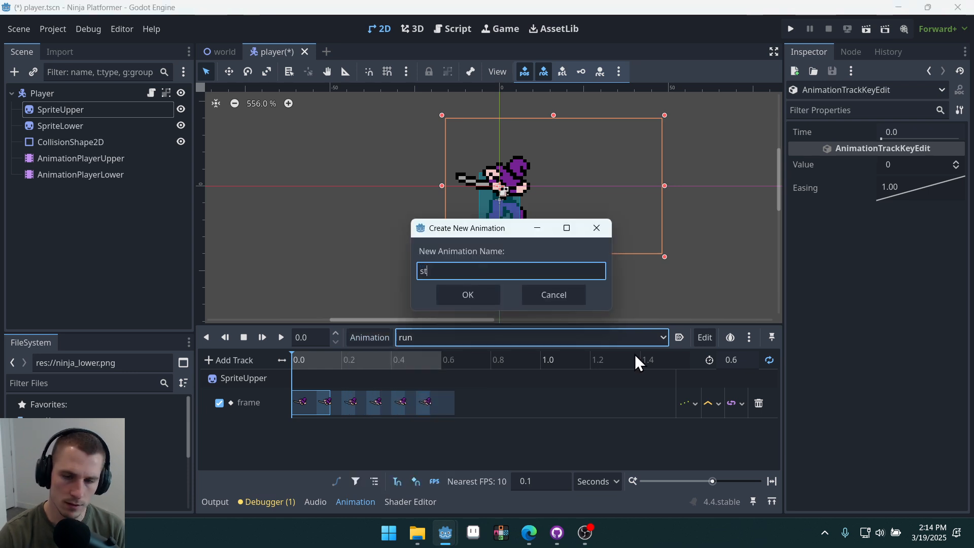
{"action": "left_click", "coordinate": [466, 294]}
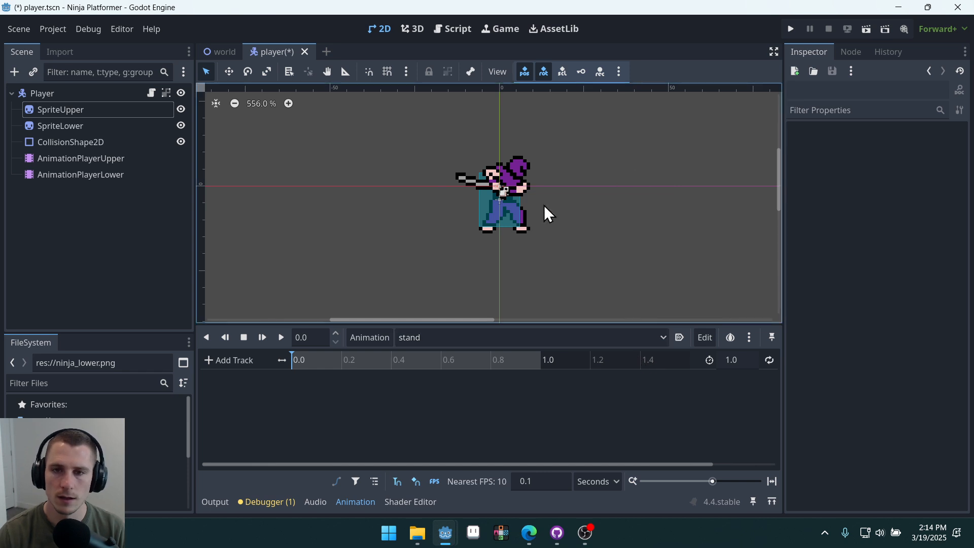
{"action": "left_click", "coordinate": [60, 110]}
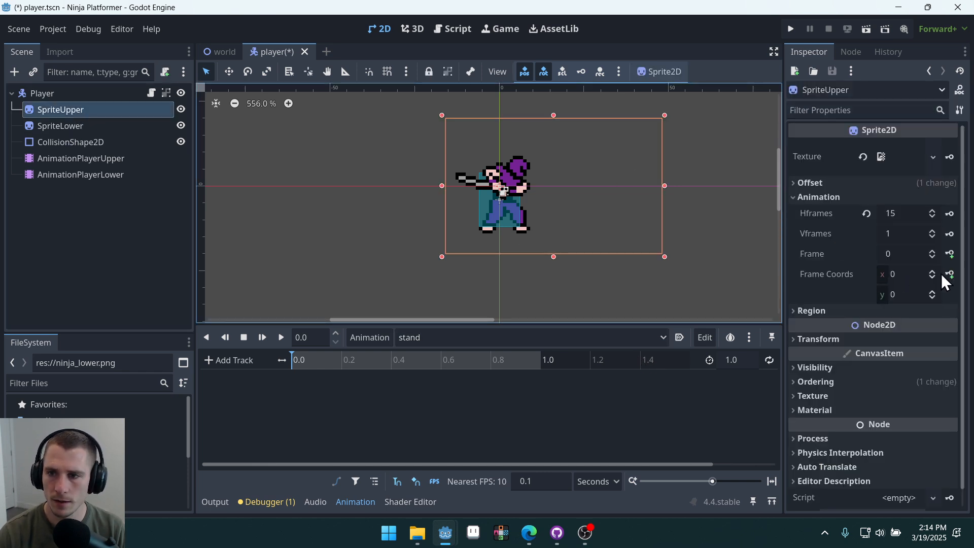
{"action": "left_click", "coordinate": [931, 250]}
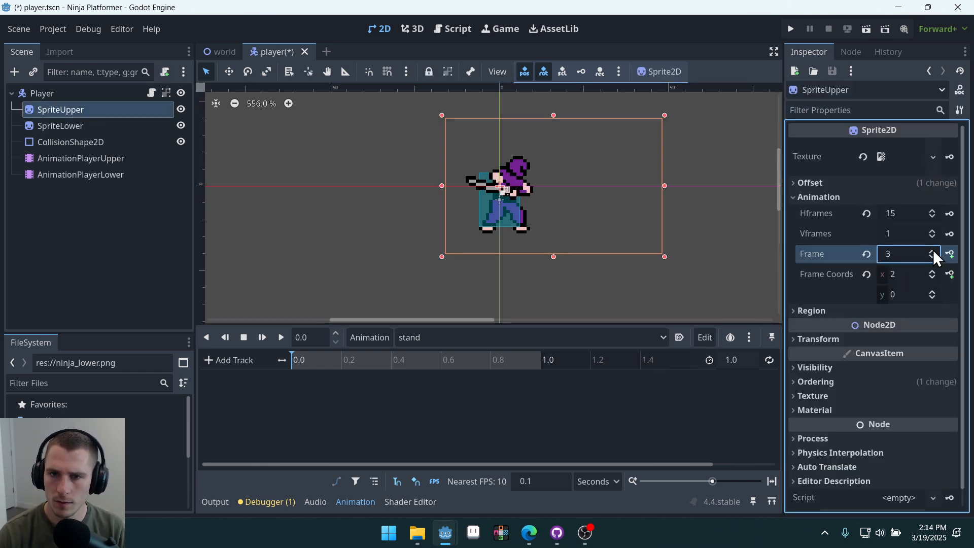
{"action": "left_click", "coordinate": [931, 250]}
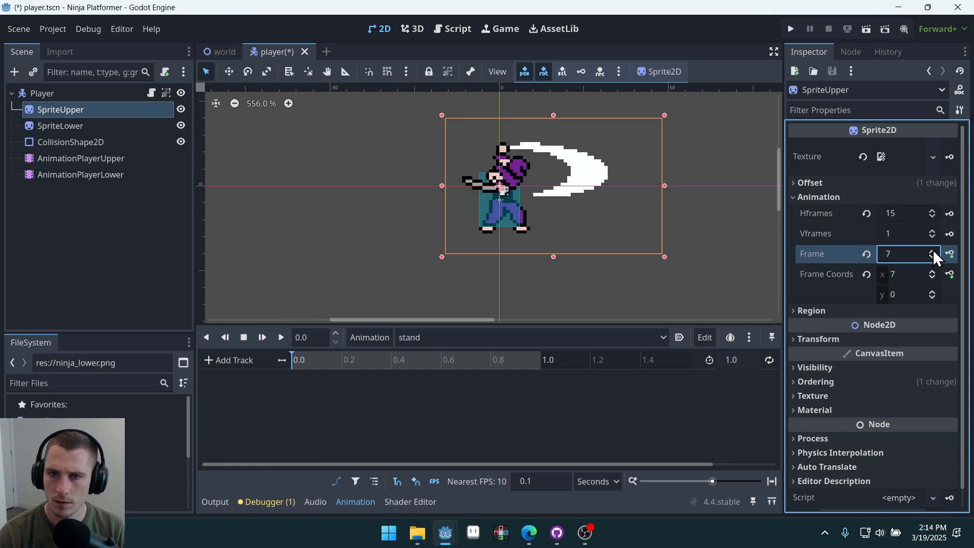
{"action": "left_click", "coordinate": [931, 257]}
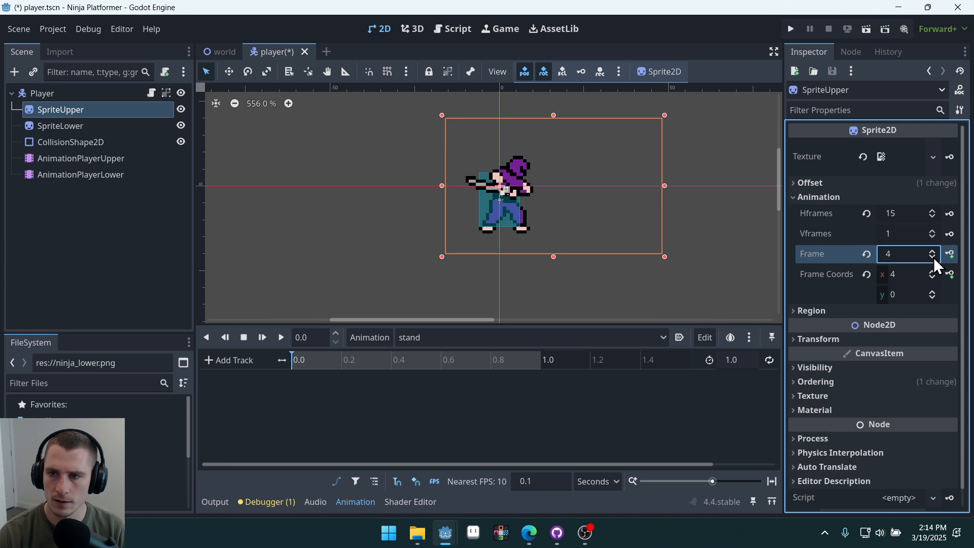
{"action": "left_click", "coordinate": [931, 257]}
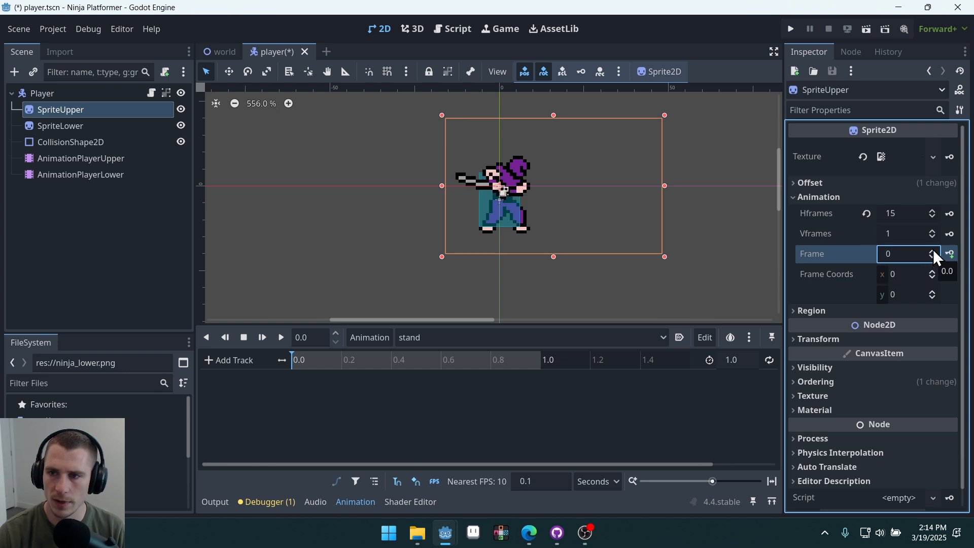
{"action": "left_click", "coordinate": [948, 254]}
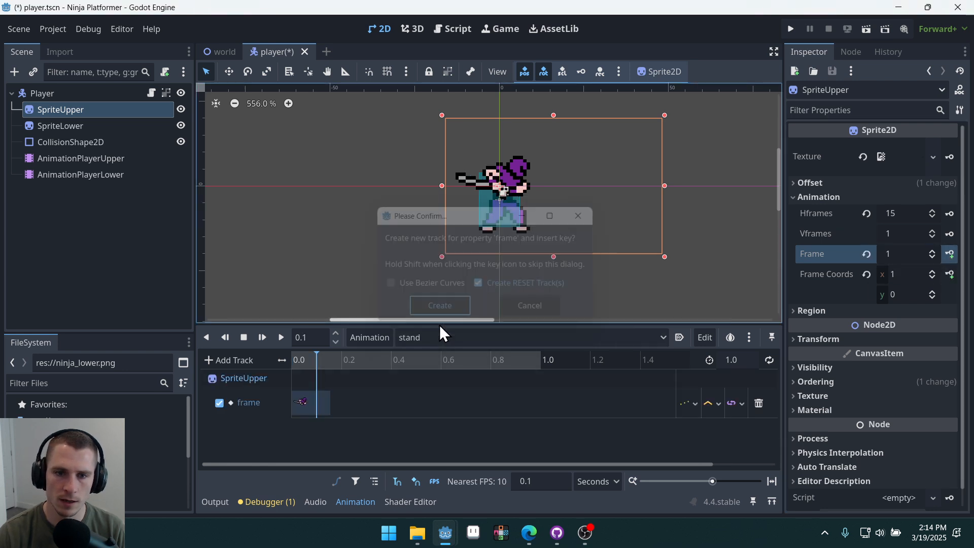
{"action": "left_click", "coordinate": [439, 306]}
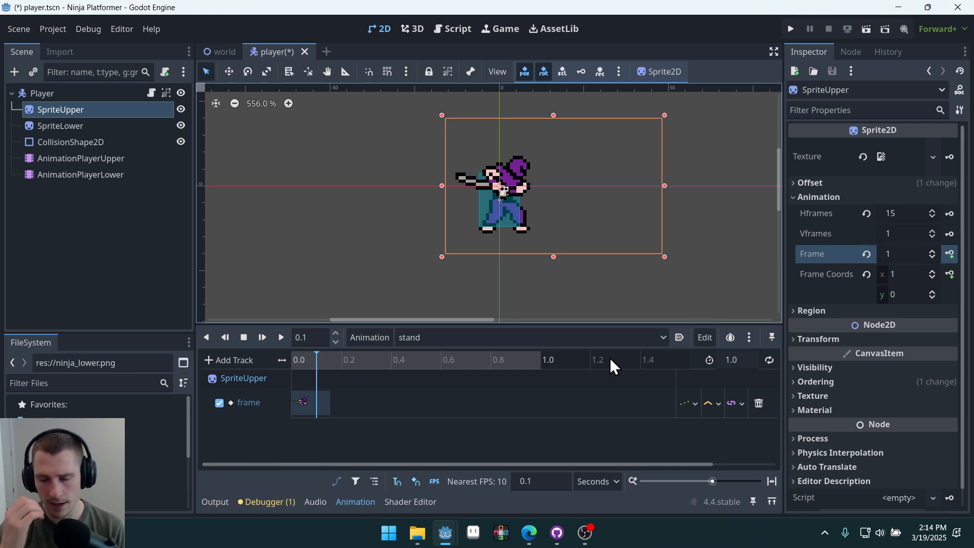
- Check the upper run animation's keys and preview, switch back to stand and set its 0.1 s length
{"action": "left_click", "coordinate": [530, 337]}
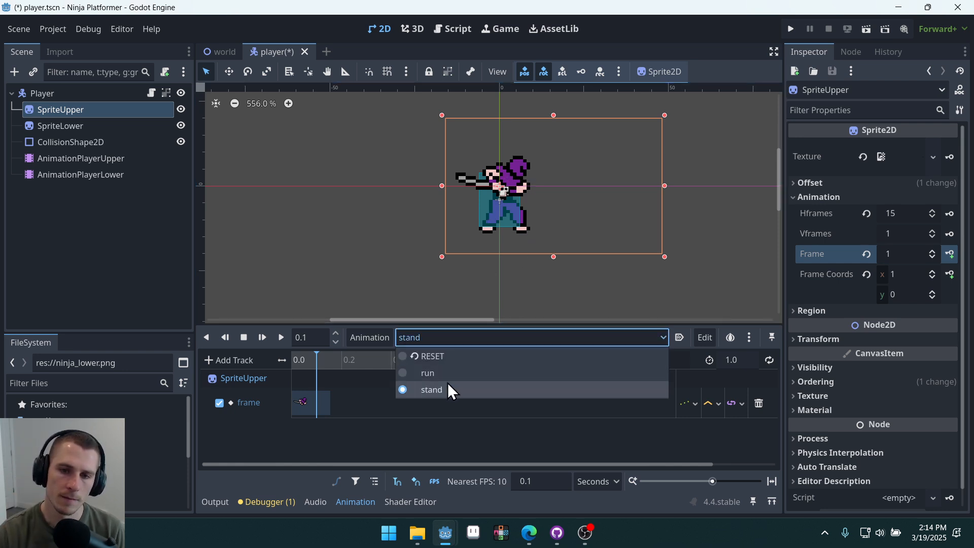
{"action": "left_click", "coordinate": [427, 372]}
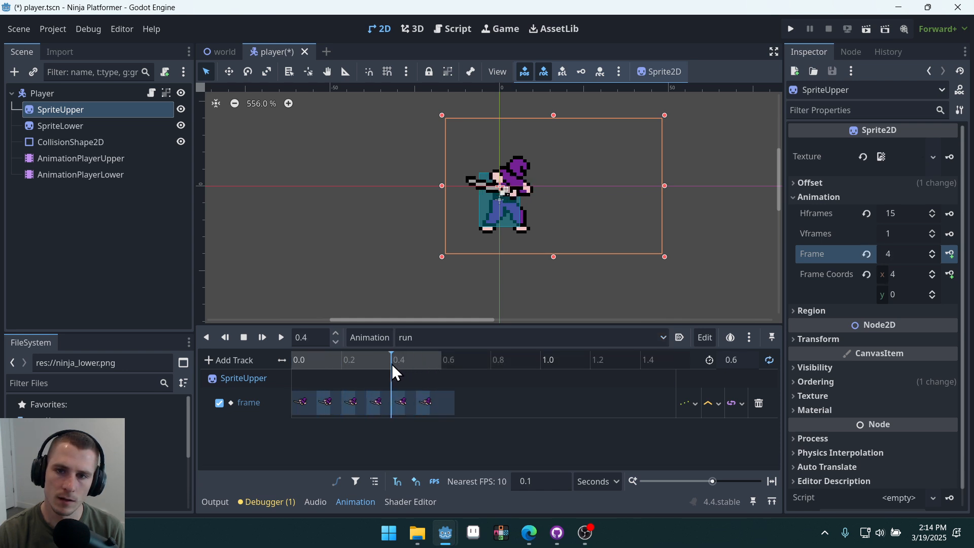
{"action": "left_click", "coordinate": [316, 359]}
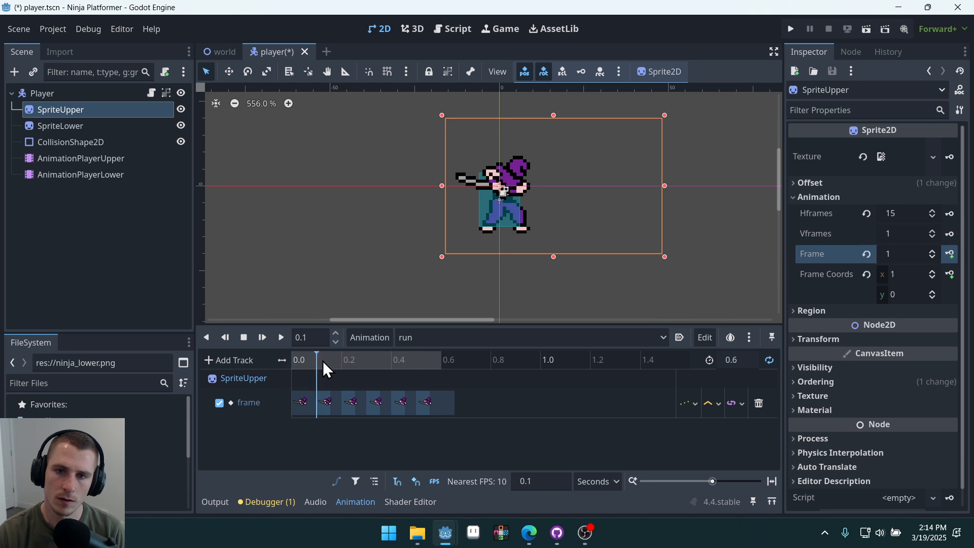
{"action": "left_click", "coordinate": [434, 402]}
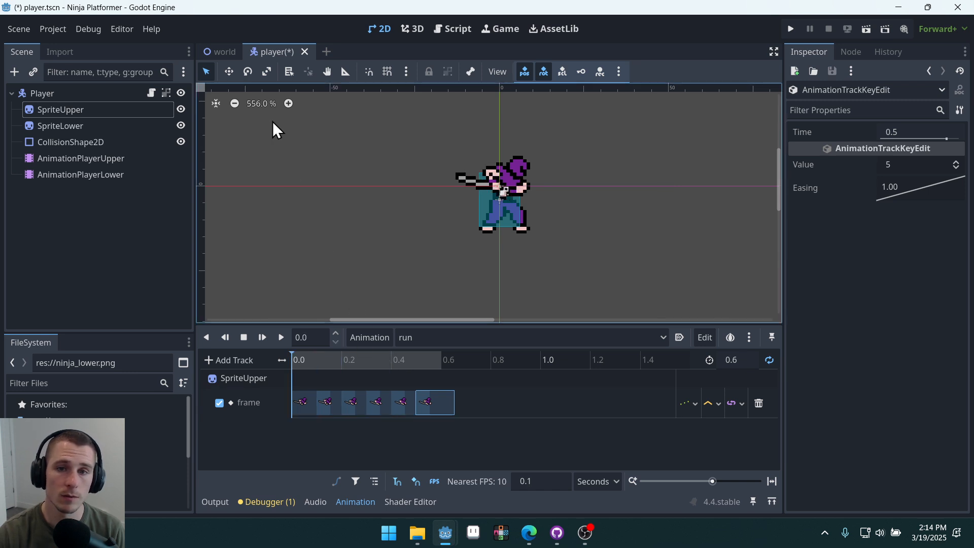
{"action": "left_click", "coordinate": [279, 336]}
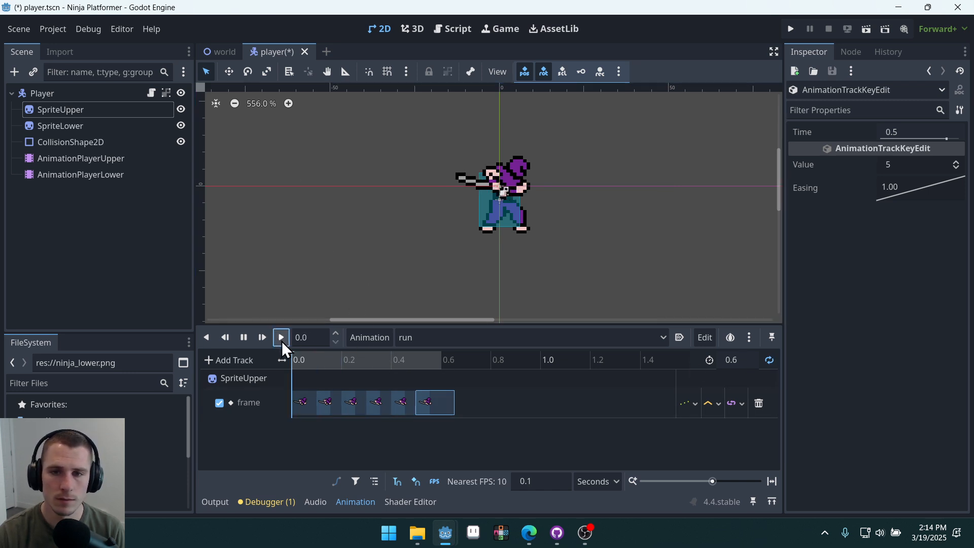
{"action": "left_click", "coordinate": [280, 337]}
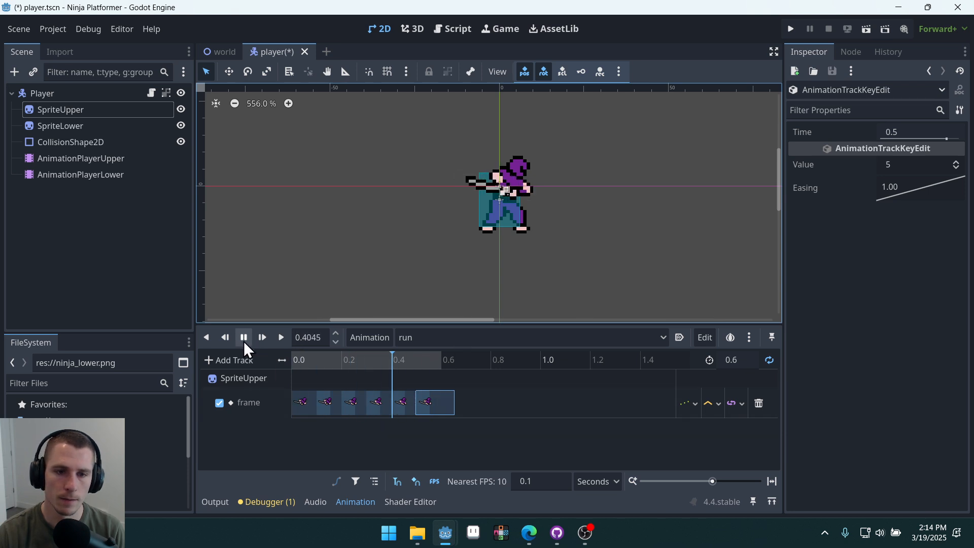
{"action": "left_click", "coordinate": [531, 336]}
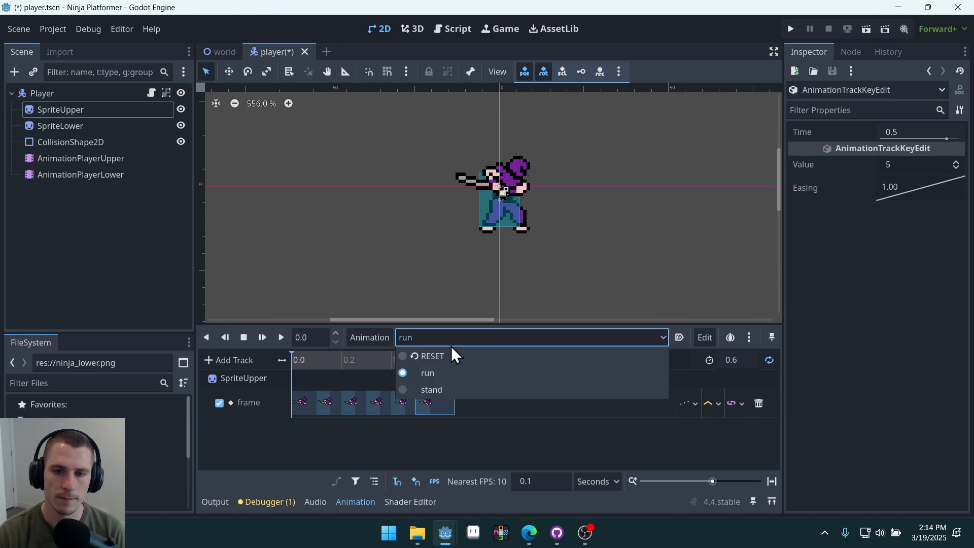
{"action": "left_click", "coordinate": [431, 390]}
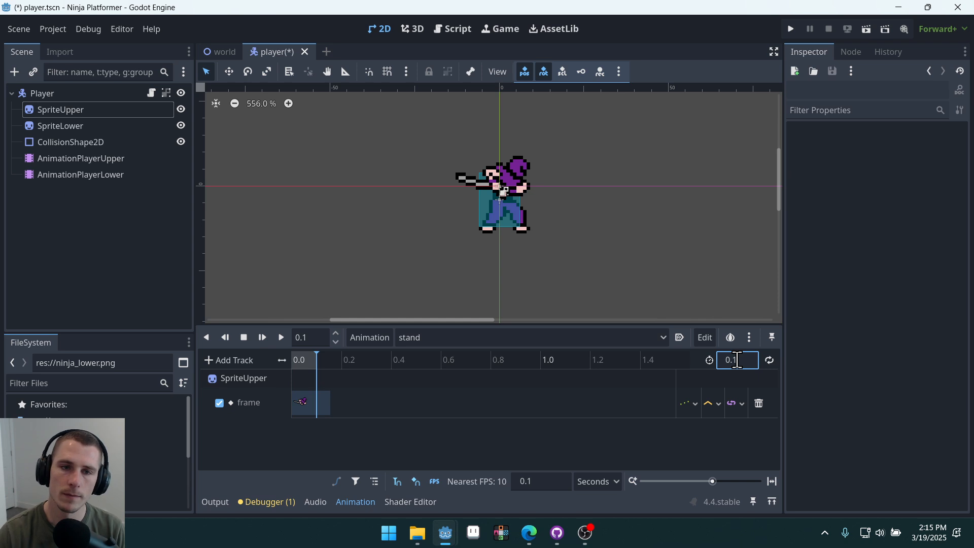
{"action": "left_click", "coordinate": [457, 29]}
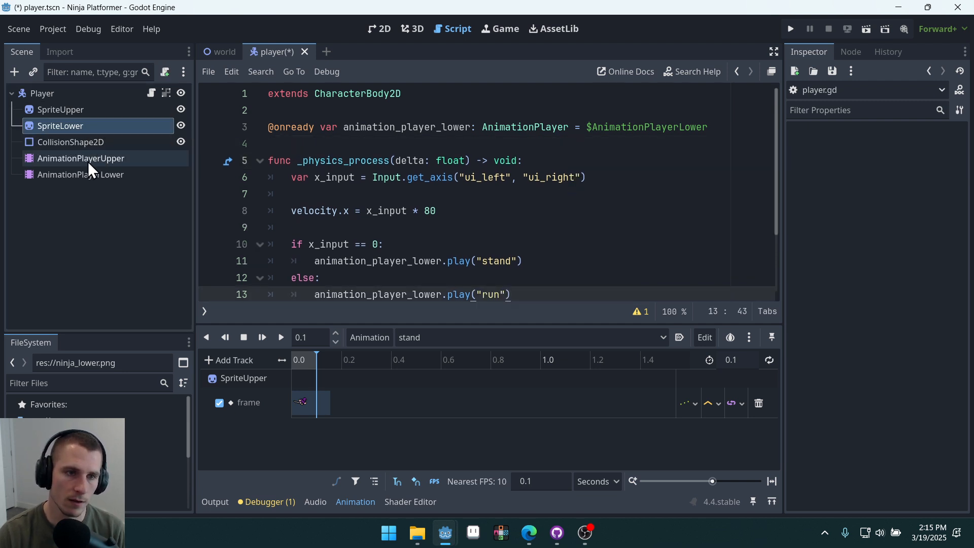
- Reference AnimationPlayerUpper in the script and add its play("stand")/play("run") calls alongside the lower ones
{"action": "left_click", "coordinate": [81, 175]}
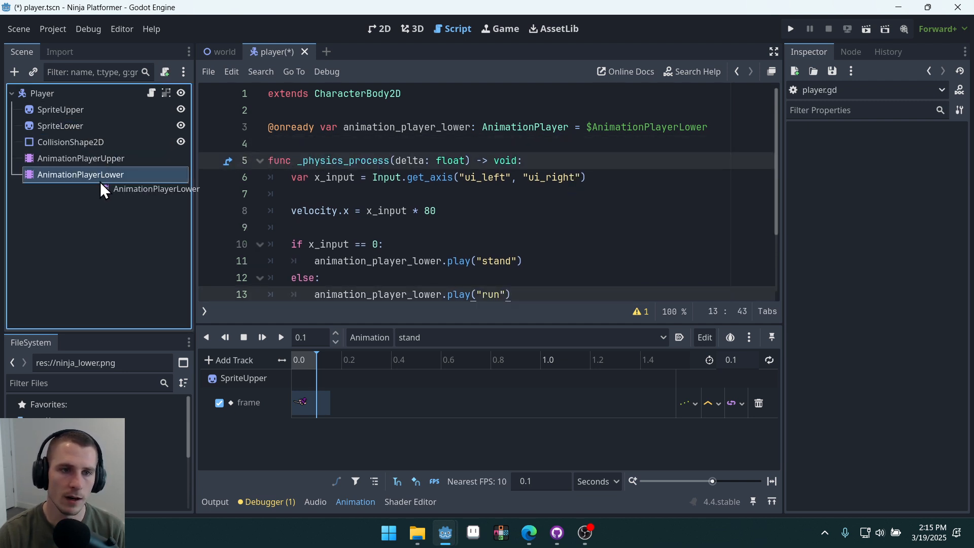
{"action": "left_click", "coordinate": [80, 159]}
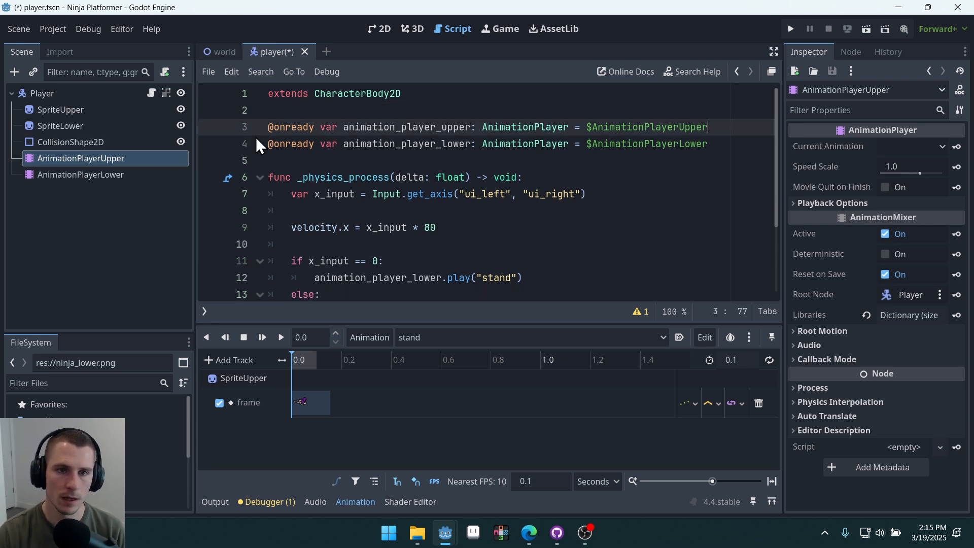
{"action": "mouse_move", "coordinate": [395, 114]}
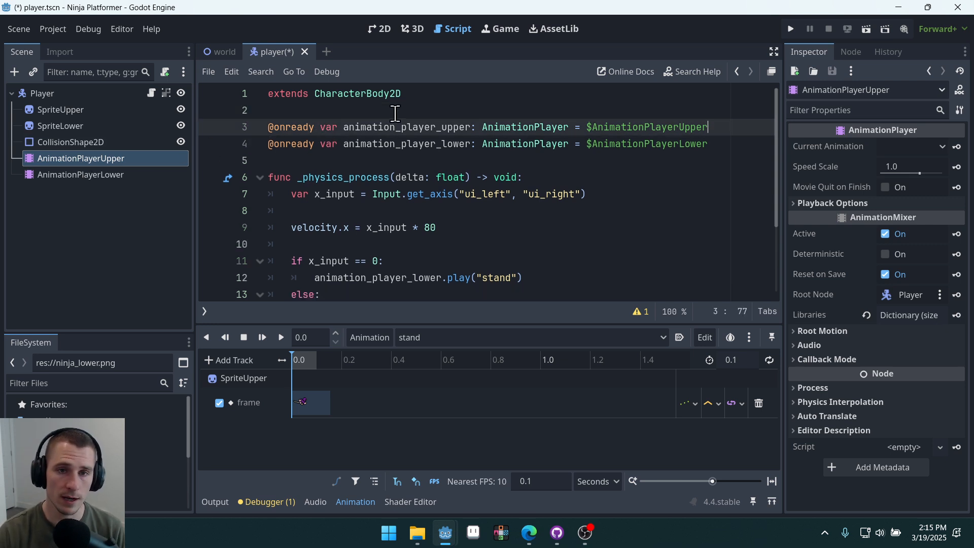
{"action": "left_click", "coordinate": [286, 210]}
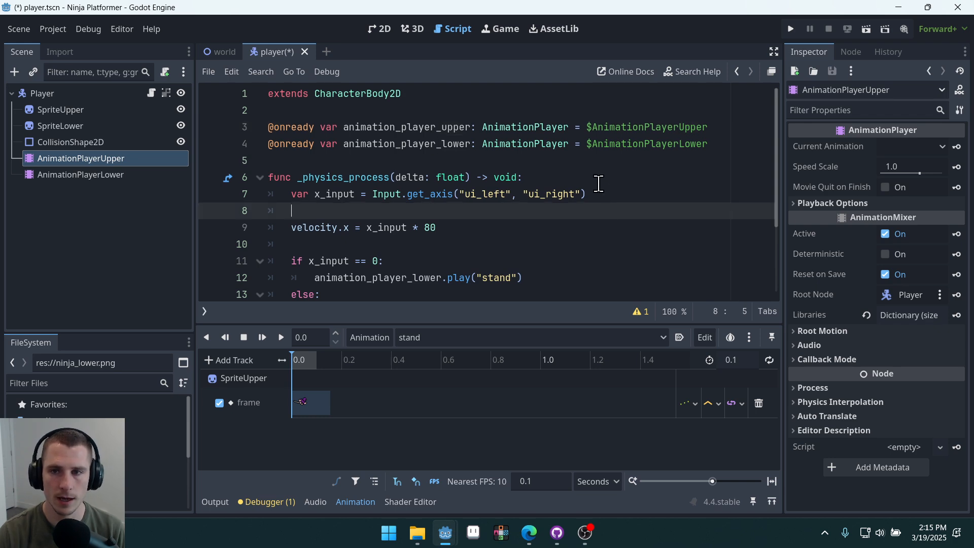
{"action": "left_click", "coordinate": [214, 501]}
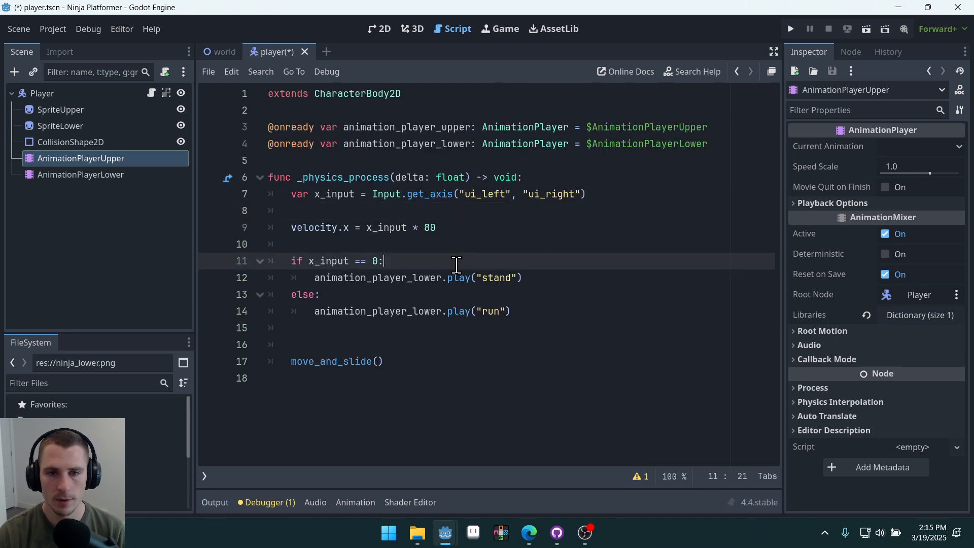
{"action": "type", "text": "animation_player_upper"}
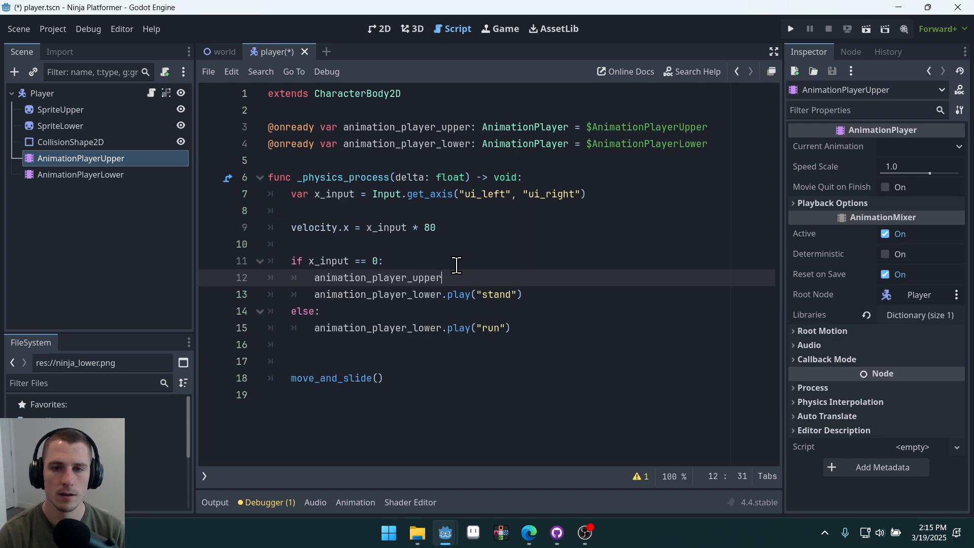
{"action": "type", "text": ".play(\"stand"}
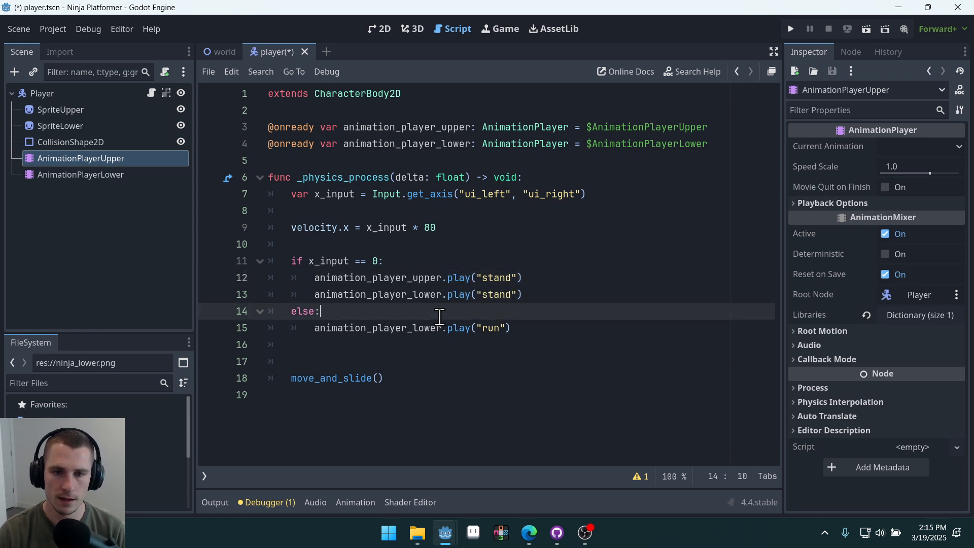
{"action": "type", "text": "a"}
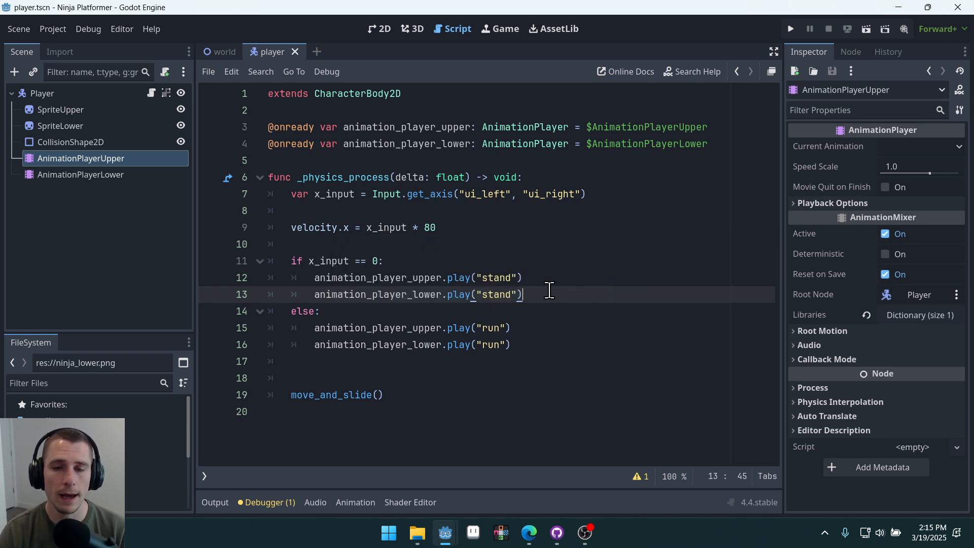
- Check each animation player's Animation panel and save the player scene
{"action": "left_click", "coordinate": [510, 344]}
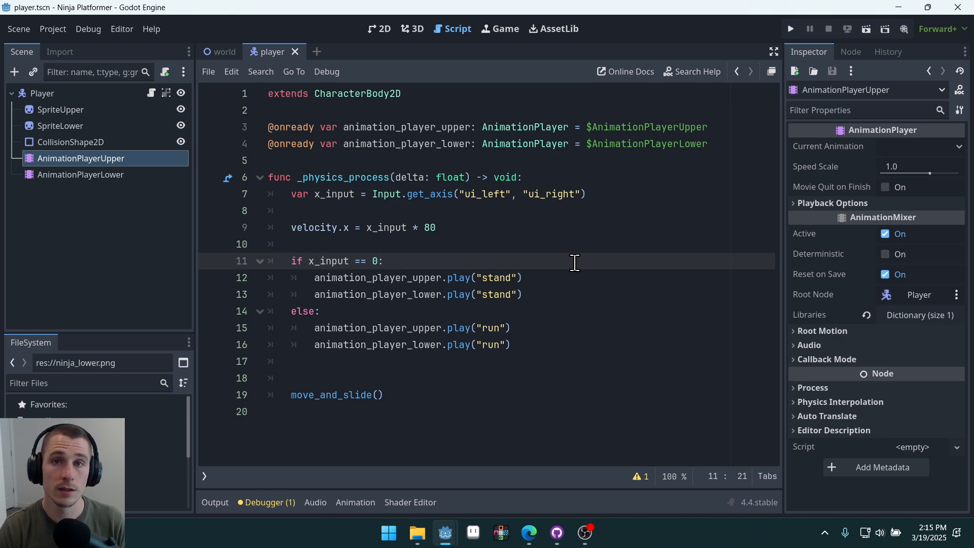
{"action": "left_click", "coordinate": [489, 278]}
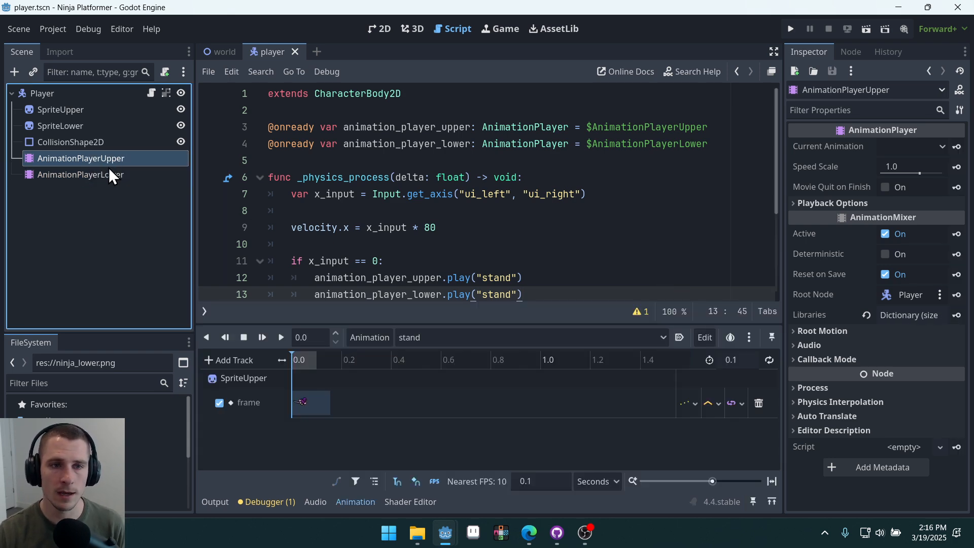
{"action": "left_click", "coordinate": [215, 501]}
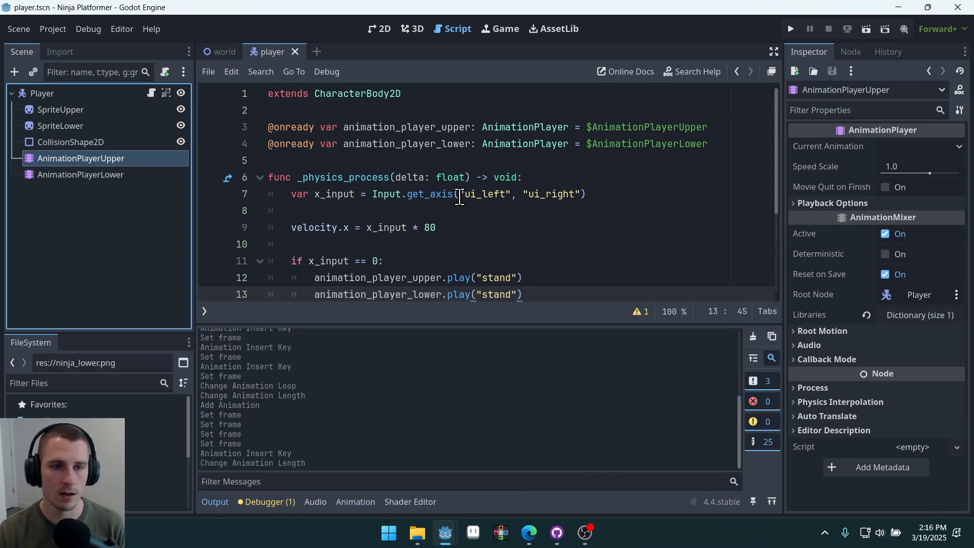
{"action": "left_click", "coordinate": [80, 174]}
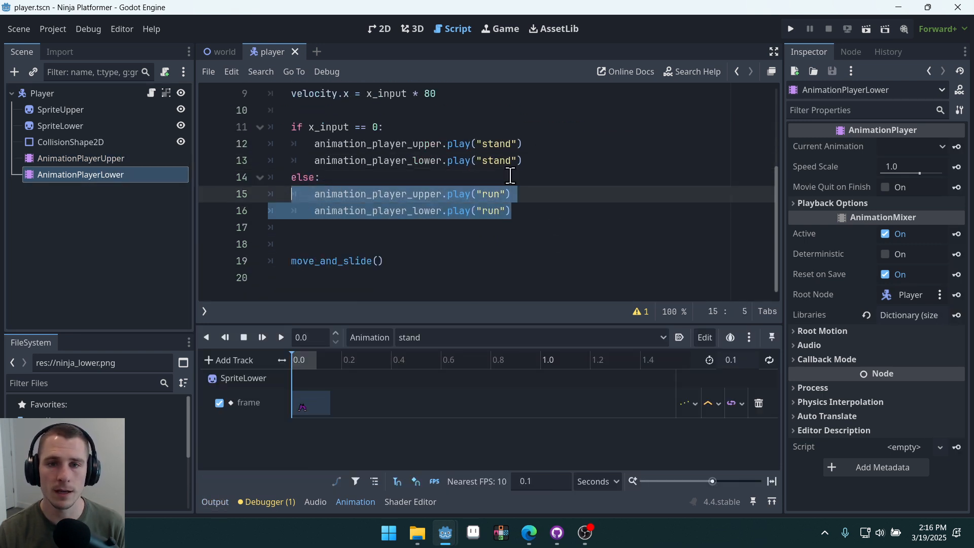
{"action": "key", "text": "ctrl+s"}
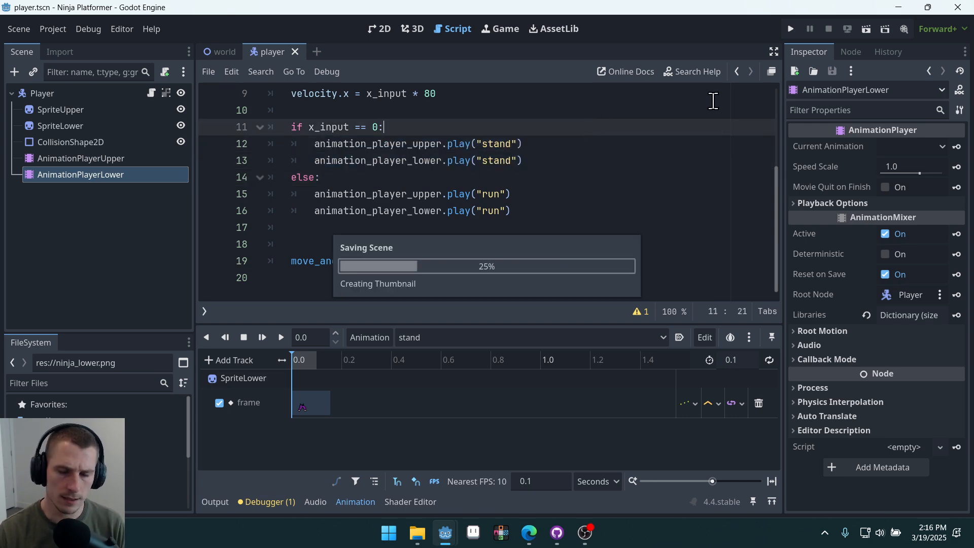
- Review the frame values of the lower AnimationPlayer's run keyframes
{"action": "left_click", "coordinate": [790, 28]}
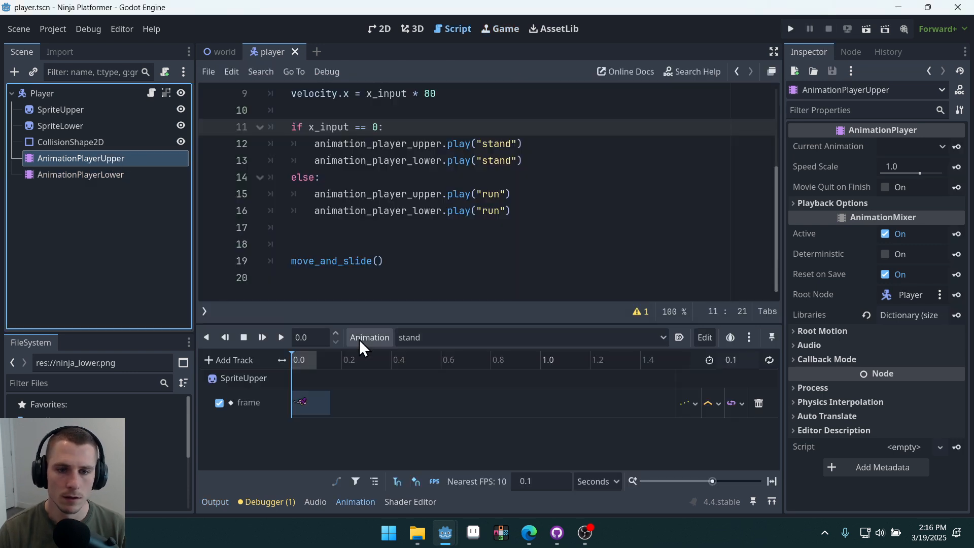
{"action": "left_click", "coordinate": [80, 173]}
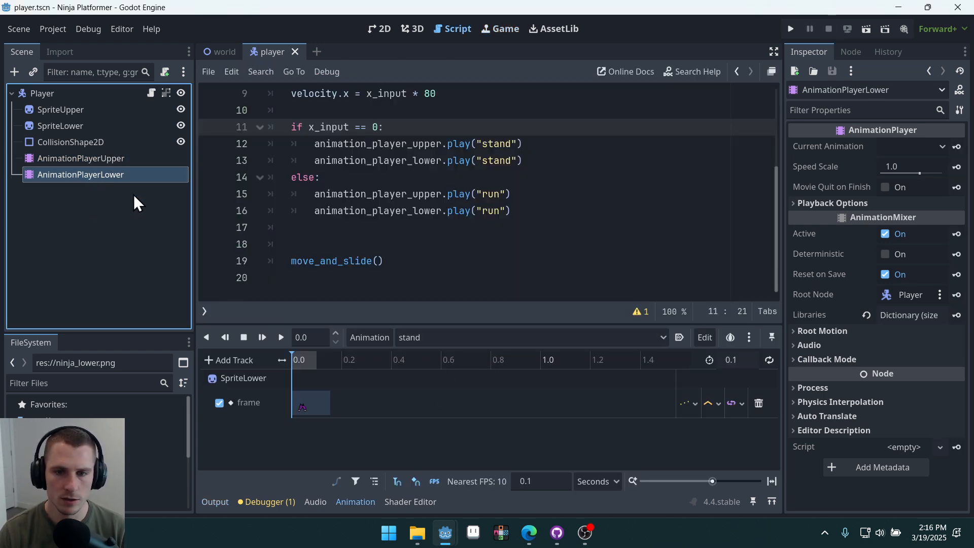
{"action": "left_click", "coordinate": [530, 336]}
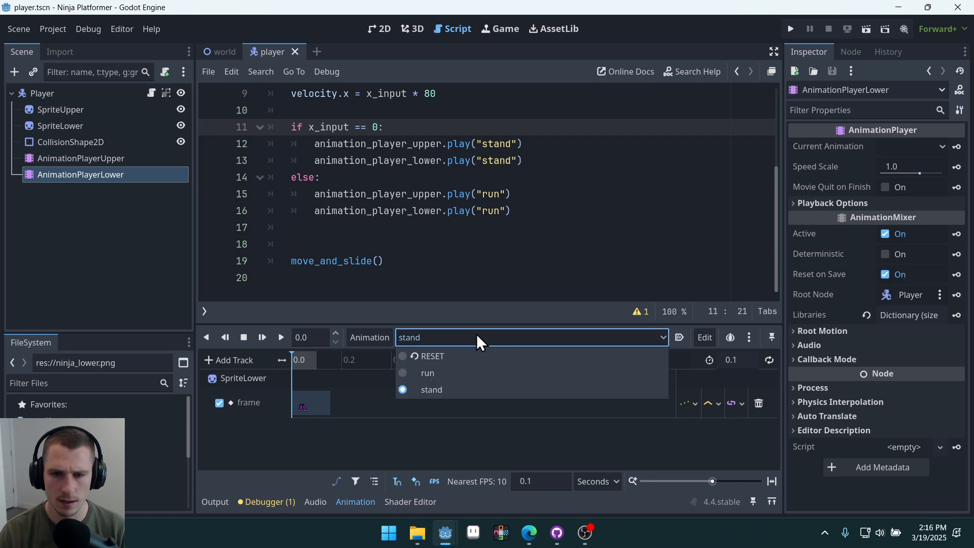
{"action": "left_click", "coordinate": [427, 372]}
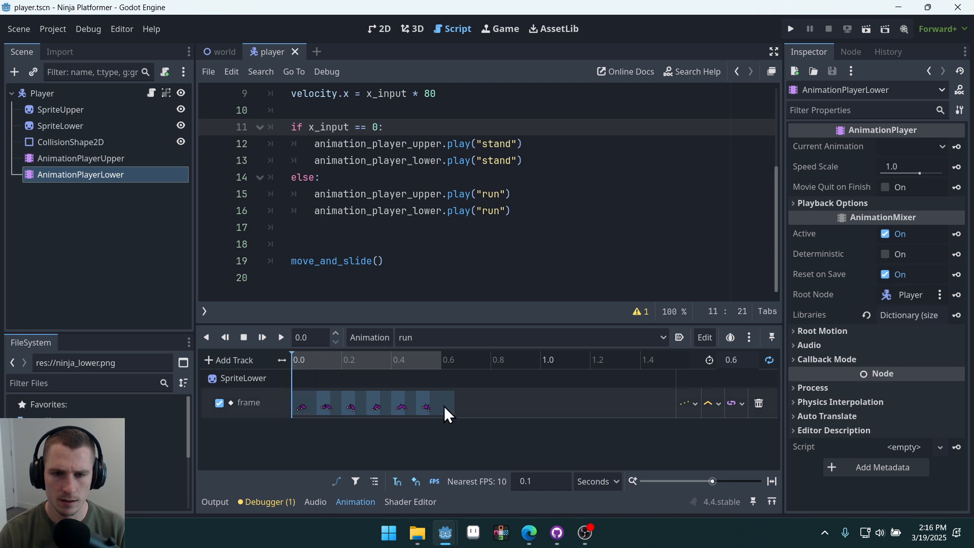
{"action": "left_click", "coordinate": [427, 403]}
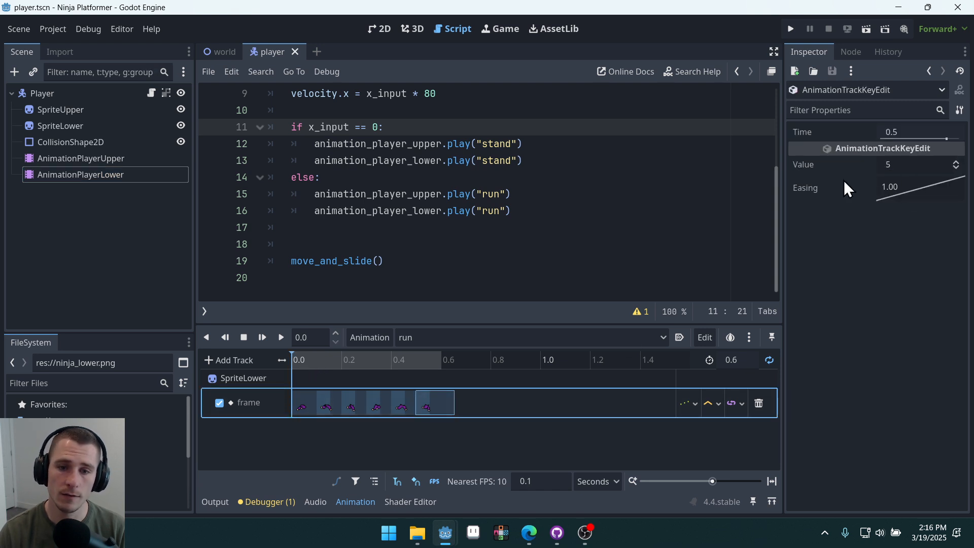
{"action": "left_click", "coordinate": [335, 403]}
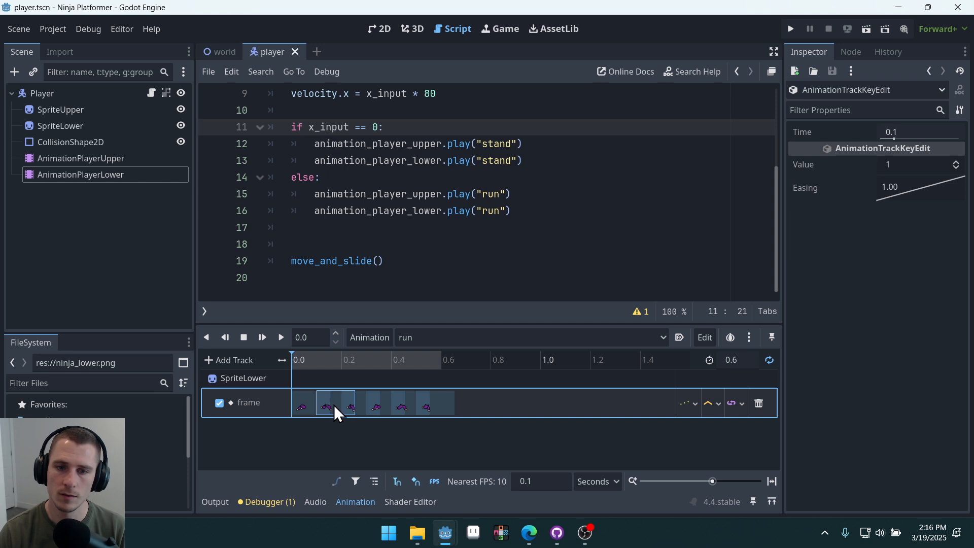
{"action": "mouse_move", "coordinate": [365, 415]}
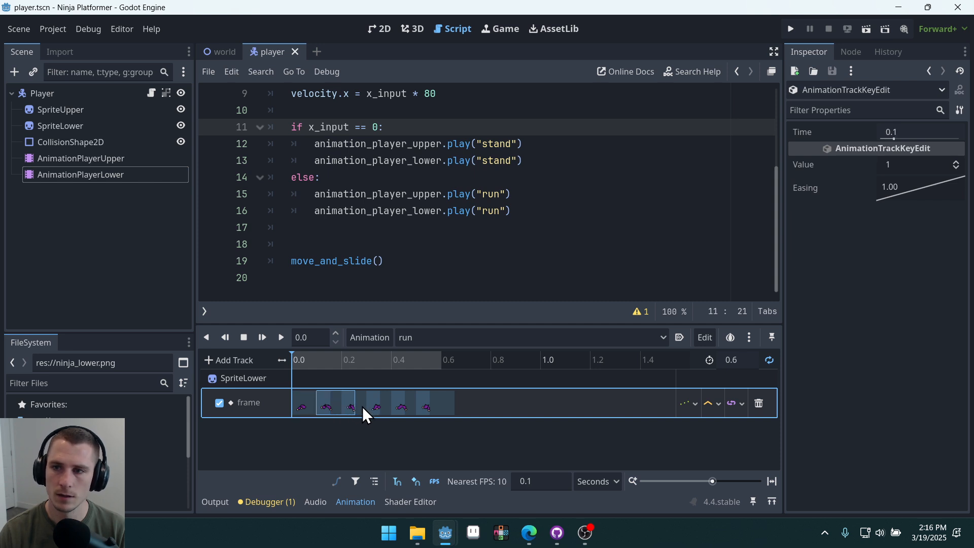
{"action": "left_click", "coordinate": [402, 402]}
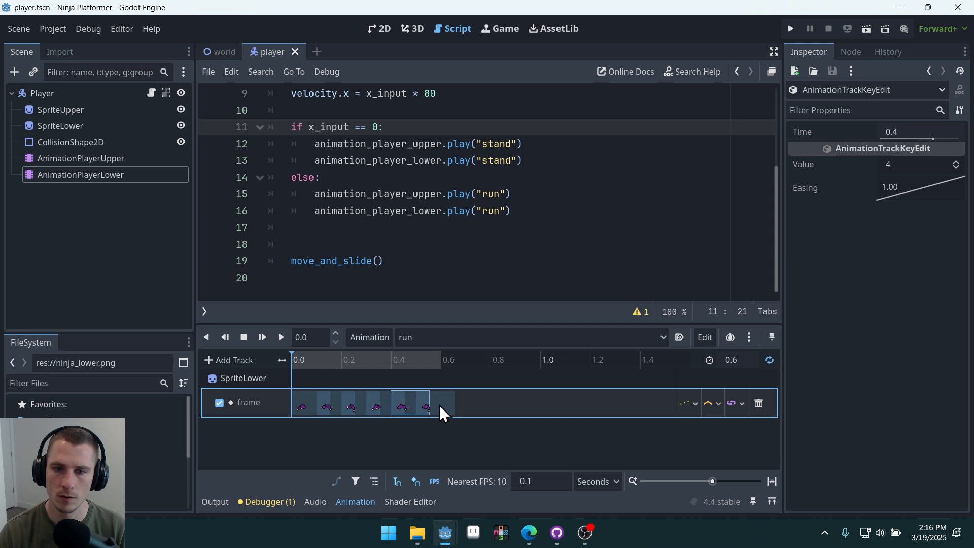
- Review the frame values of the upper AnimationPlayer's run keyframes
{"action": "left_click", "coordinate": [82, 159]}
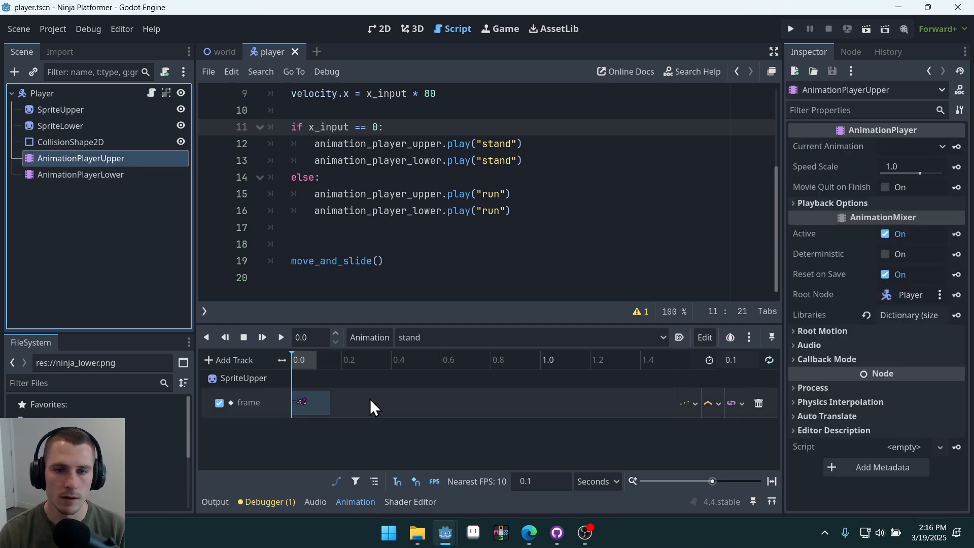
{"action": "left_click", "coordinate": [530, 337]}
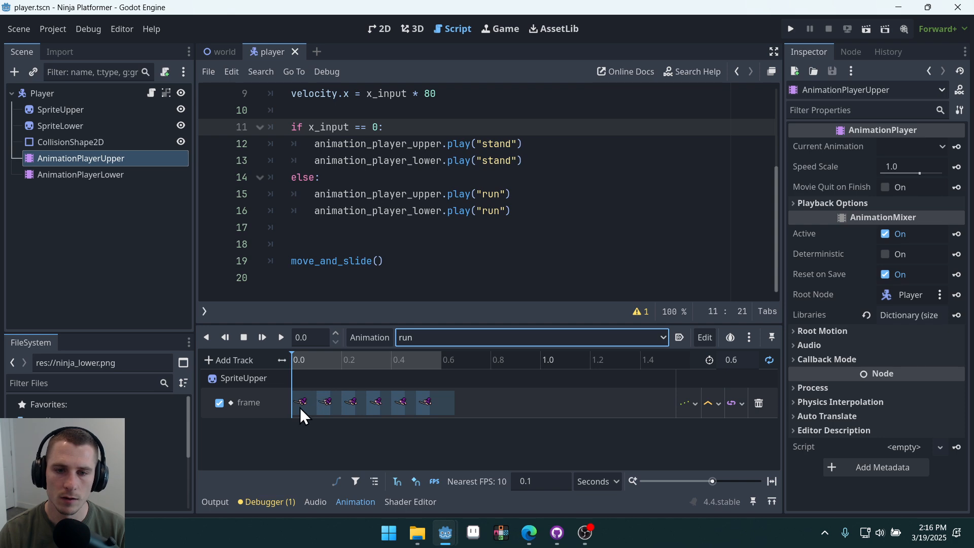
{"action": "left_click", "coordinate": [303, 402]}
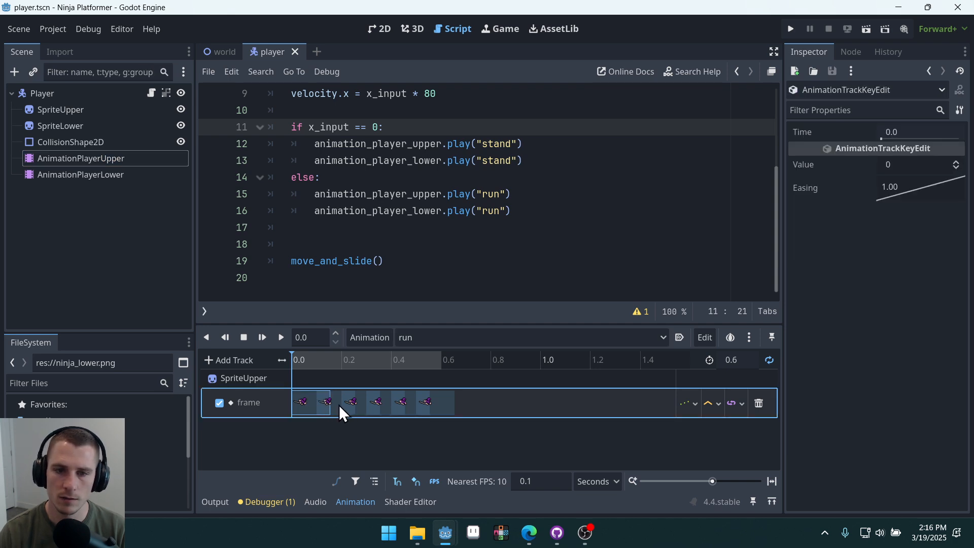
{"action": "left_click", "coordinate": [352, 401]}
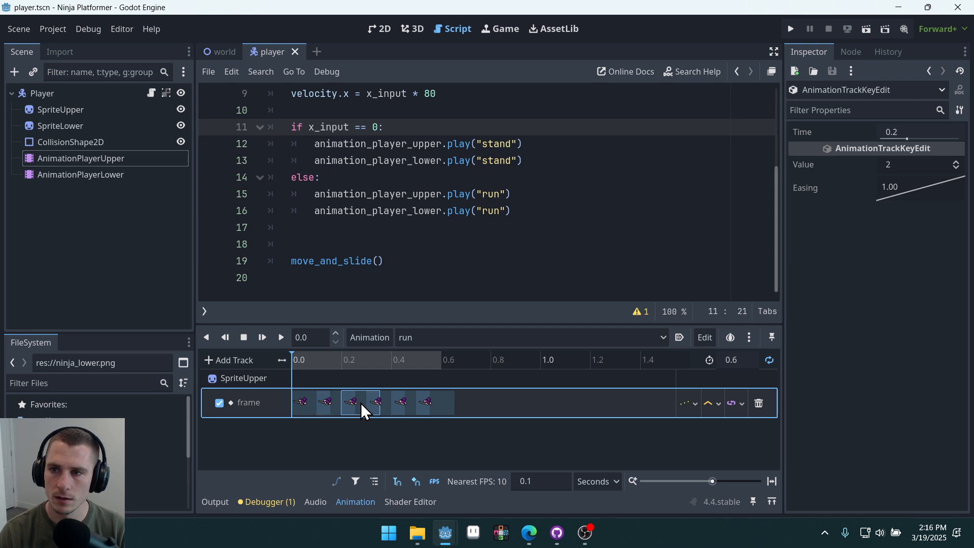
{"action": "left_click", "coordinate": [402, 402]}
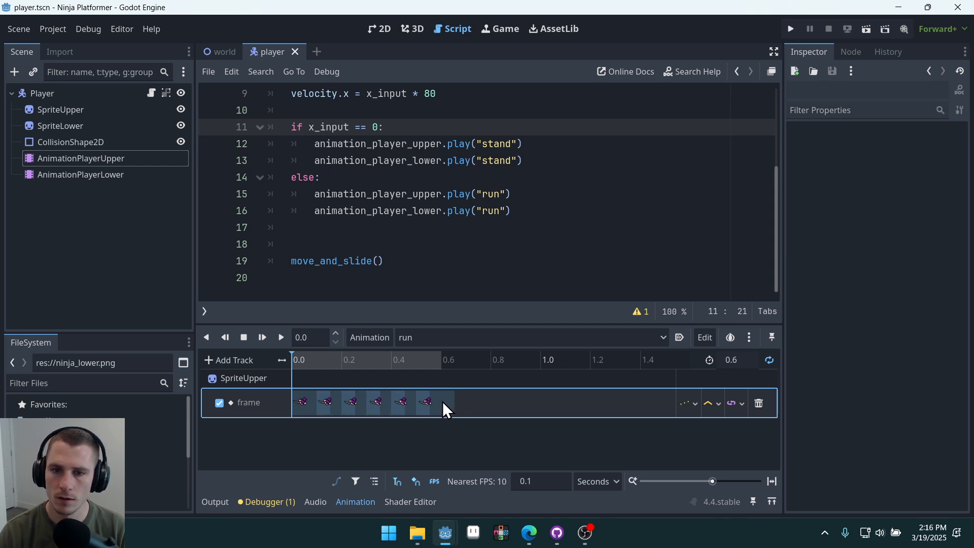
{"action": "left_click", "coordinate": [425, 403]}
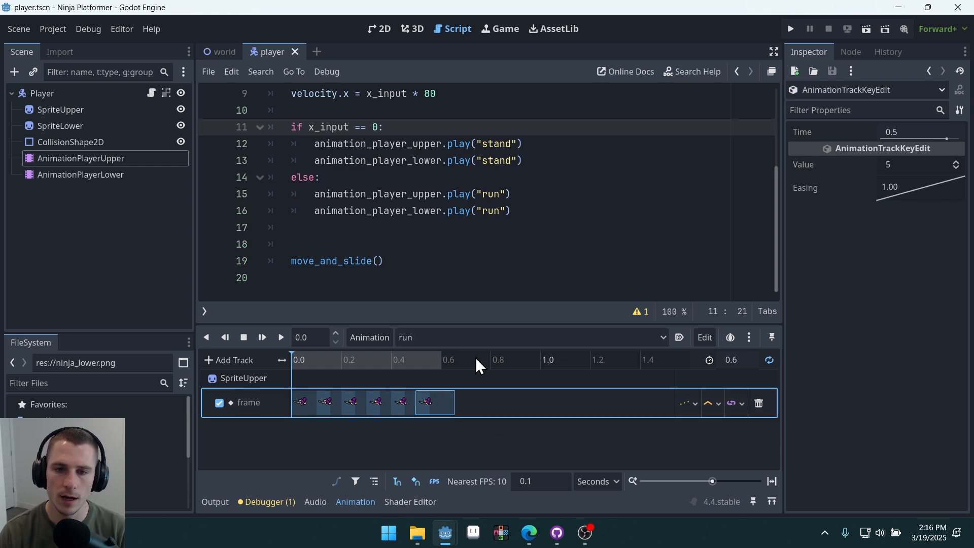
- Set the upper stand animation's keyframe value to frame 6 and run the scene
{"action": "left_click", "coordinate": [530, 337]}
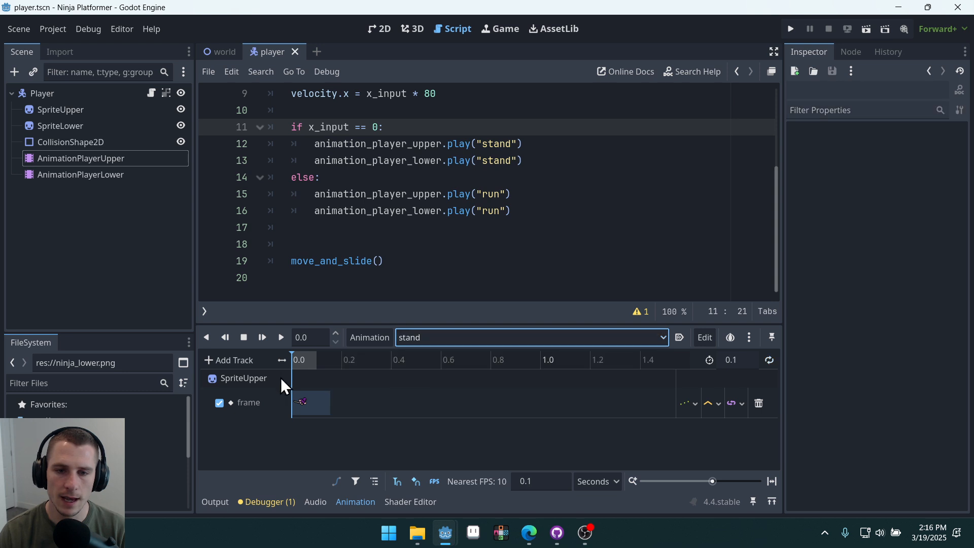
{"action": "left_click", "coordinate": [306, 402]}
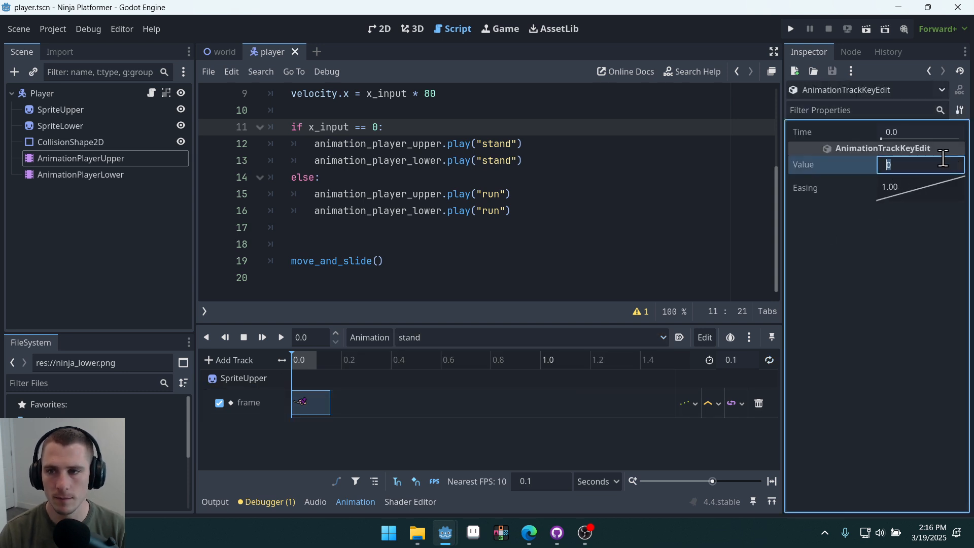
{"action": "type", "text": "6"}
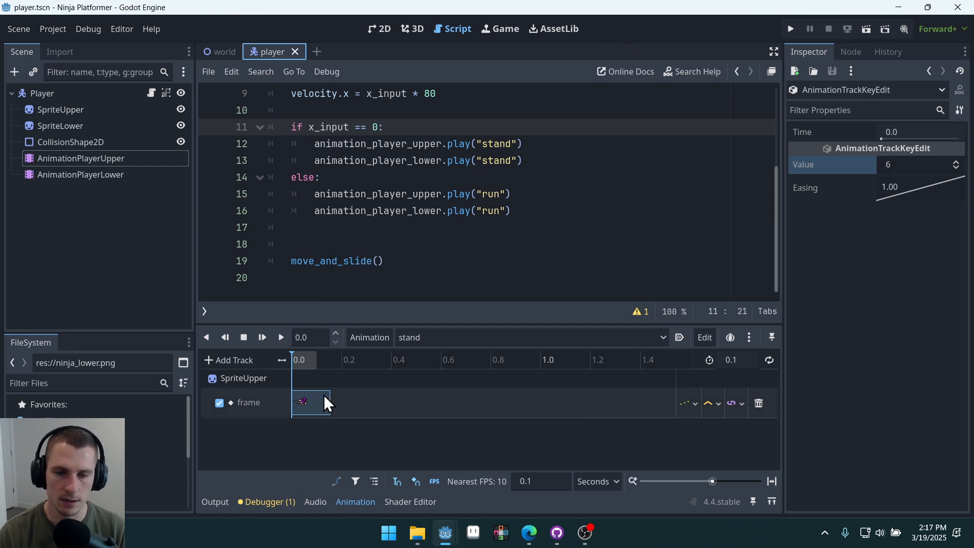
{"action": "left_click", "coordinate": [790, 28]}
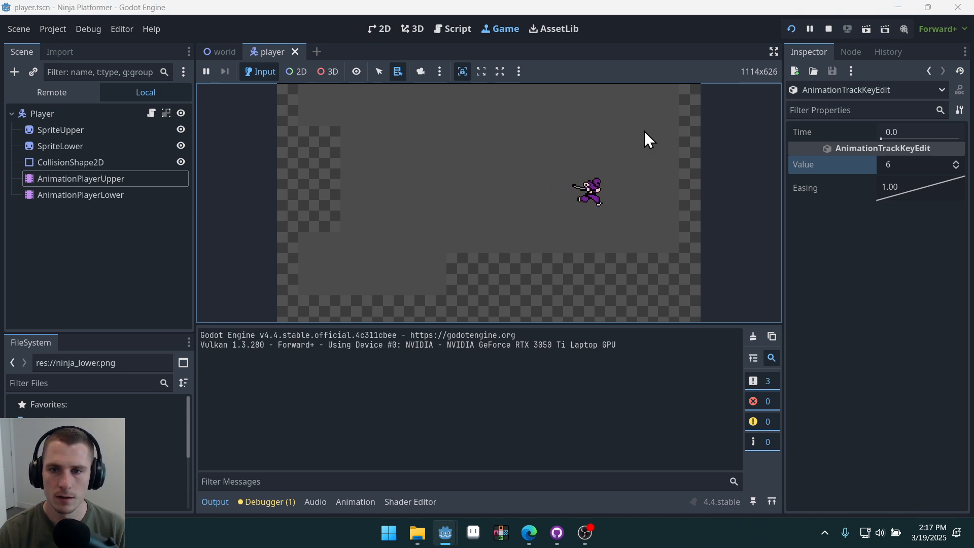
- Stop the running game and return to the player script's stand/run code
{"action": "left_click", "coordinate": [457, 29]}
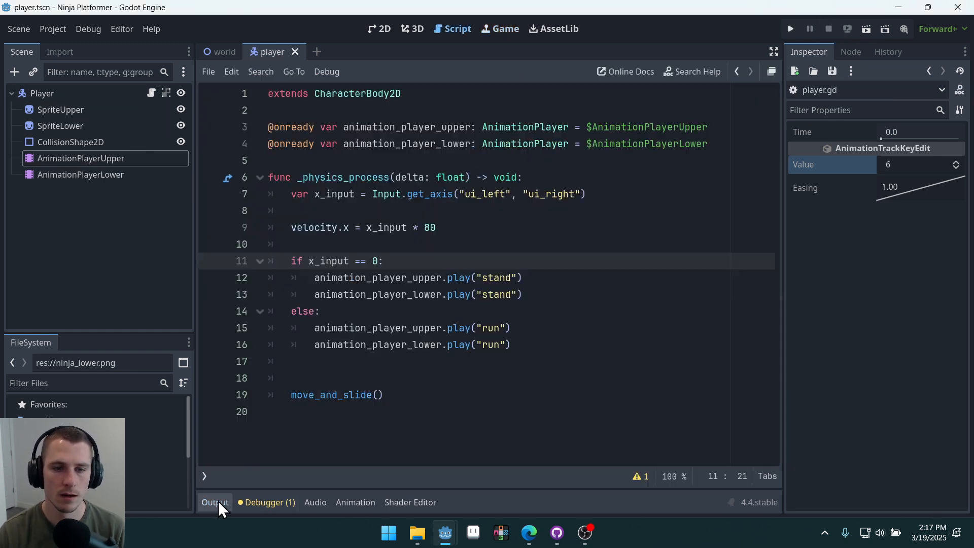
{"action": "left_click", "coordinate": [524, 278]}
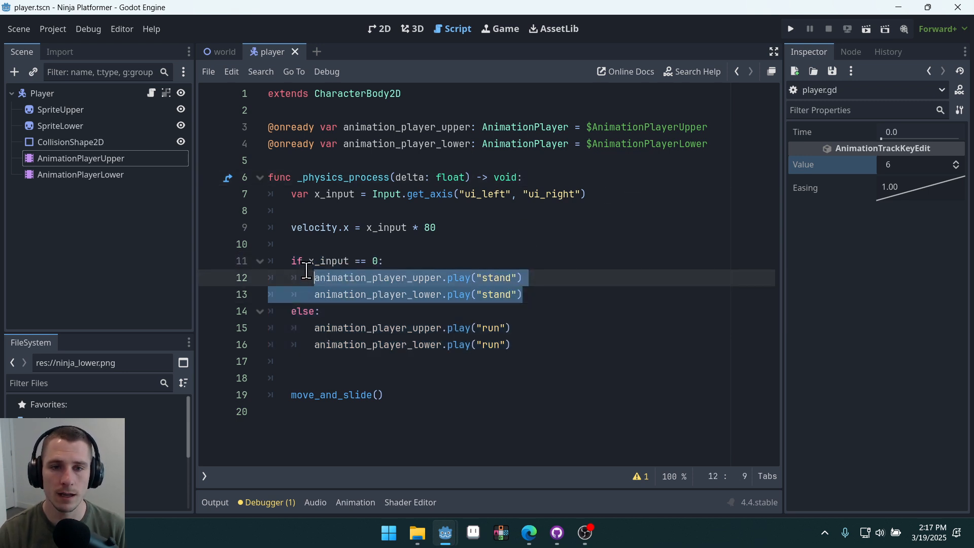
{"action": "left_click", "coordinate": [547, 311]}
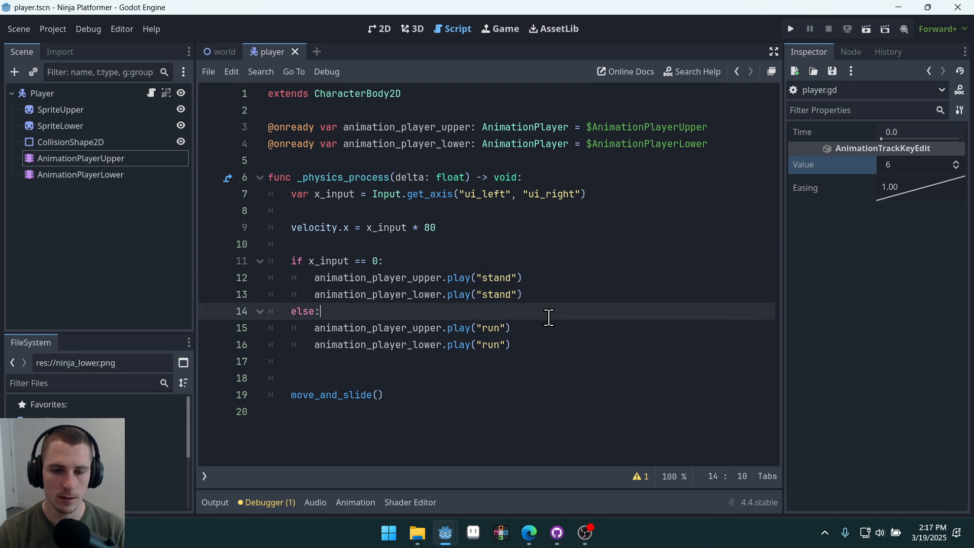